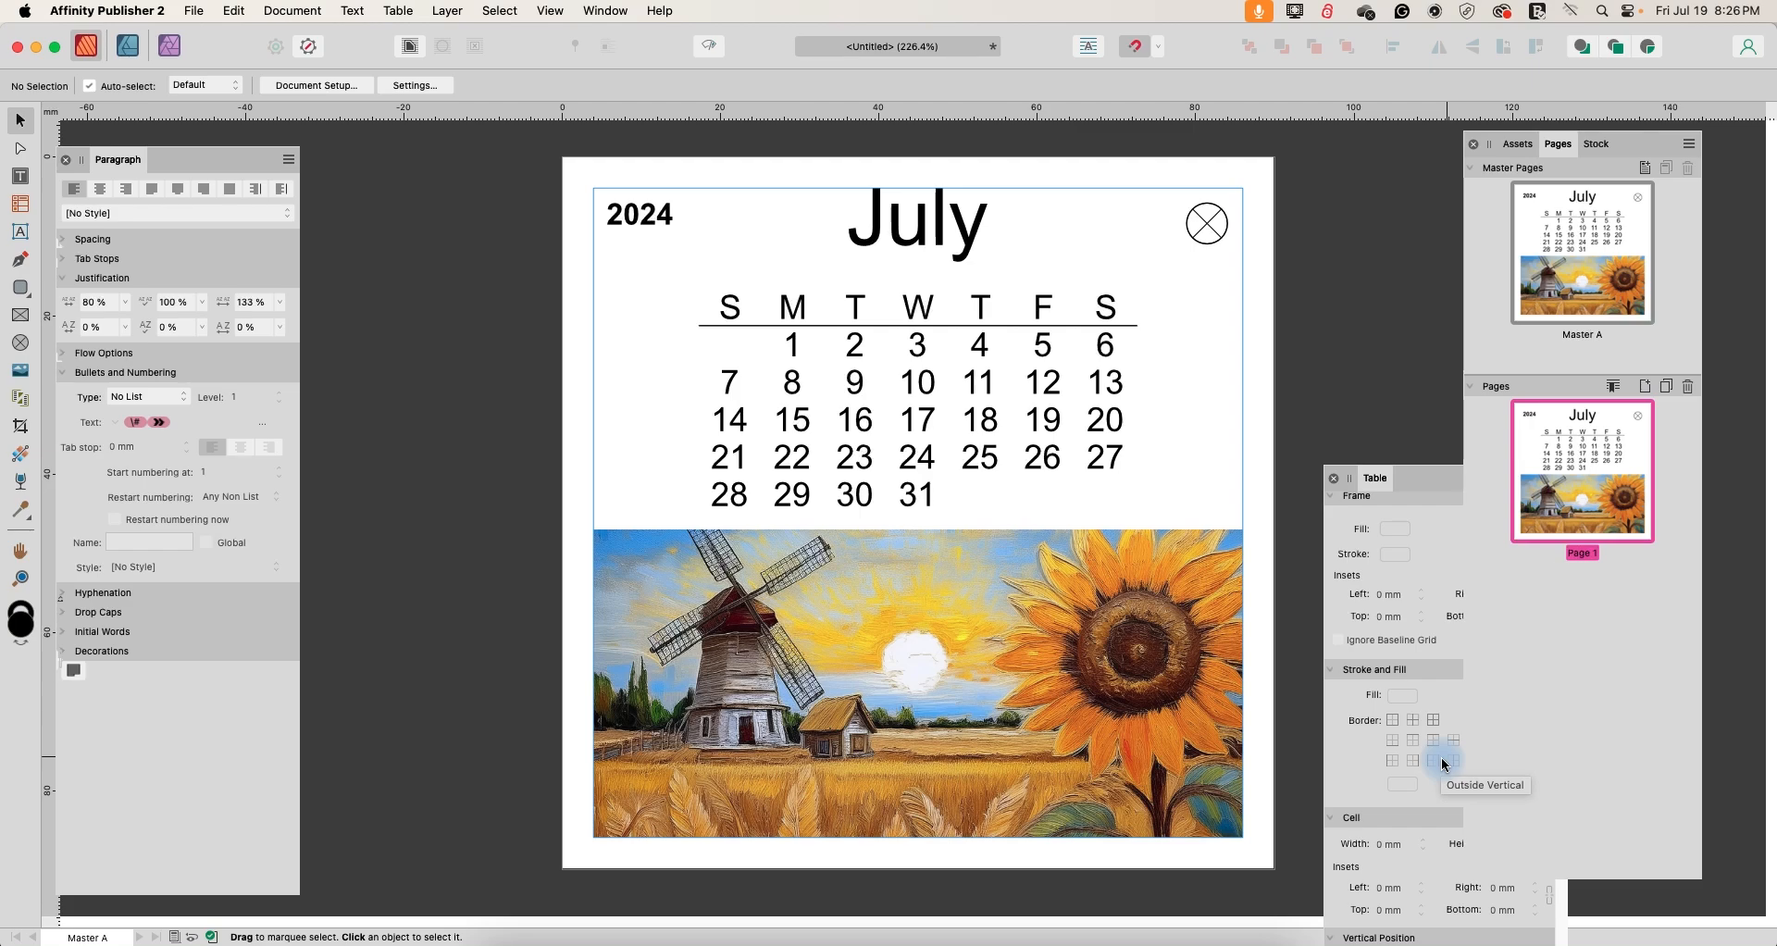
pyautogui.moveTo(1512, 650)
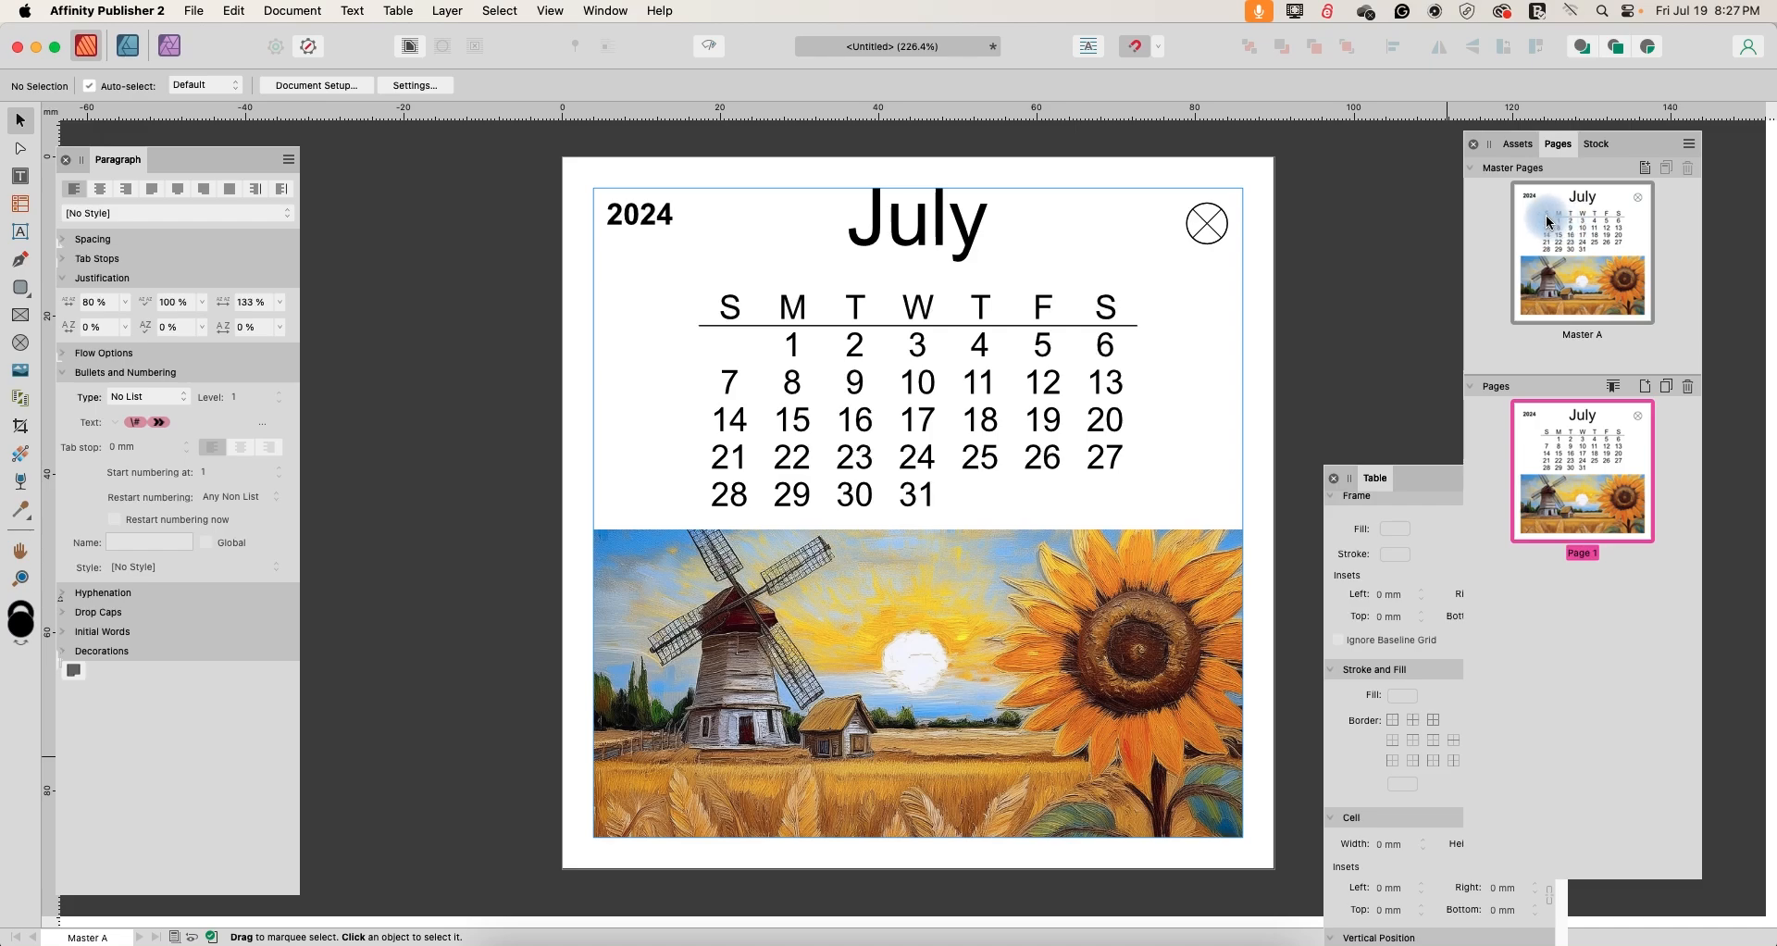
pyautogui.moveTo(1548, 230)
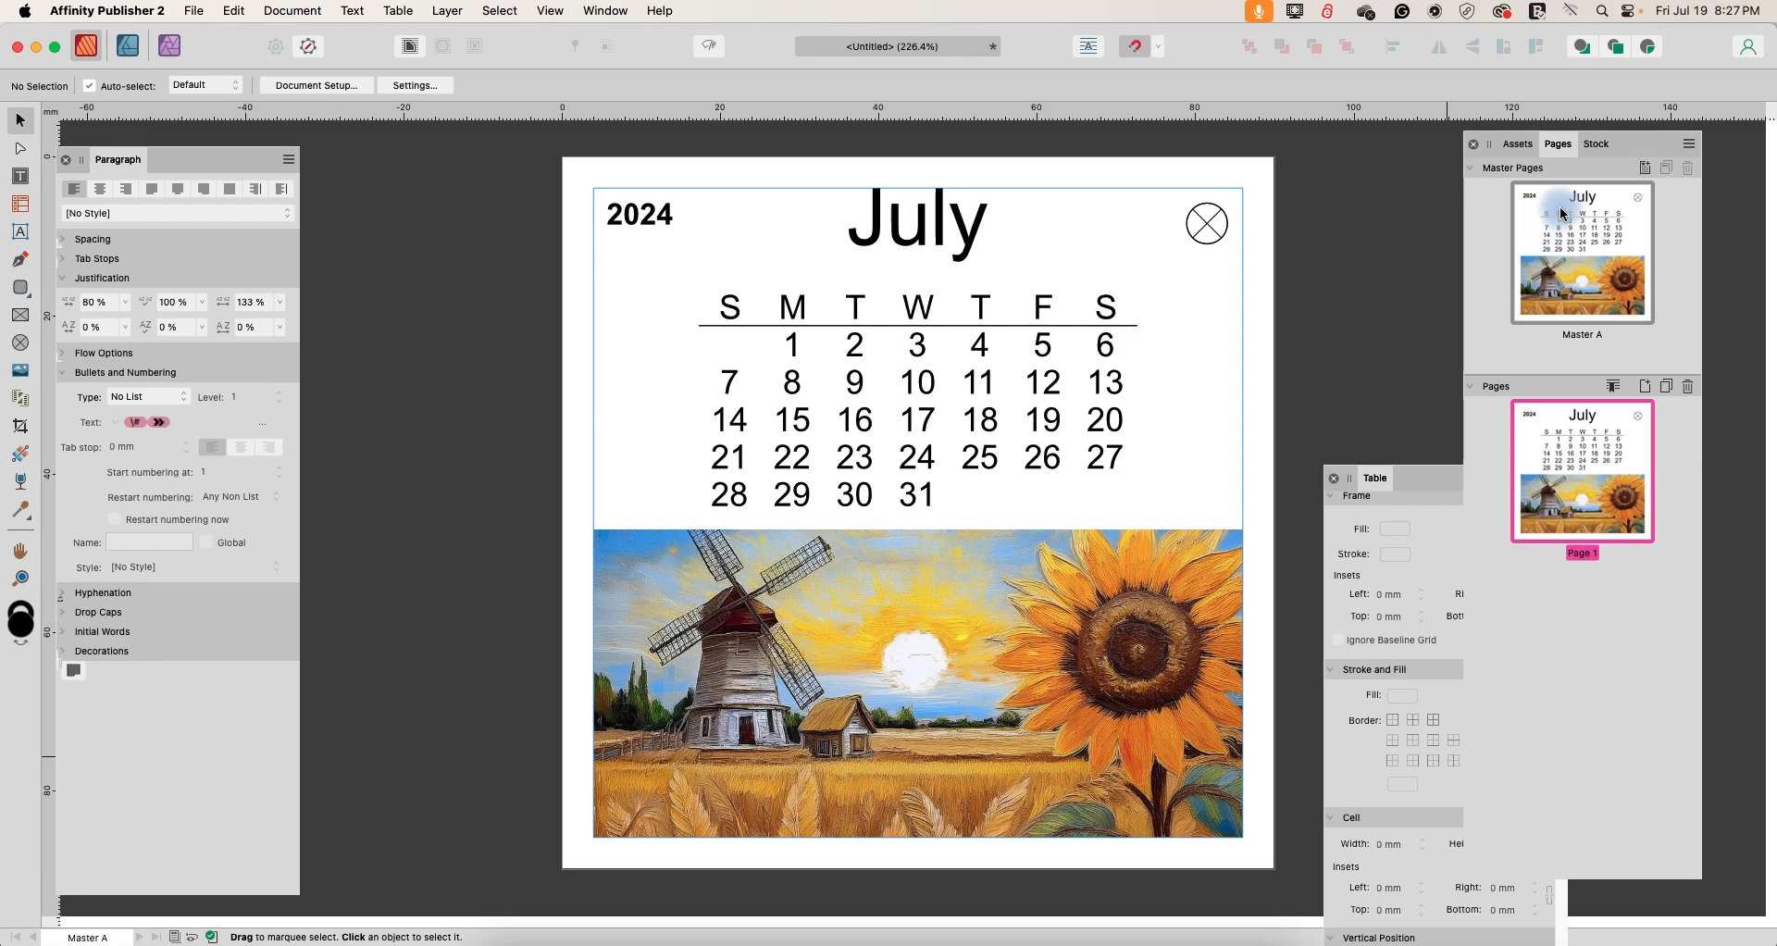
pyautogui.moveTo(1562, 226)
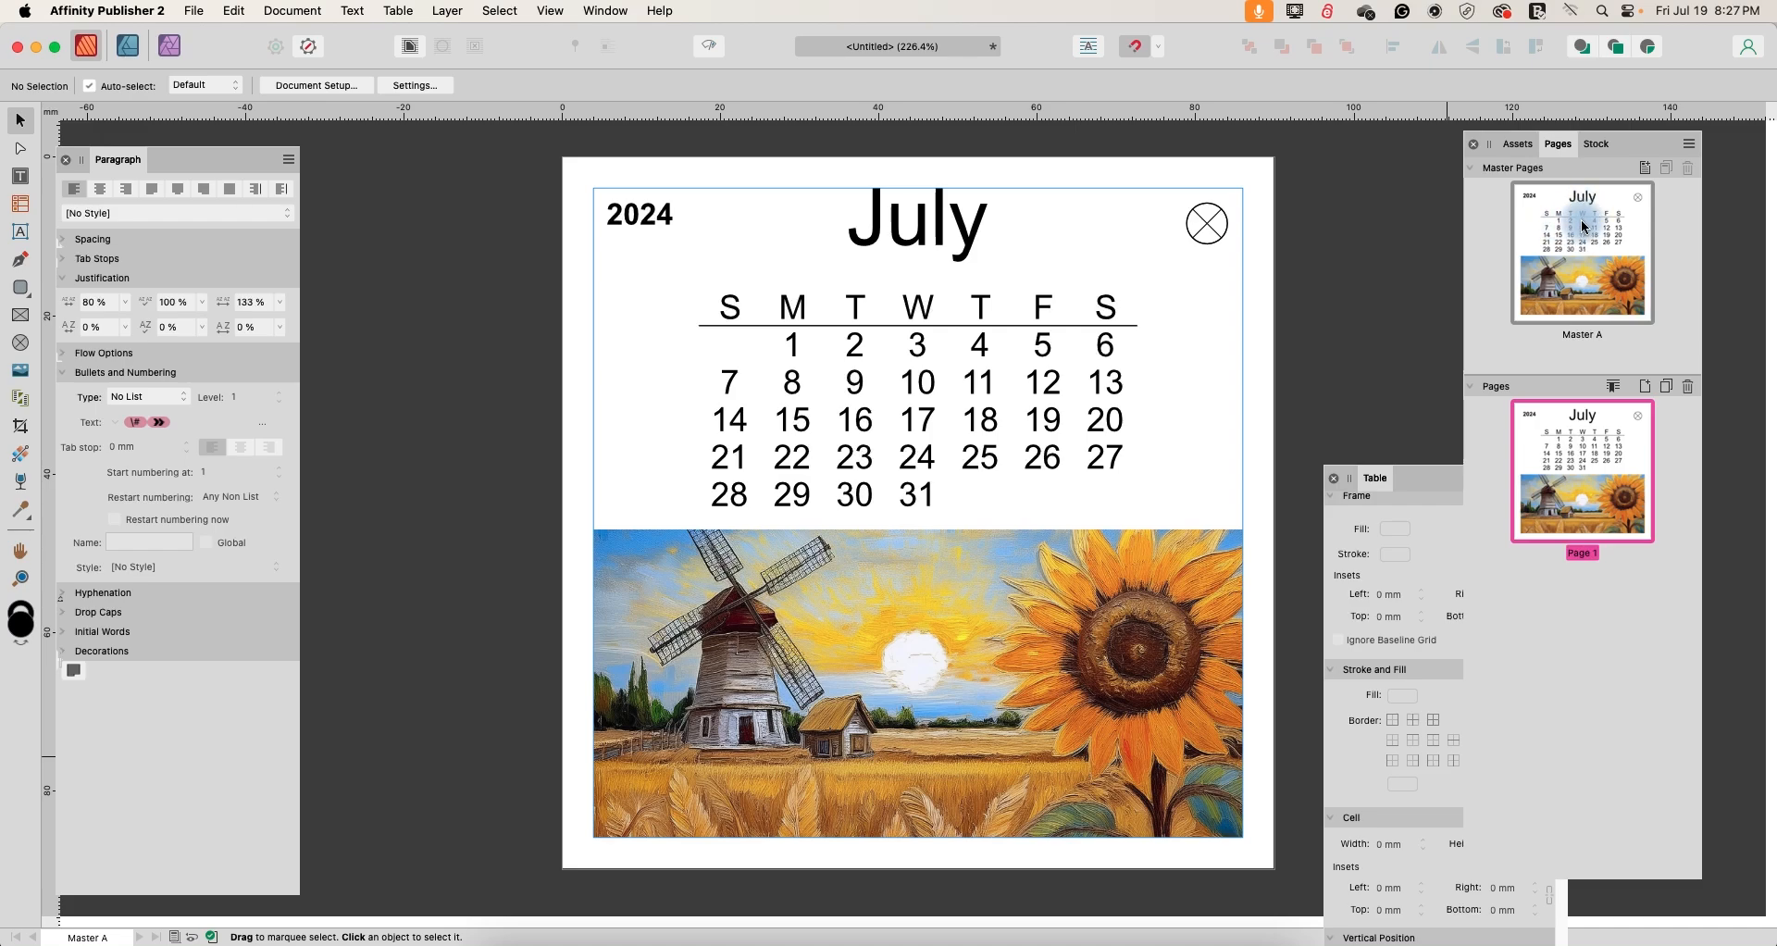
pyautogui.moveTo(1567, 261)
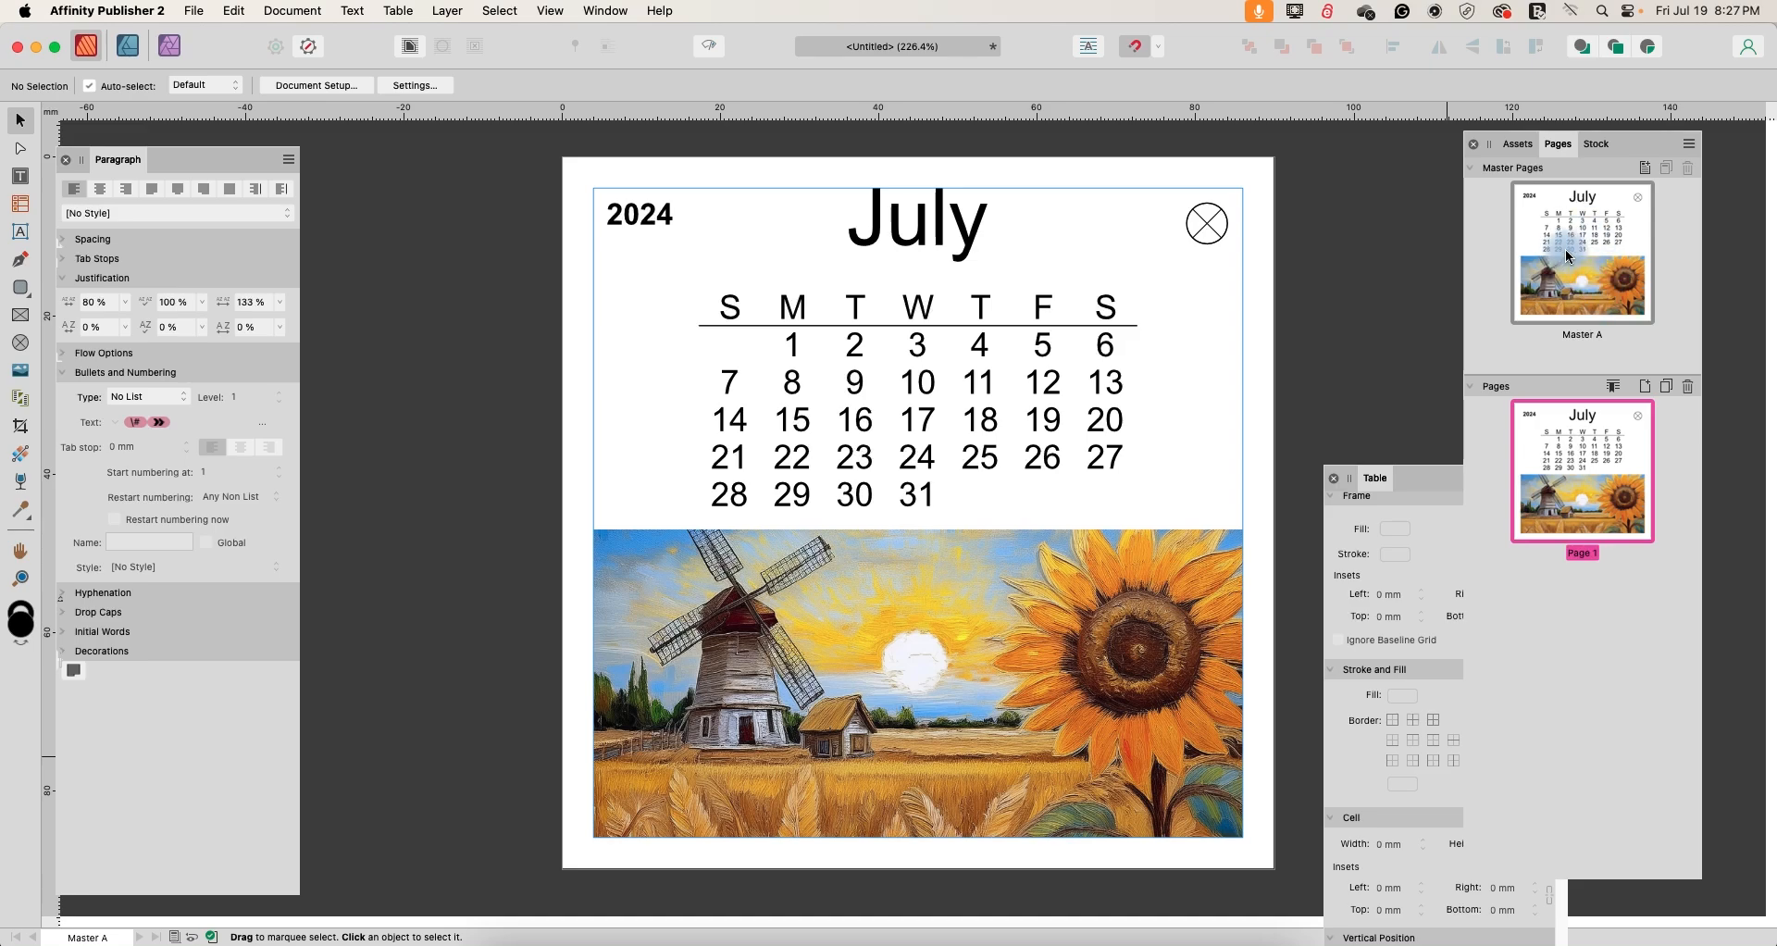
pyautogui.moveTo(1570, 257)
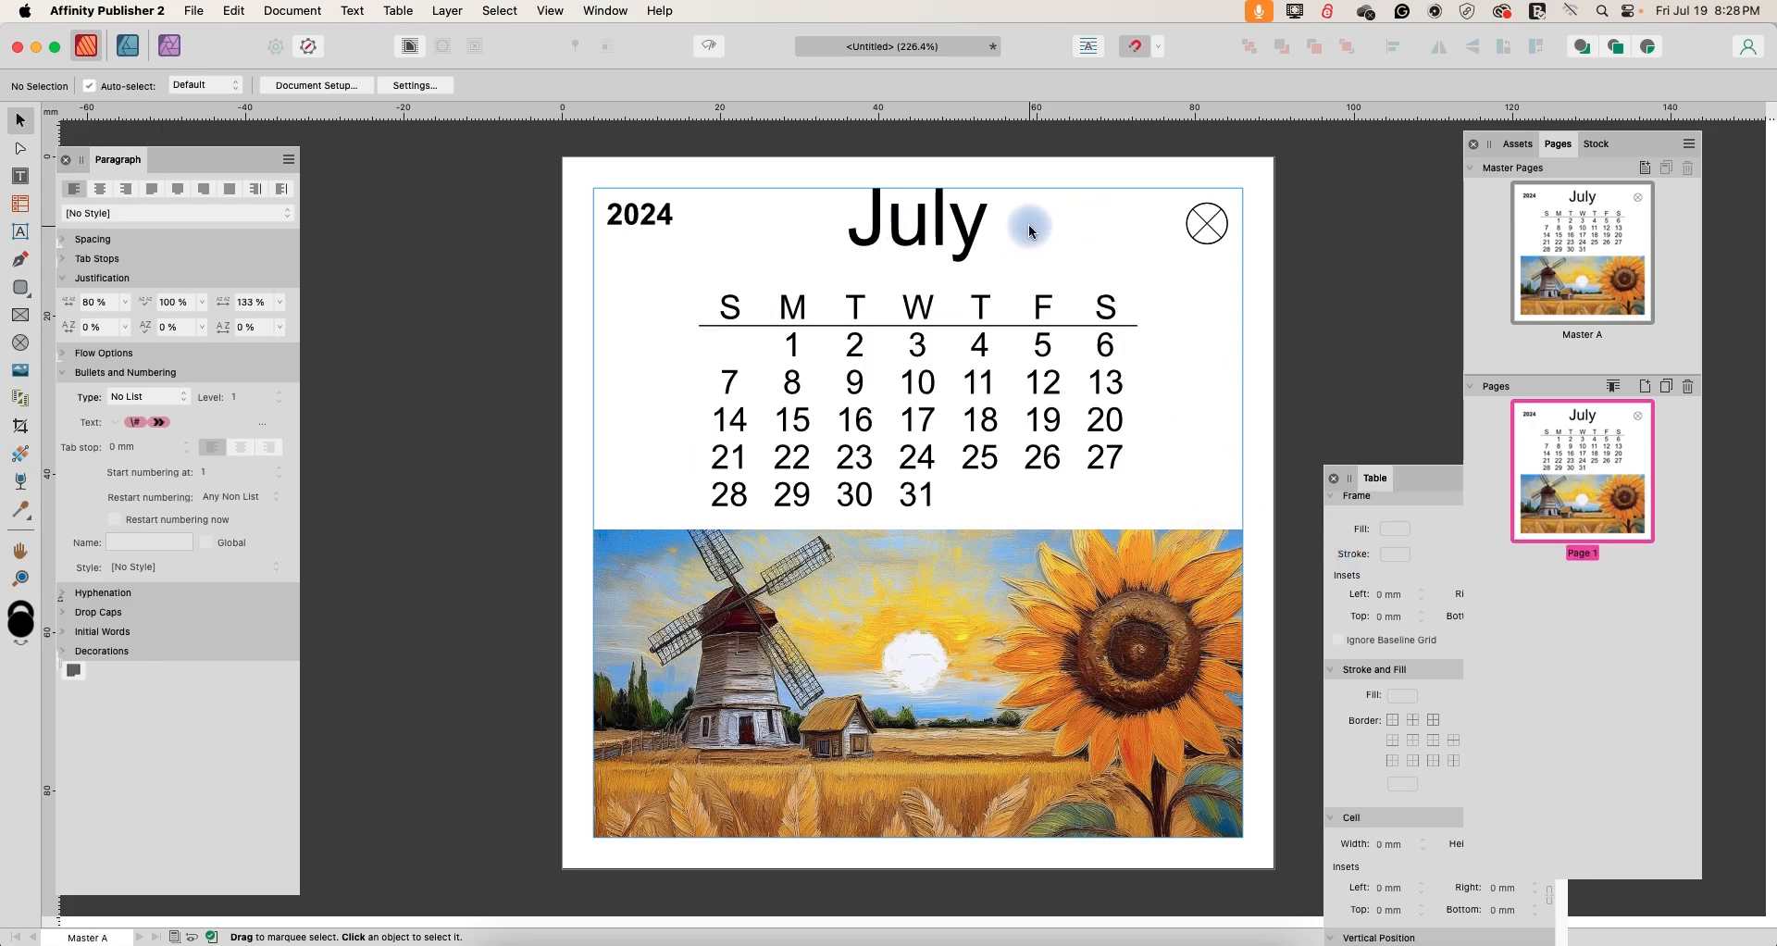
pyautogui.moveTo(916, 433)
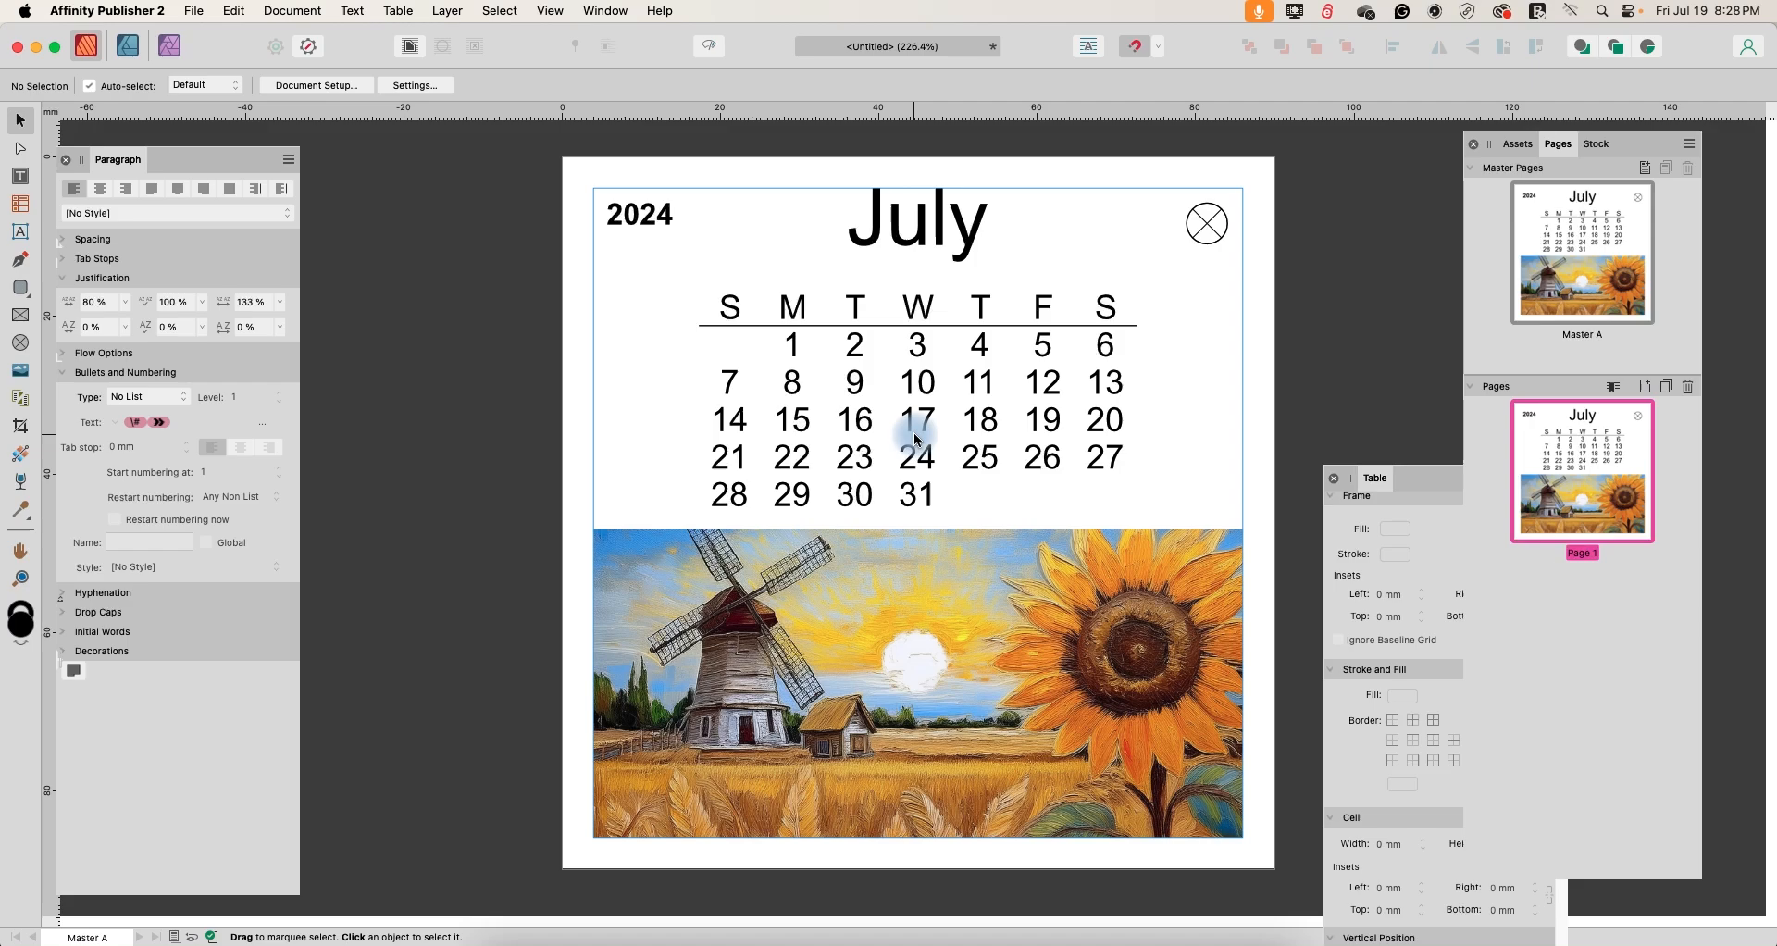
pyautogui.moveTo(888, 400)
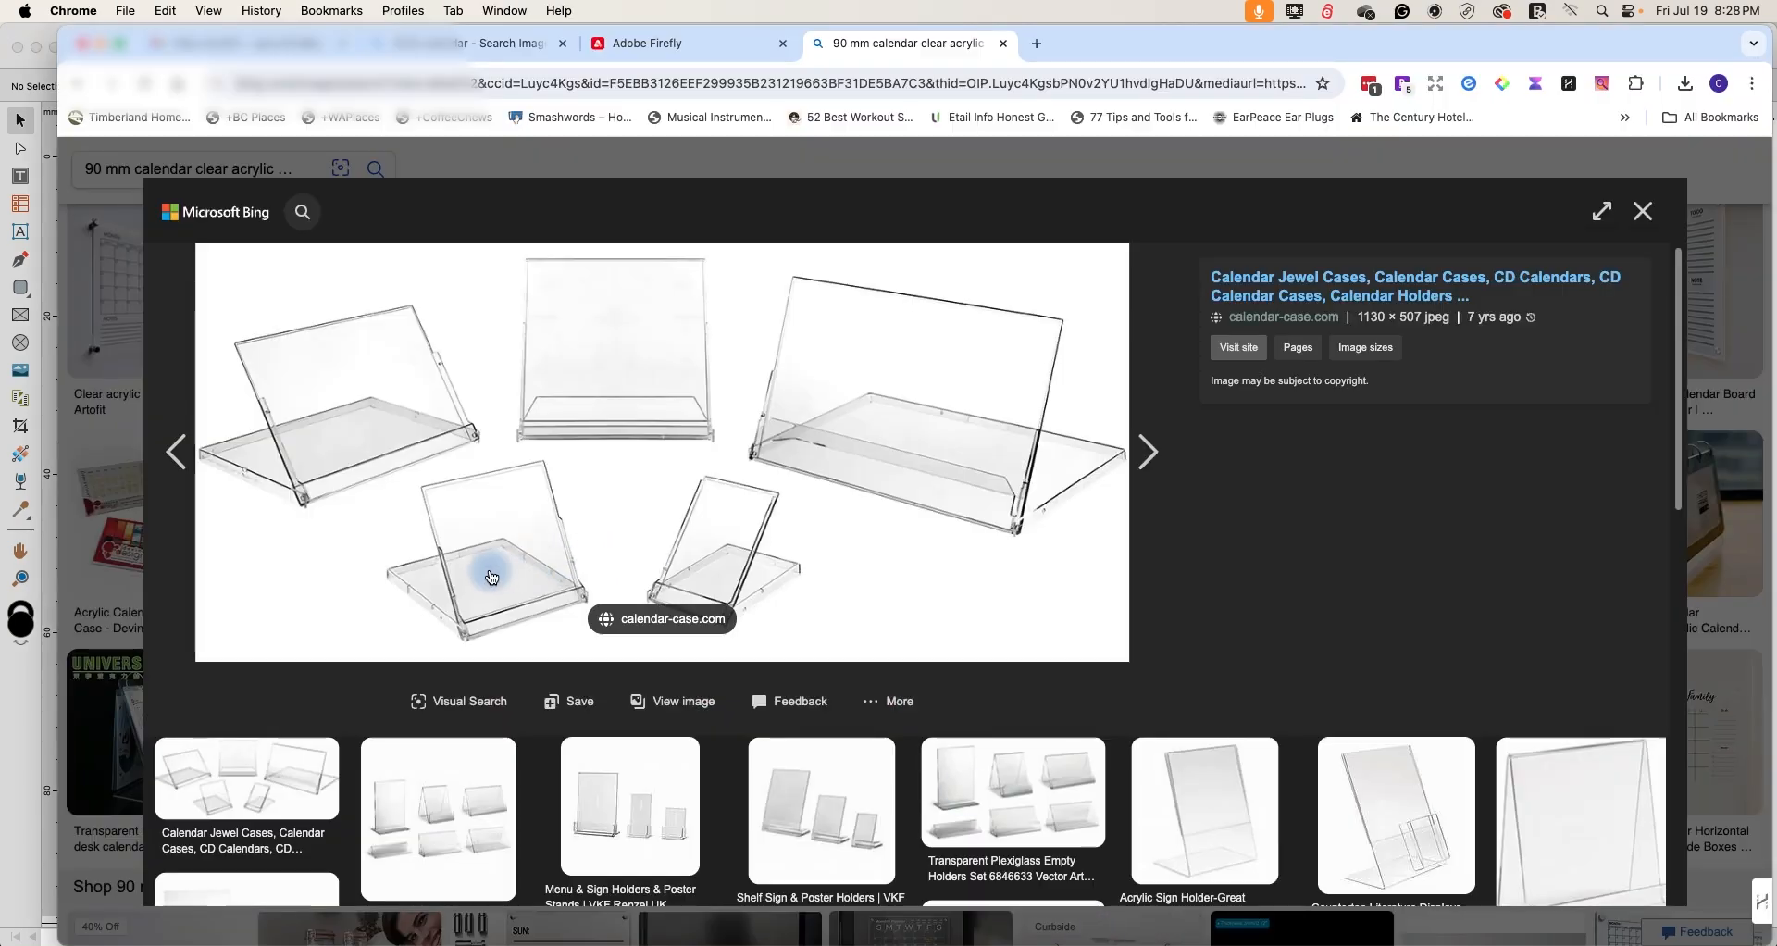
pyautogui.moveTo(500, 548)
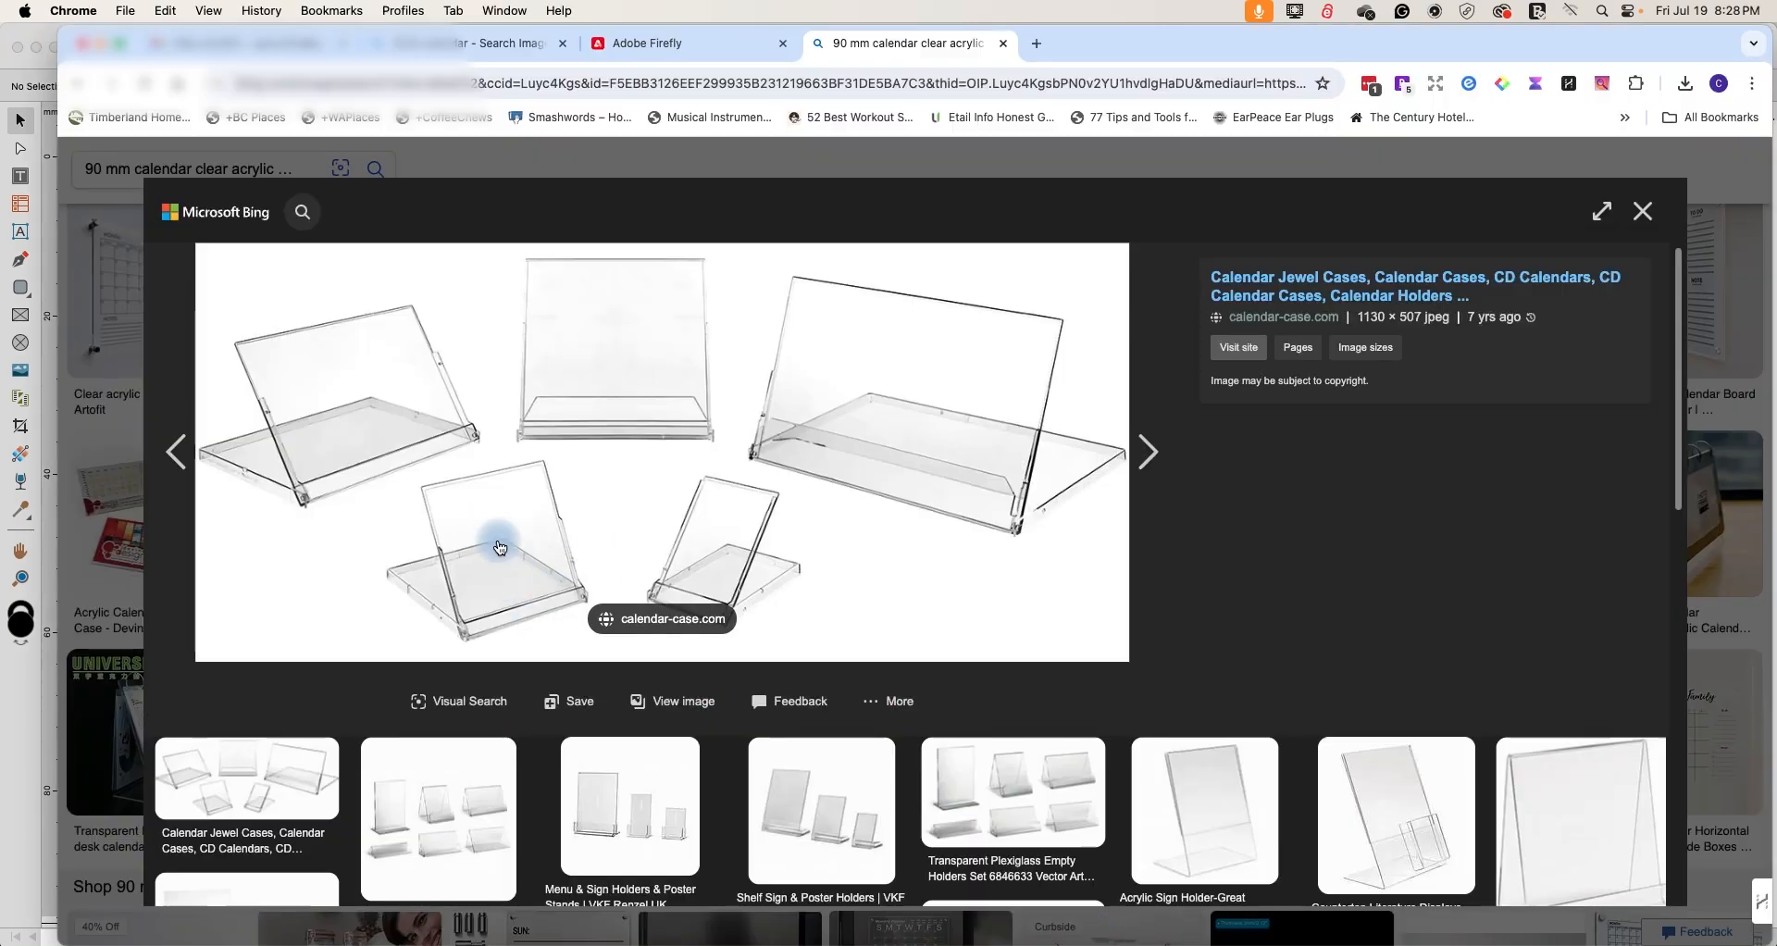
pyautogui.moveTo(489, 581)
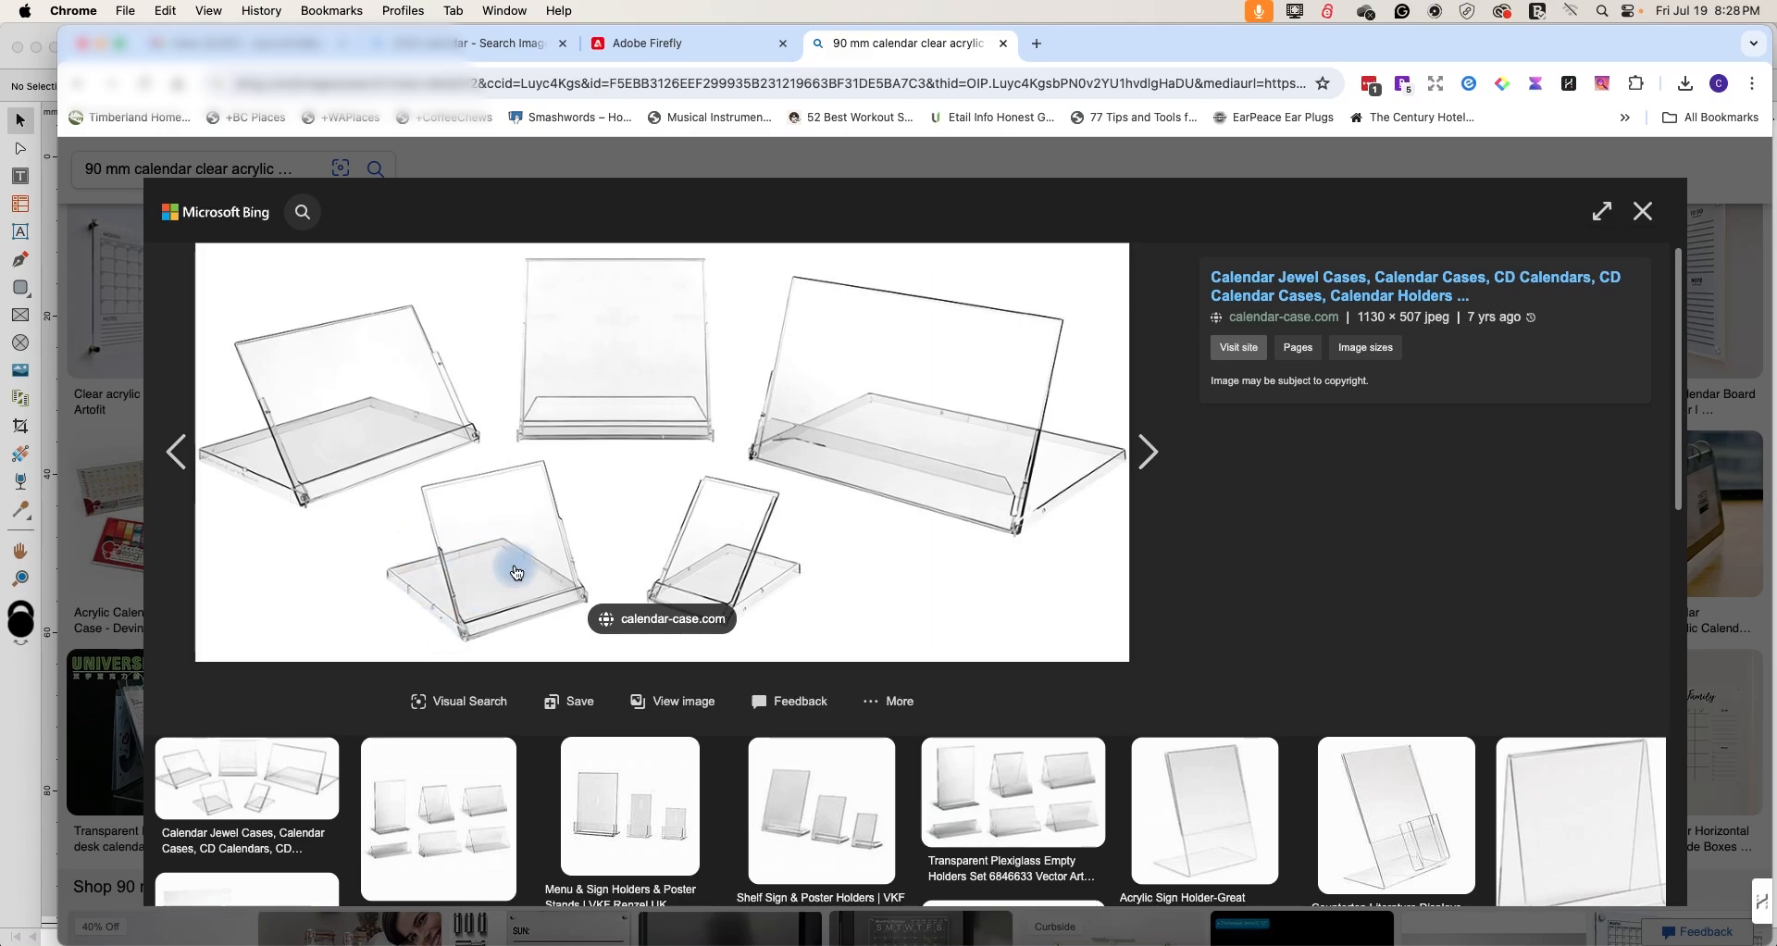
pyautogui.moveTo(464, 585)
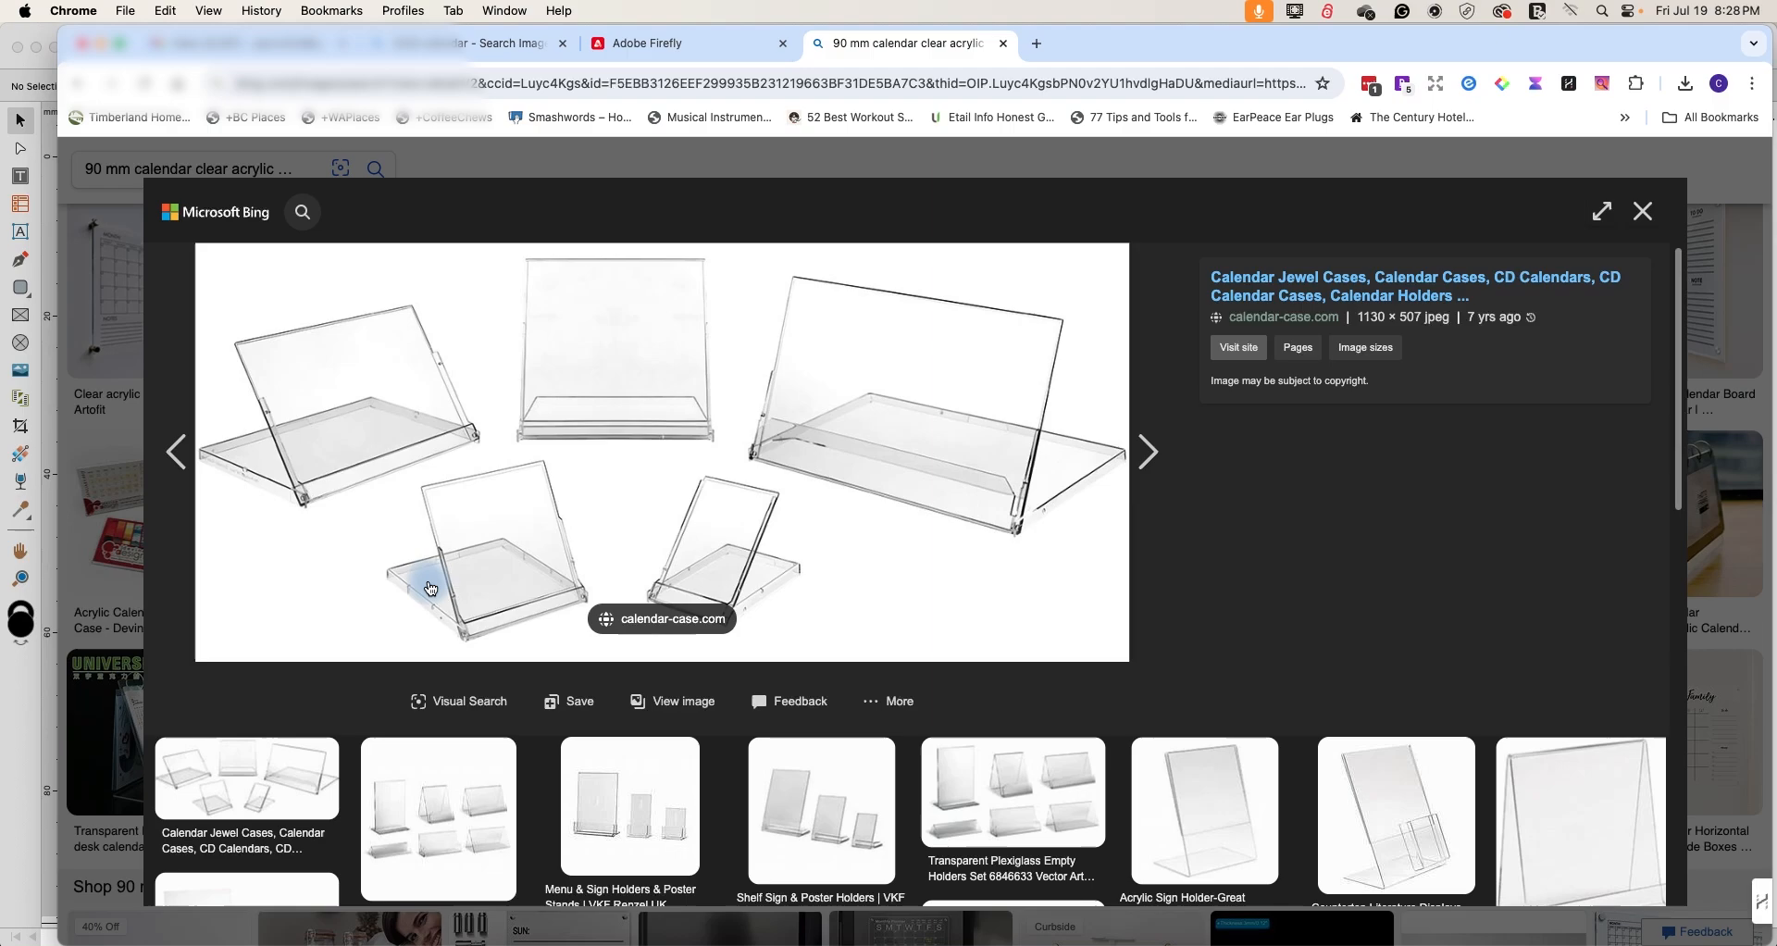
pyautogui.moveTo(522, 513)
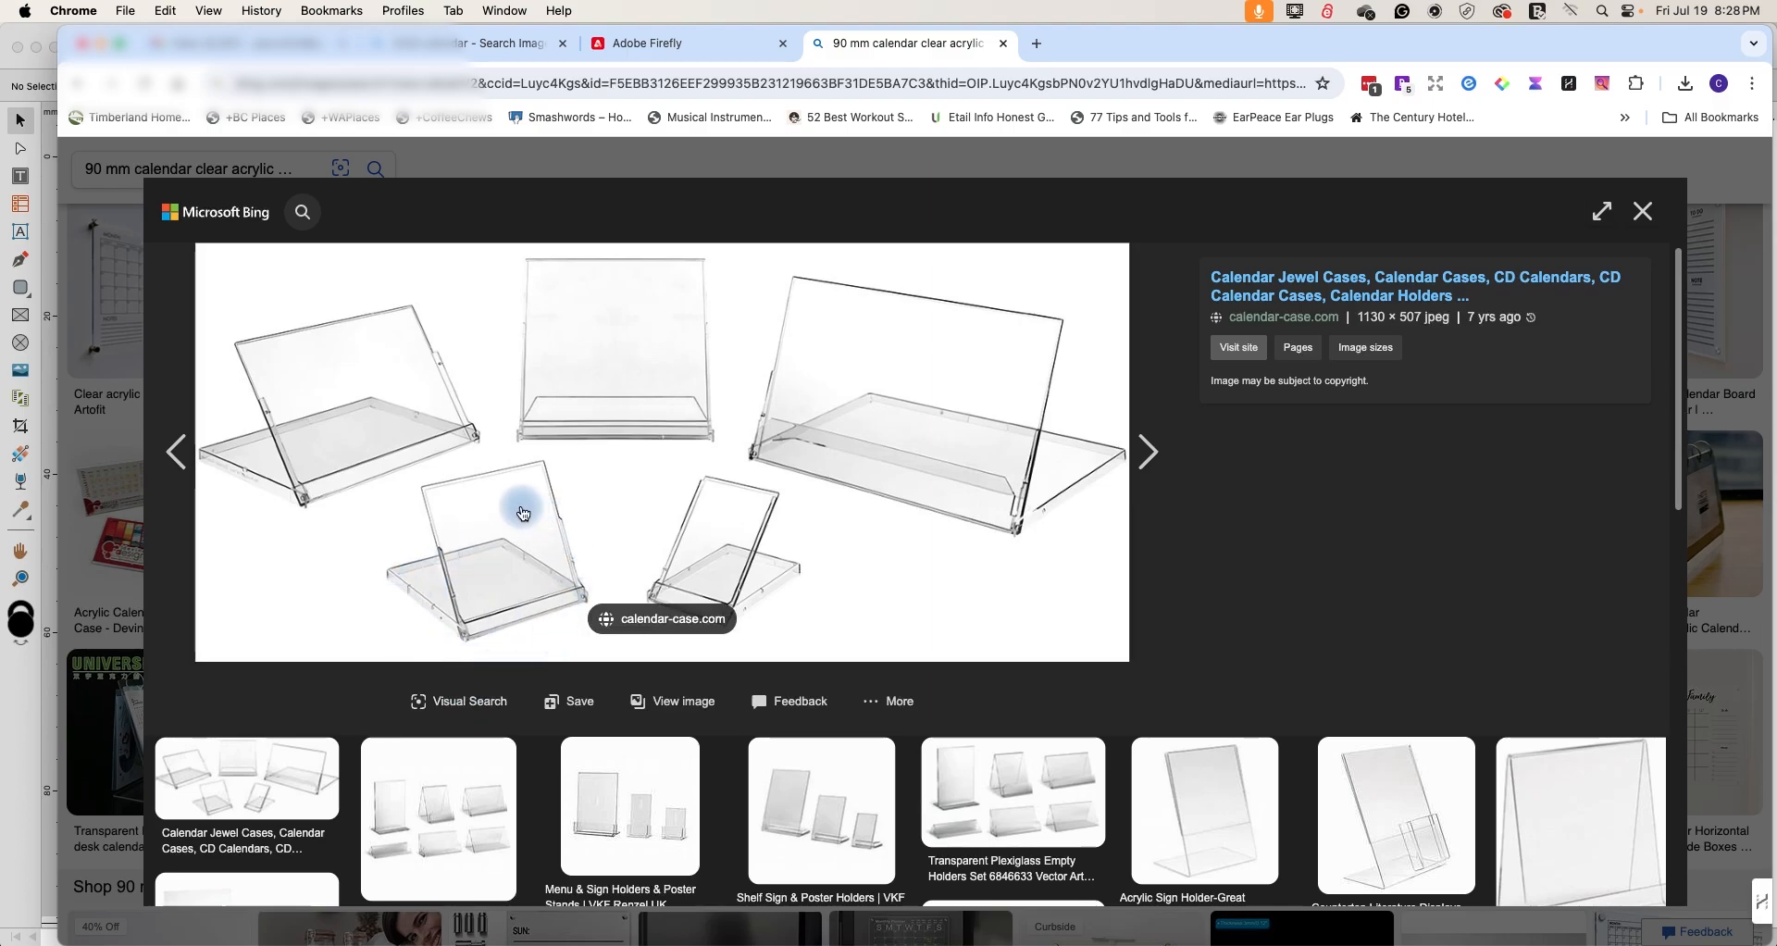
pyautogui.moveTo(529, 609)
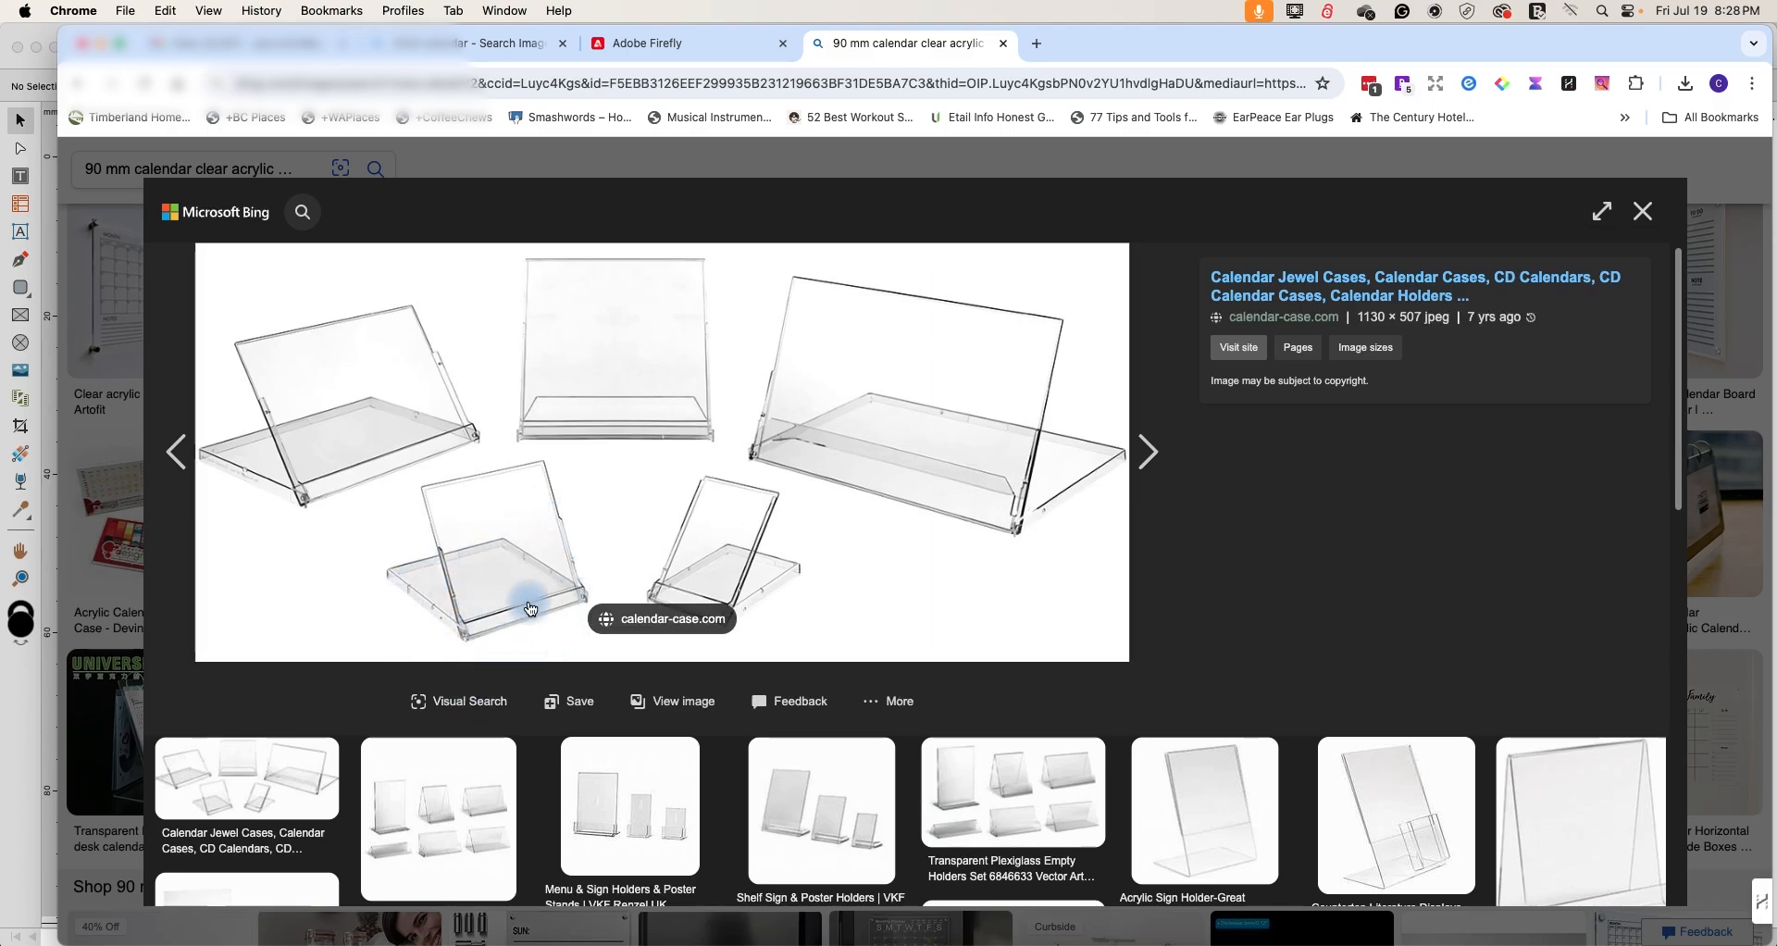
pyautogui.moveTo(502, 626)
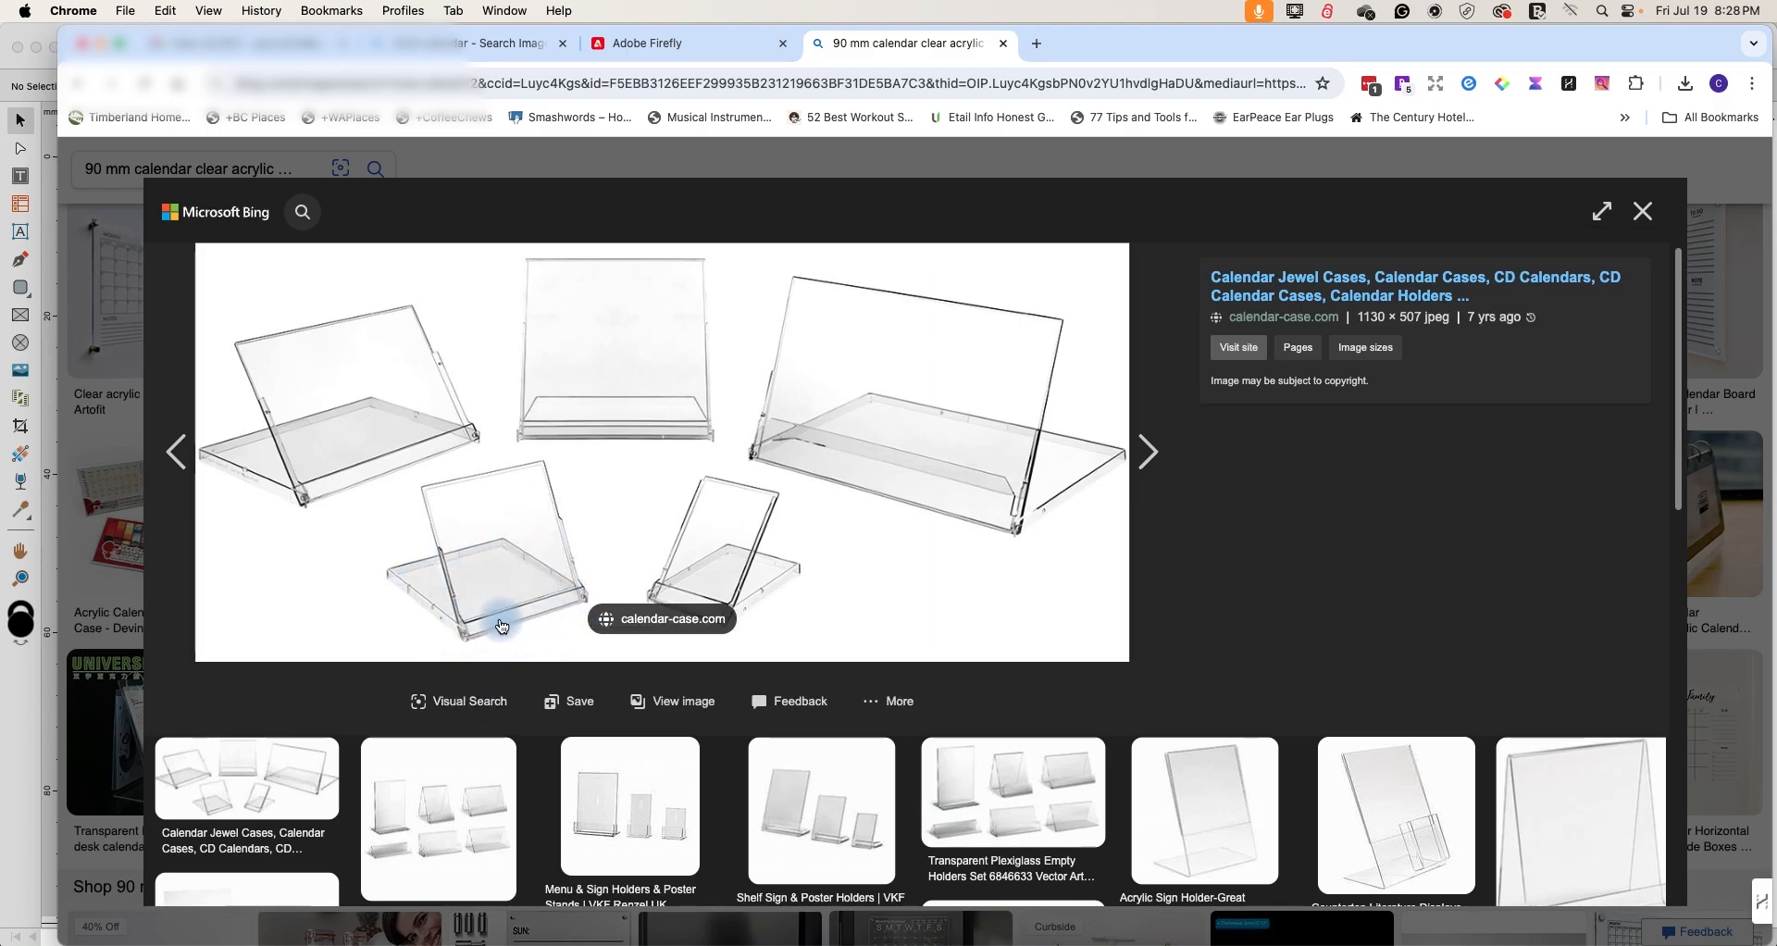
pyautogui.moveTo(518, 631)
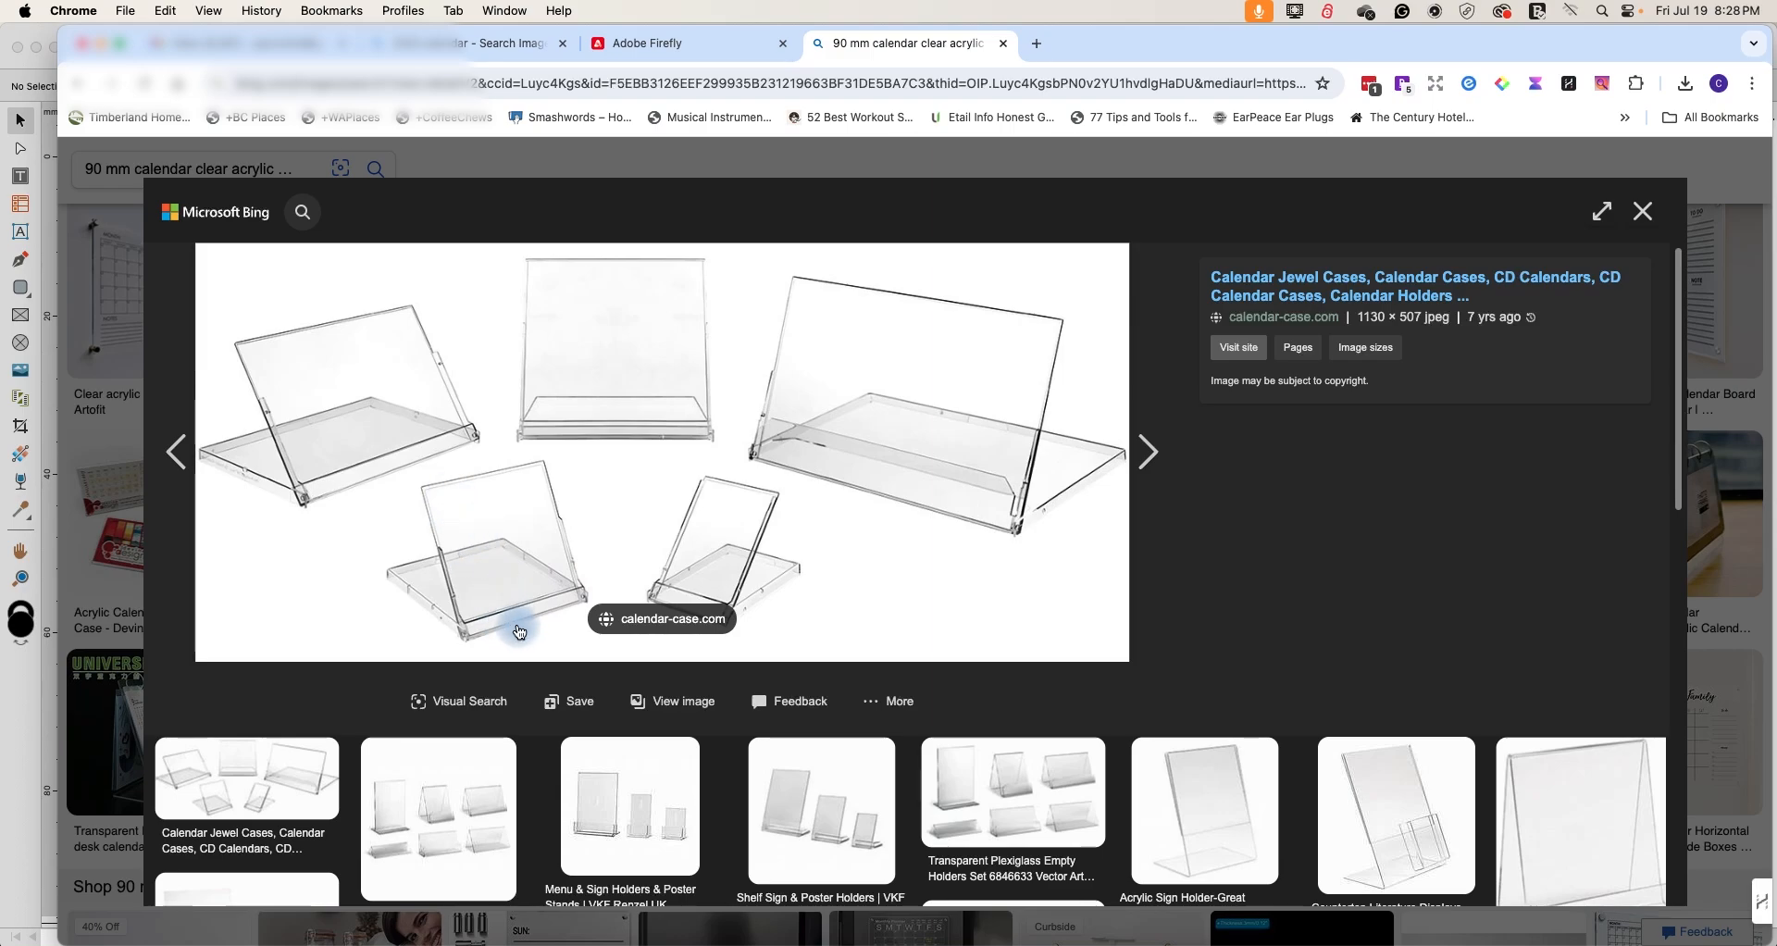
pyautogui.moveTo(500, 579)
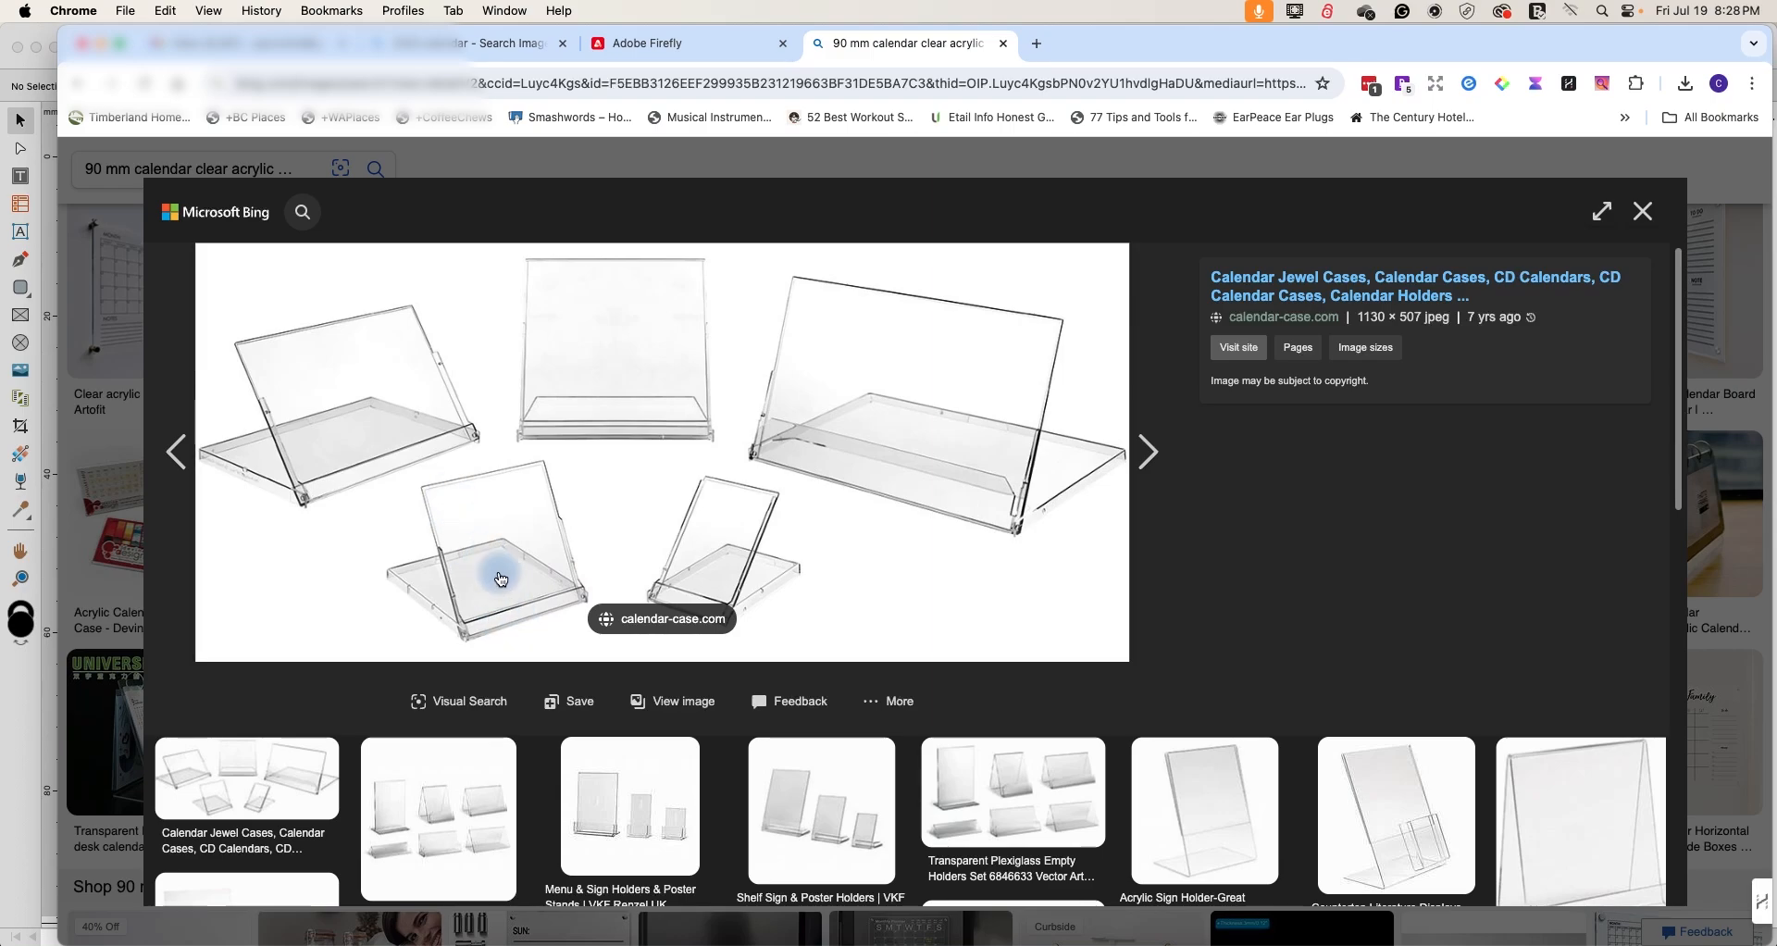
pyautogui.moveTo(516, 611)
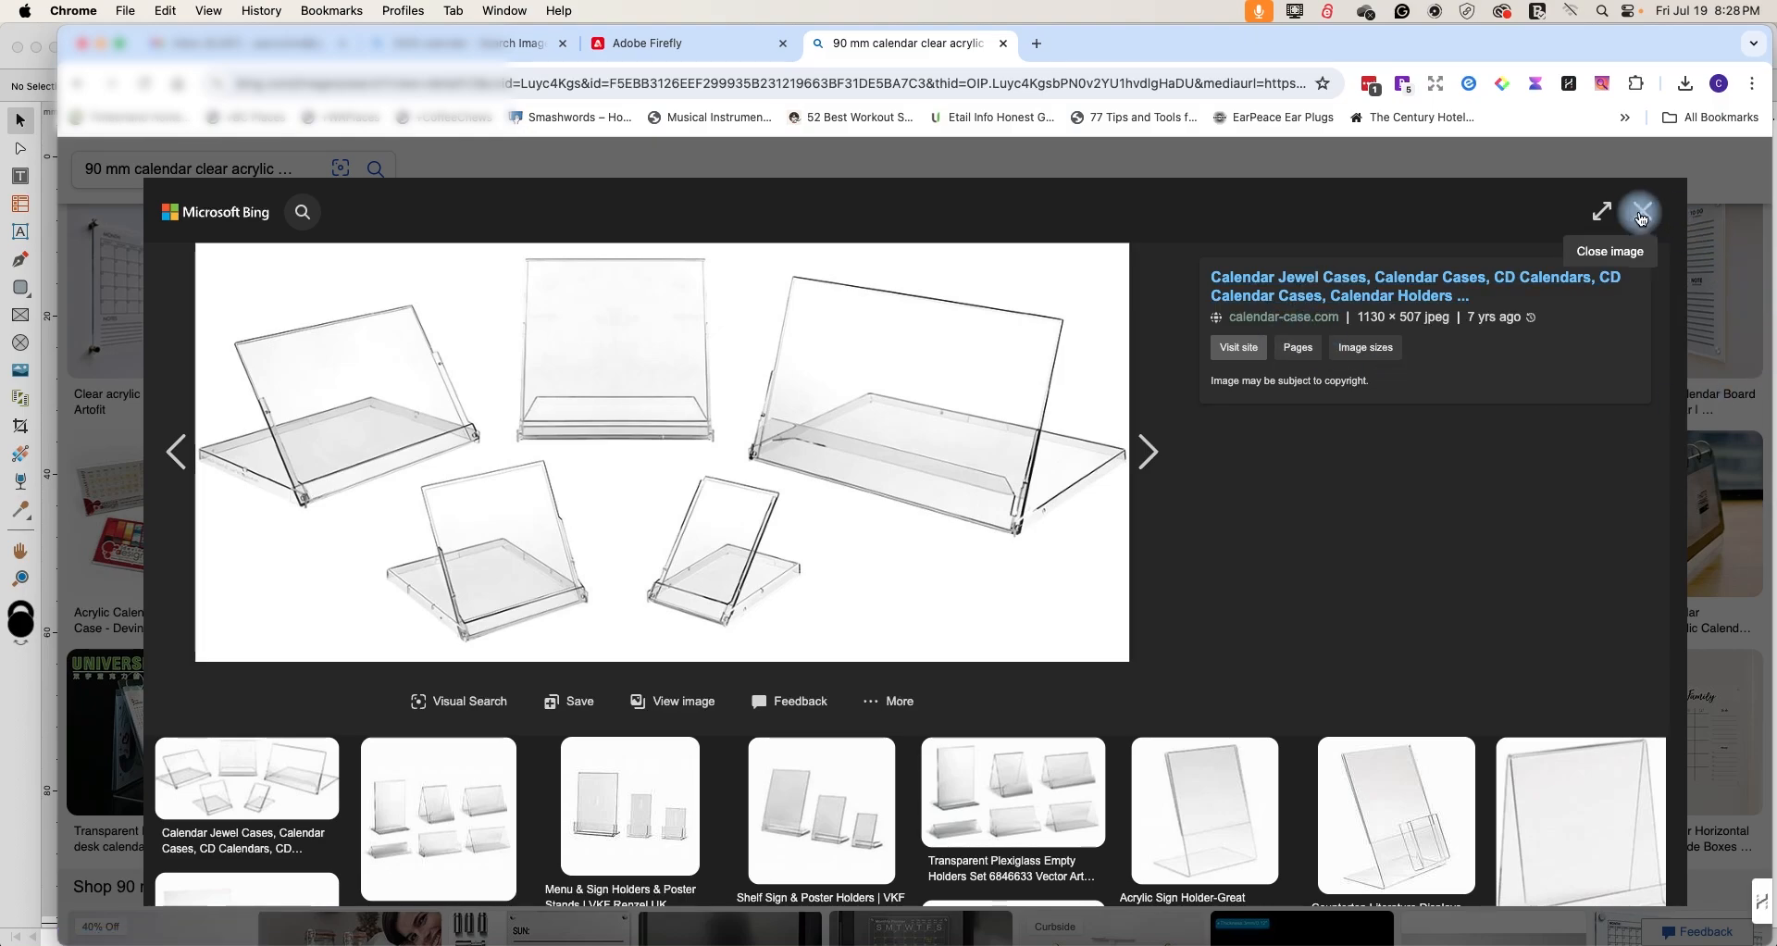
# - Close the enlarged Bing photo of the clear acrylic calendar cases
pyautogui.click(1638, 213)
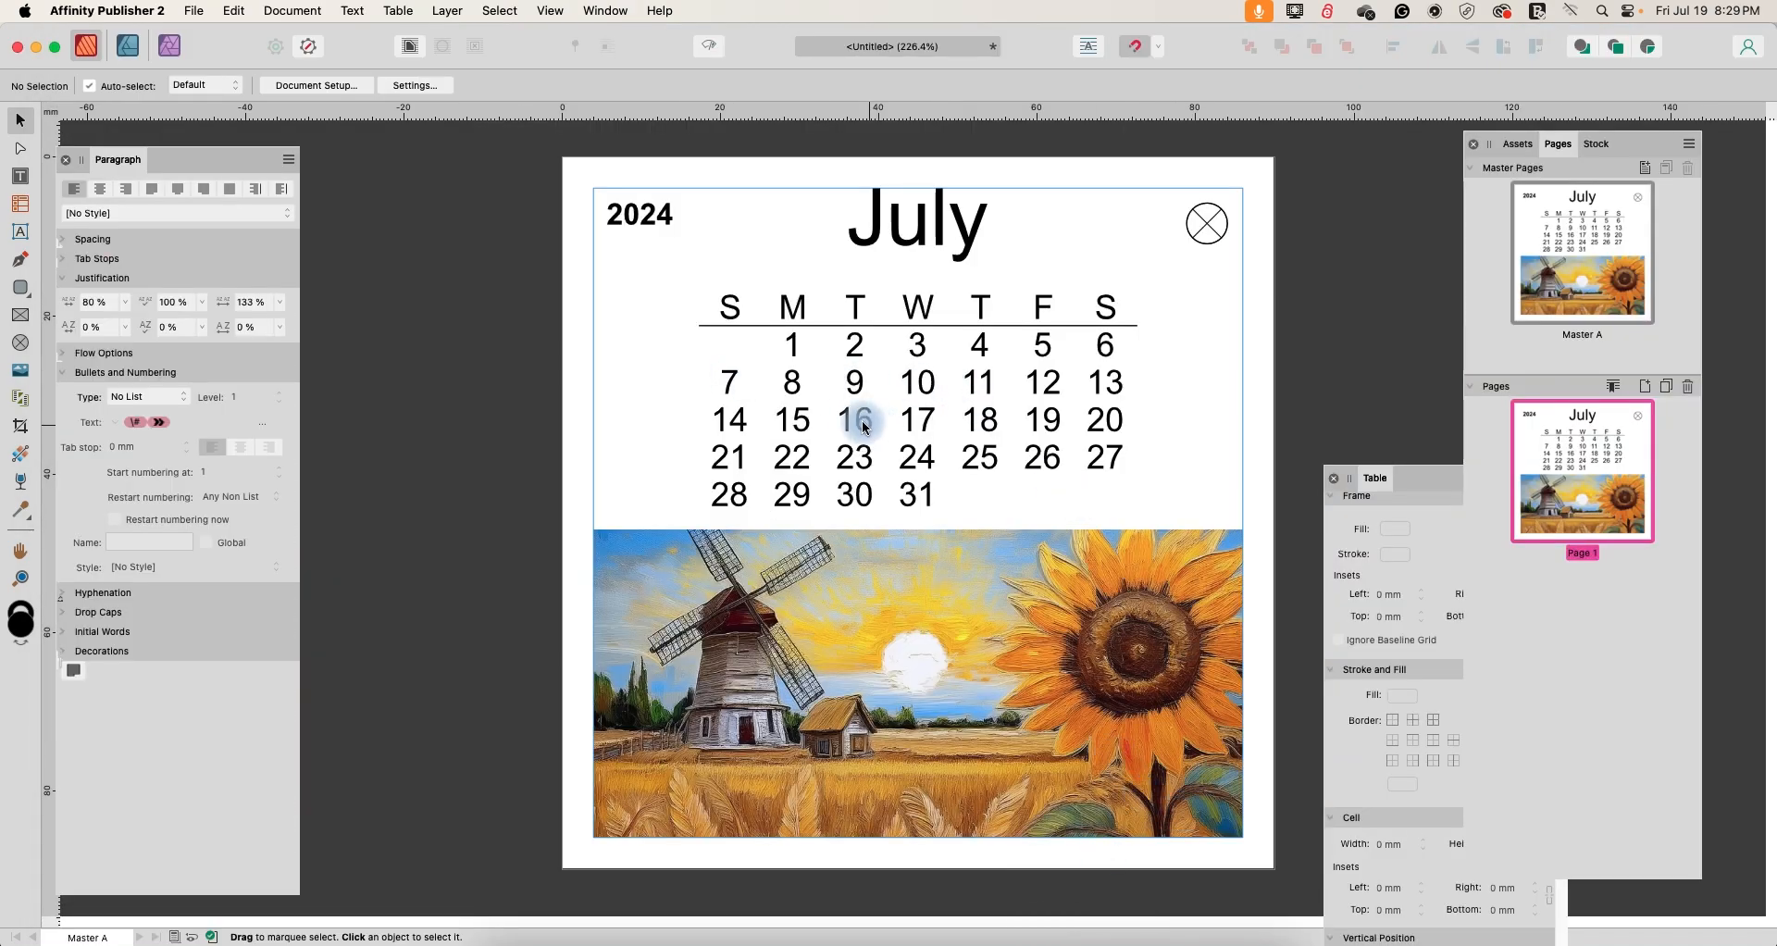
# - Create a new 90 × 90 mm custom document in millimetres with 4 mm margins
pyautogui.click(194, 11)
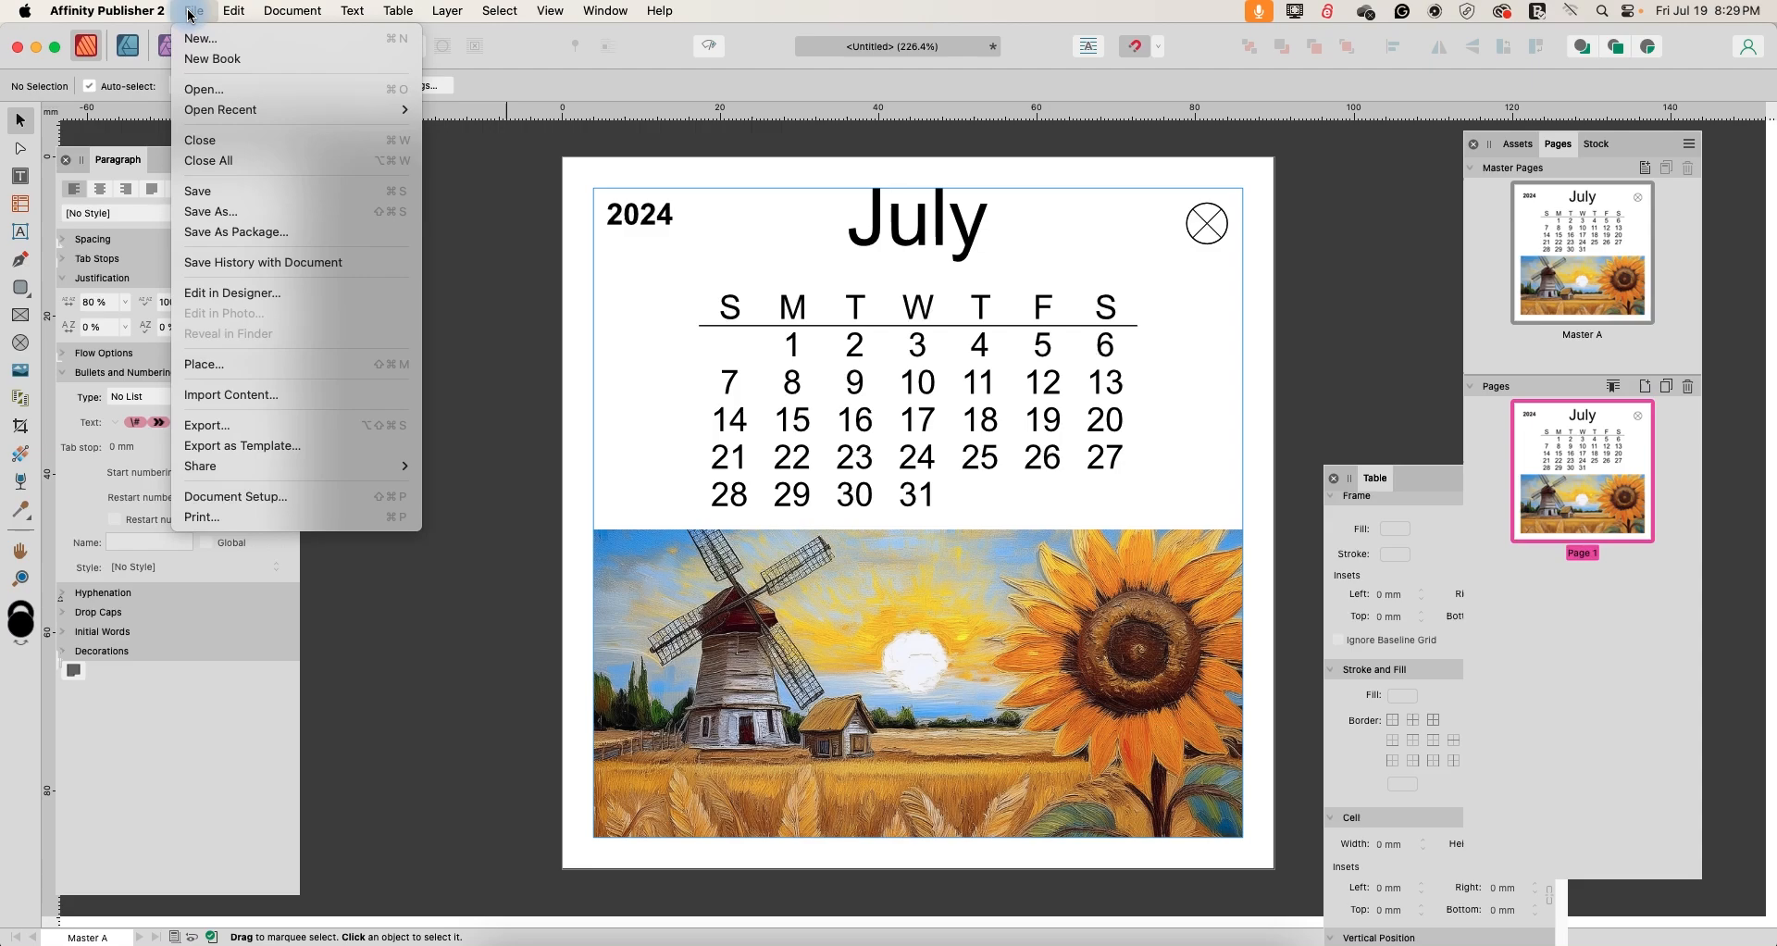
pyautogui.click(200, 37)
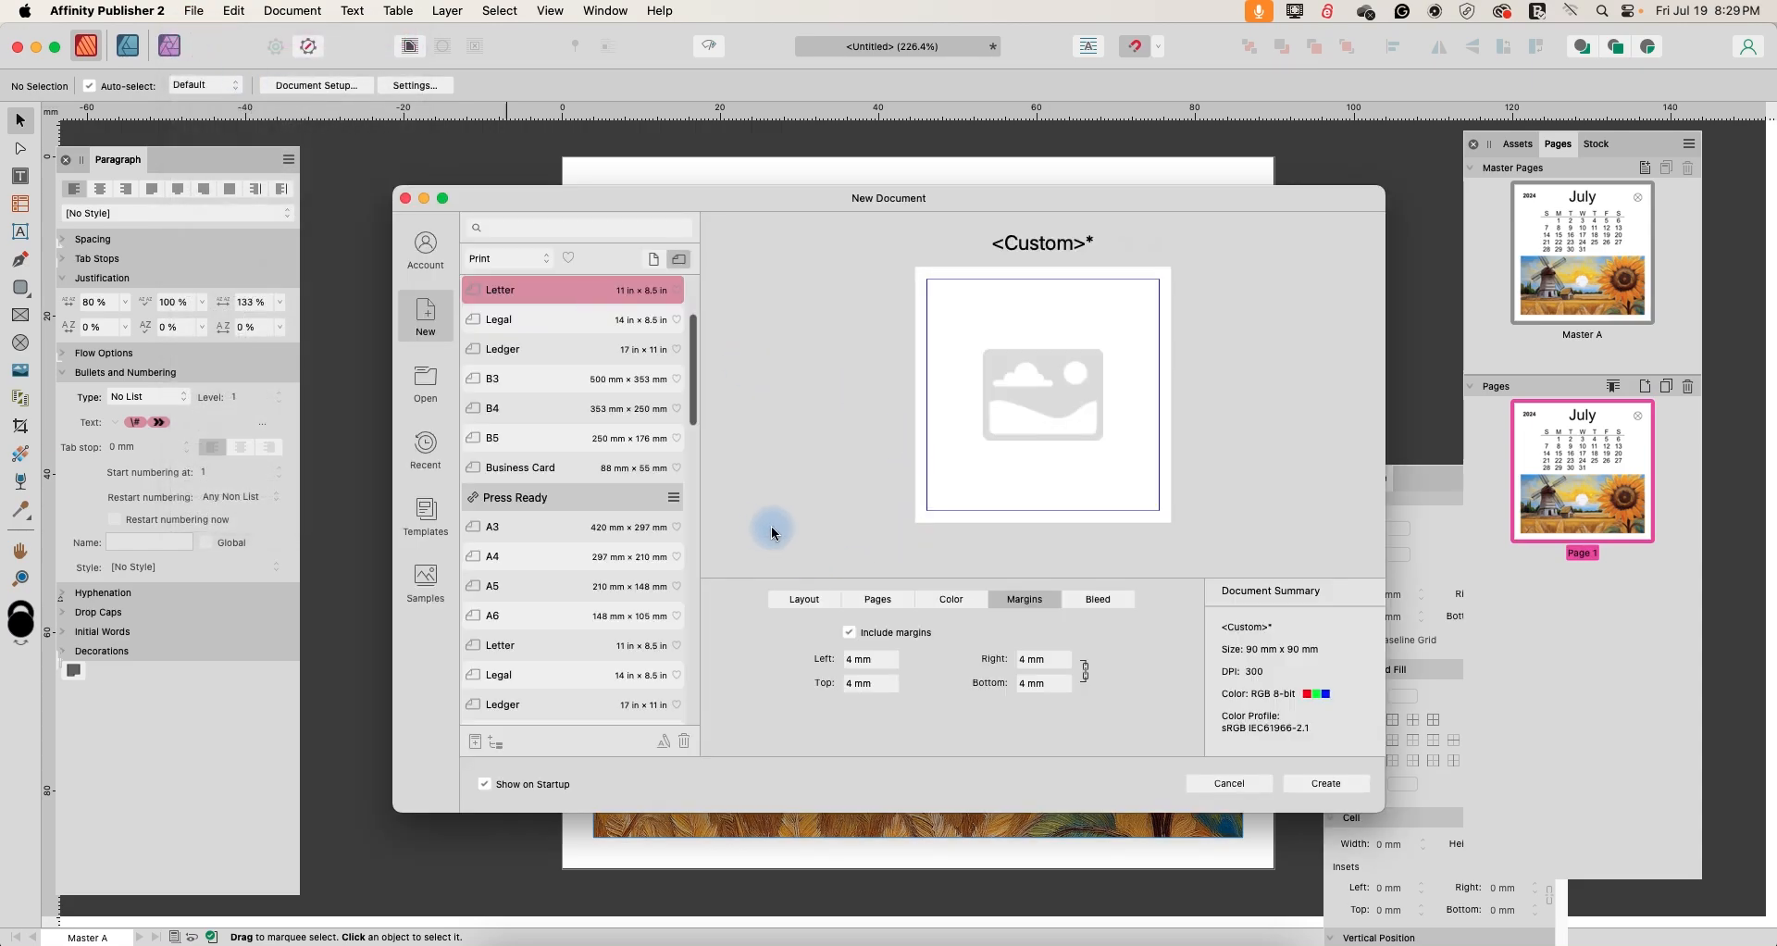
pyautogui.moveTo(1021, 598)
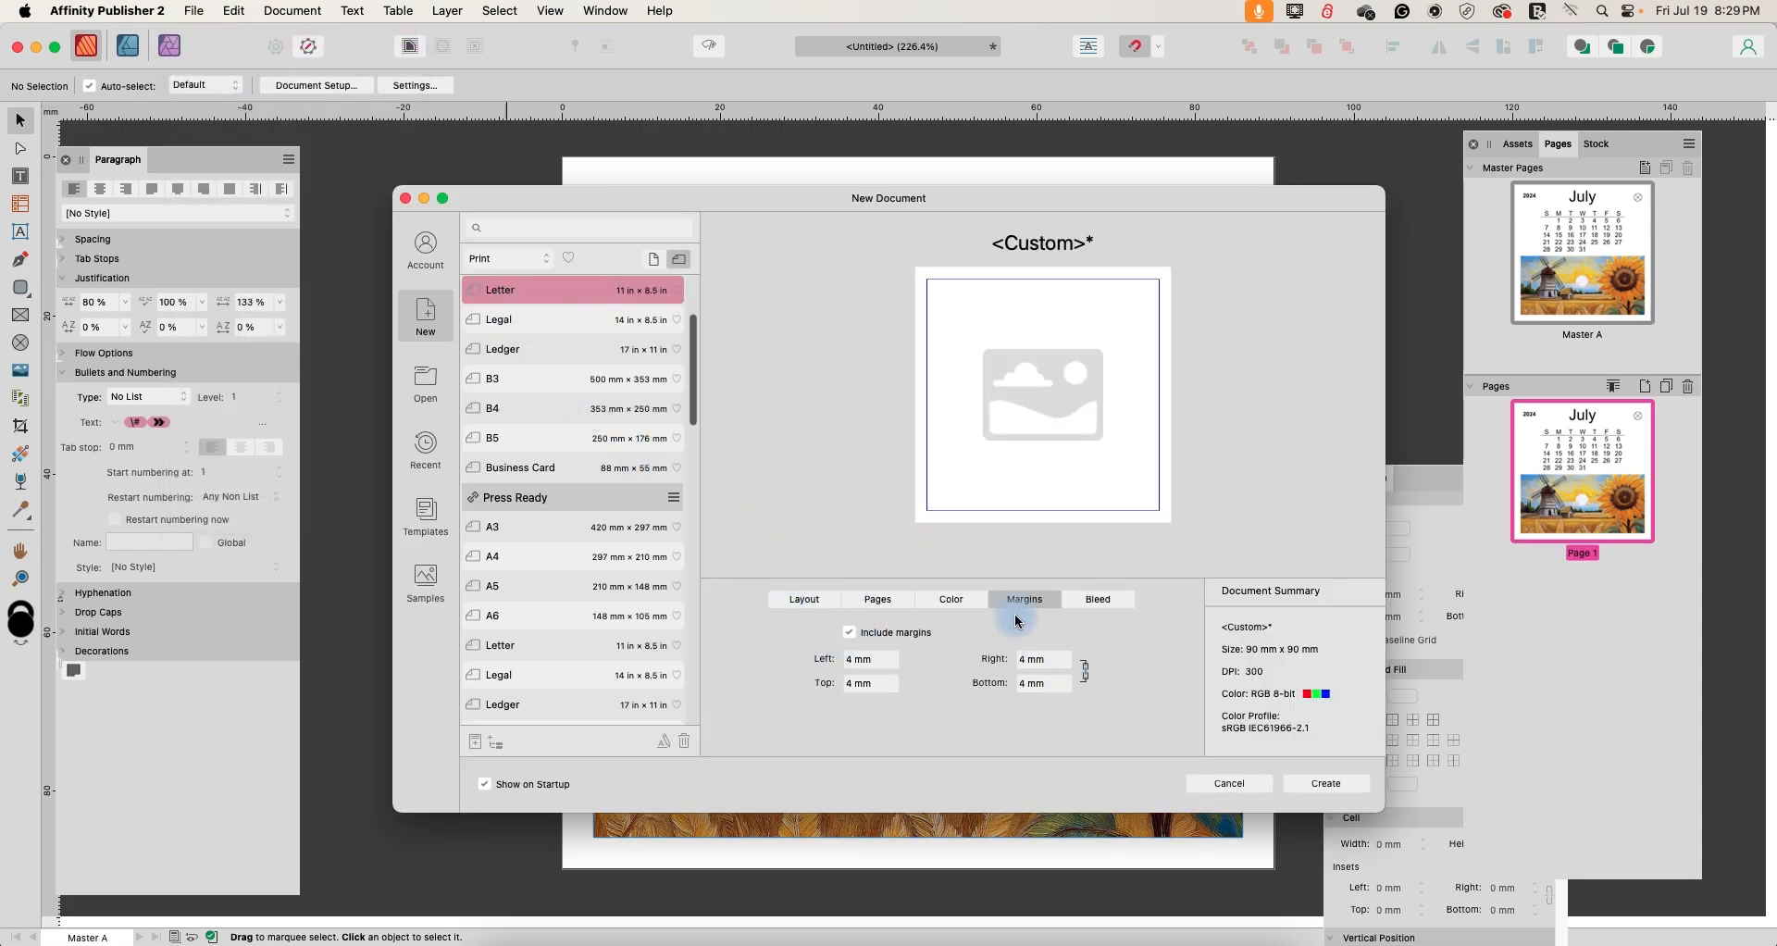
pyautogui.click(801, 598)
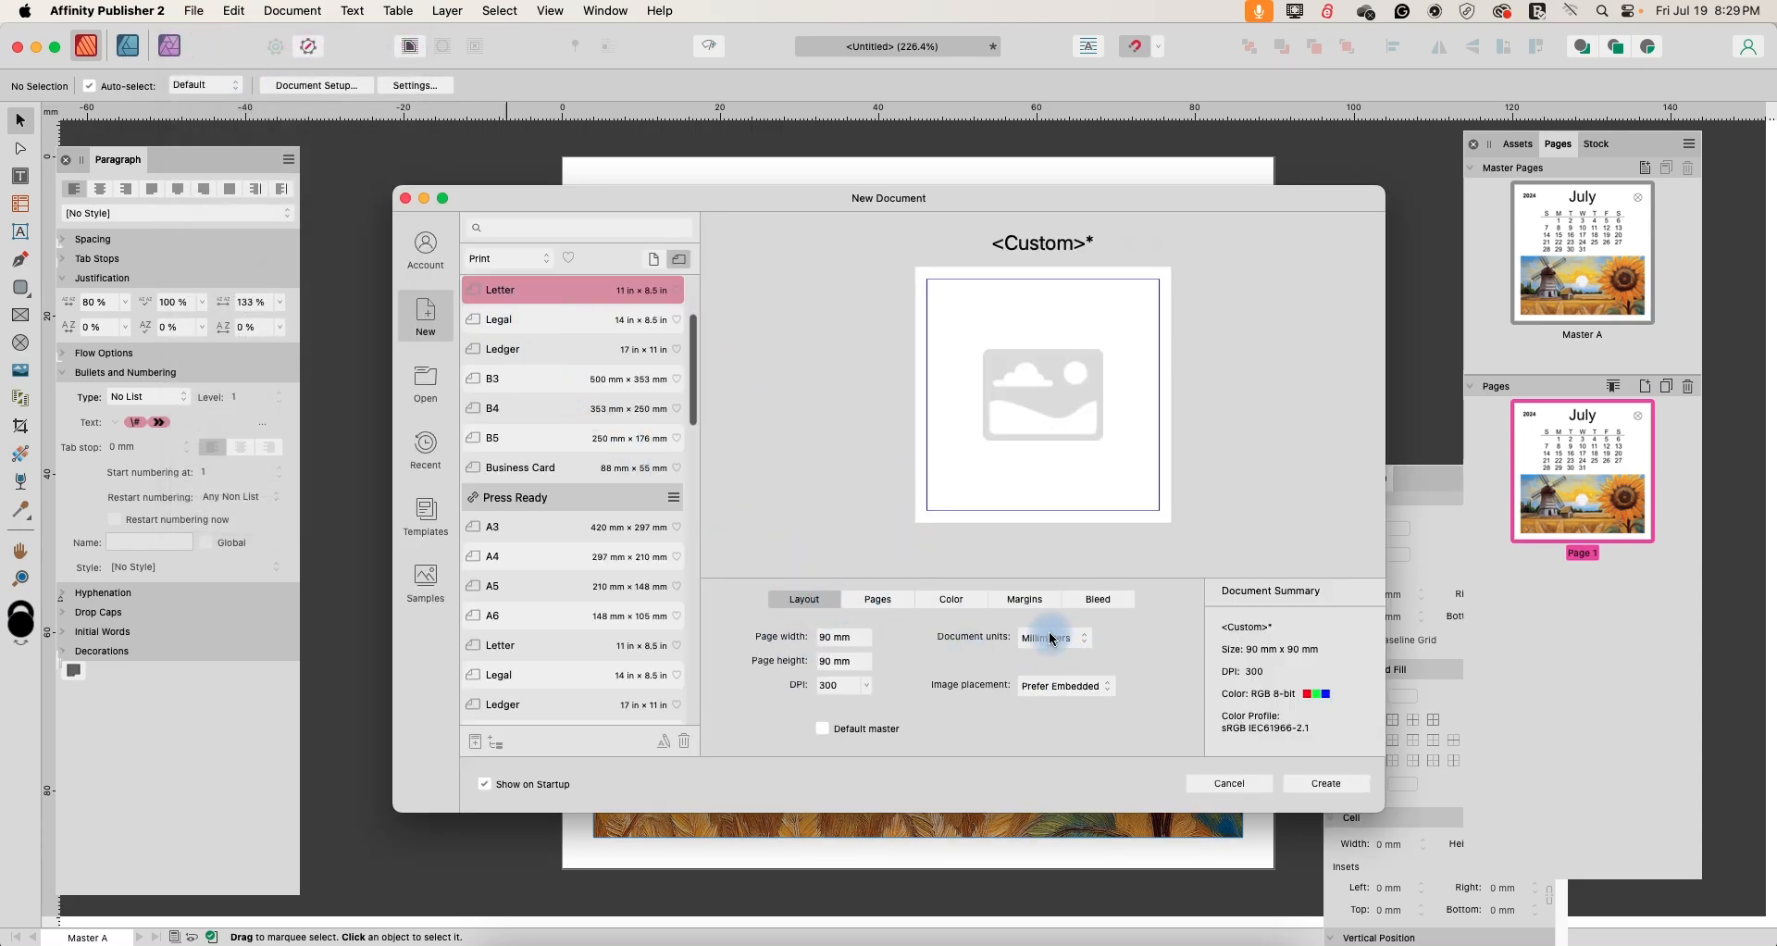
pyautogui.click(1048, 634)
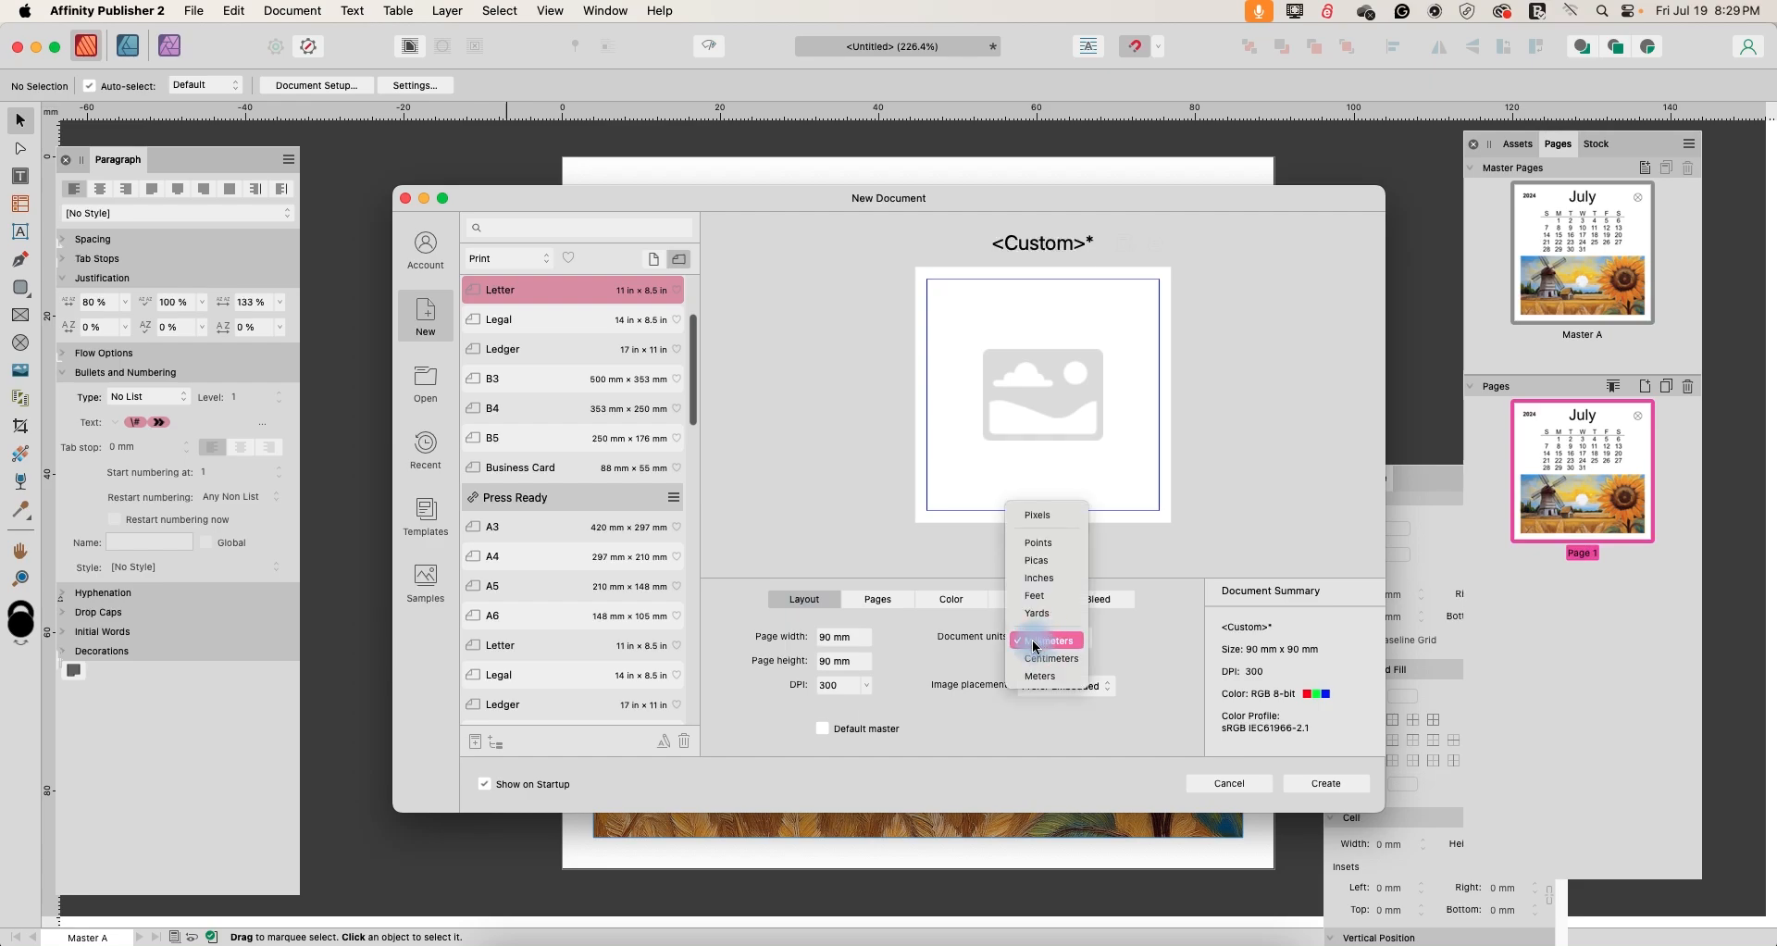
pyautogui.click(1044, 641)
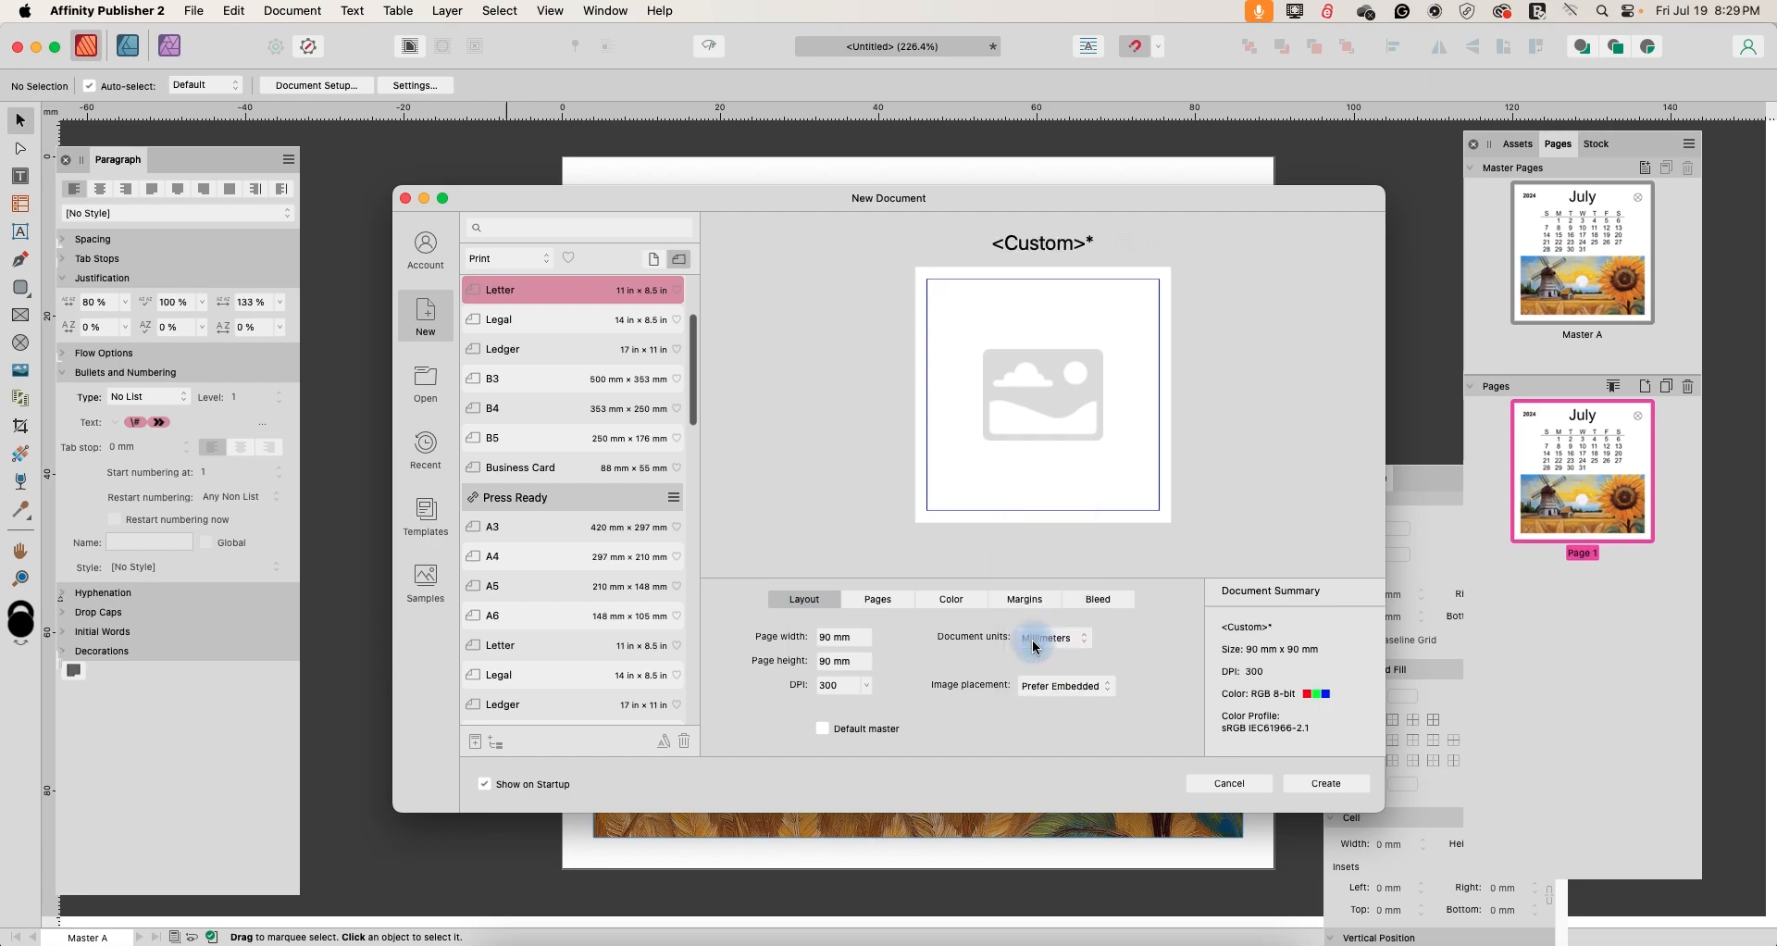
pyautogui.moveTo(931, 646)
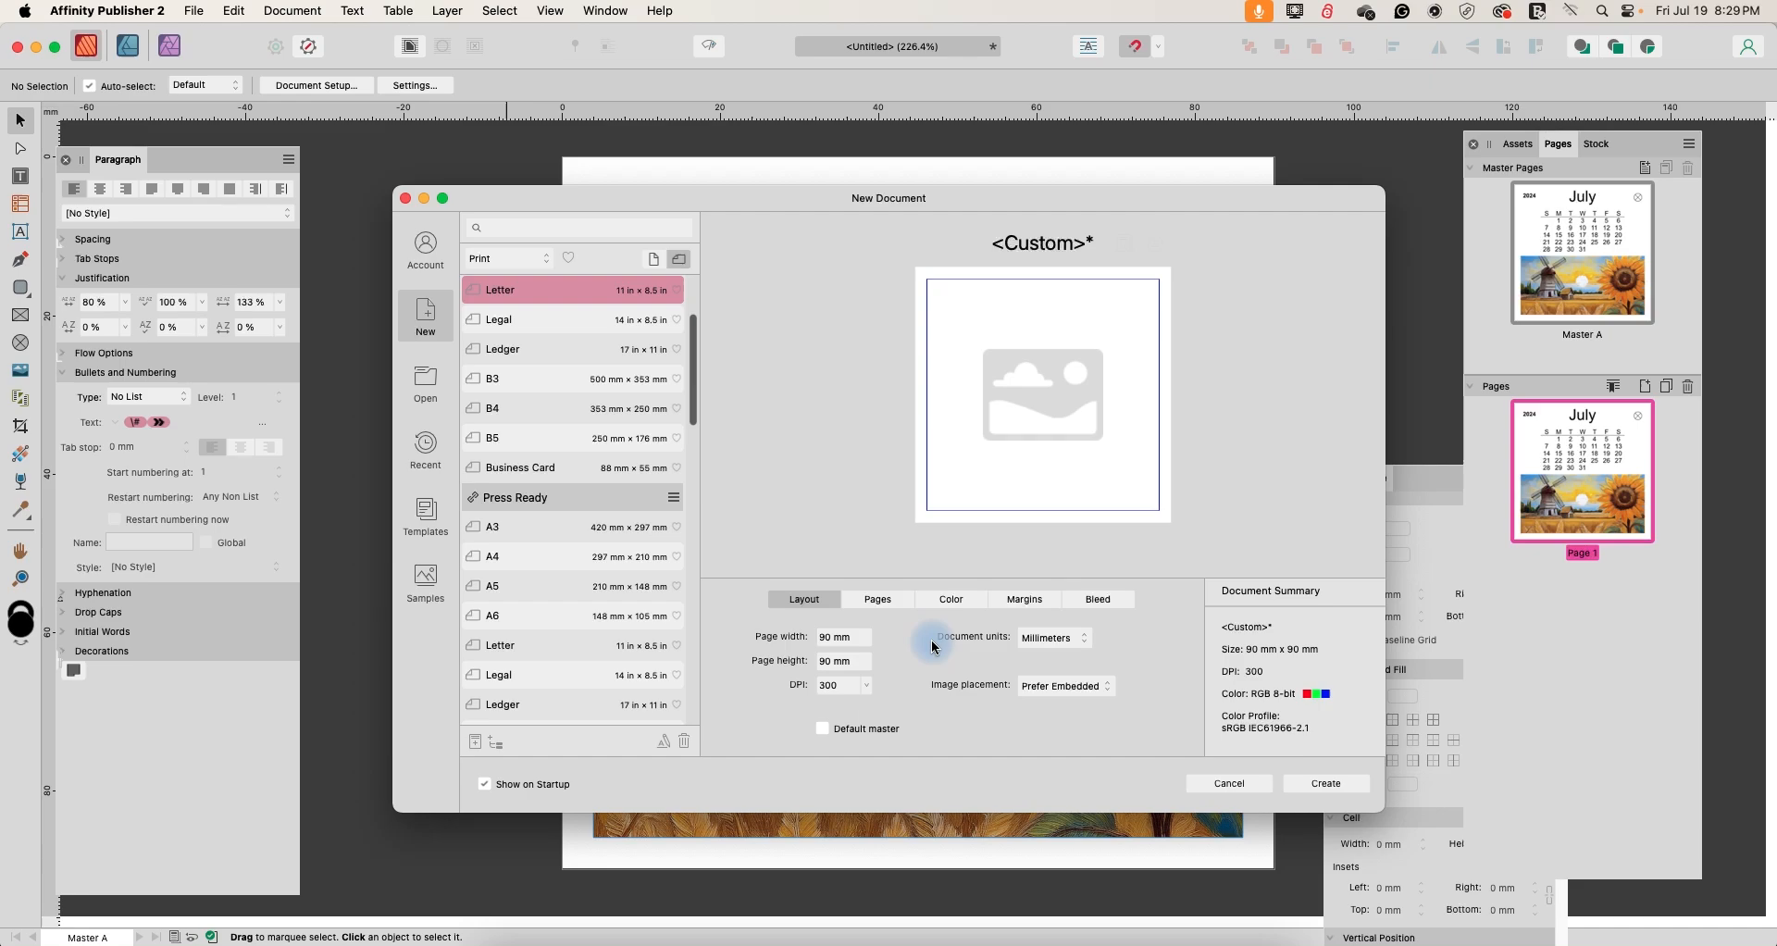
pyautogui.click(838, 637)
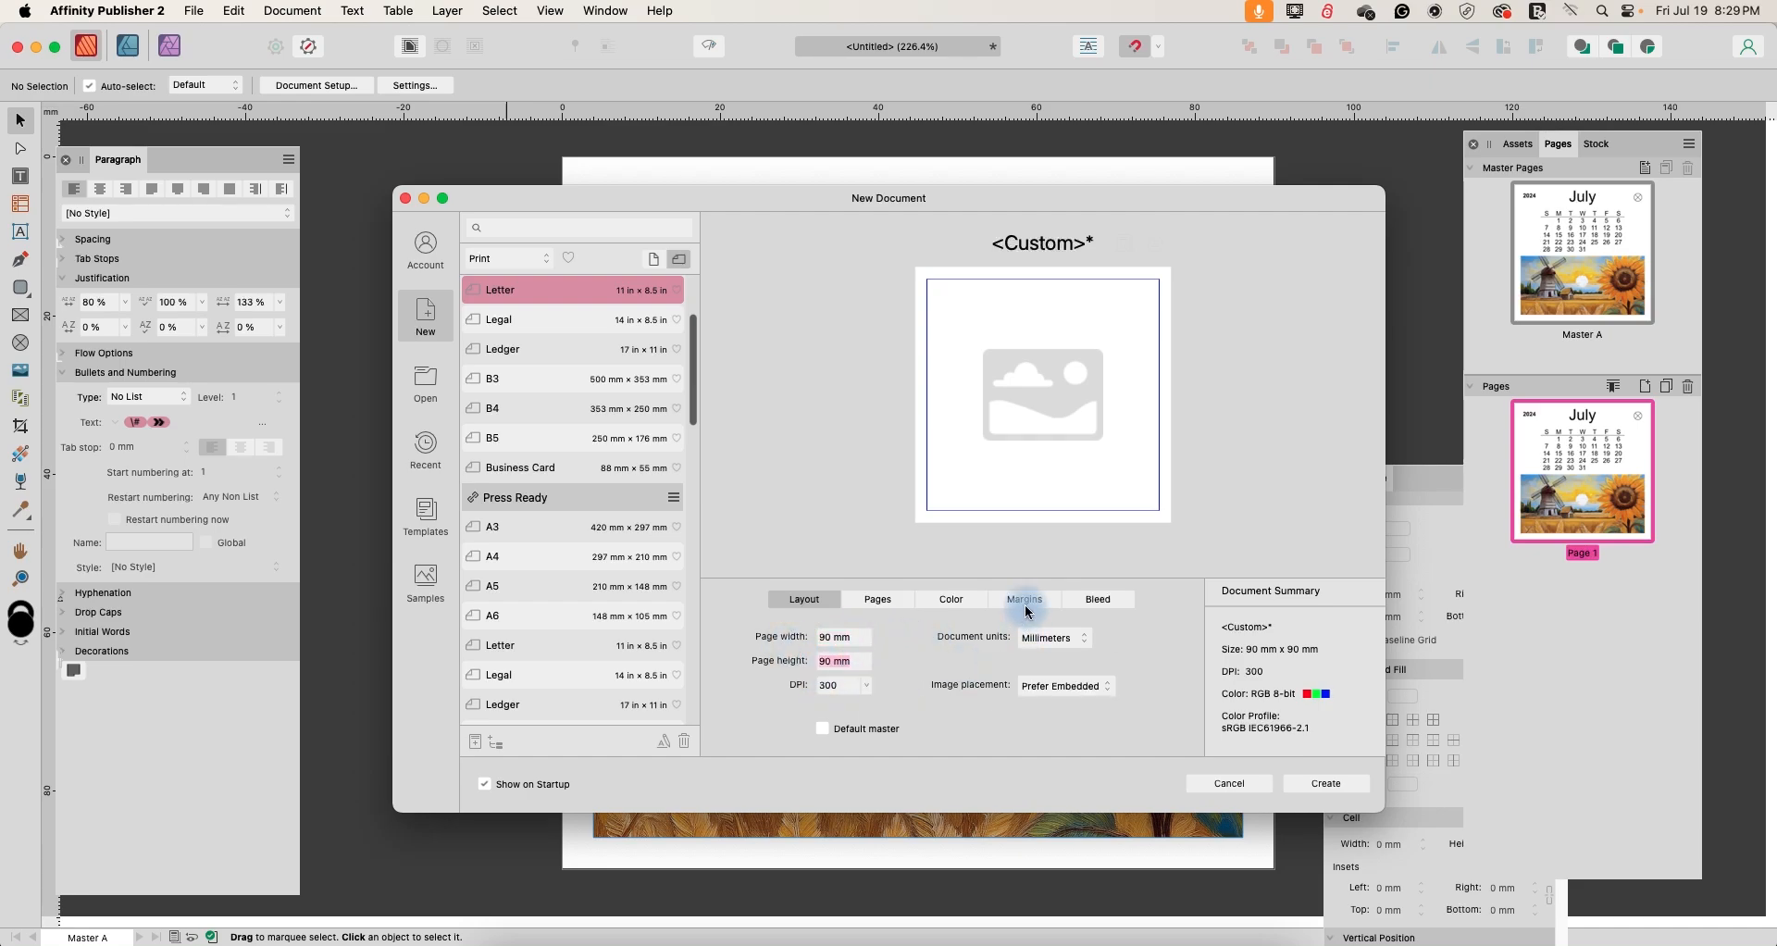
pyautogui.click(1021, 598)
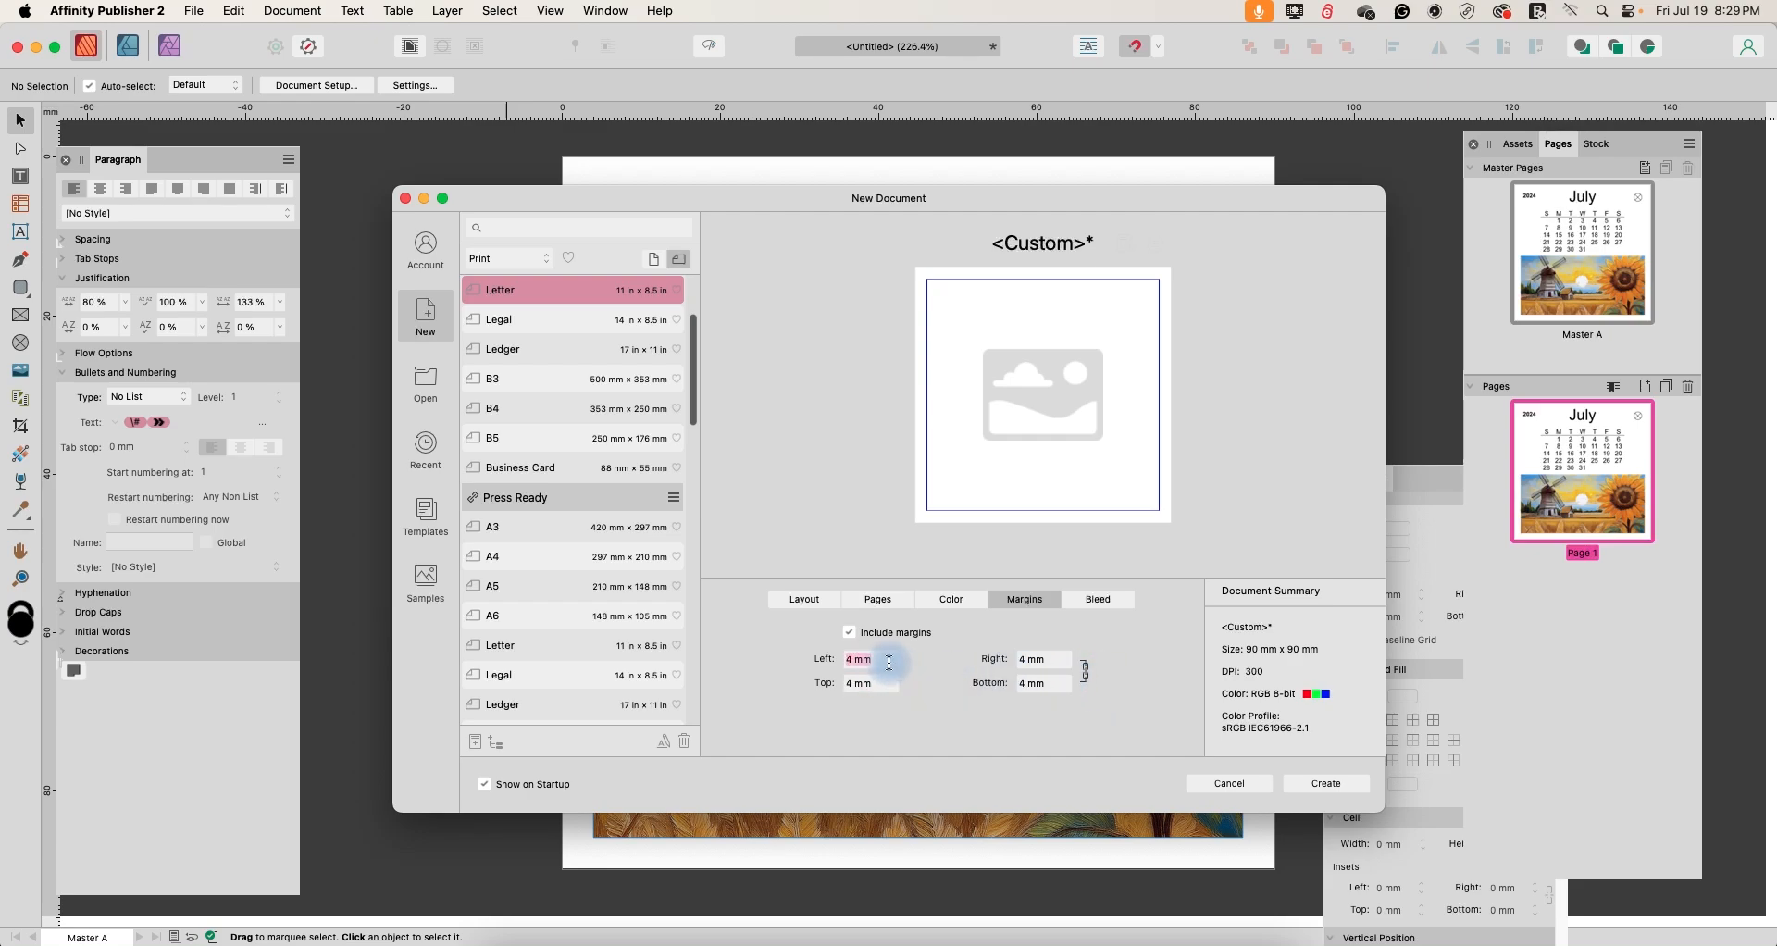
pyautogui.press('Down')
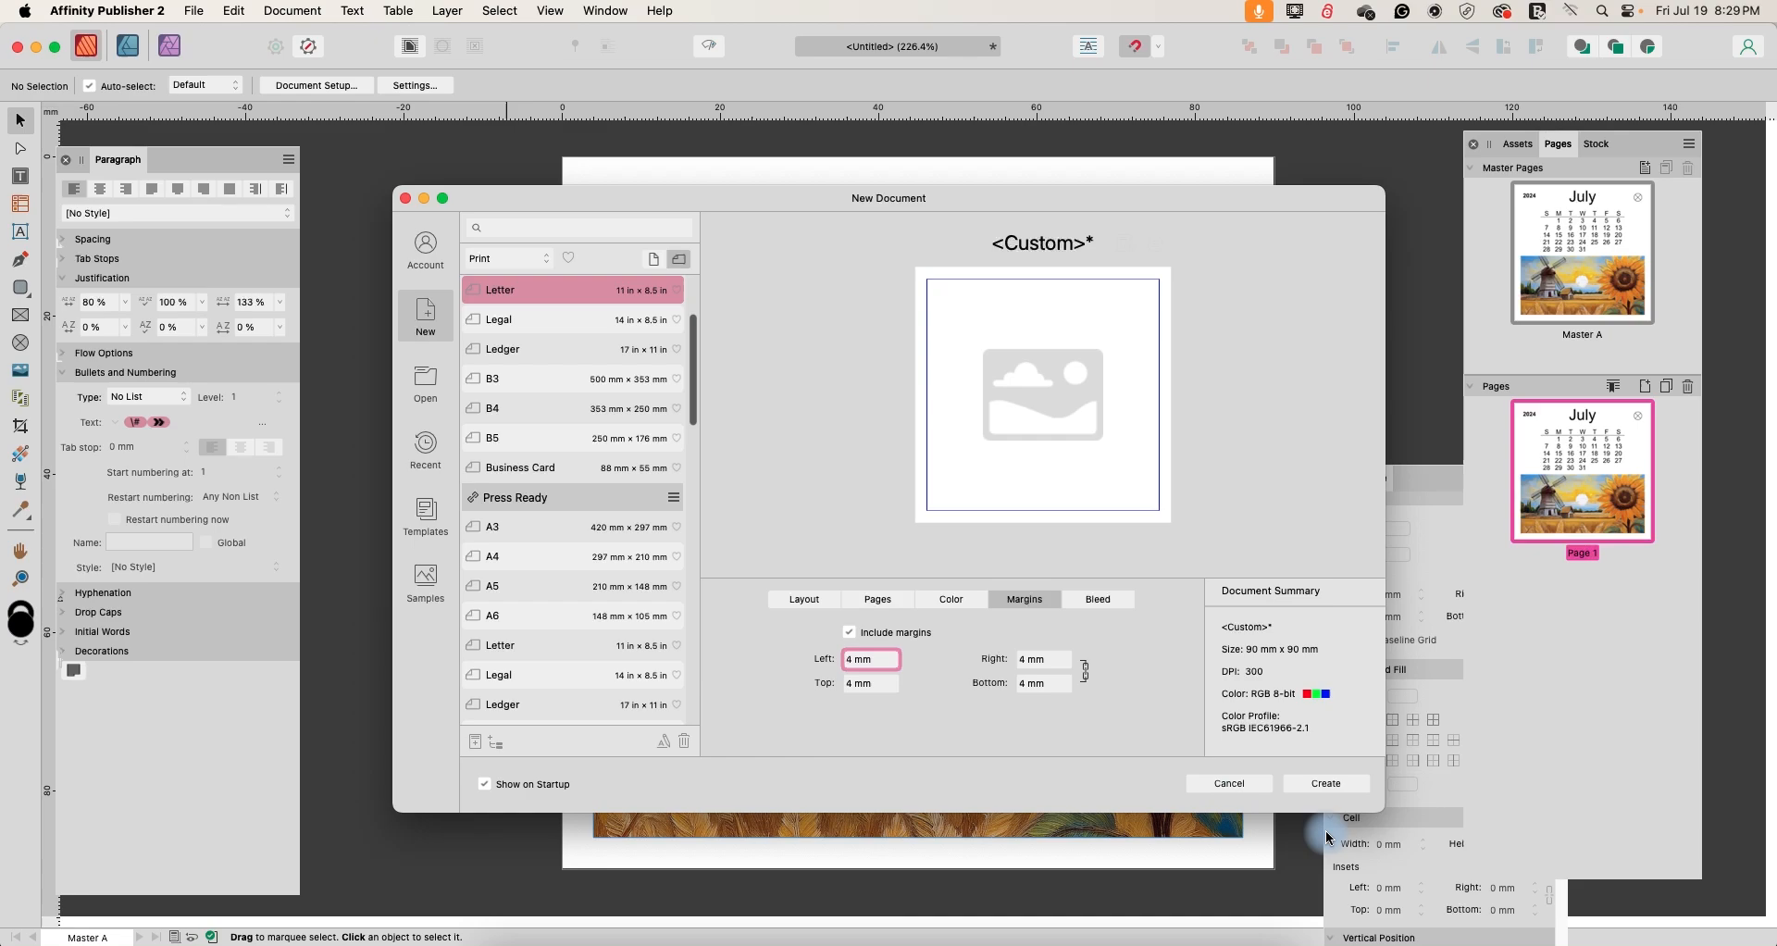
pyautogui.click(1323, 783)
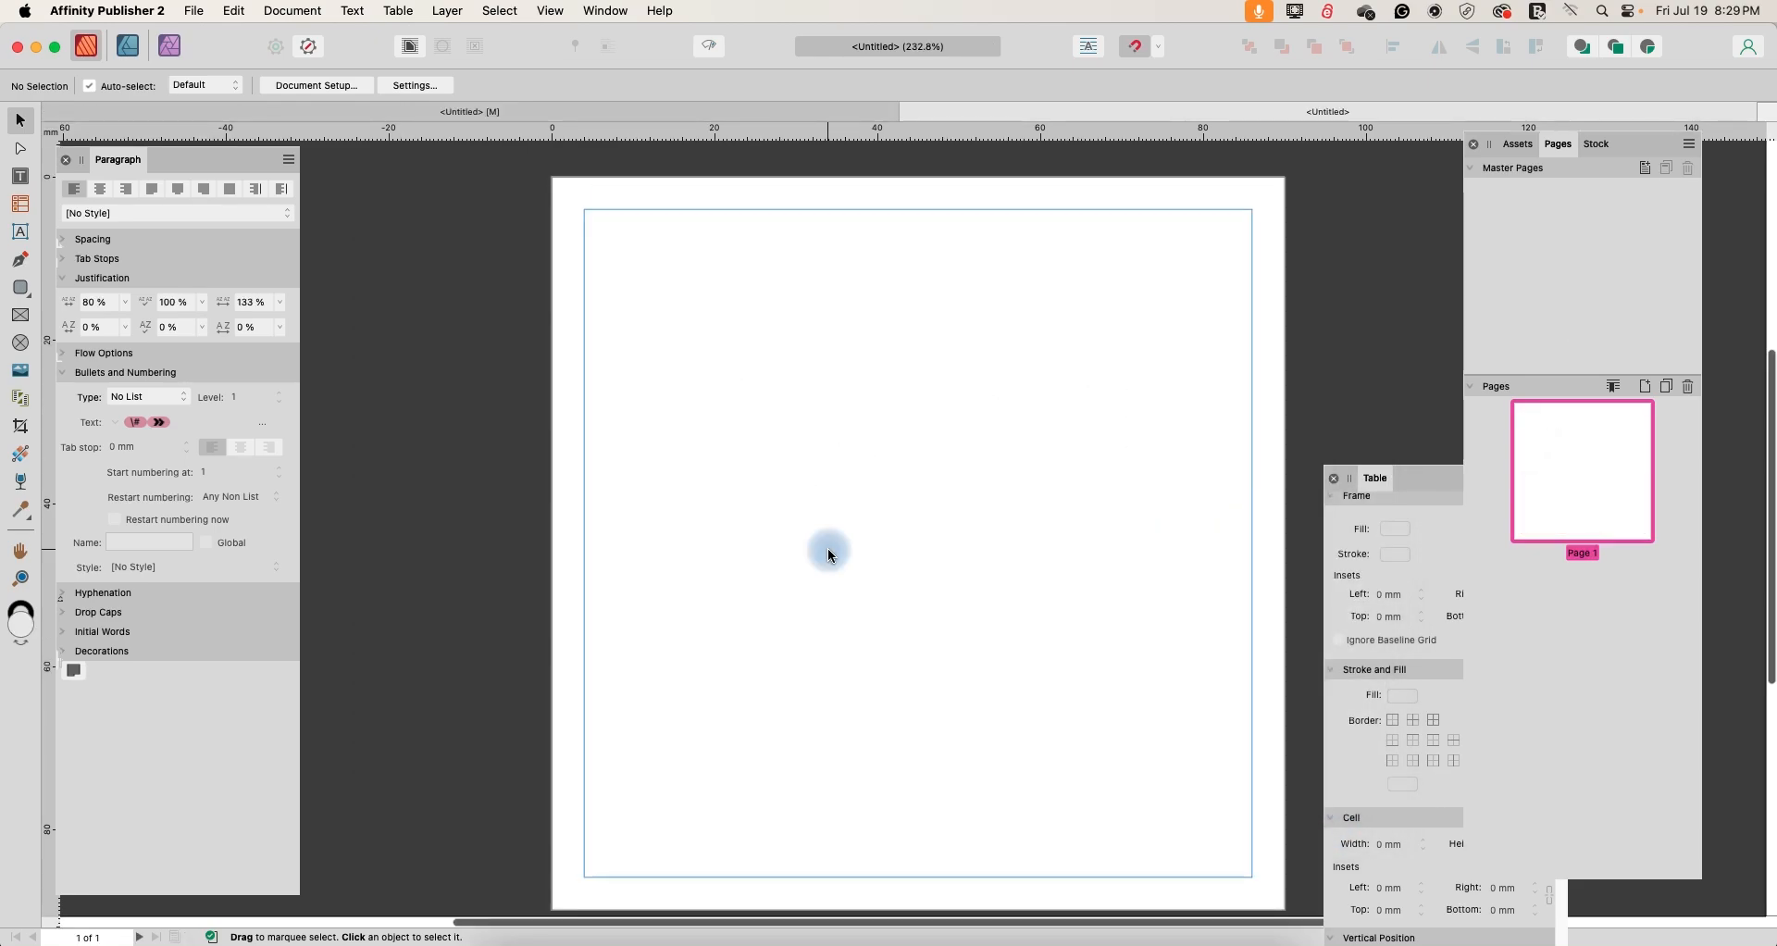
pyautogui.moveTo(805, 570)
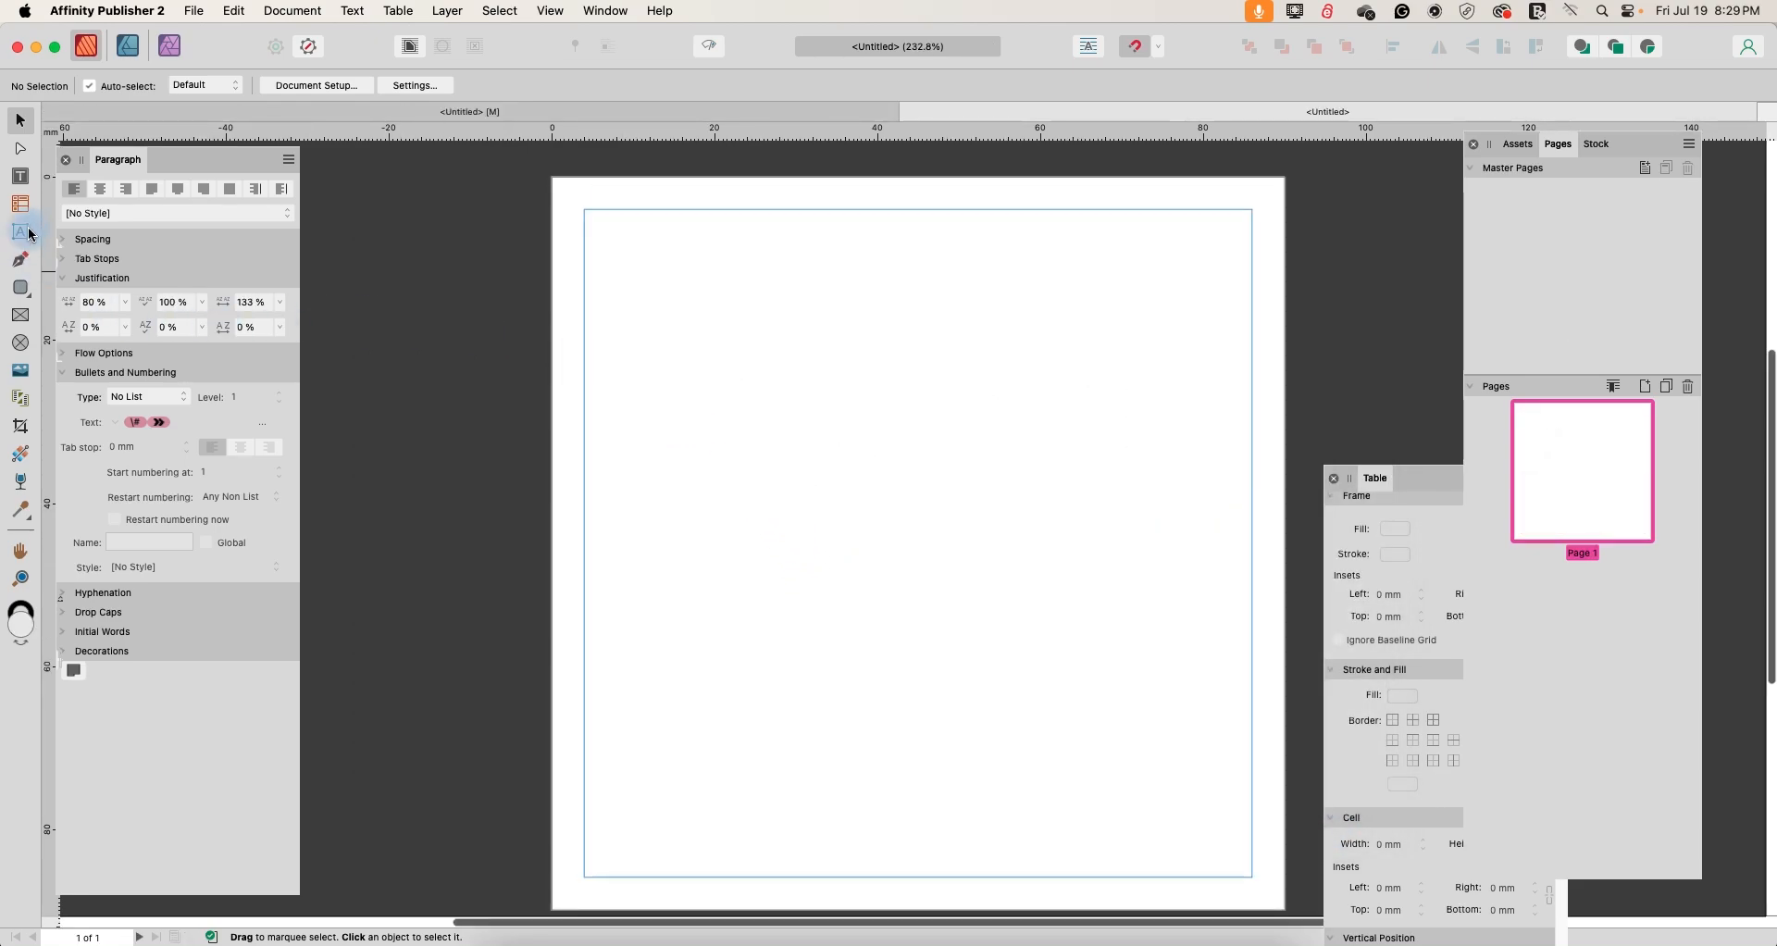
pyautogui.moveTo(21, 209)
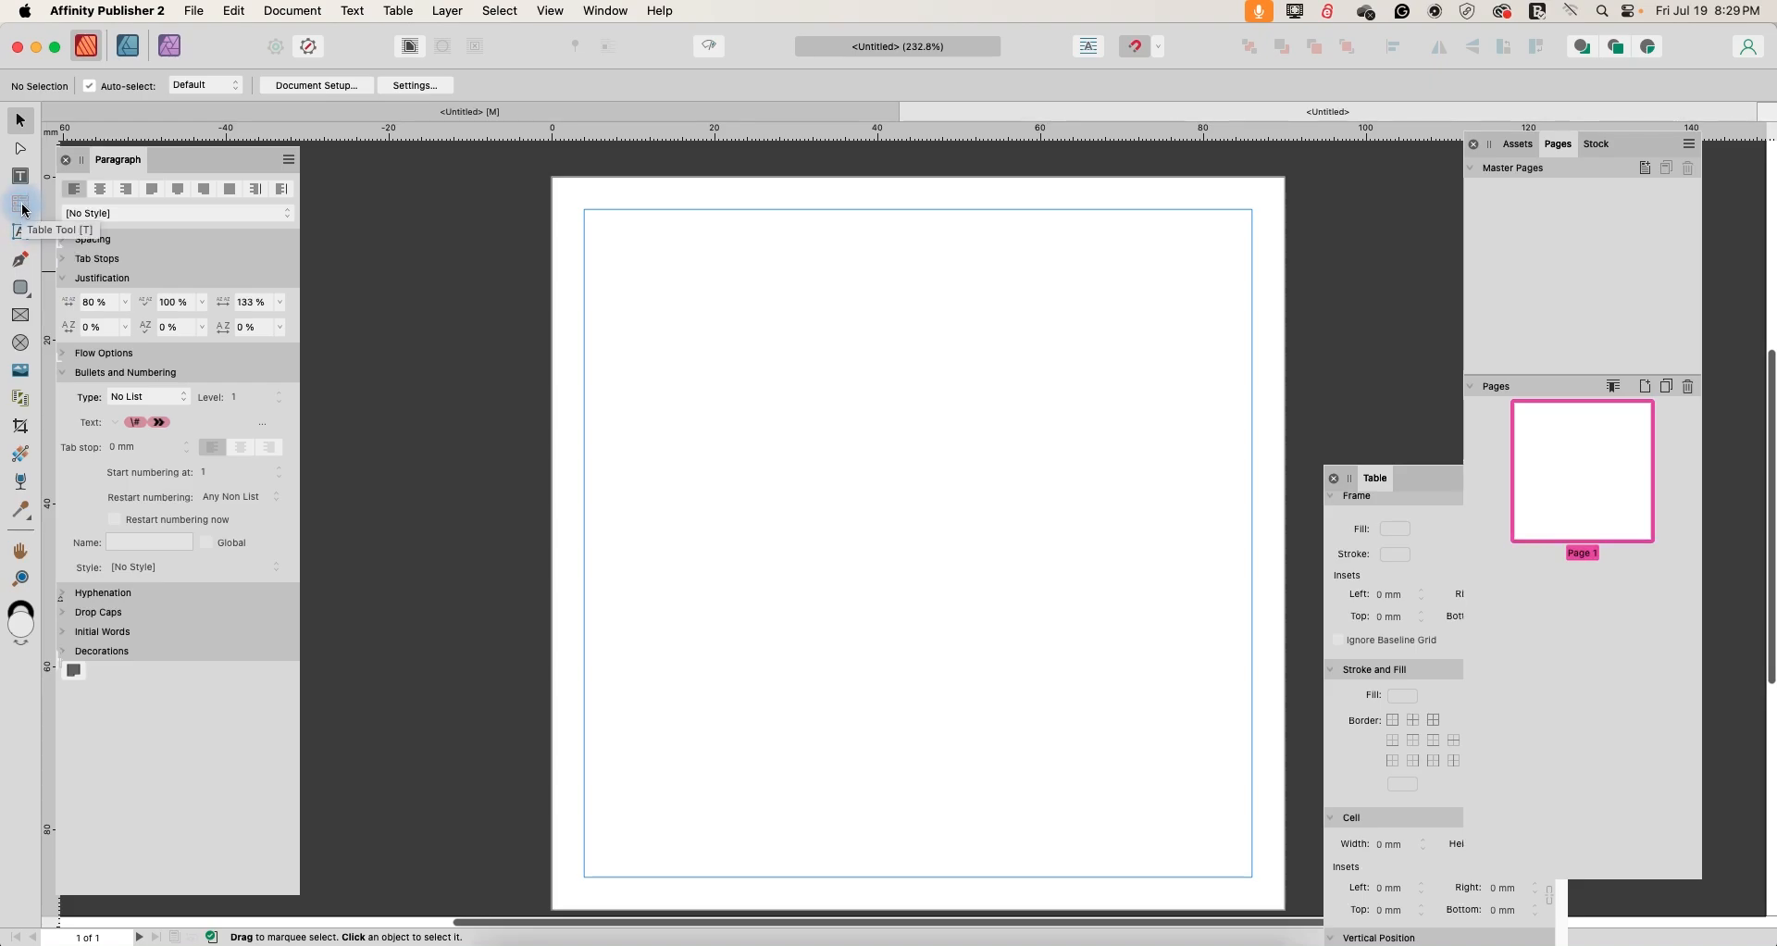
# - Draw a seven-column, six-row table on the page with the Table Tool
pyautogui.moveTo(668, 304); pyautogui.dragTo(1040, 476)
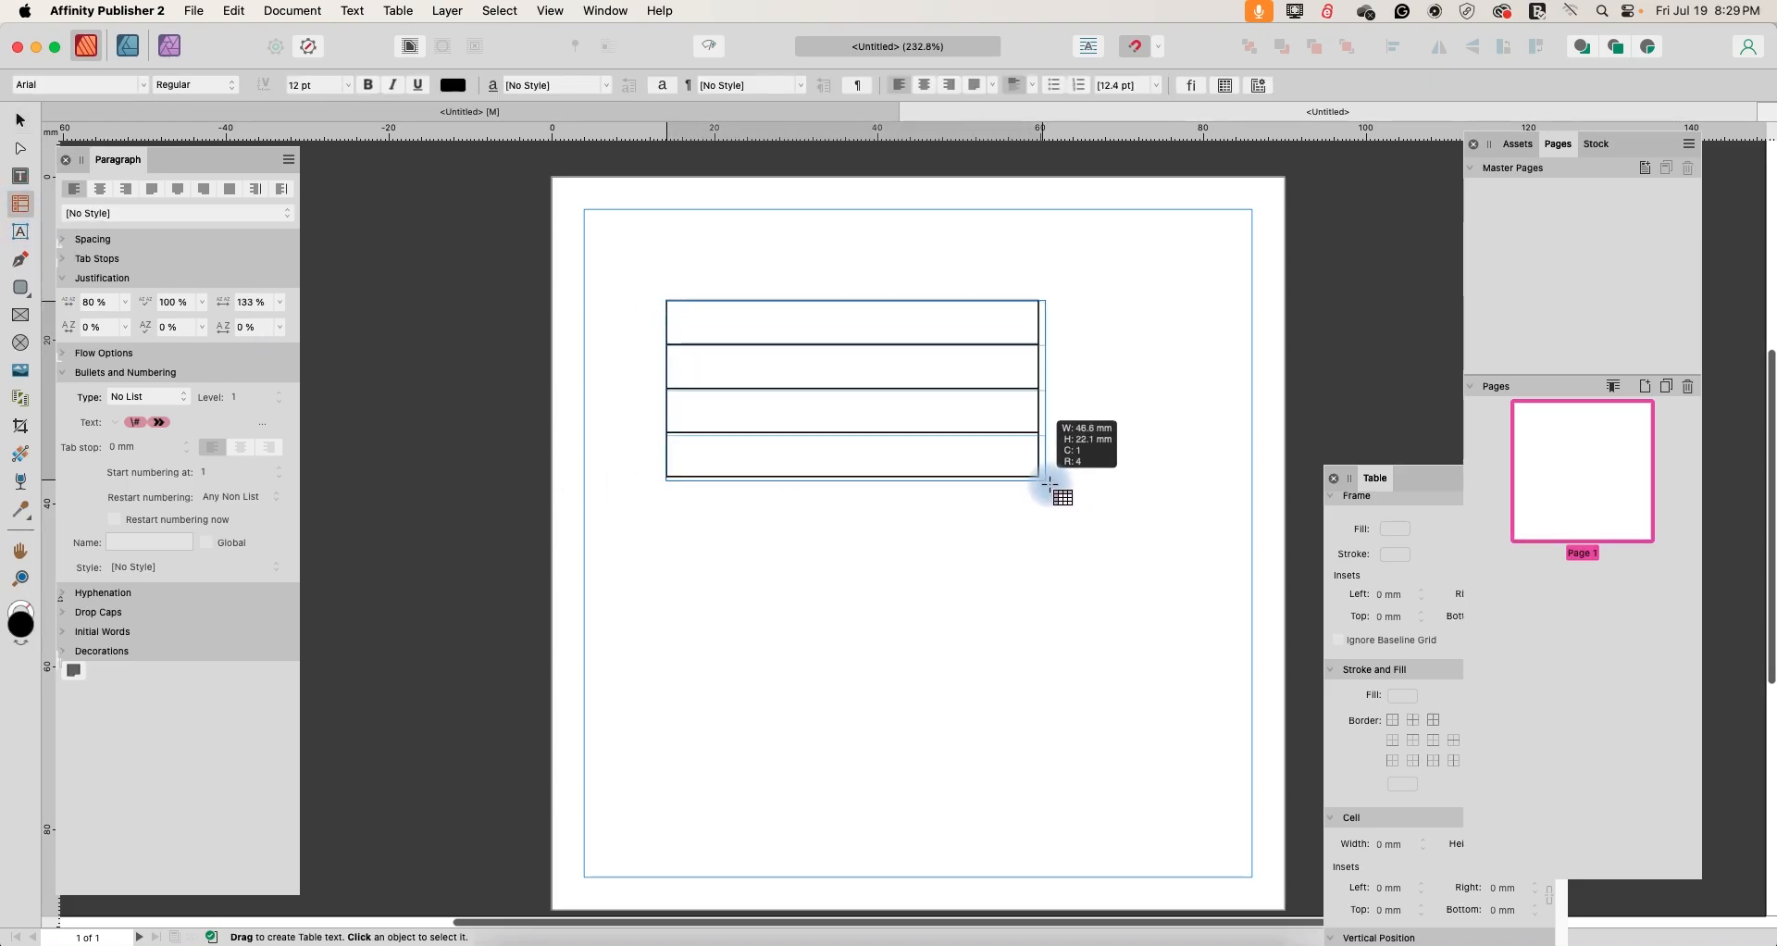
pyautogui.moveTo(1047, 486); pyautogui.dragTo(1153, 560)
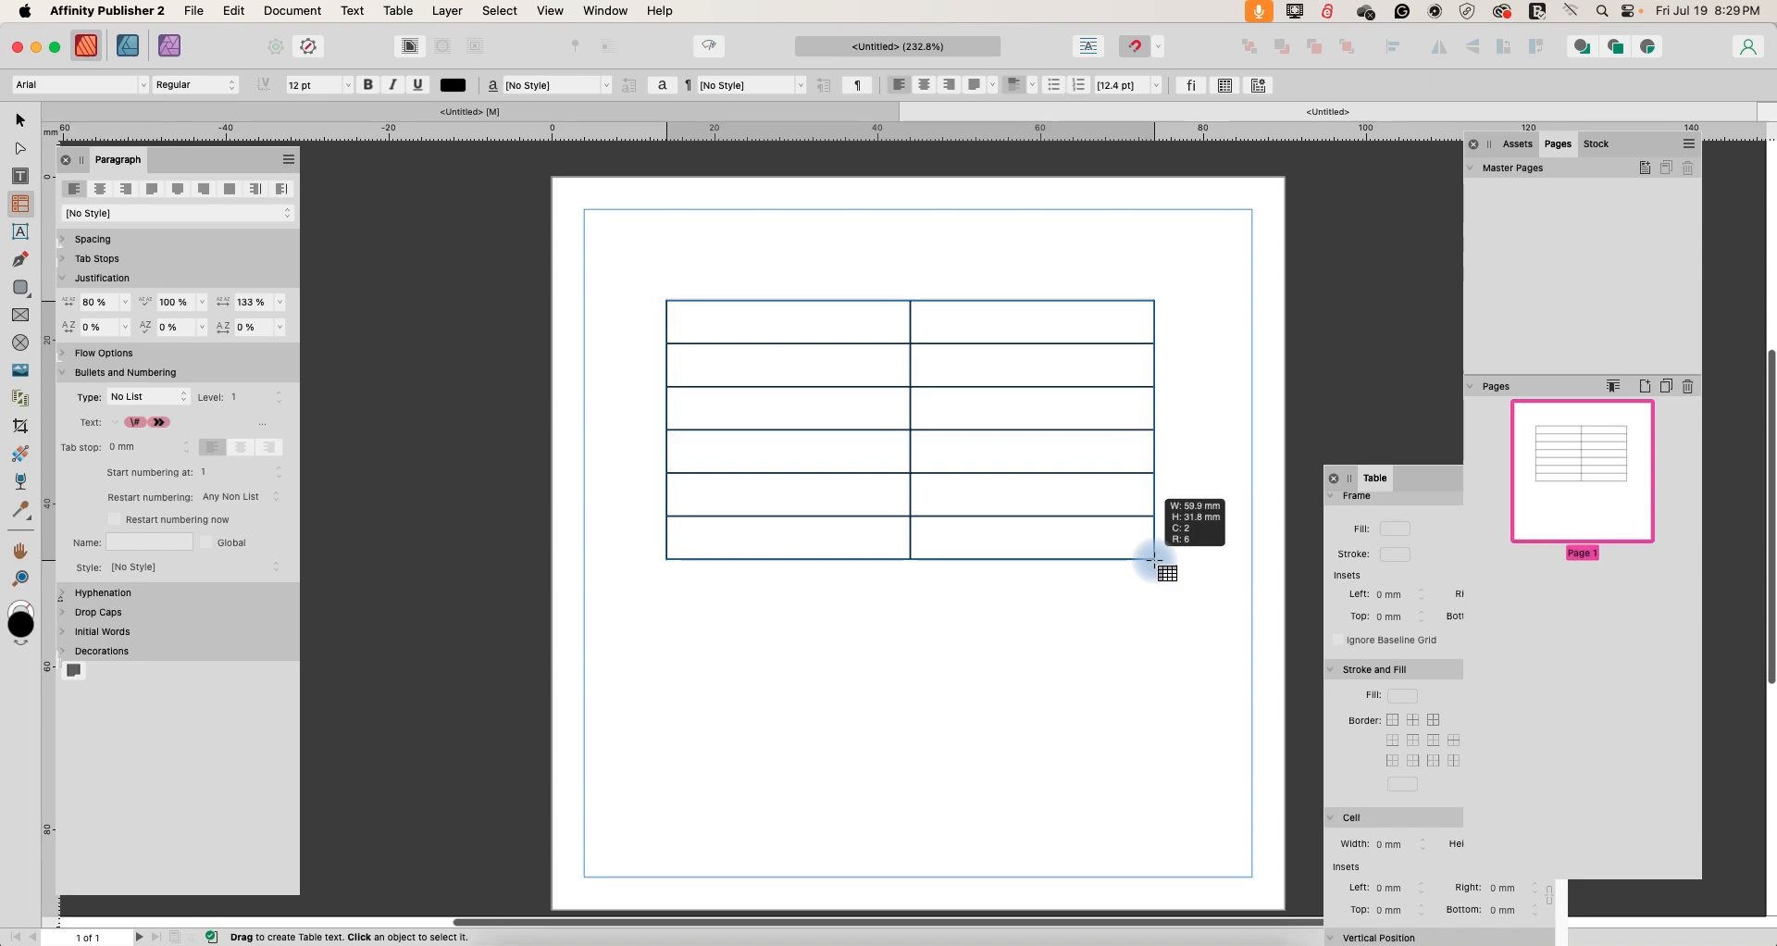
pyautogui.moveTo(1153, 559); pyautogui.dragTo(1162, 562)
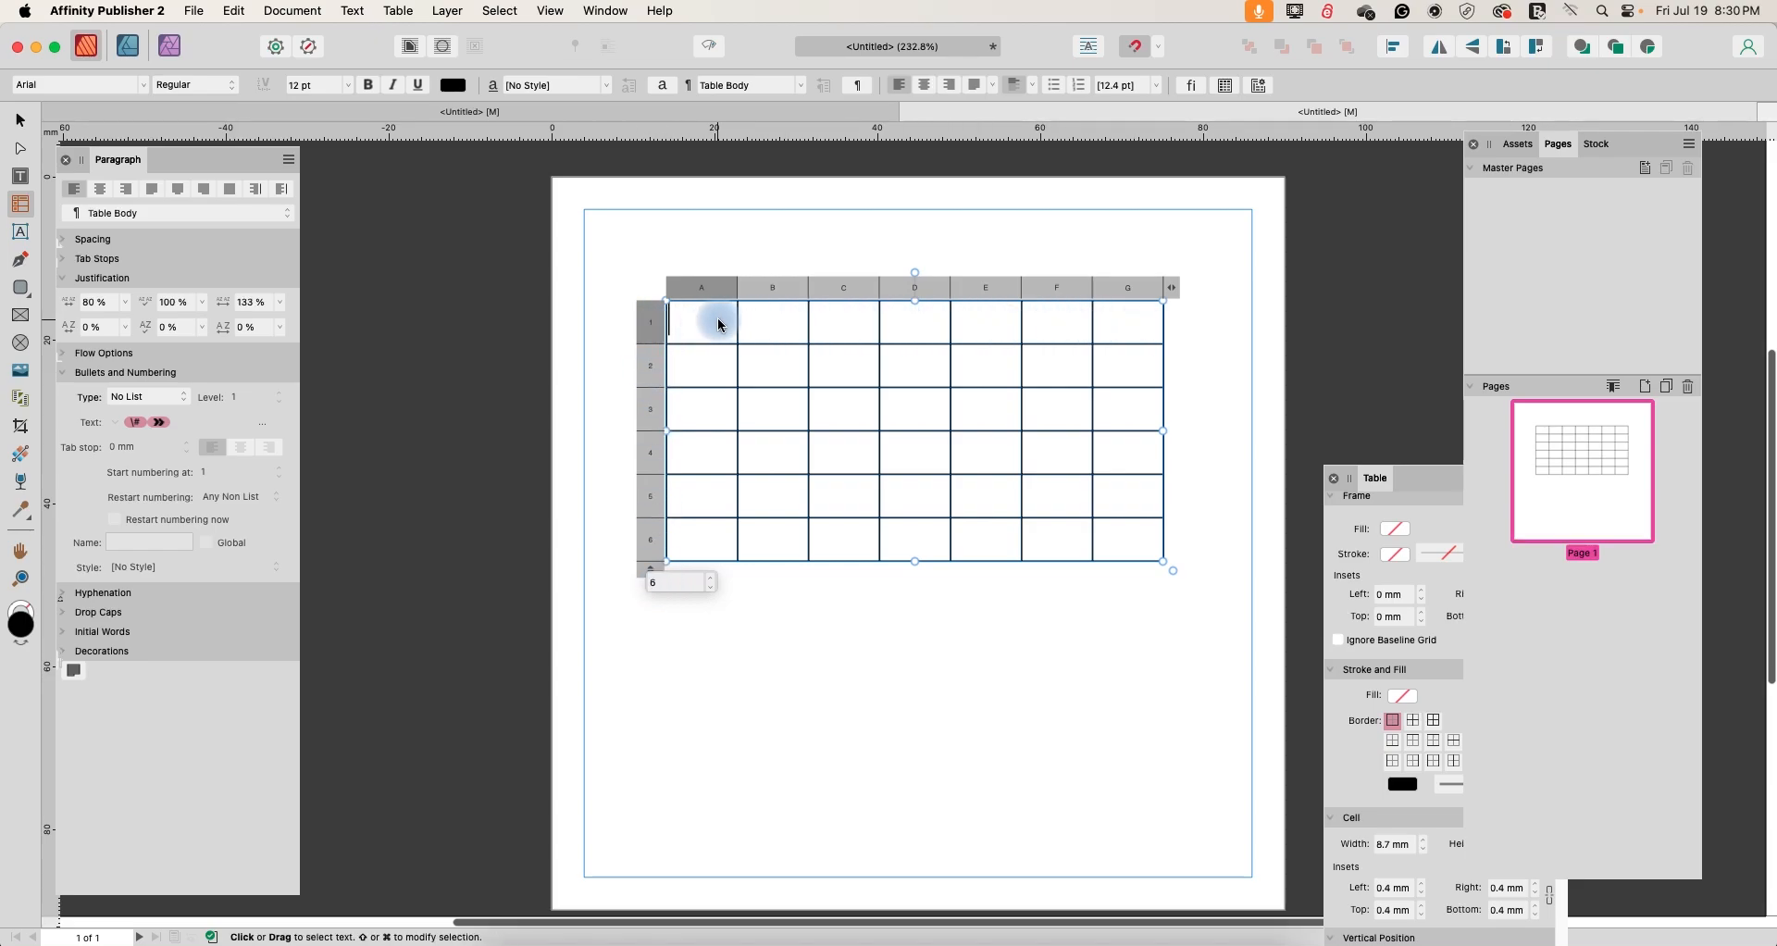
pyautogui.moveTo(757, 337)
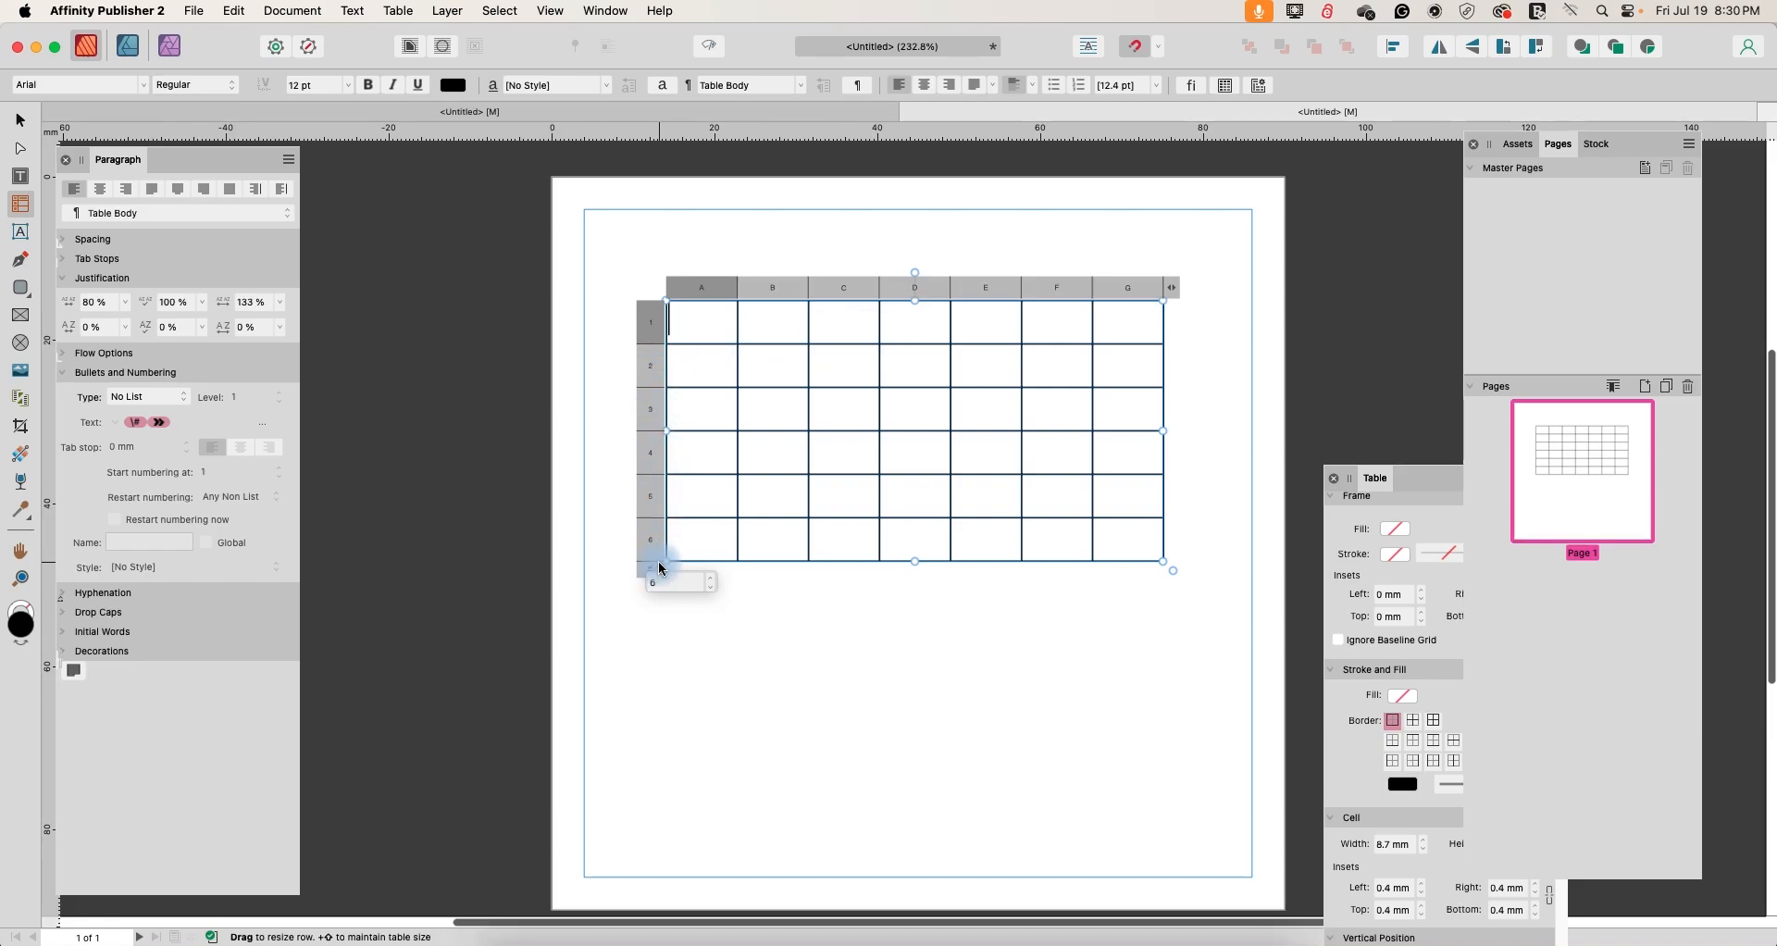
pyautogui.click(835, 453)
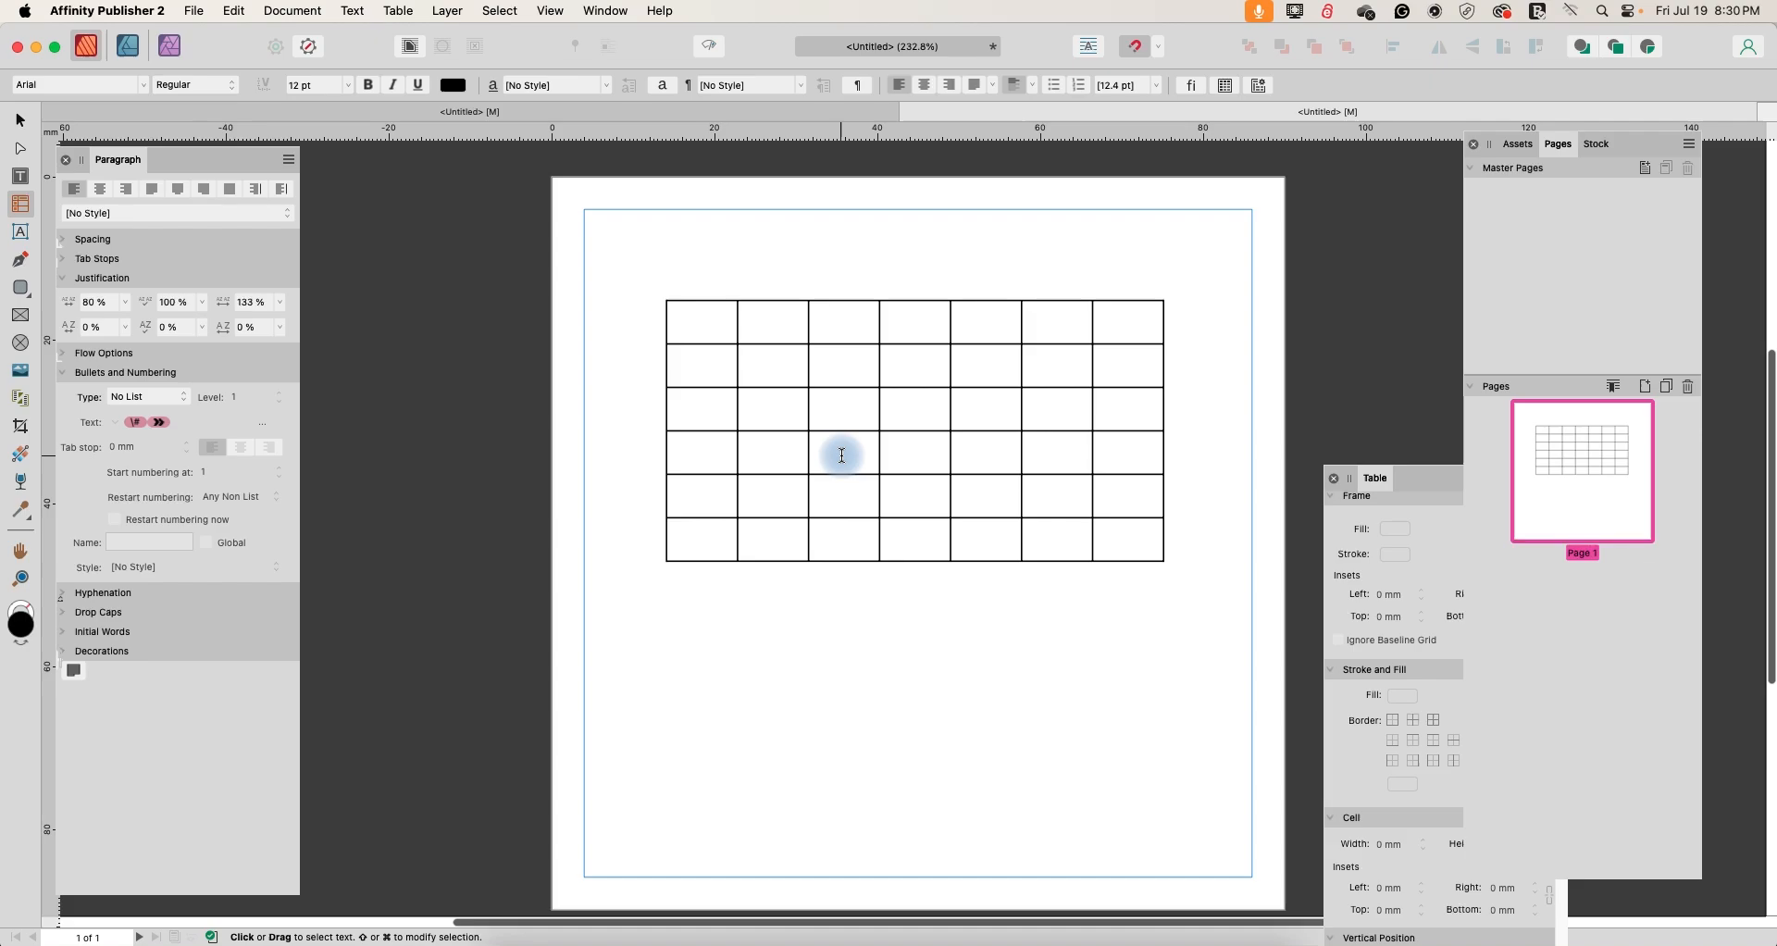
# - Centre the top row's text horizontally and vertically
pyautogui.click(650, 322)
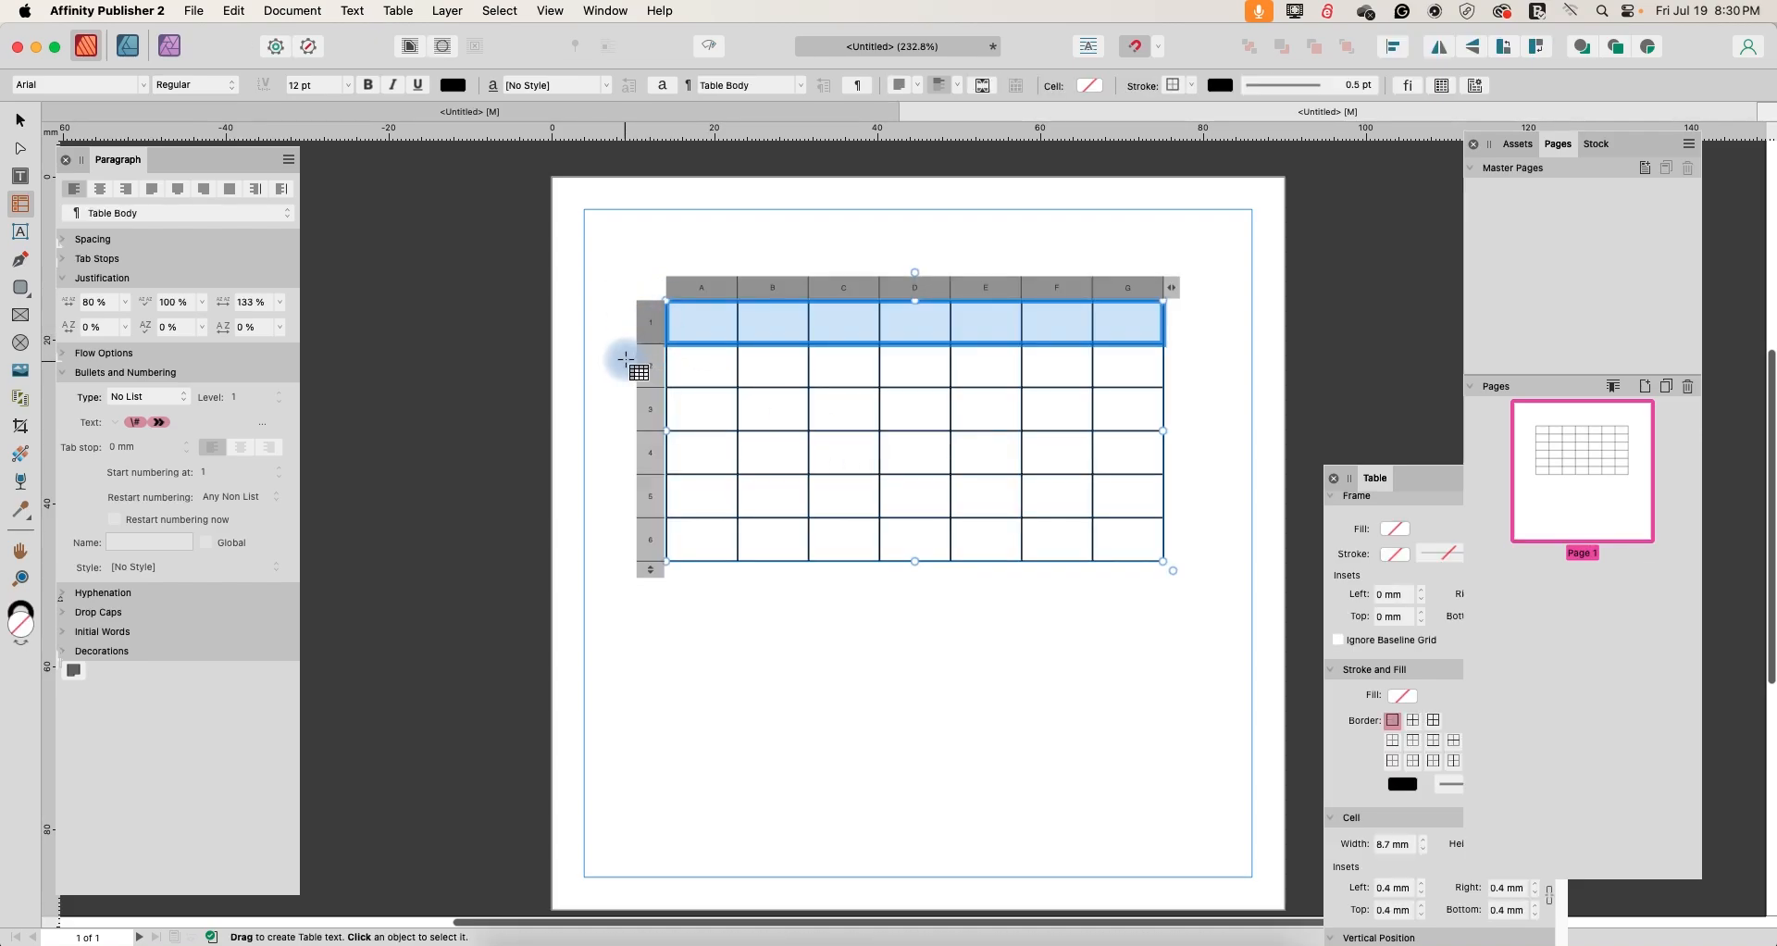
pyautogui.click(916, 85)
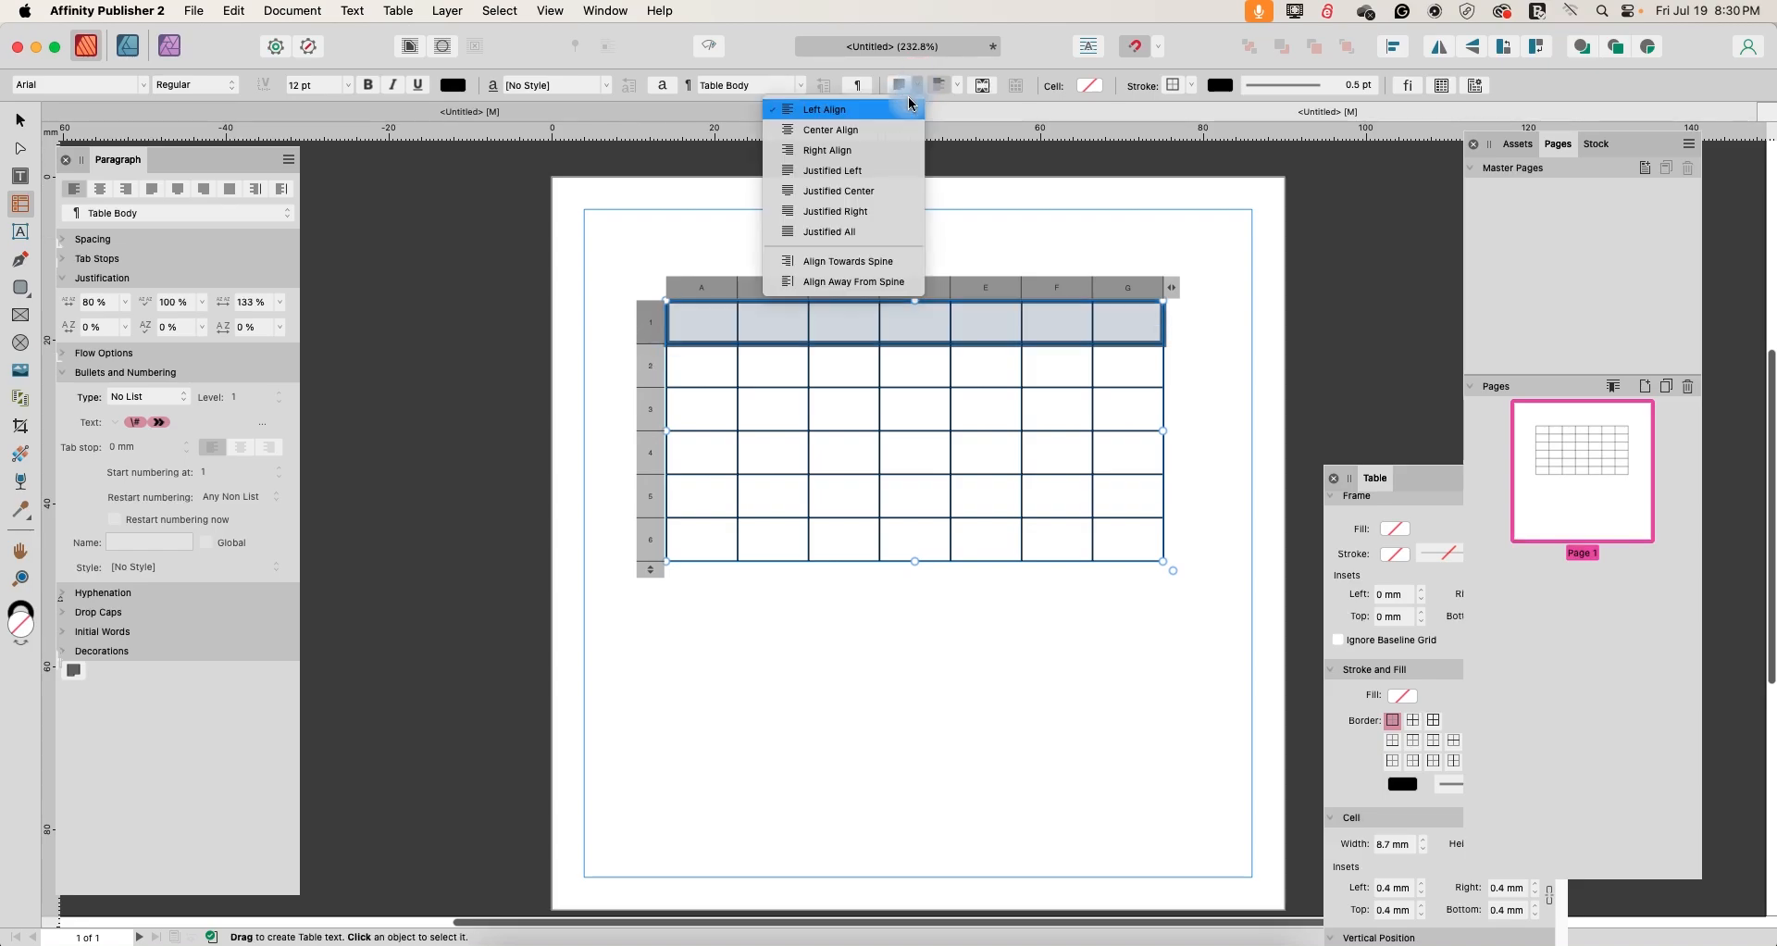
pyautogui.click(955, 85)
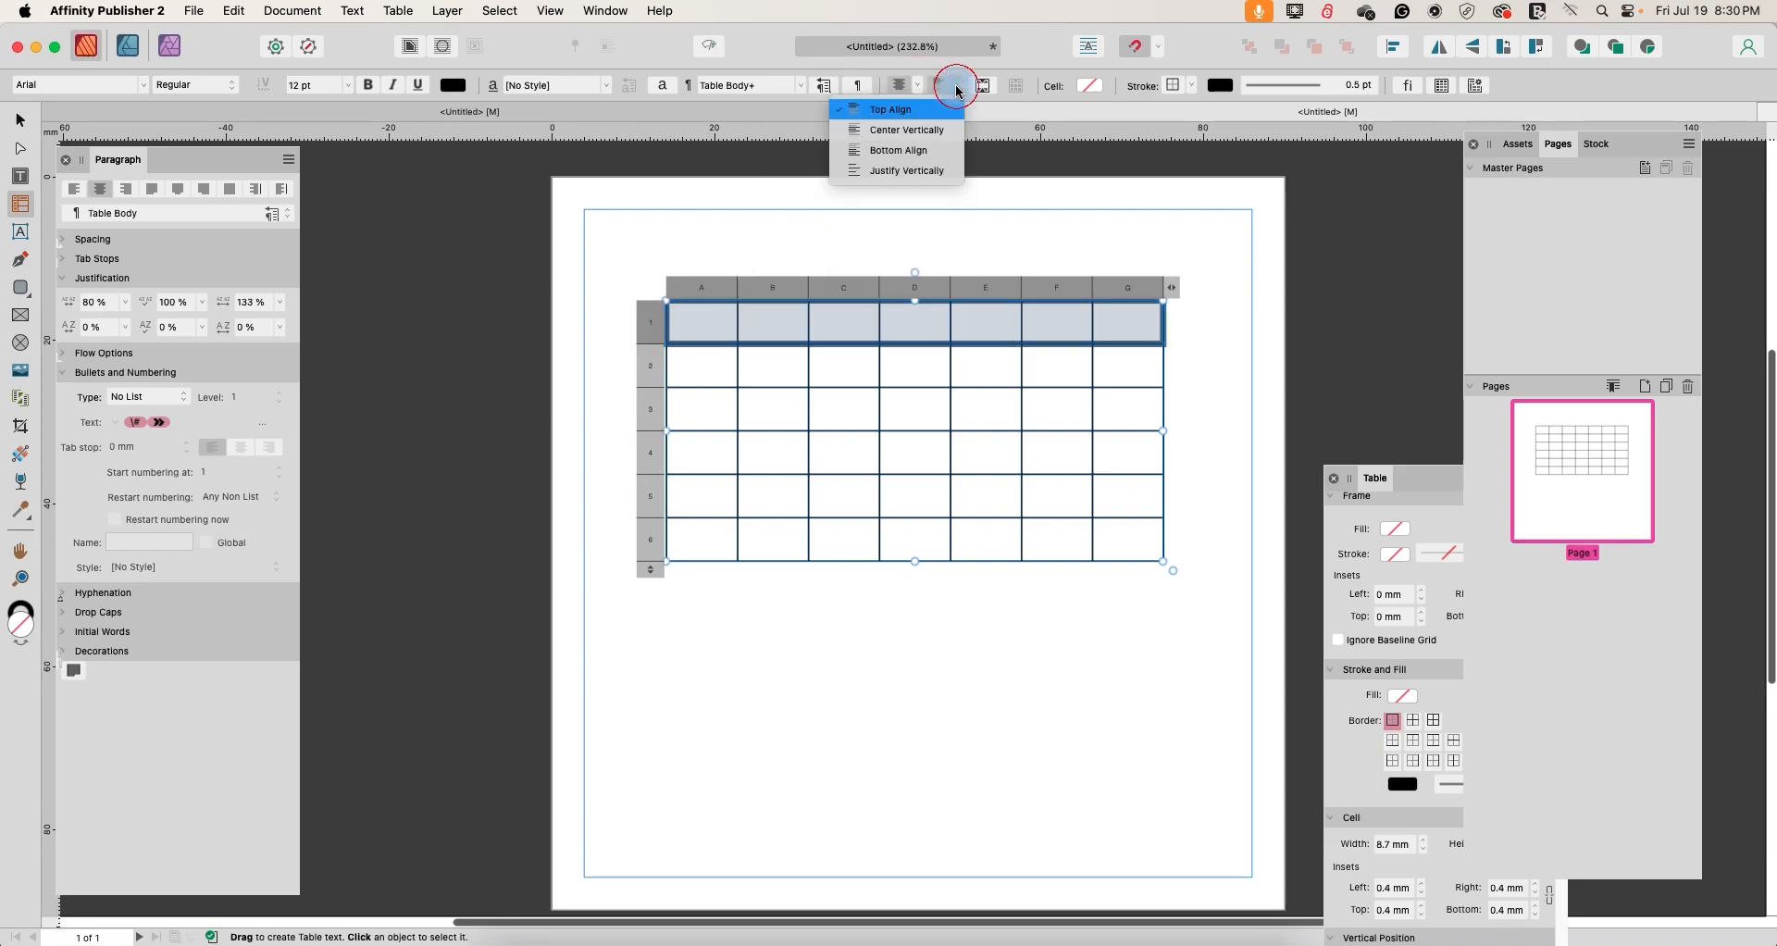
pyautogui.click(890, 109)
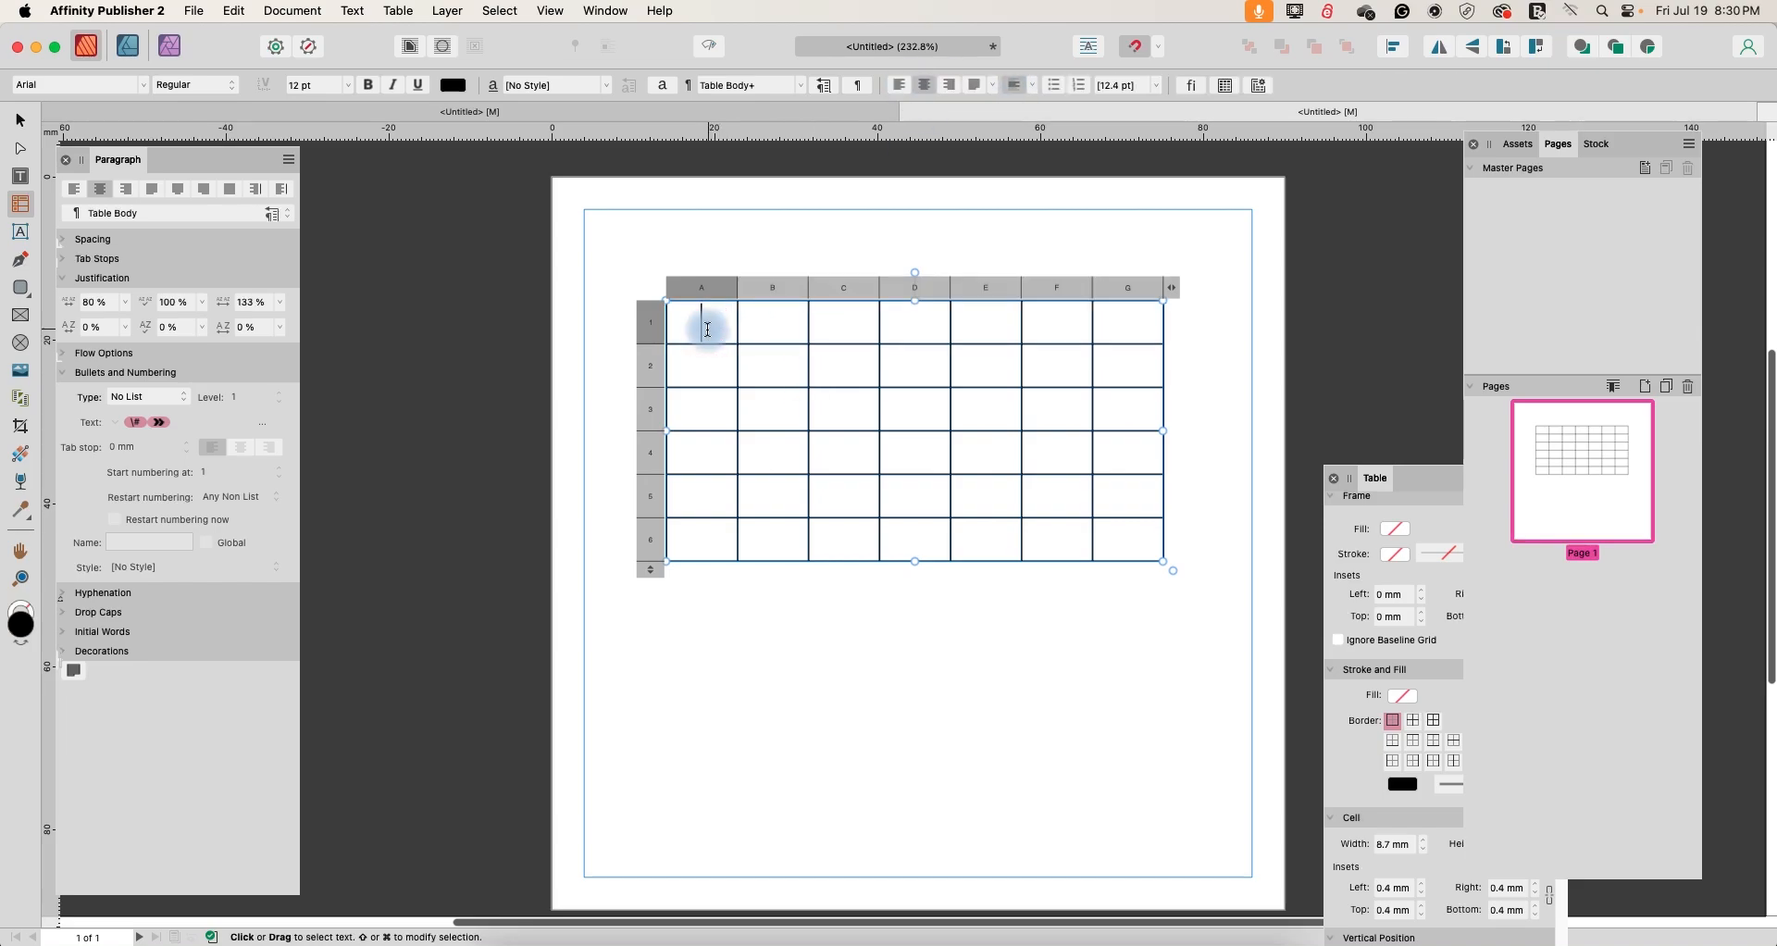
# - Fill the top row with the weekday letters S, M, T, W, T, F, S
pyautogui.write('S')
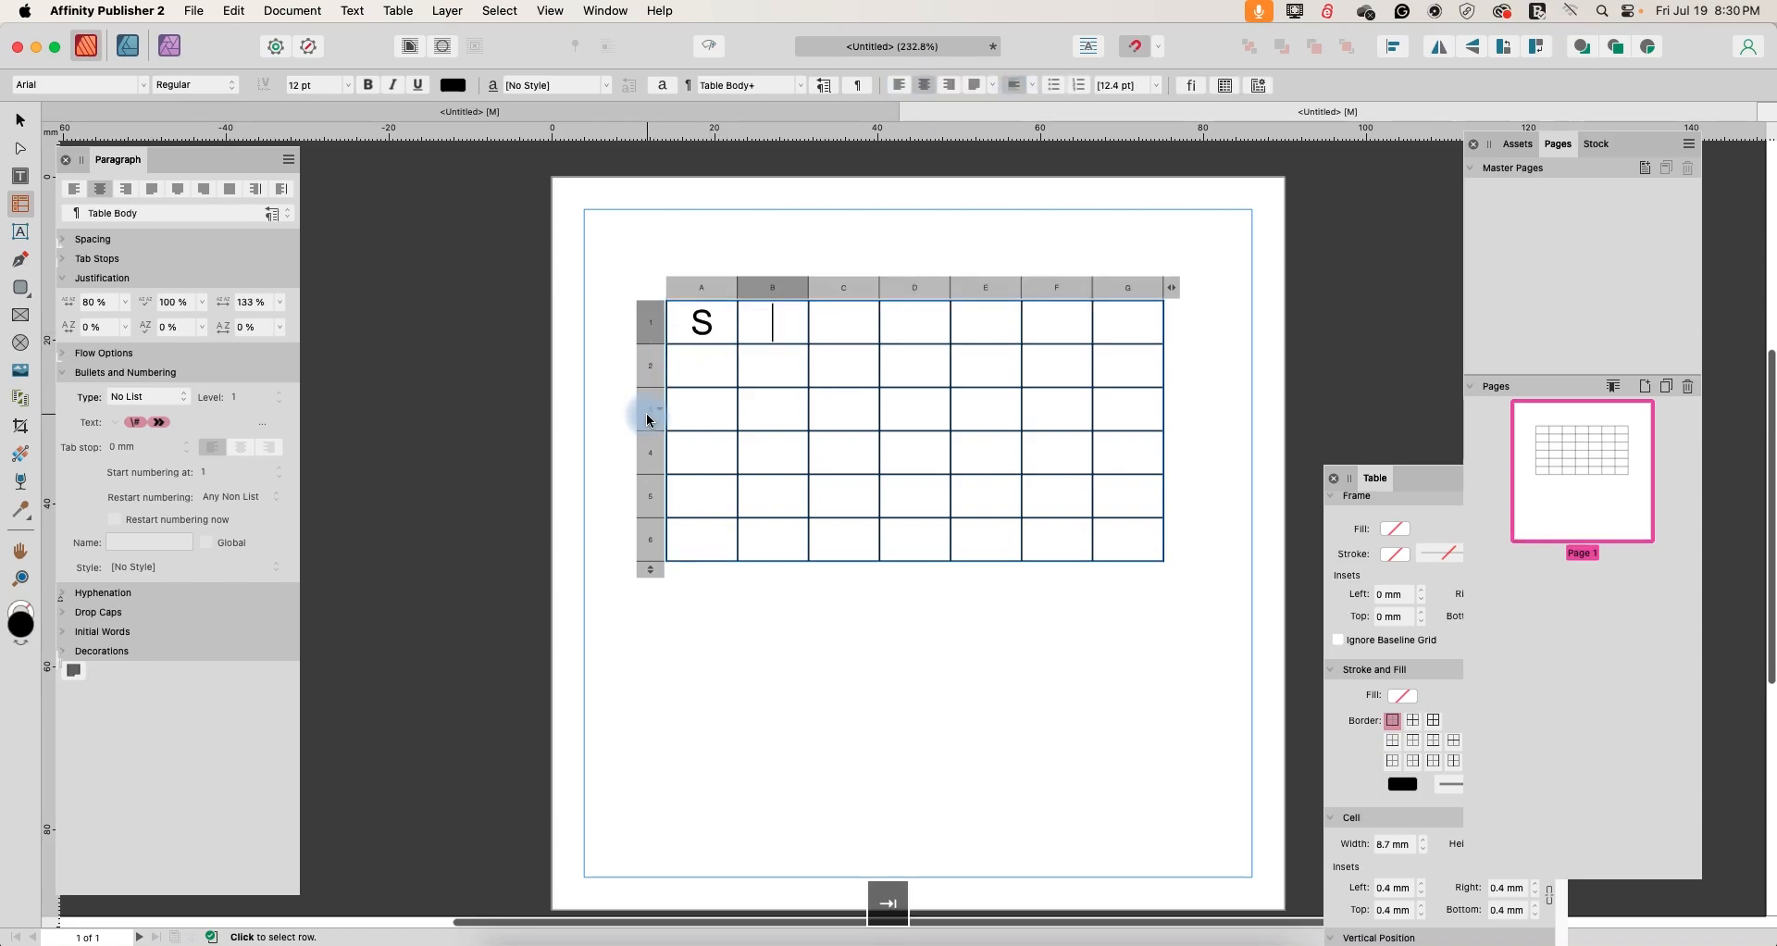
pyautogui.write('M')
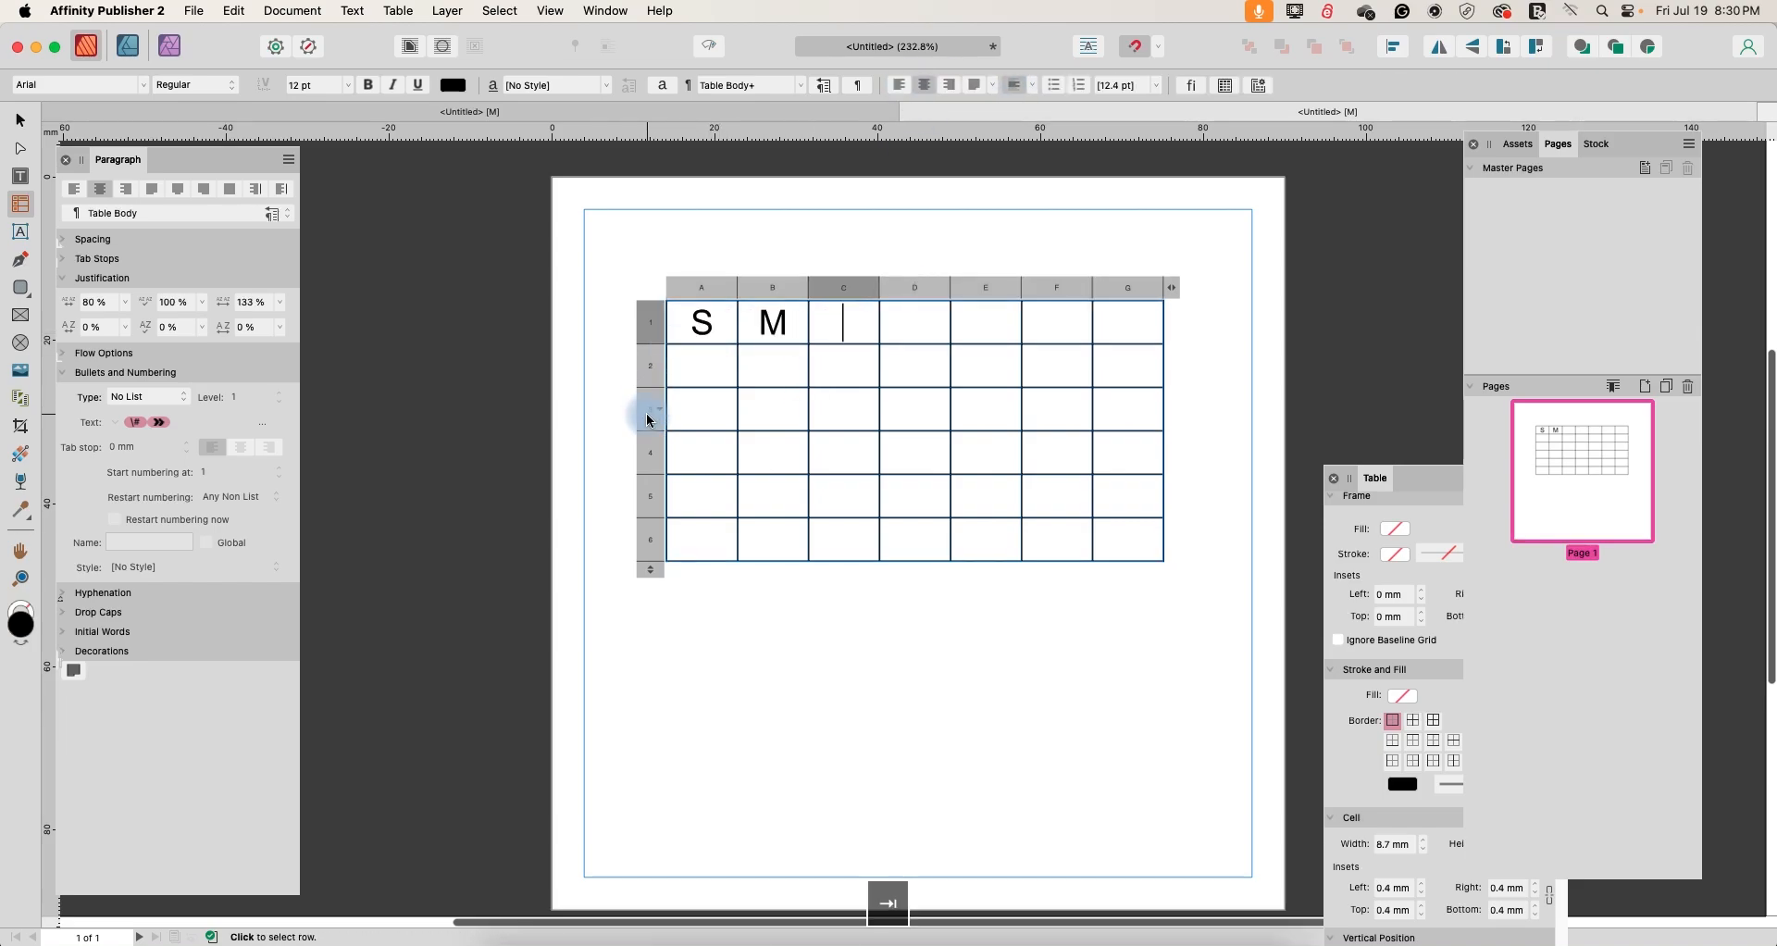
pyautogui.write('TW')
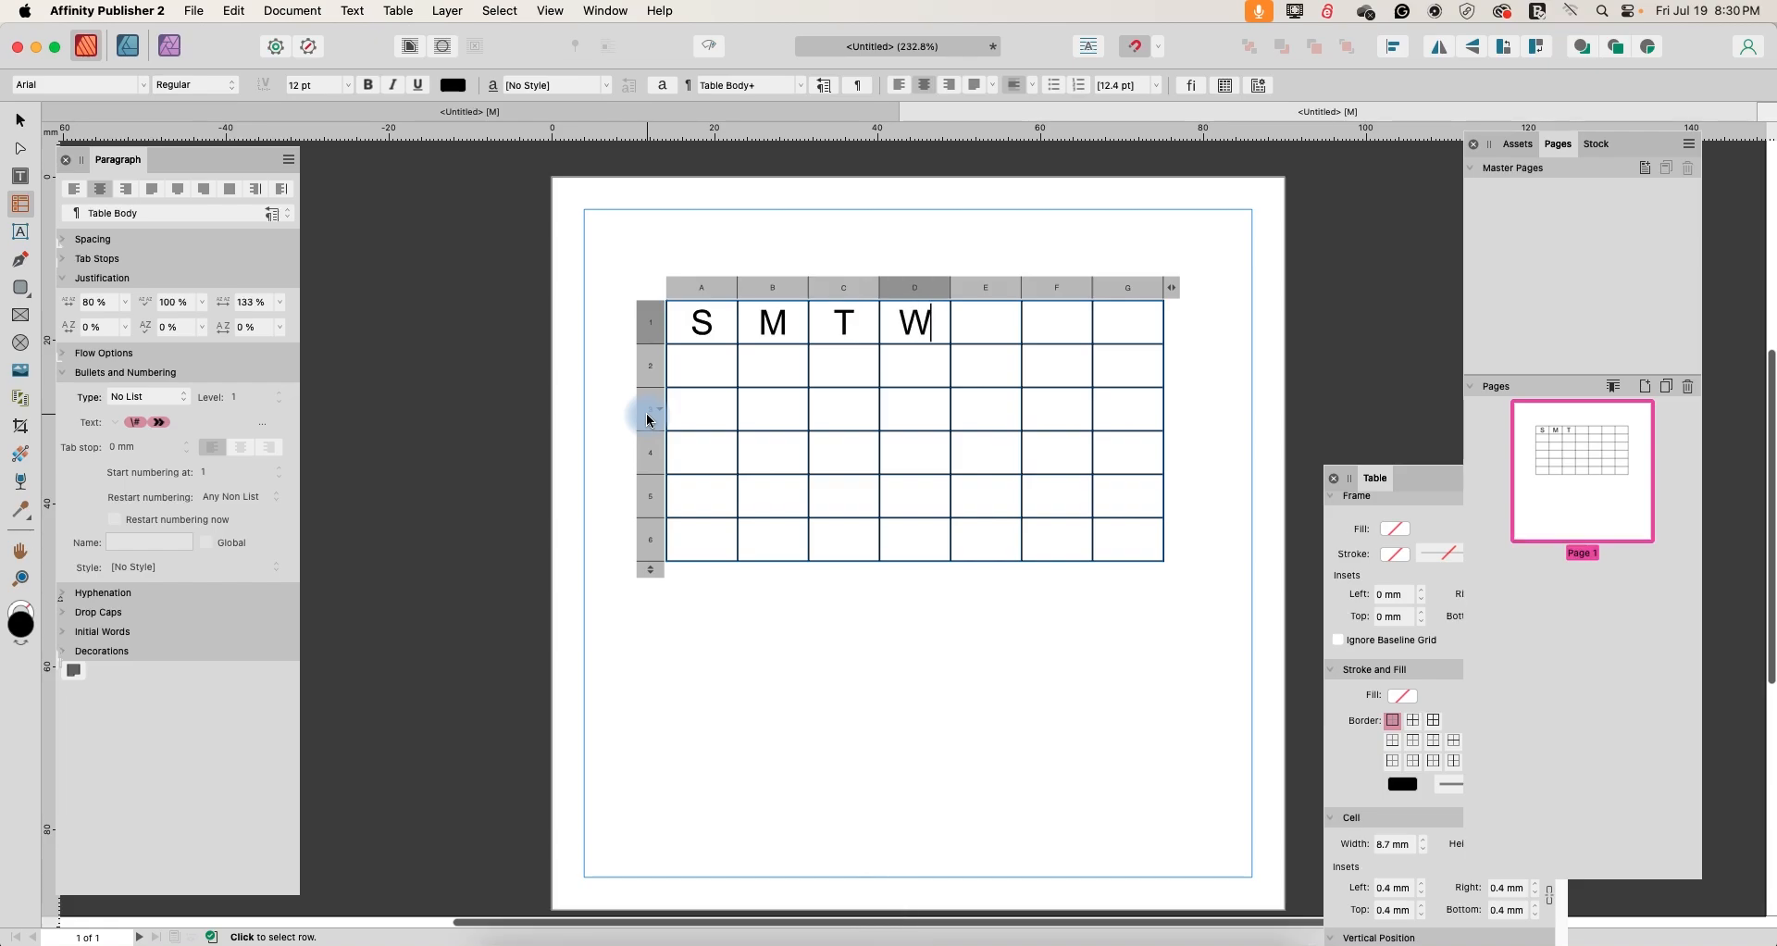
pyautogui.write('Th')
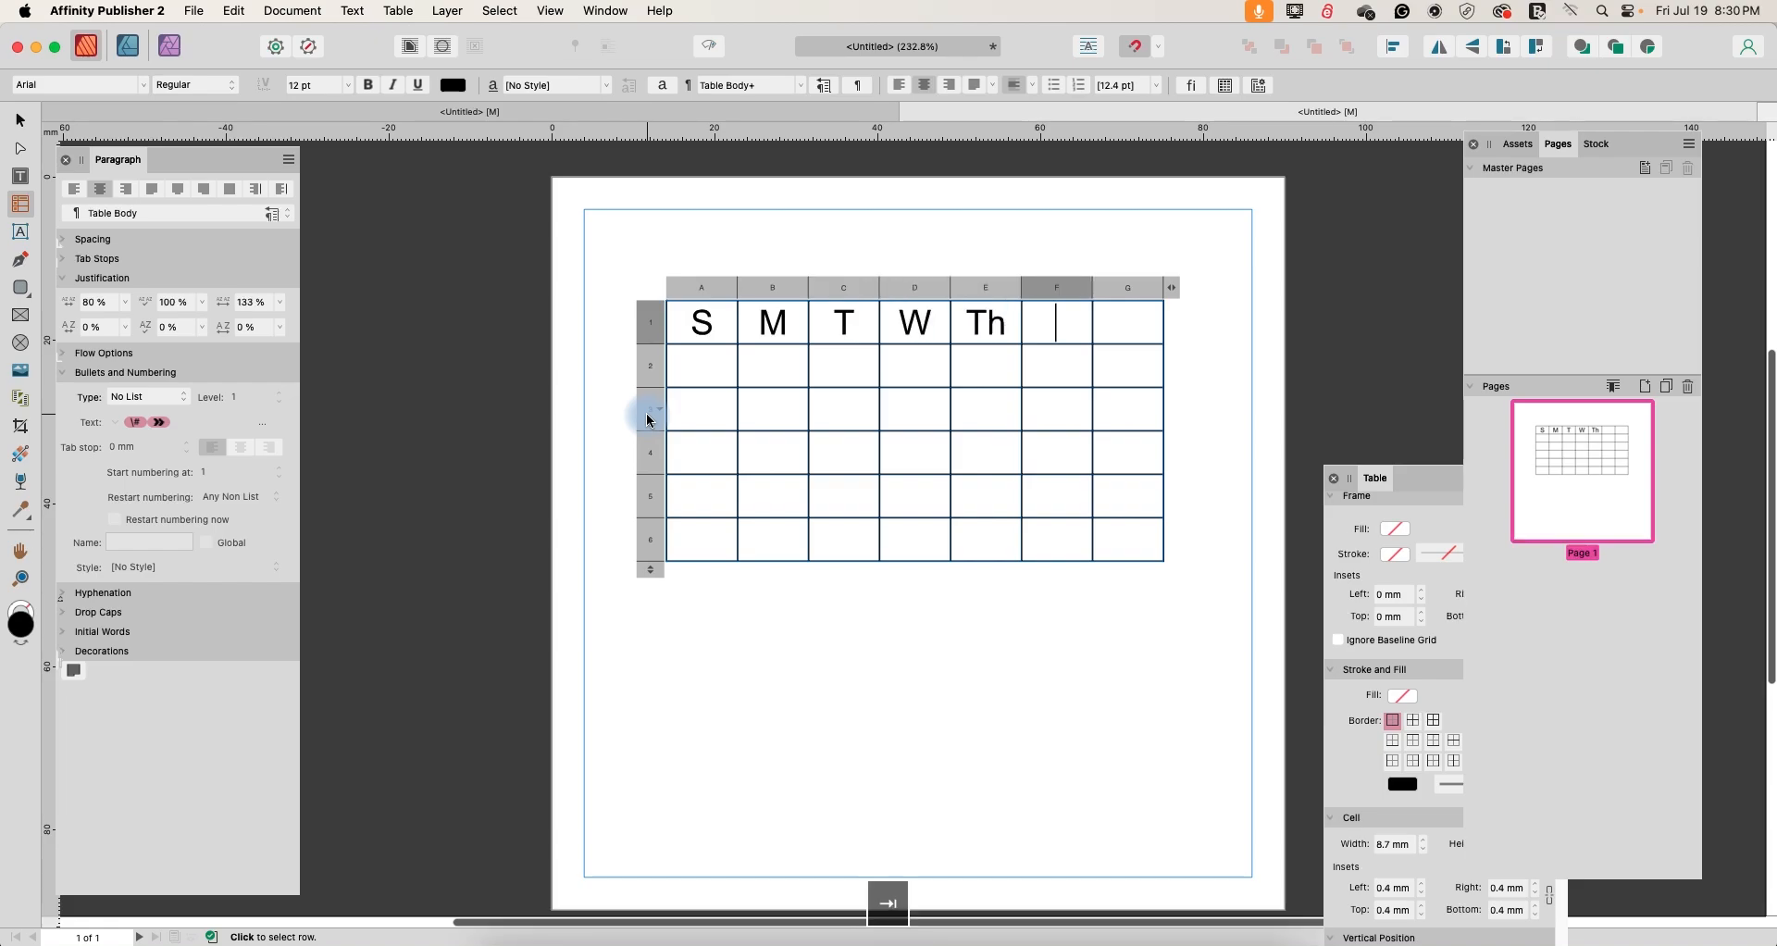
pyautogui.write('F')
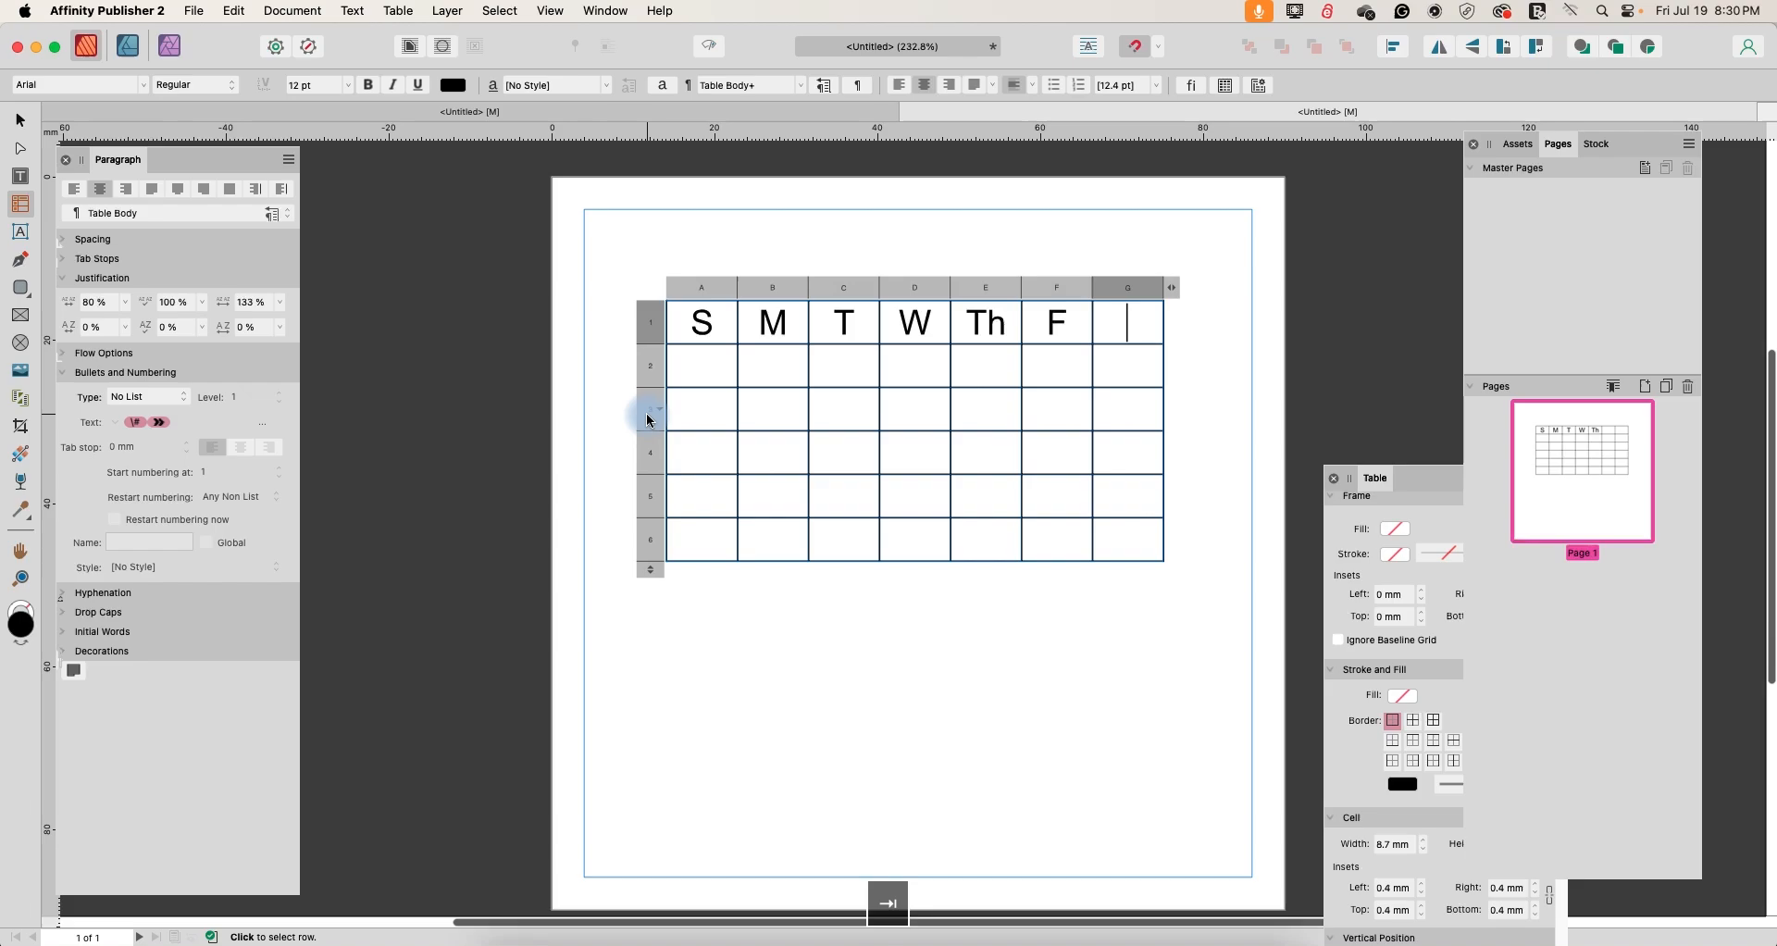
pyautogui.write('S')
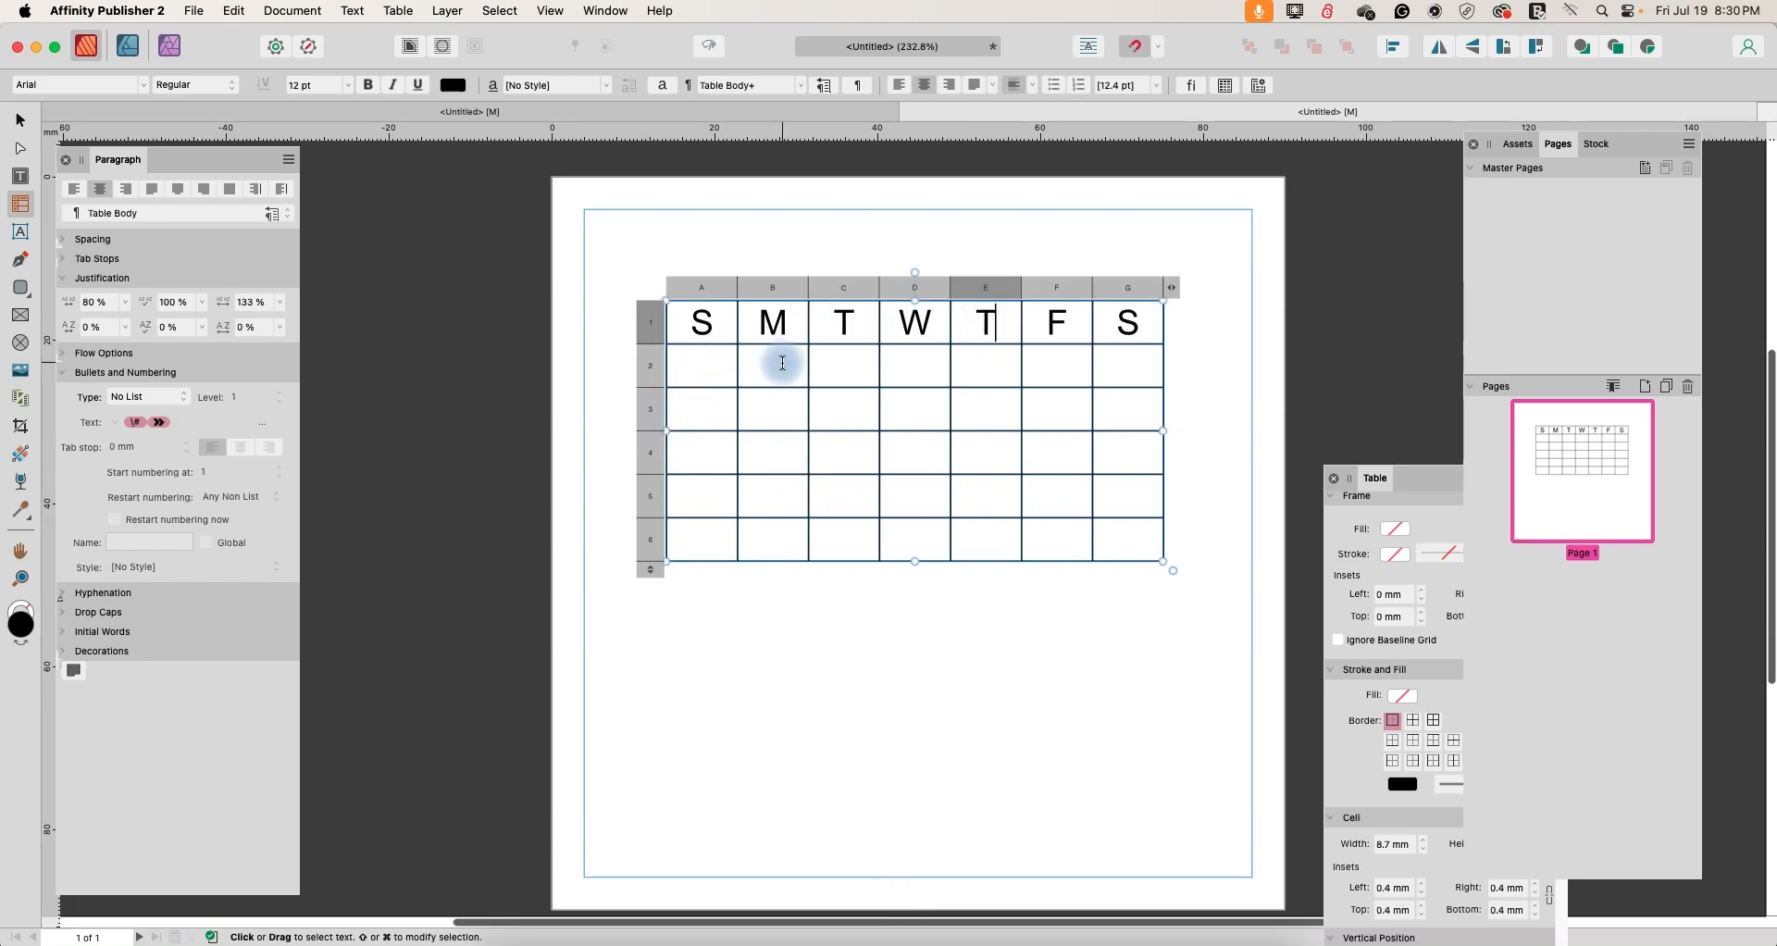
pyautogui.click(649, 365)
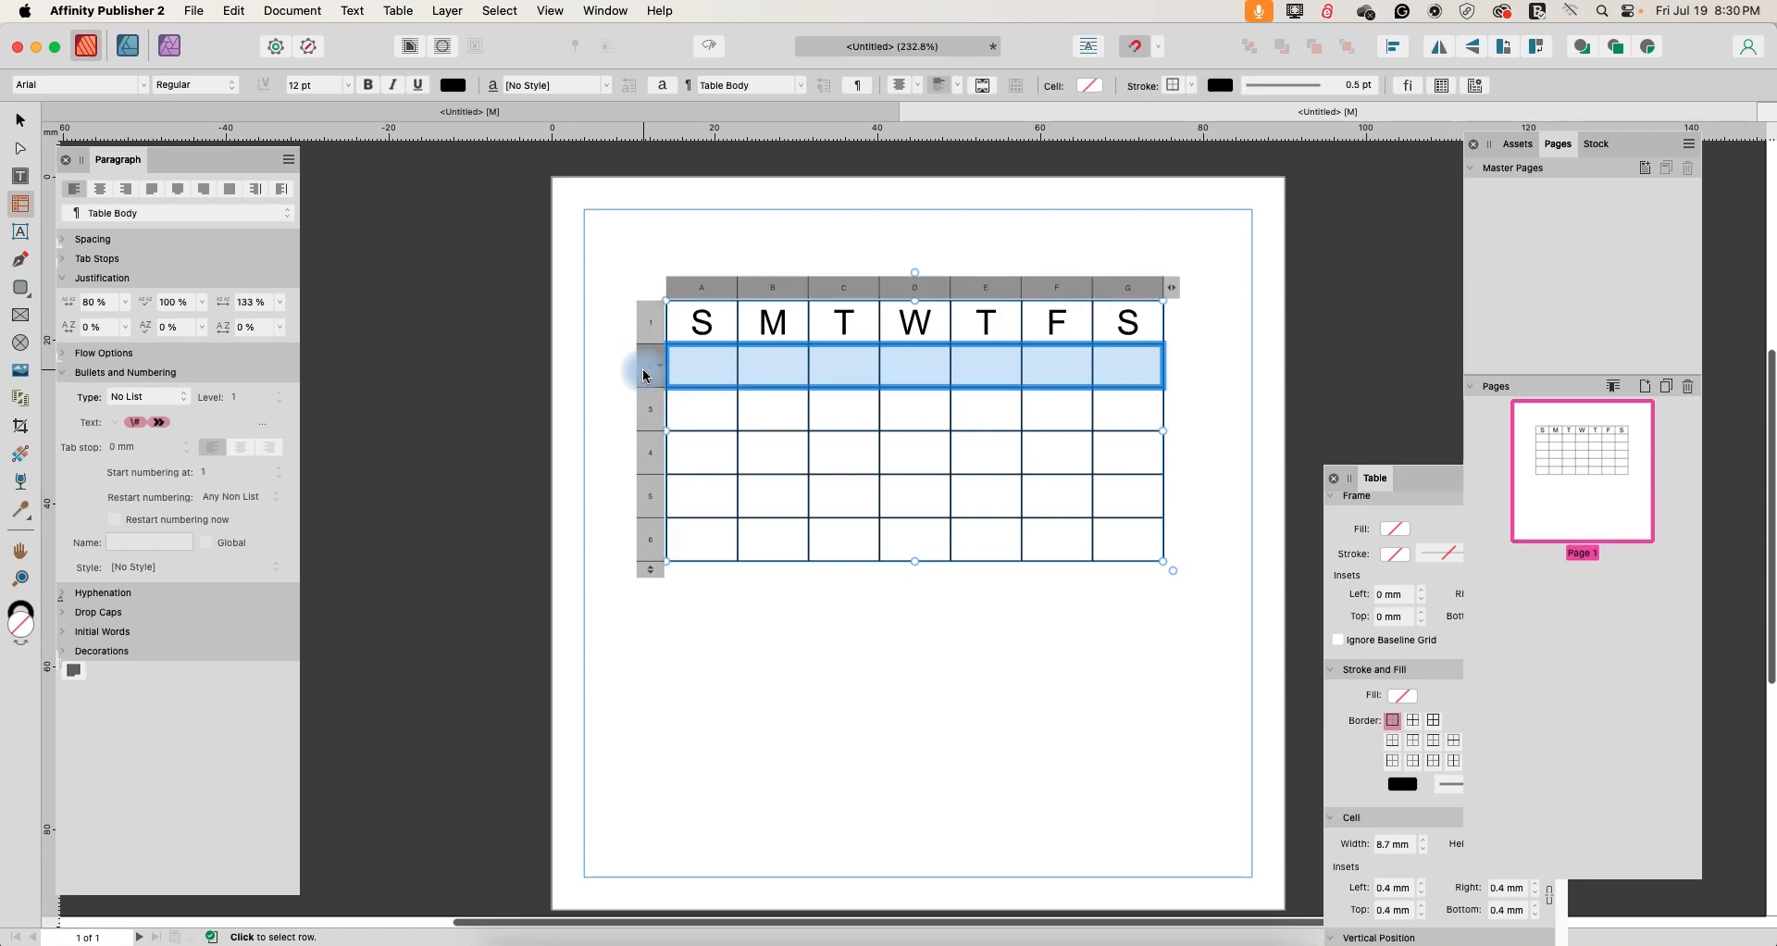
pyautogui.moveTo(649, 365); pyautogui.dragTo(650, 518)
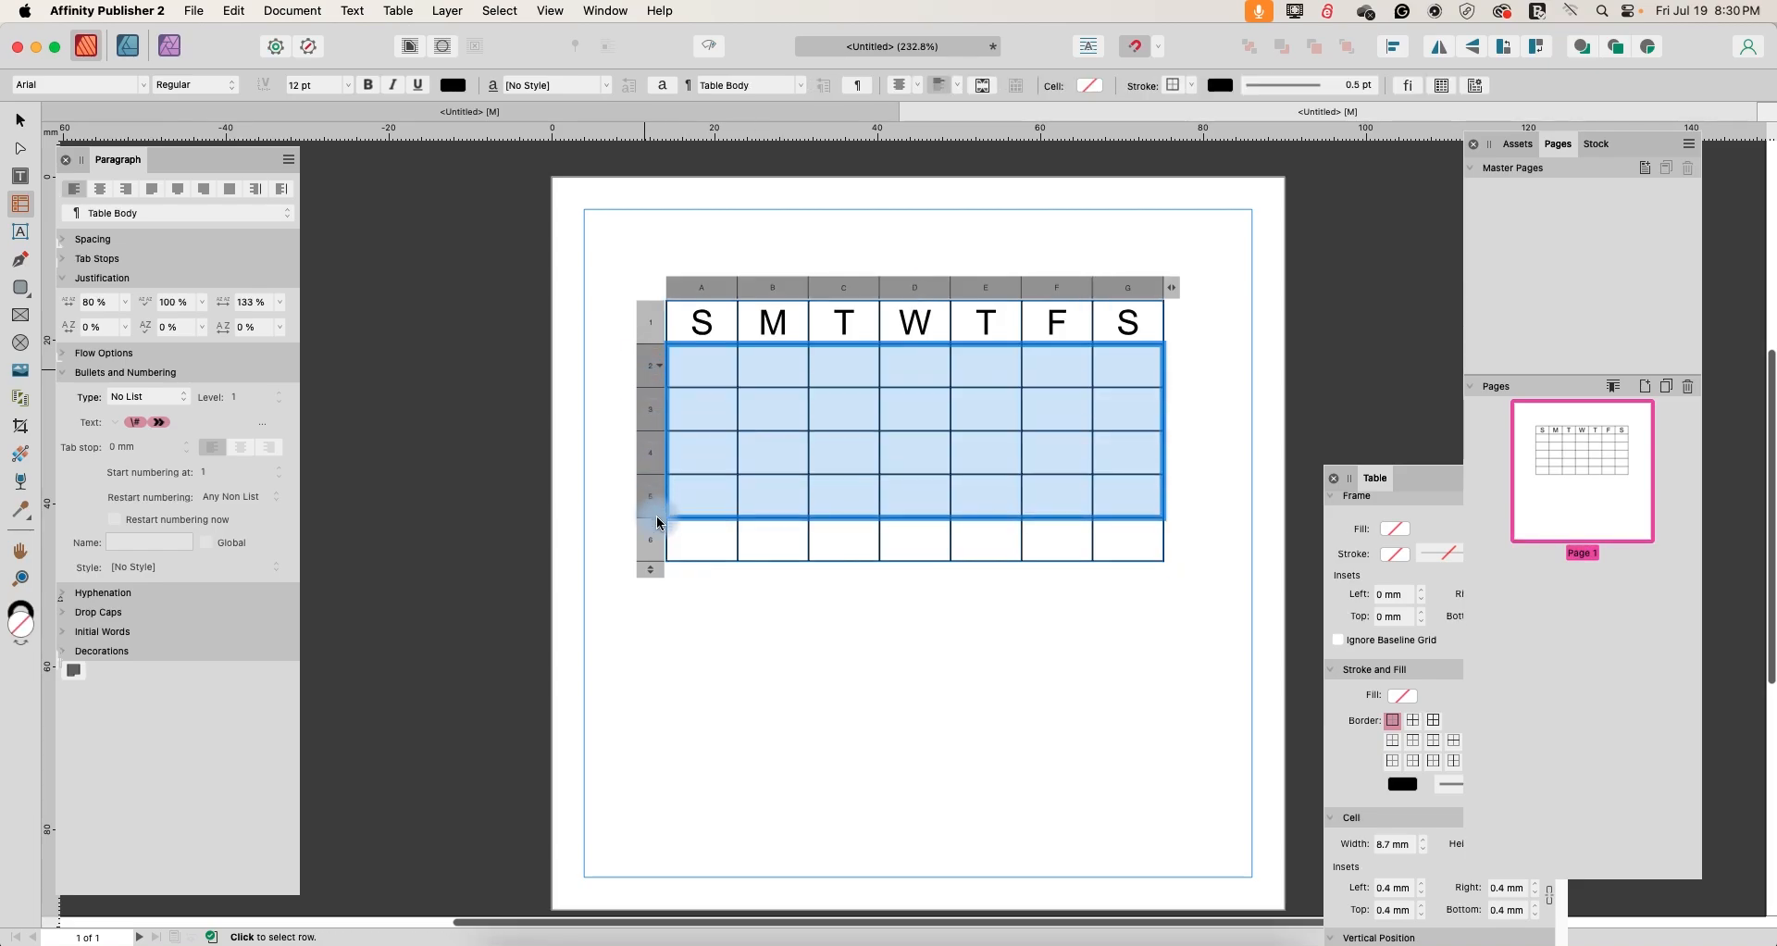
pyautogui.click(651, 539)
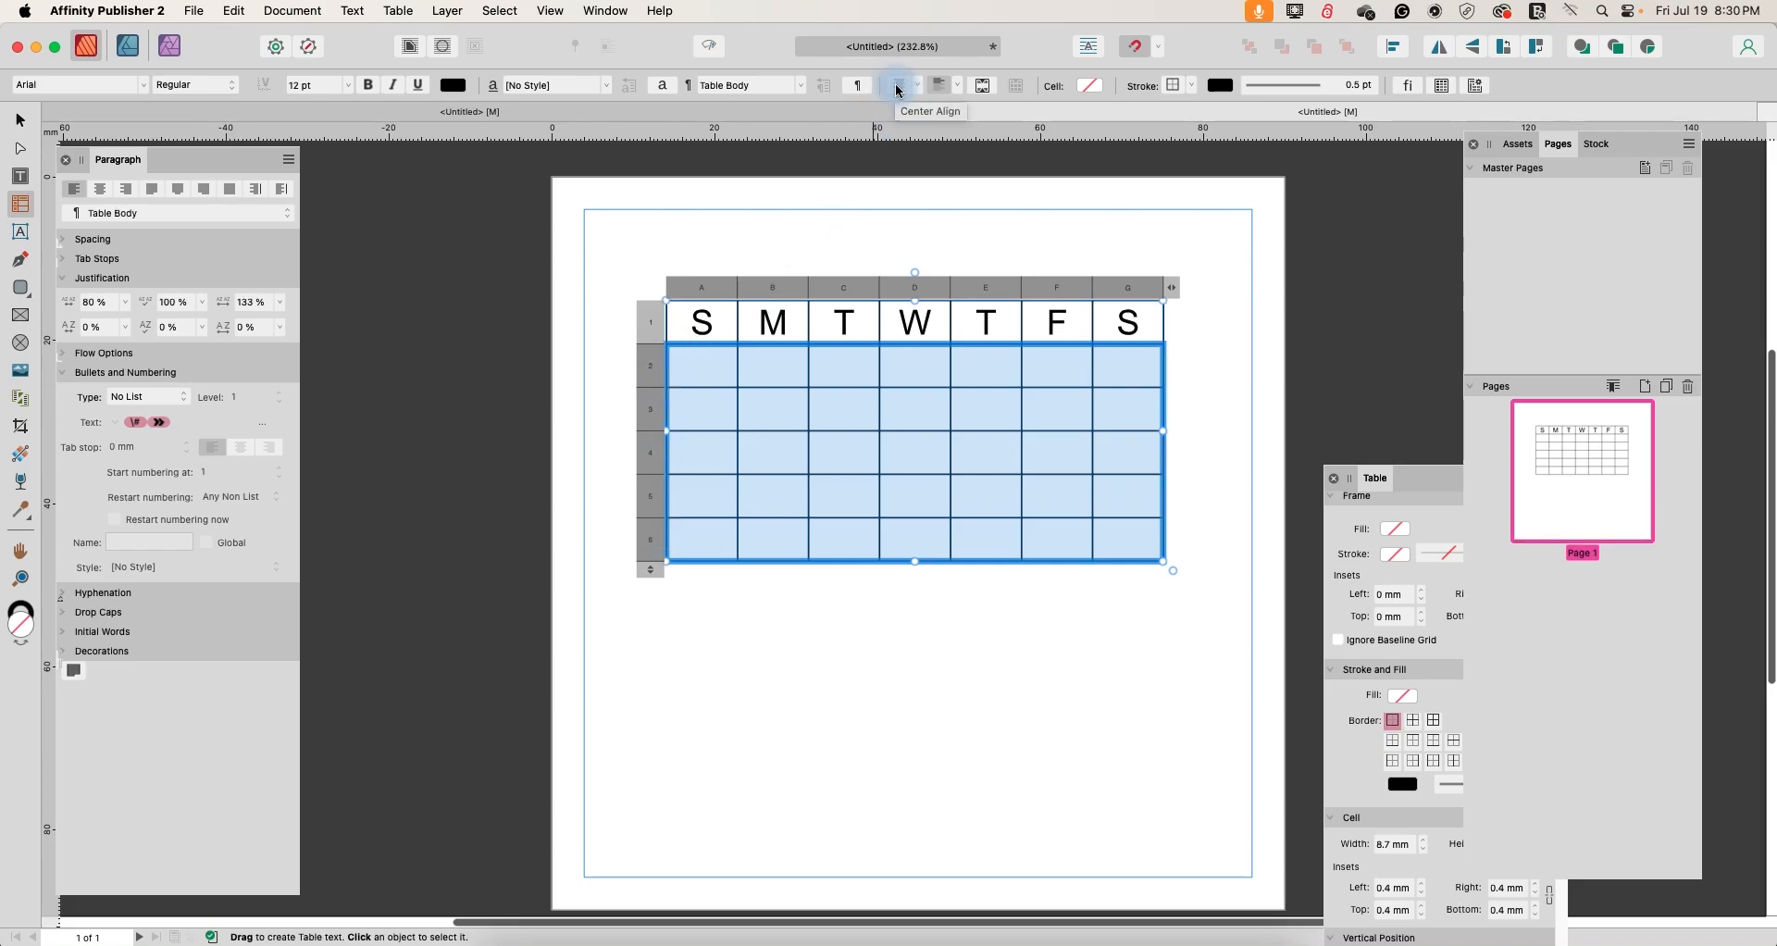
pyautogui.moveTo(945, 85)
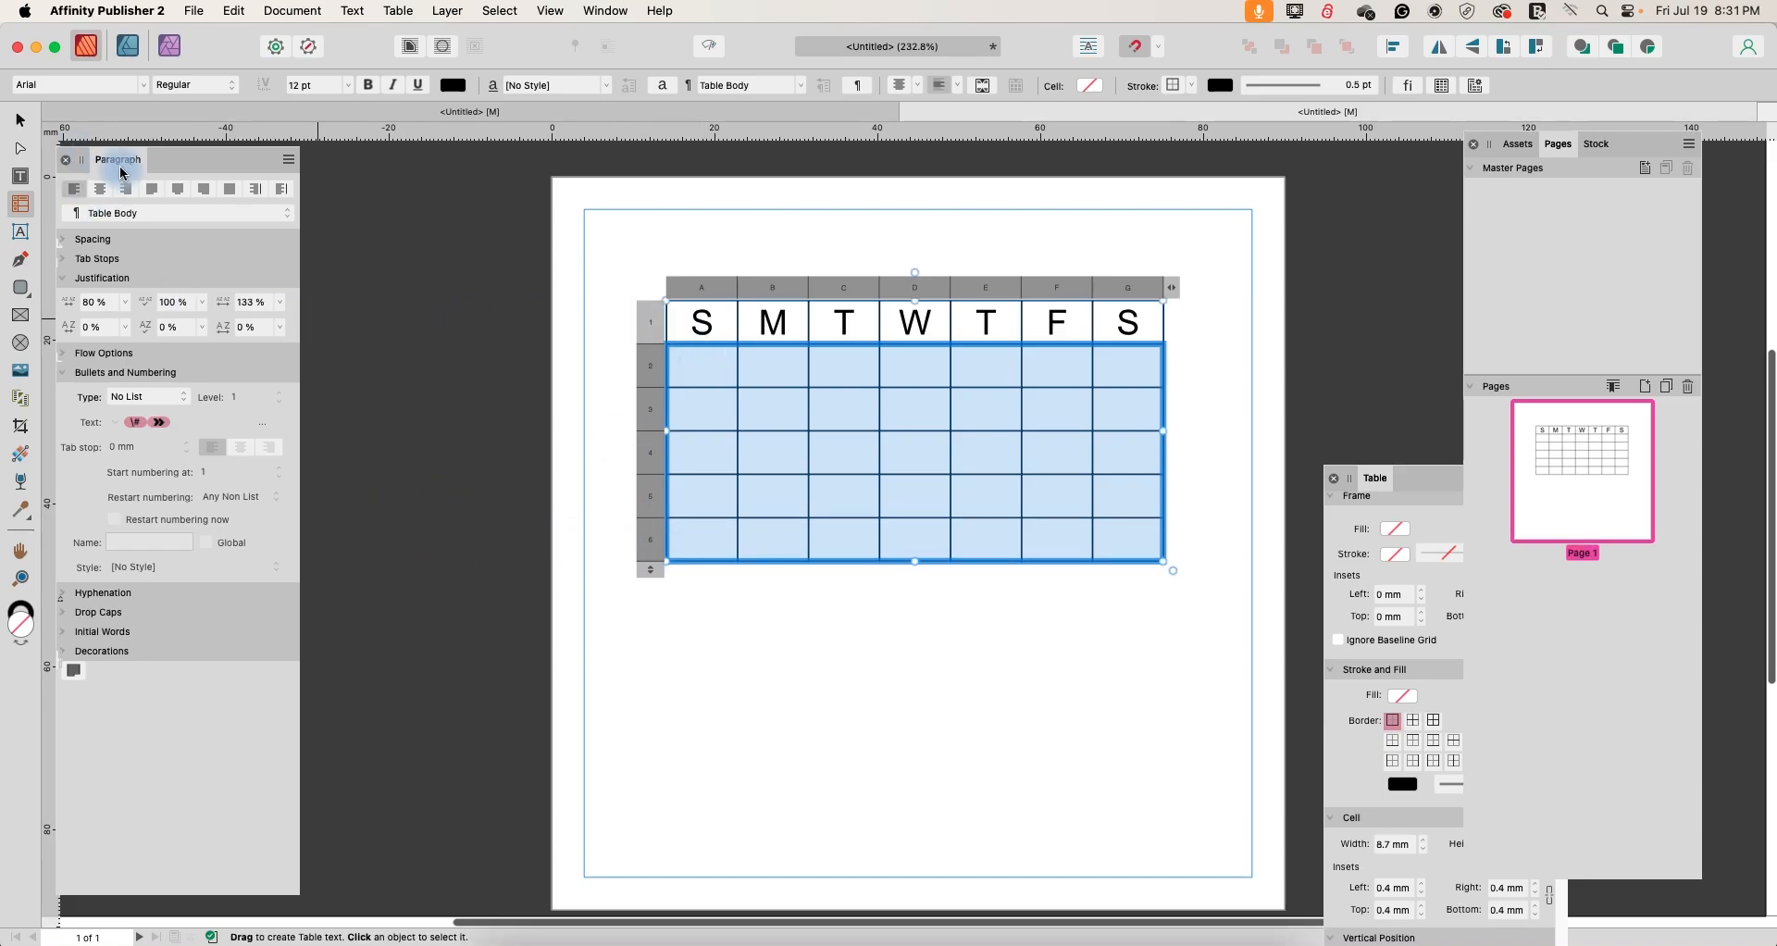
pyautogui.click(604, 11)
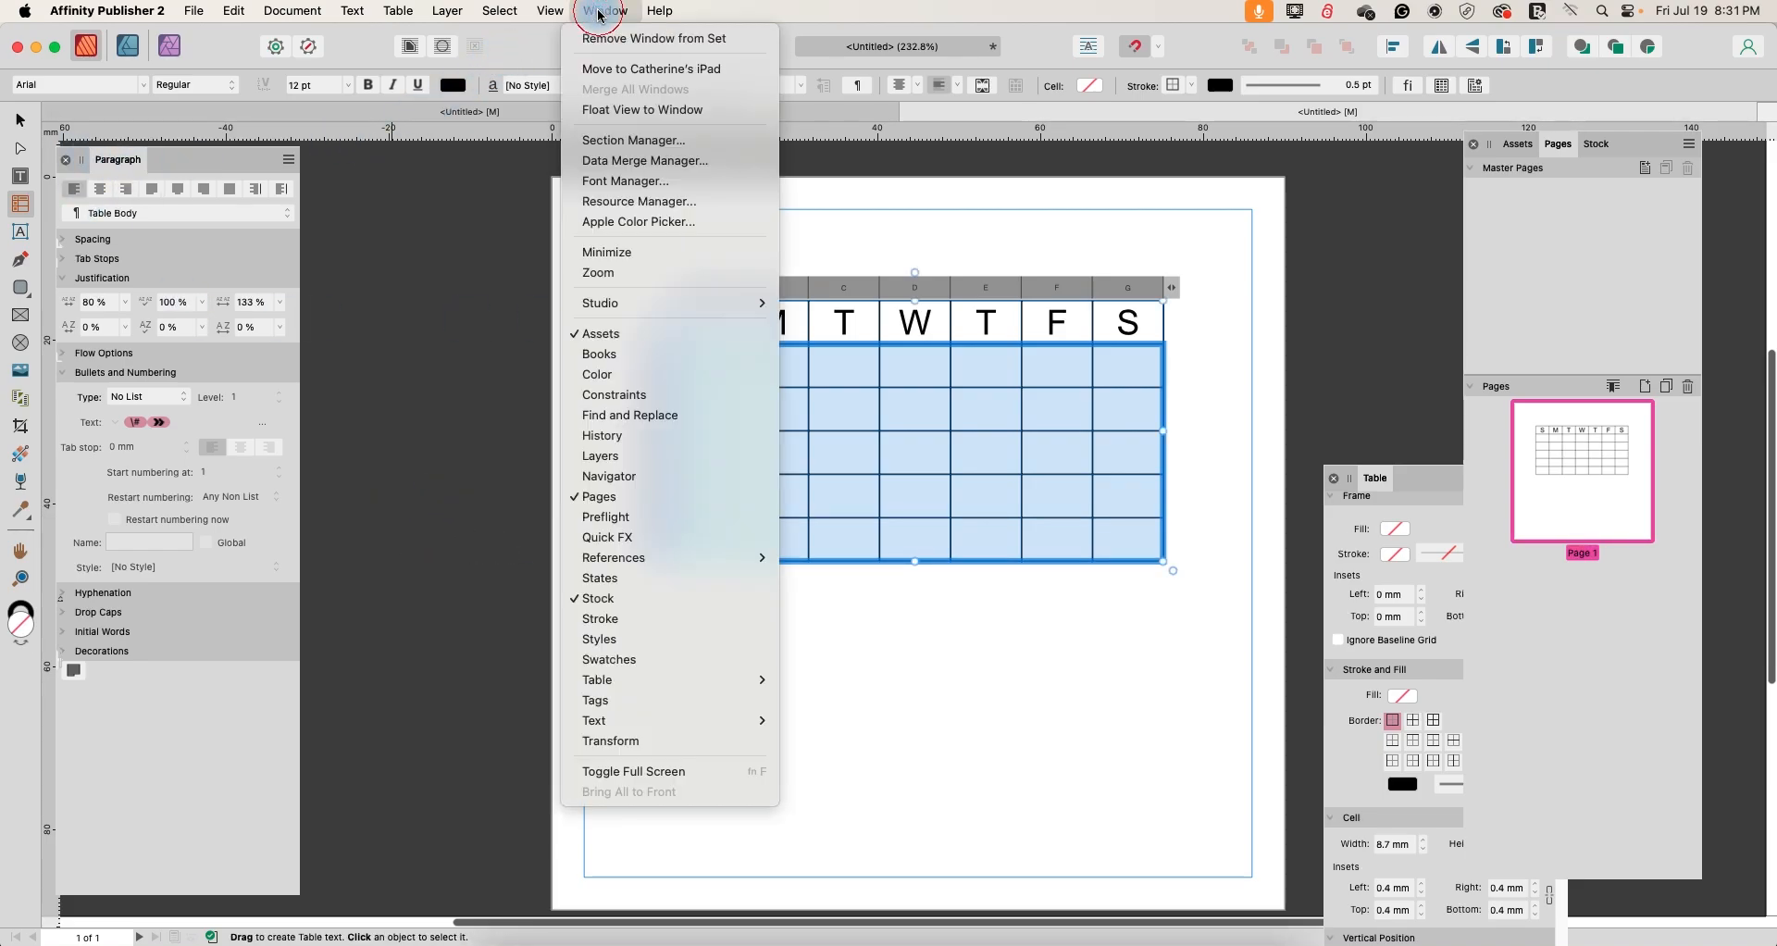
pyautogui.moveTo(592, 719)
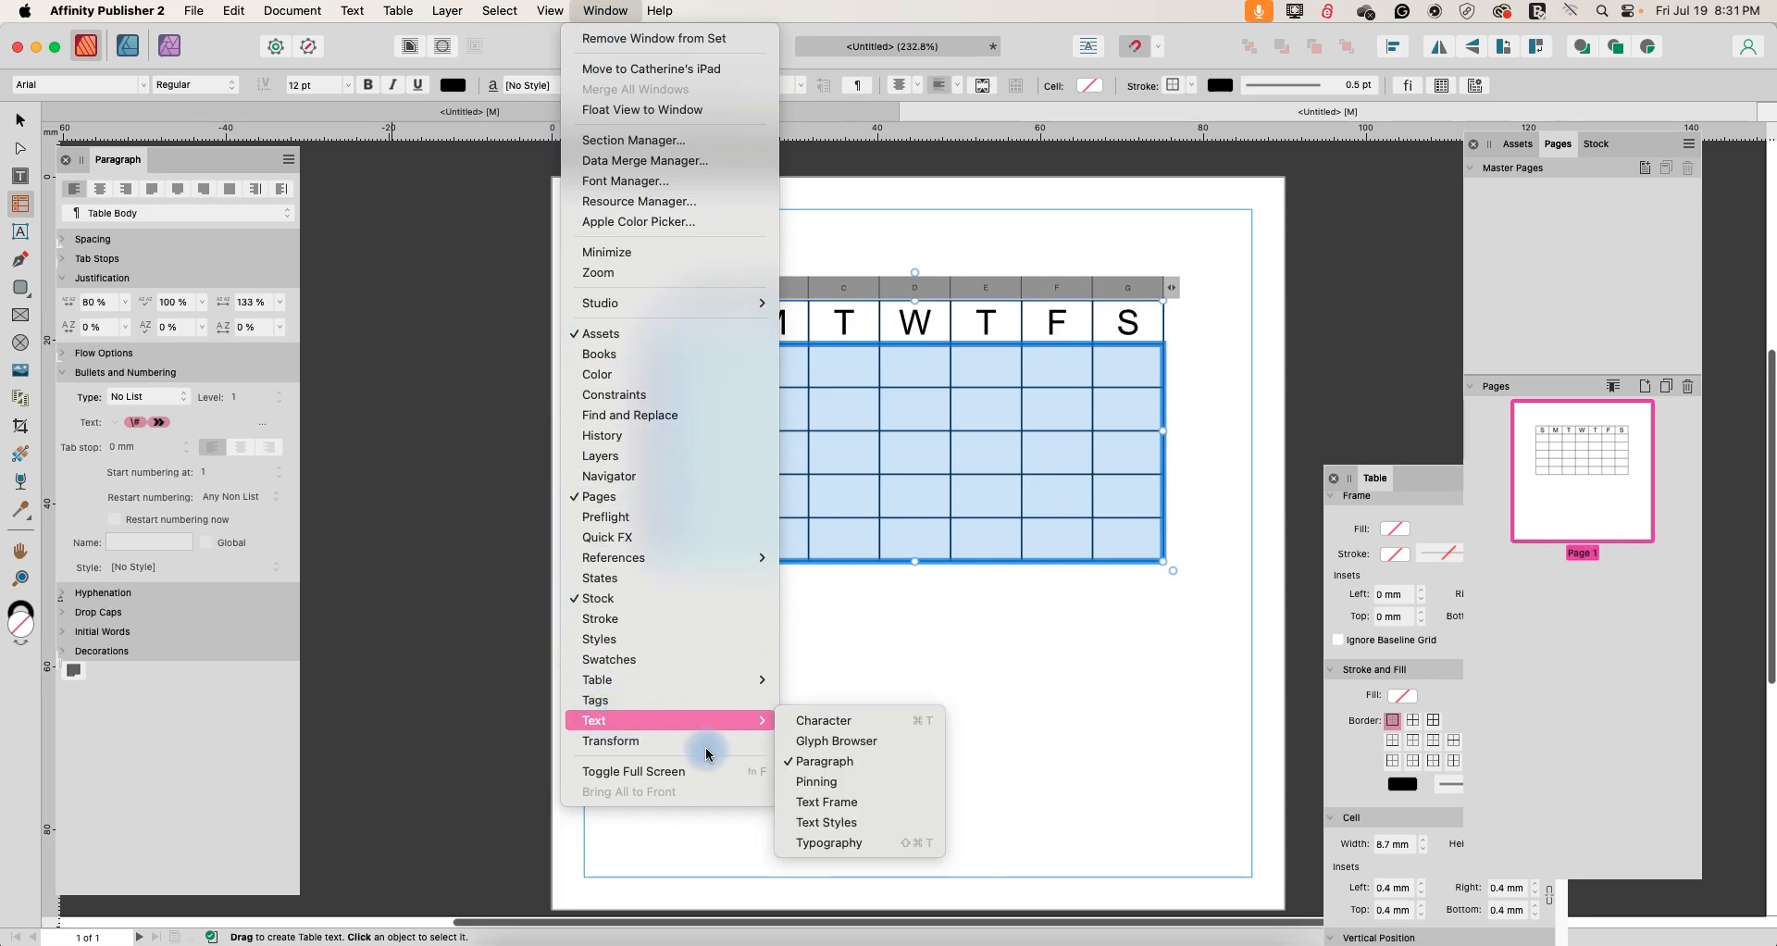
pyautogui.moveTo(825, 761)
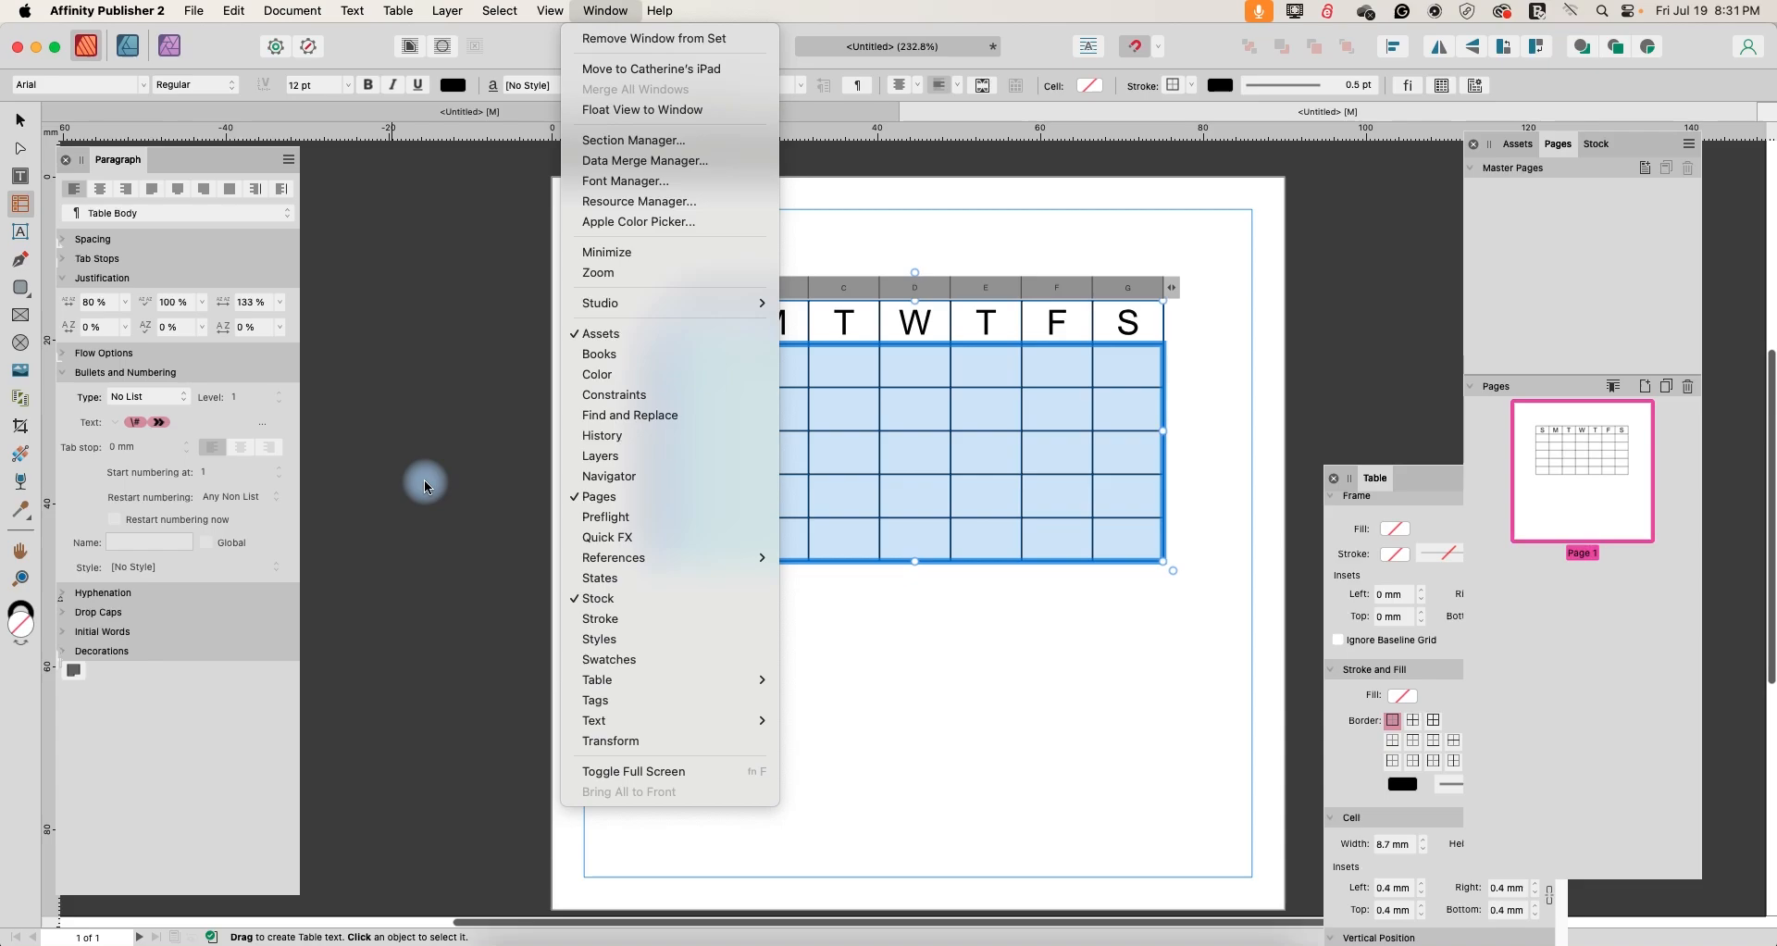
pyautogui.moveTo(99, 444)
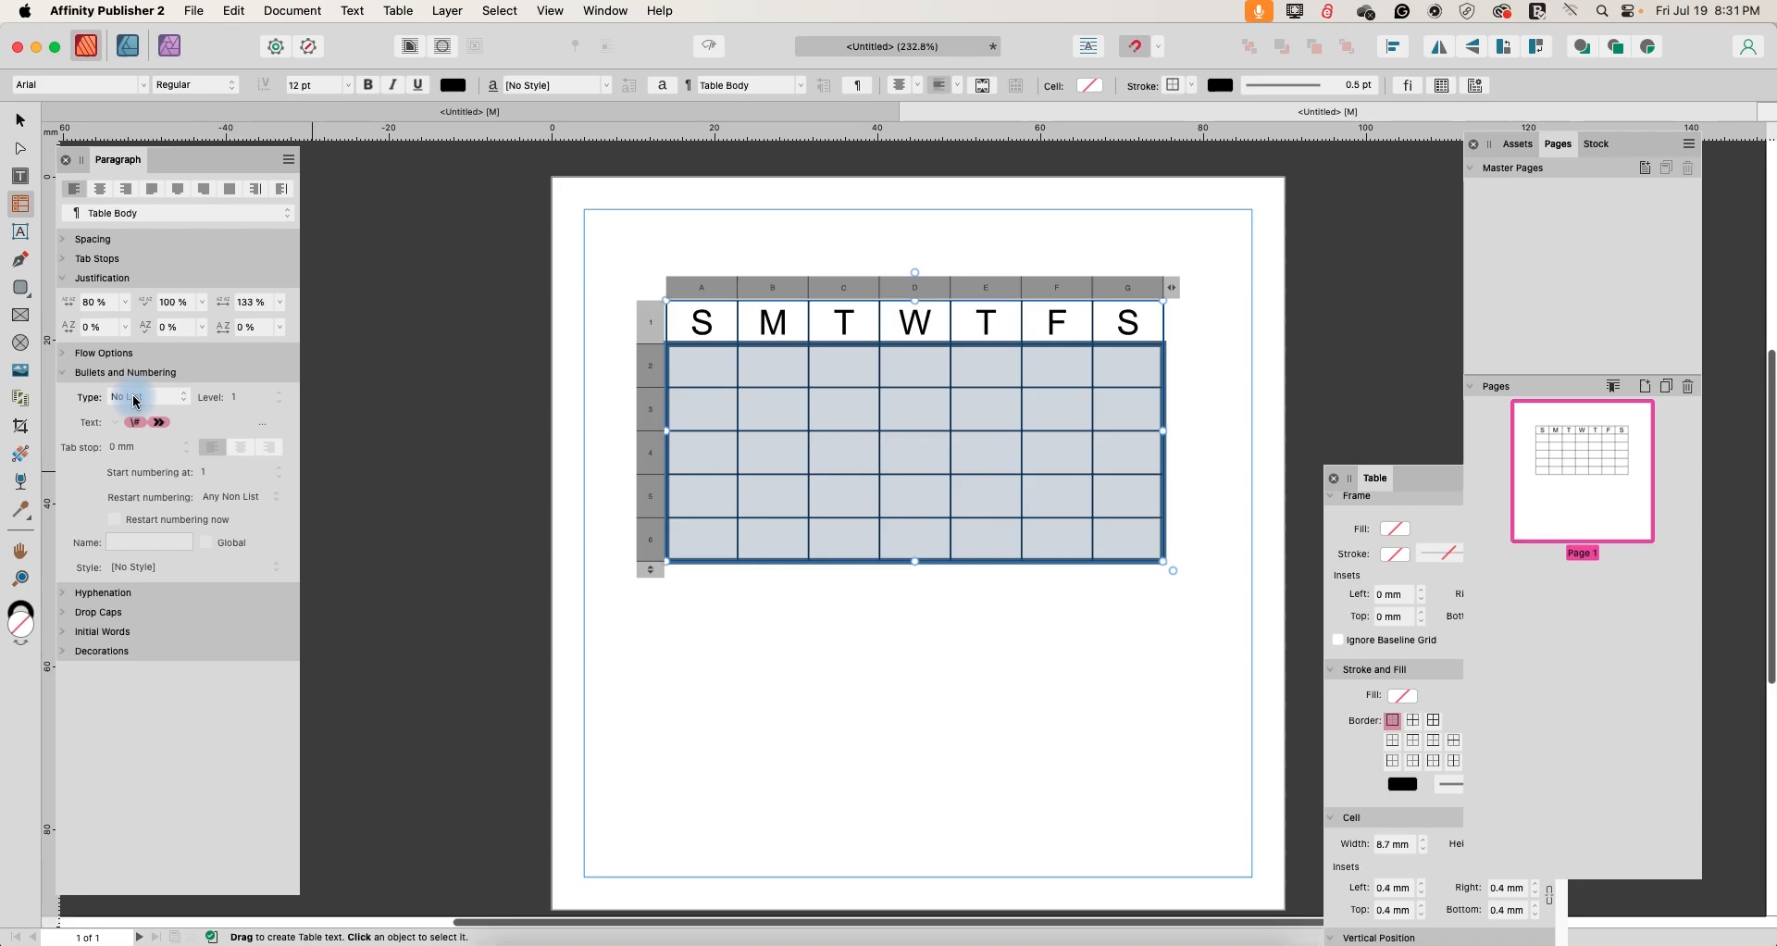
# - Auto-number the five lower rows 1 to 35 with 1,2,3… numbering and select the first week row
pyautogui.click(144, 396)
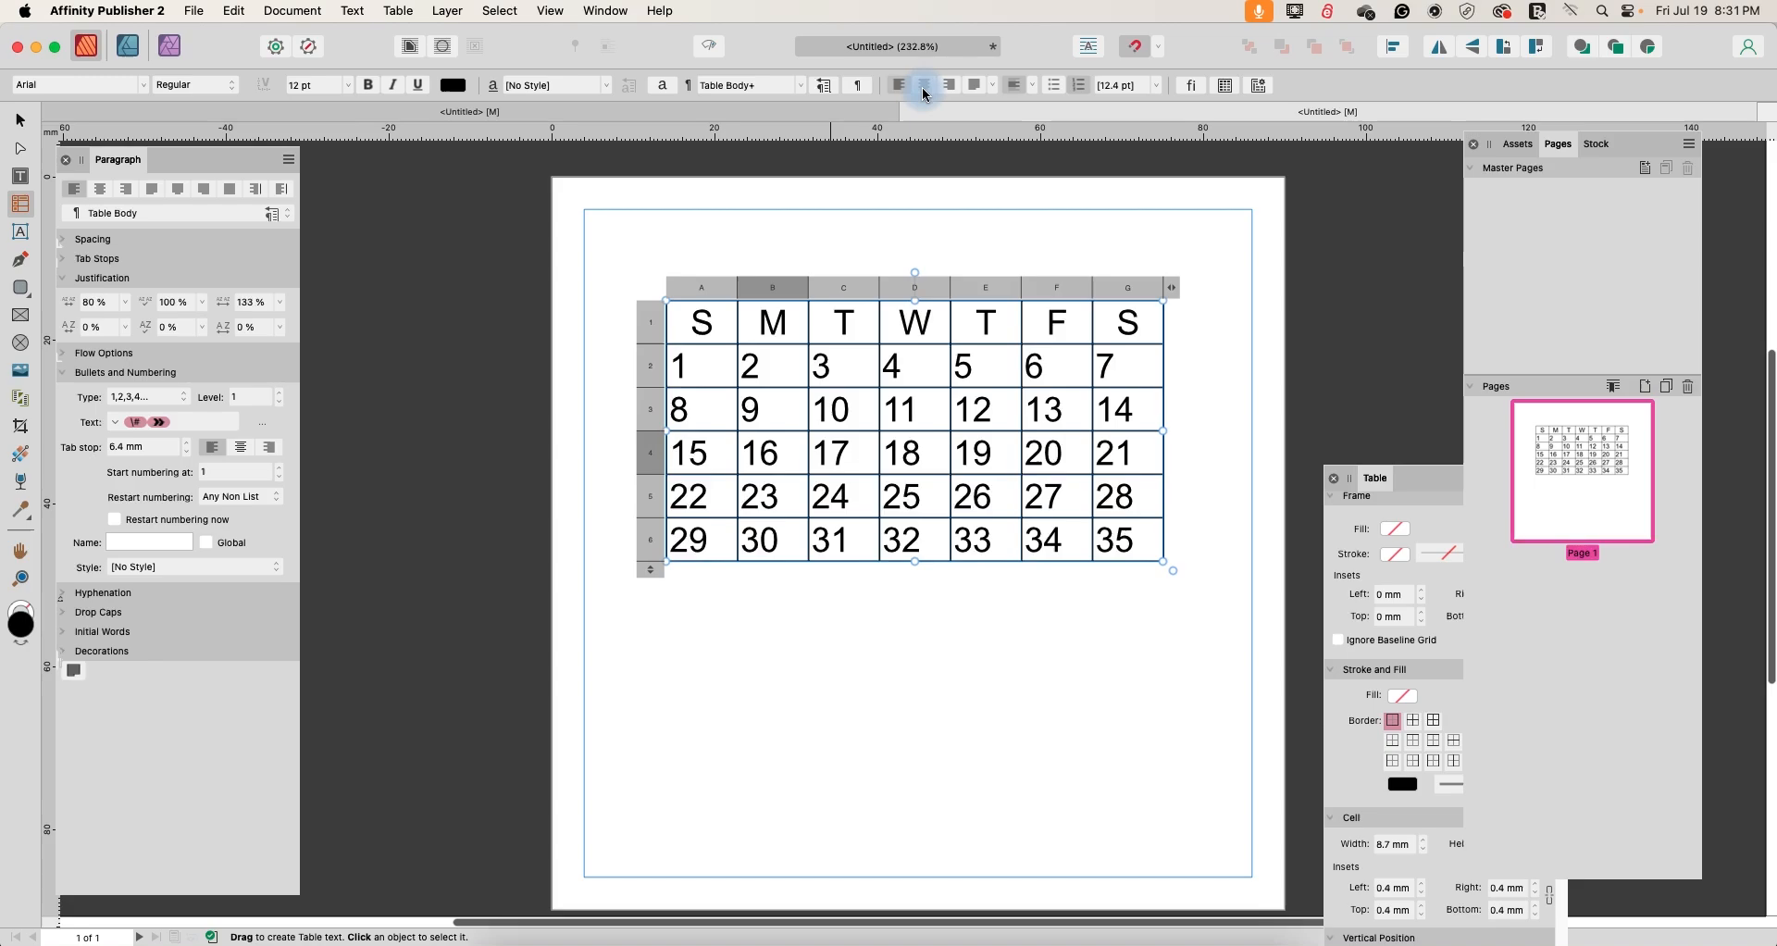
pyautogui.click(650, 364)
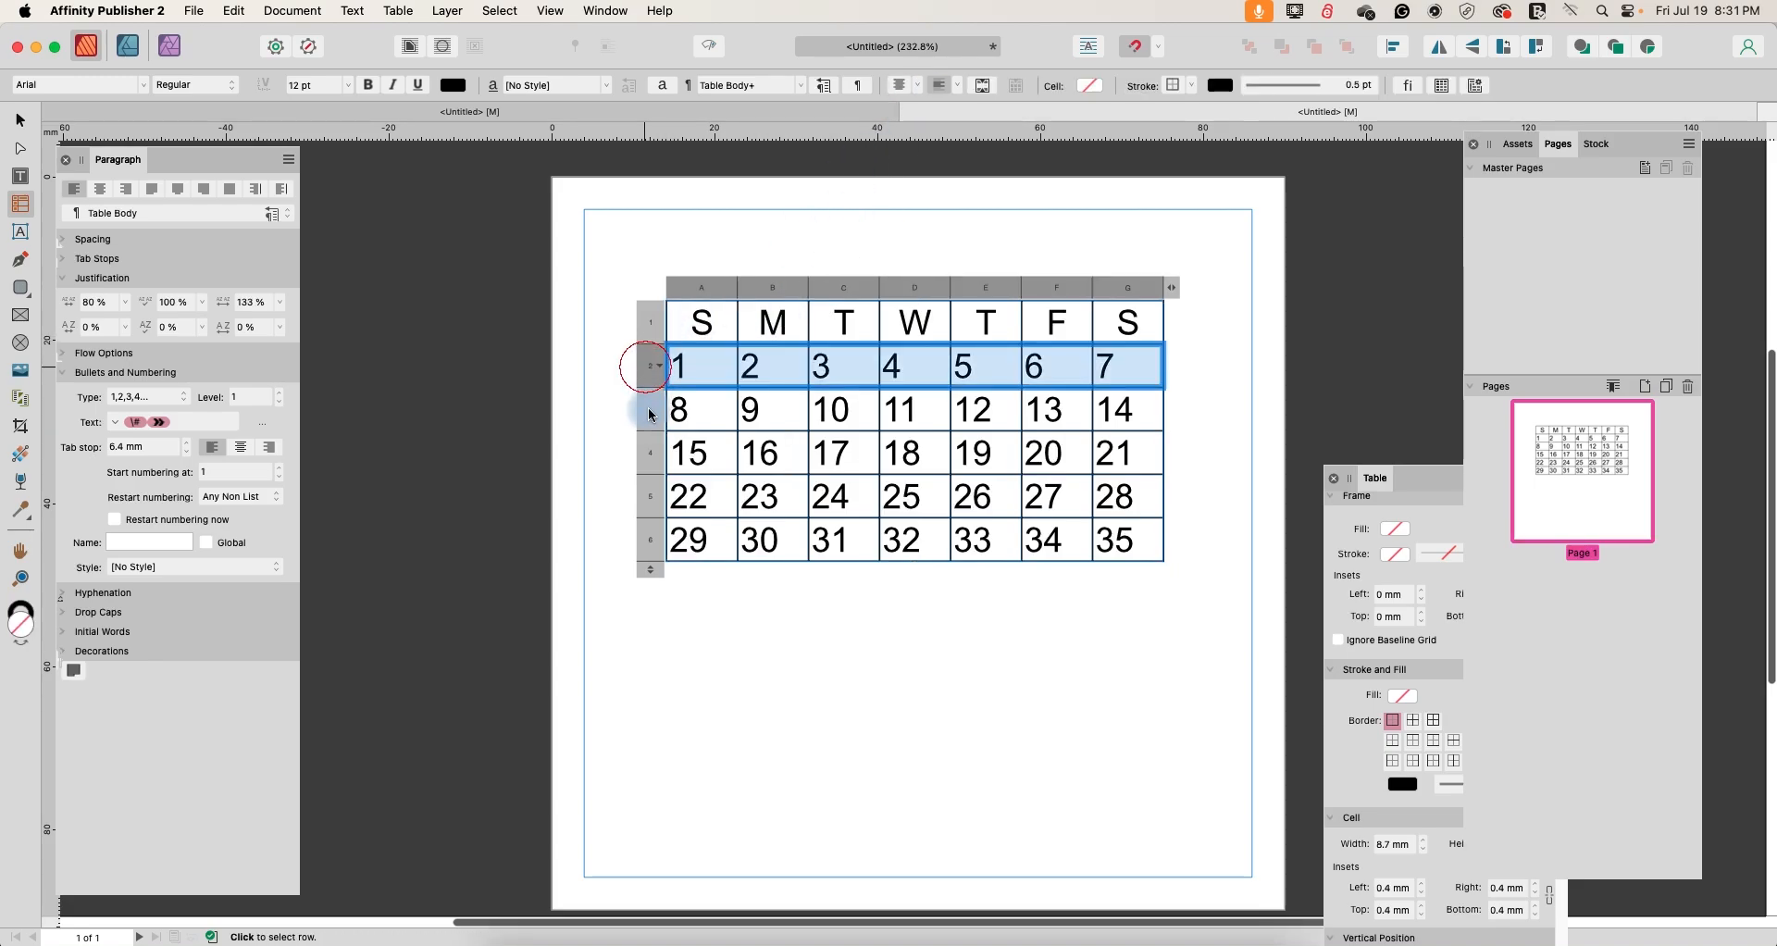
pyautogui.click(918, 85)
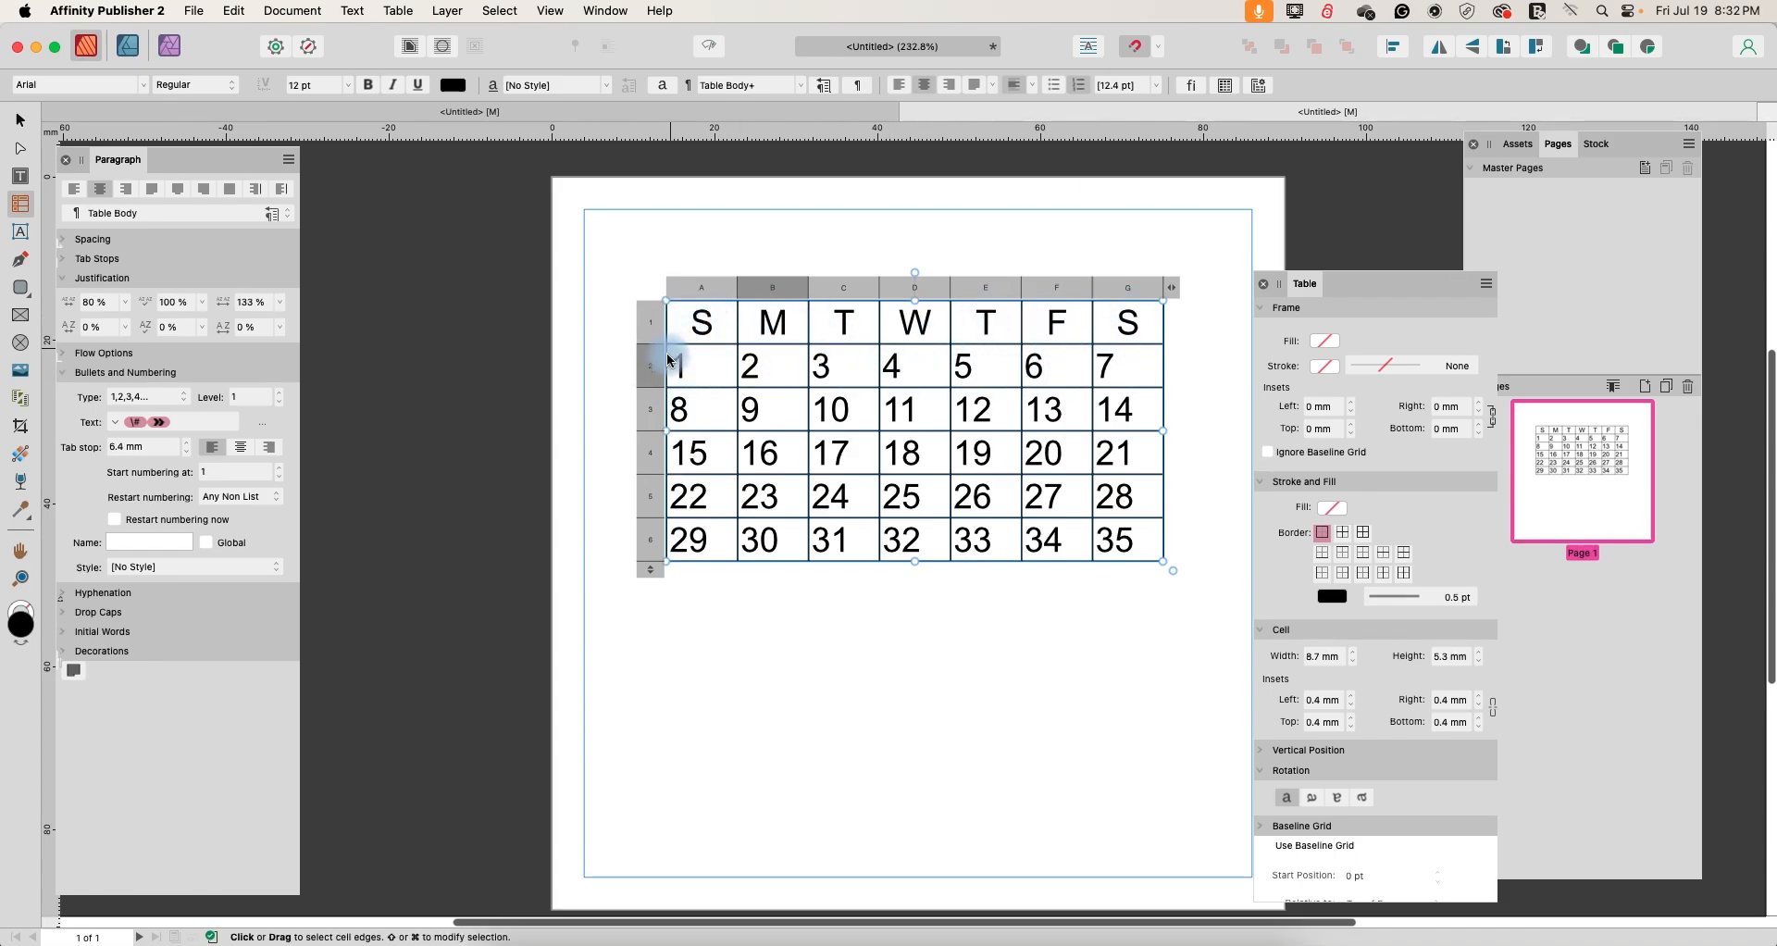
# - Give the first week's row a 2 mm left cell inset so dates 1–7 sit centred
pyautogui.click(650, 364)
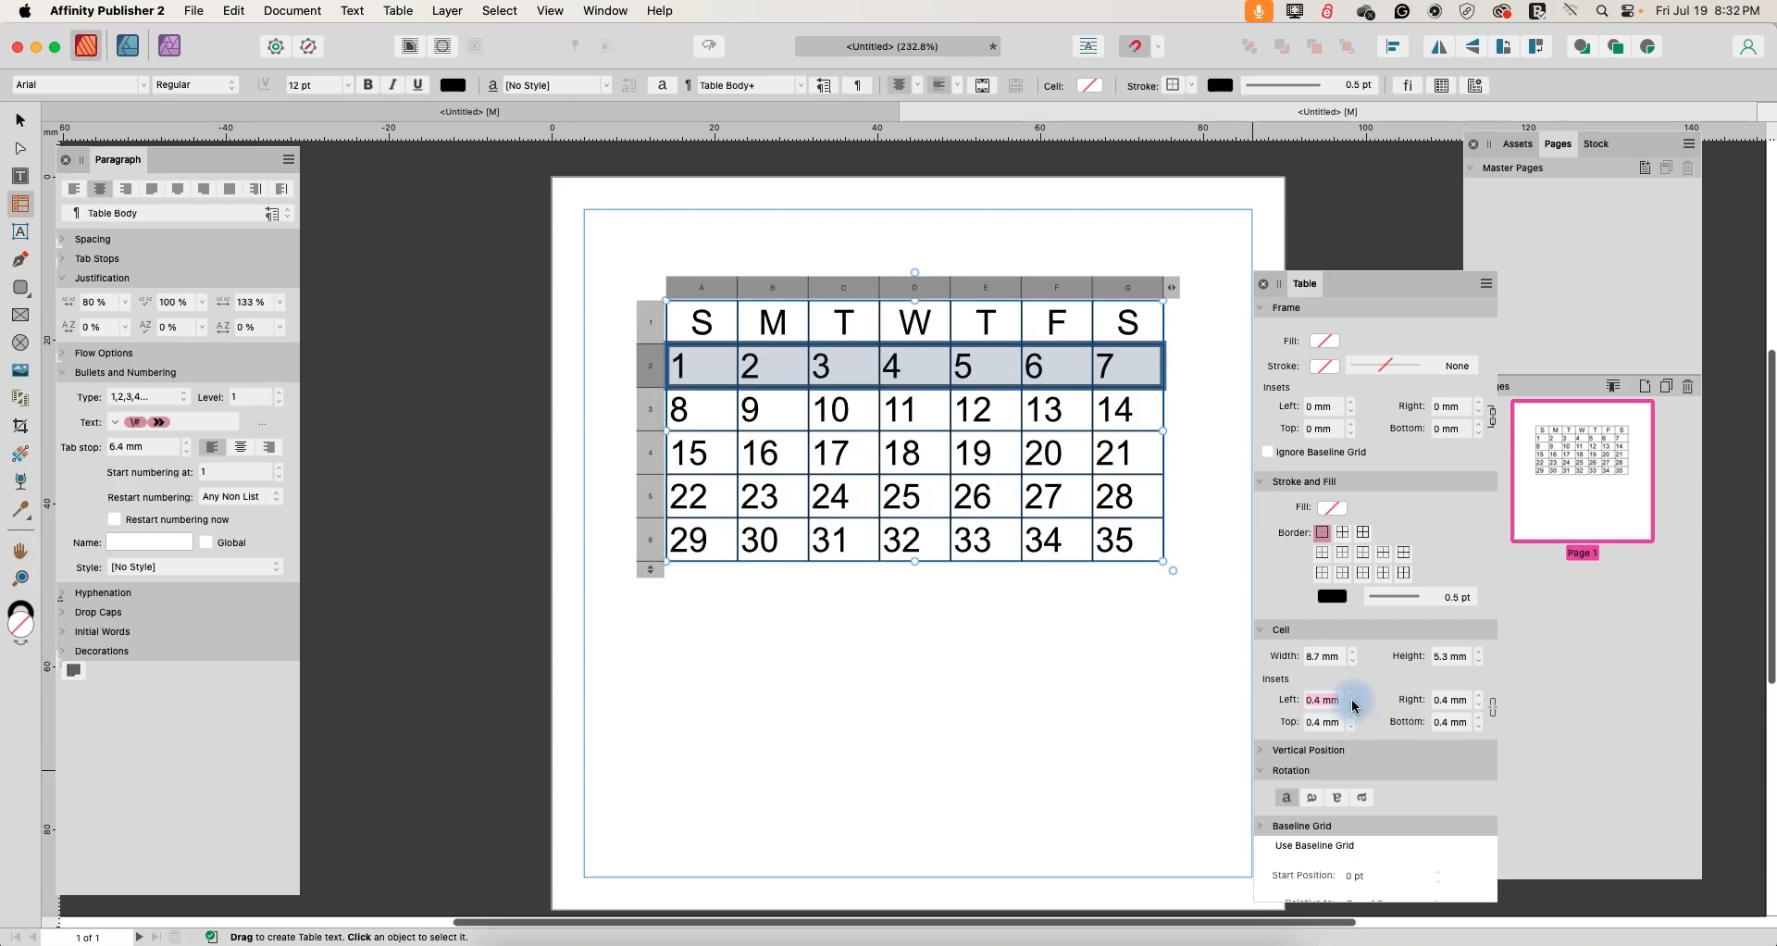
pyautogui.moveTo(1323, 700)
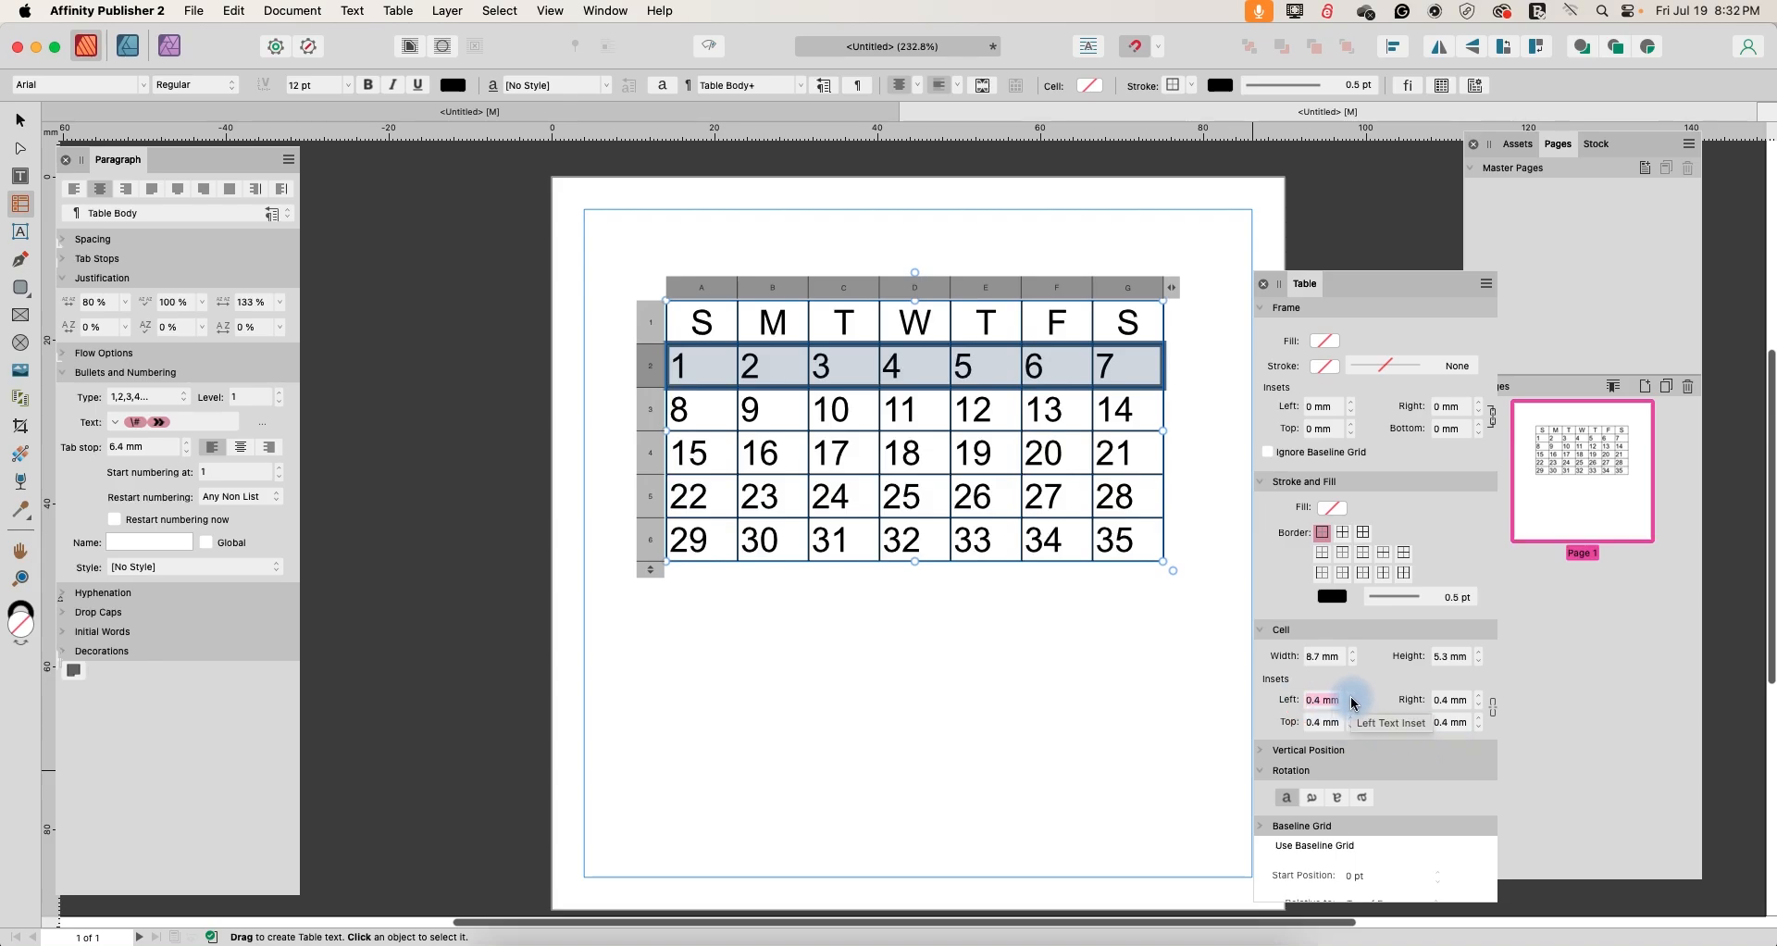
pyautogui.write('2 mm')
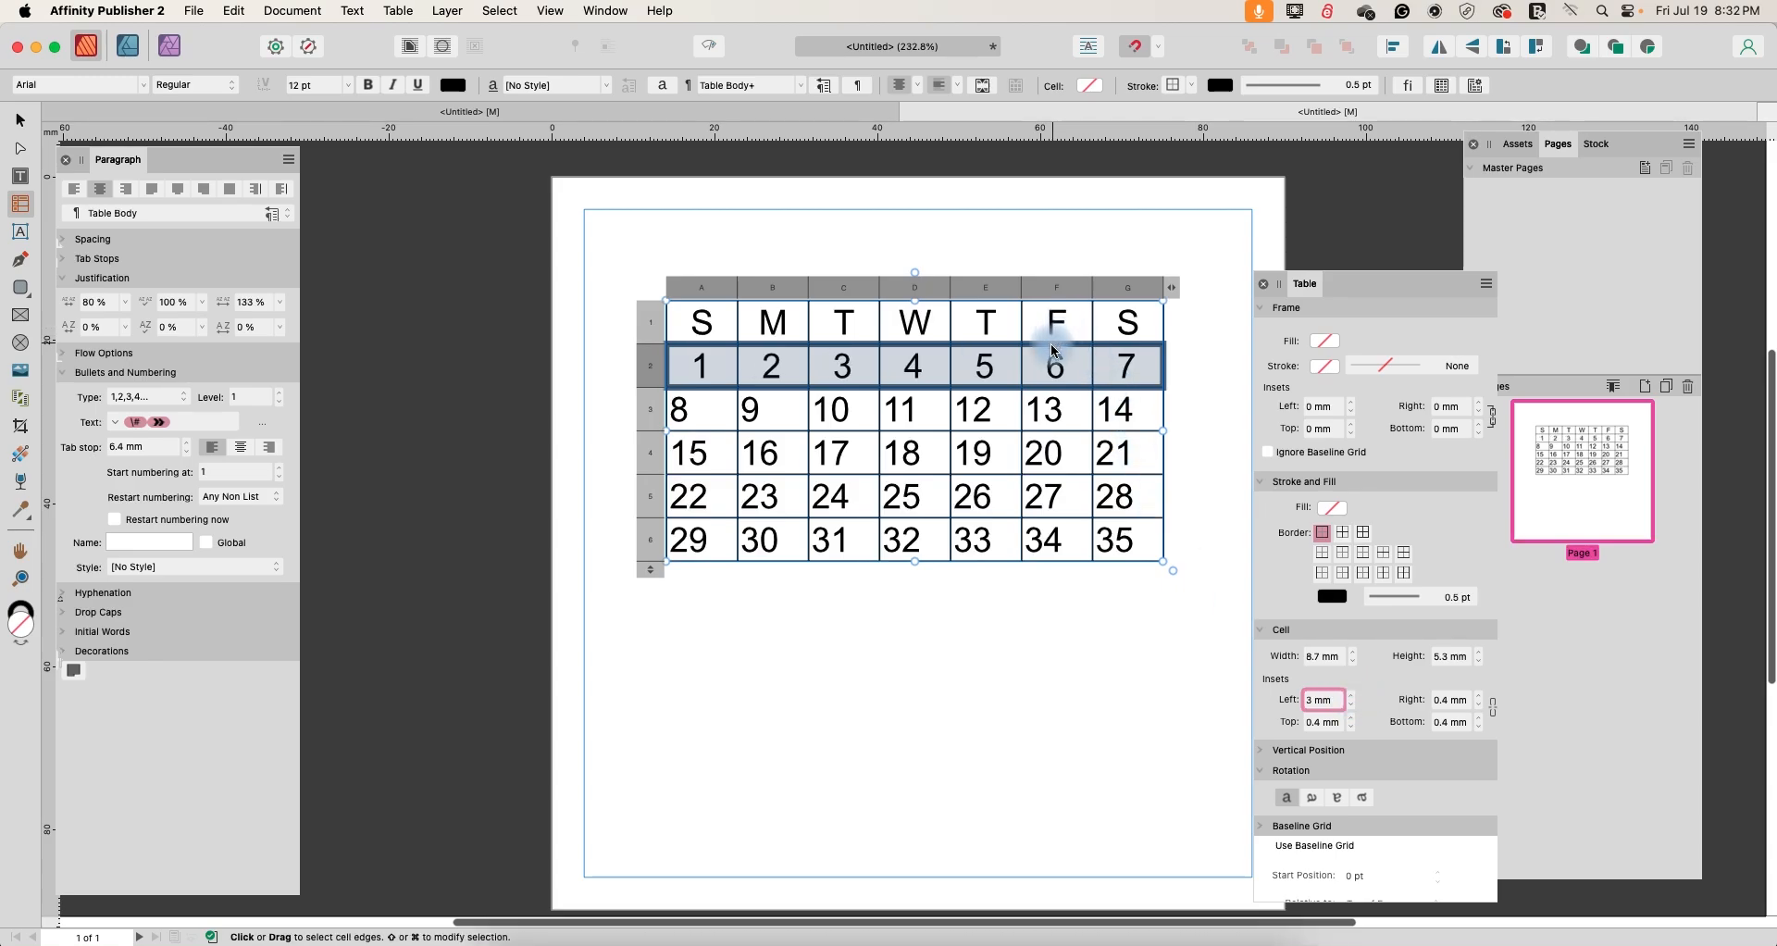
pyautogui.moveTo(968, 481)
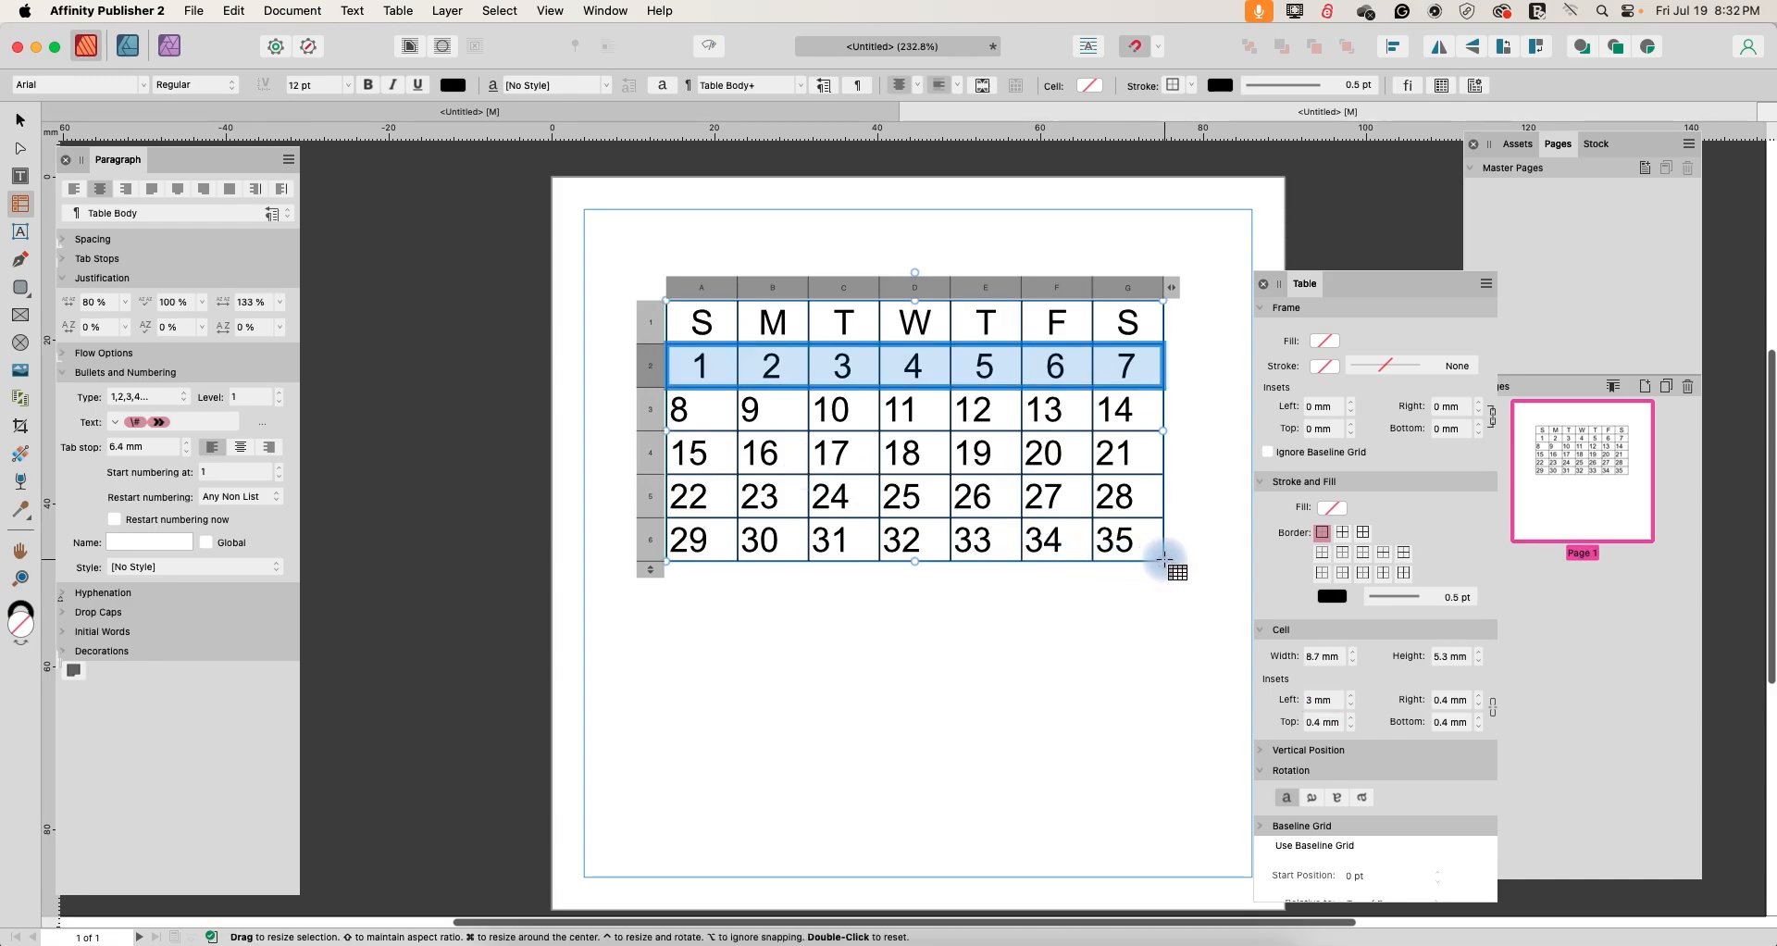
pyautogui.moveTo(1162, 558); pyautogui.dragTo(1246, 642)
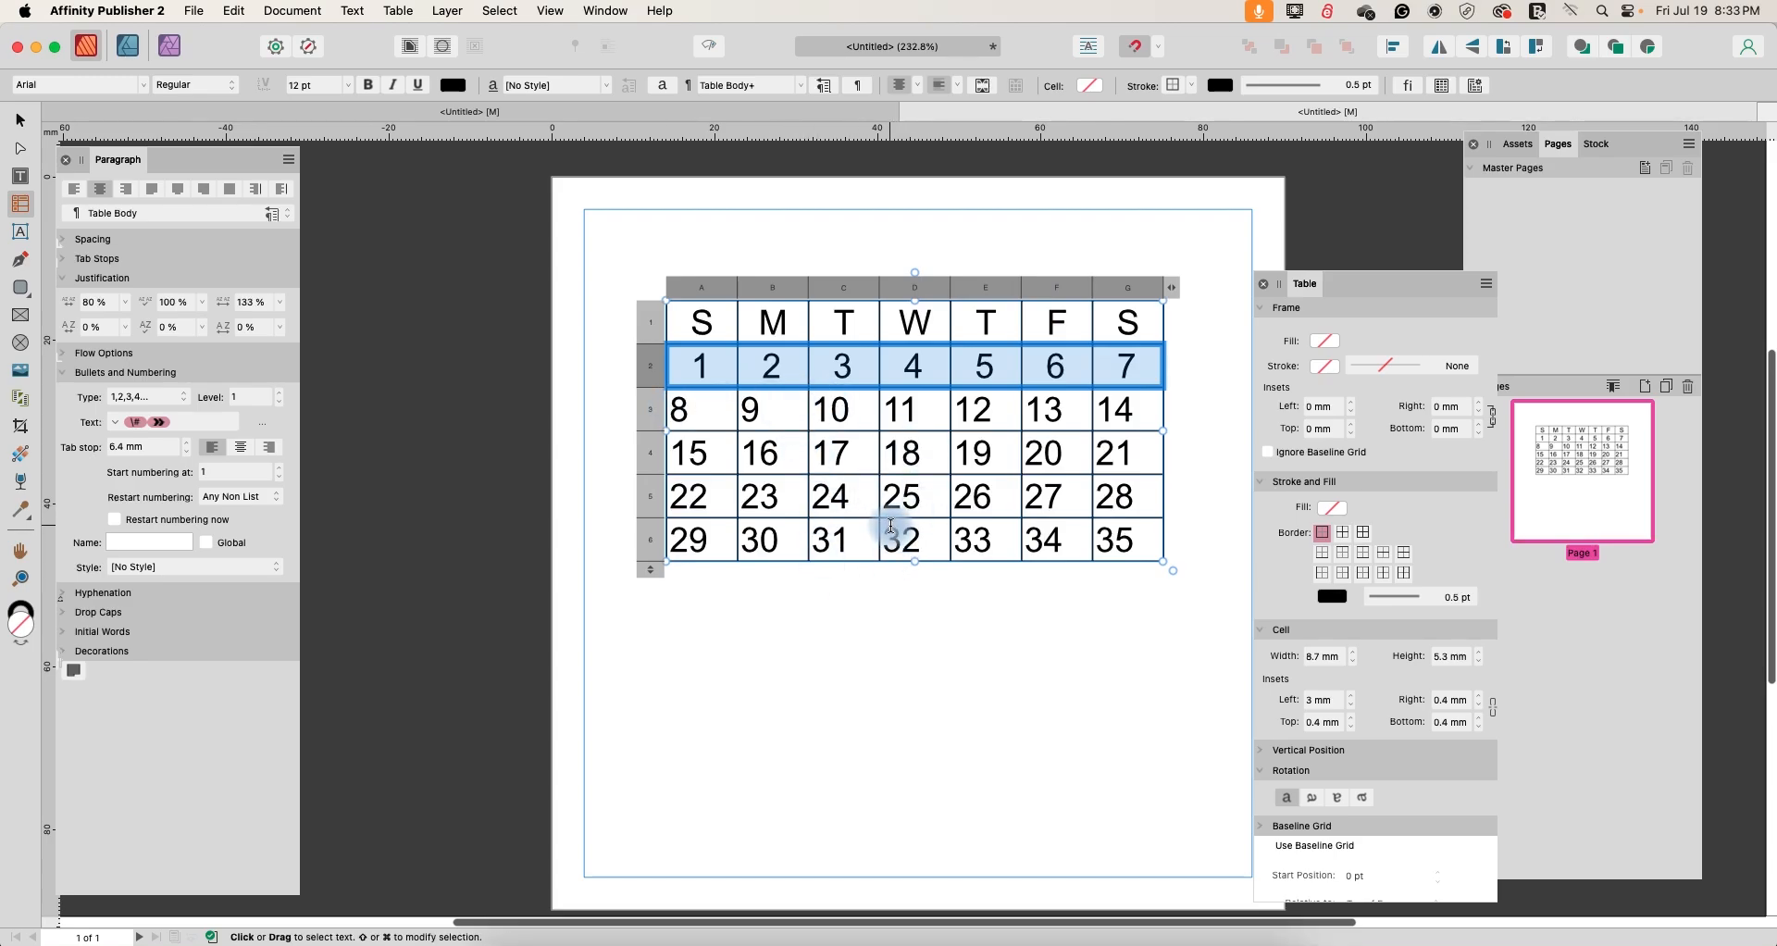
pyautogui.click(749, 409)
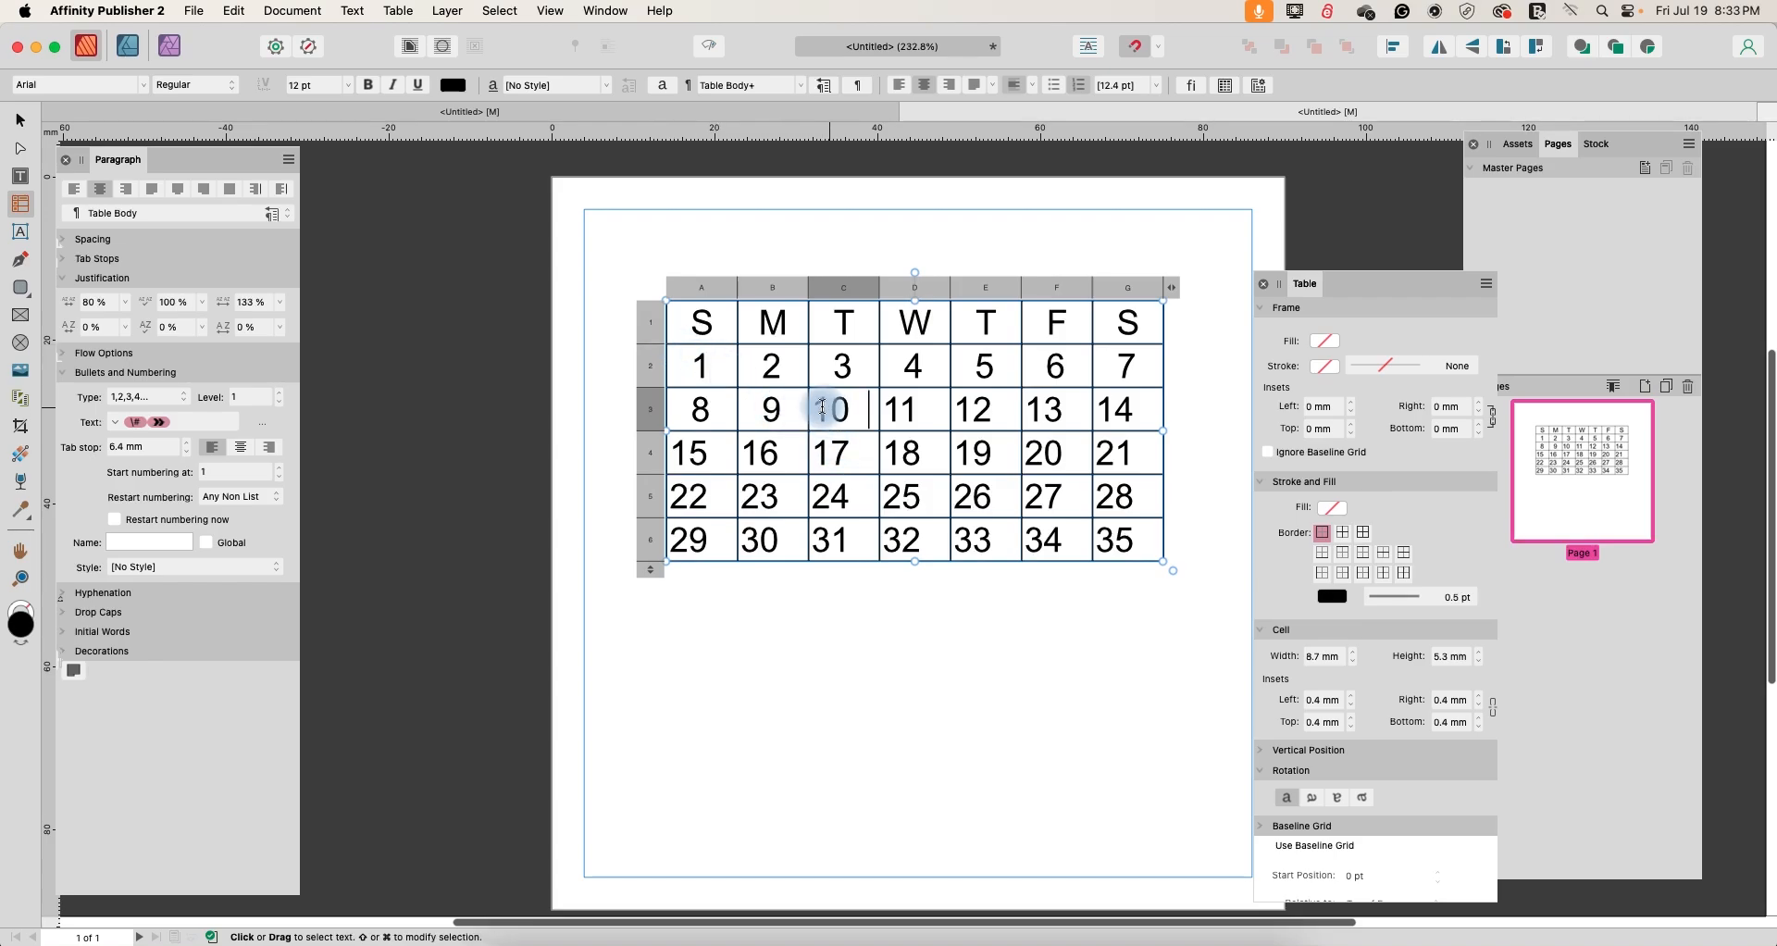
# - Increase the left cell inset of day cells 10 to 35 so they sit centred
pyautogui.moveTo(831, 409); pyautogui.dragTo(912, 451)
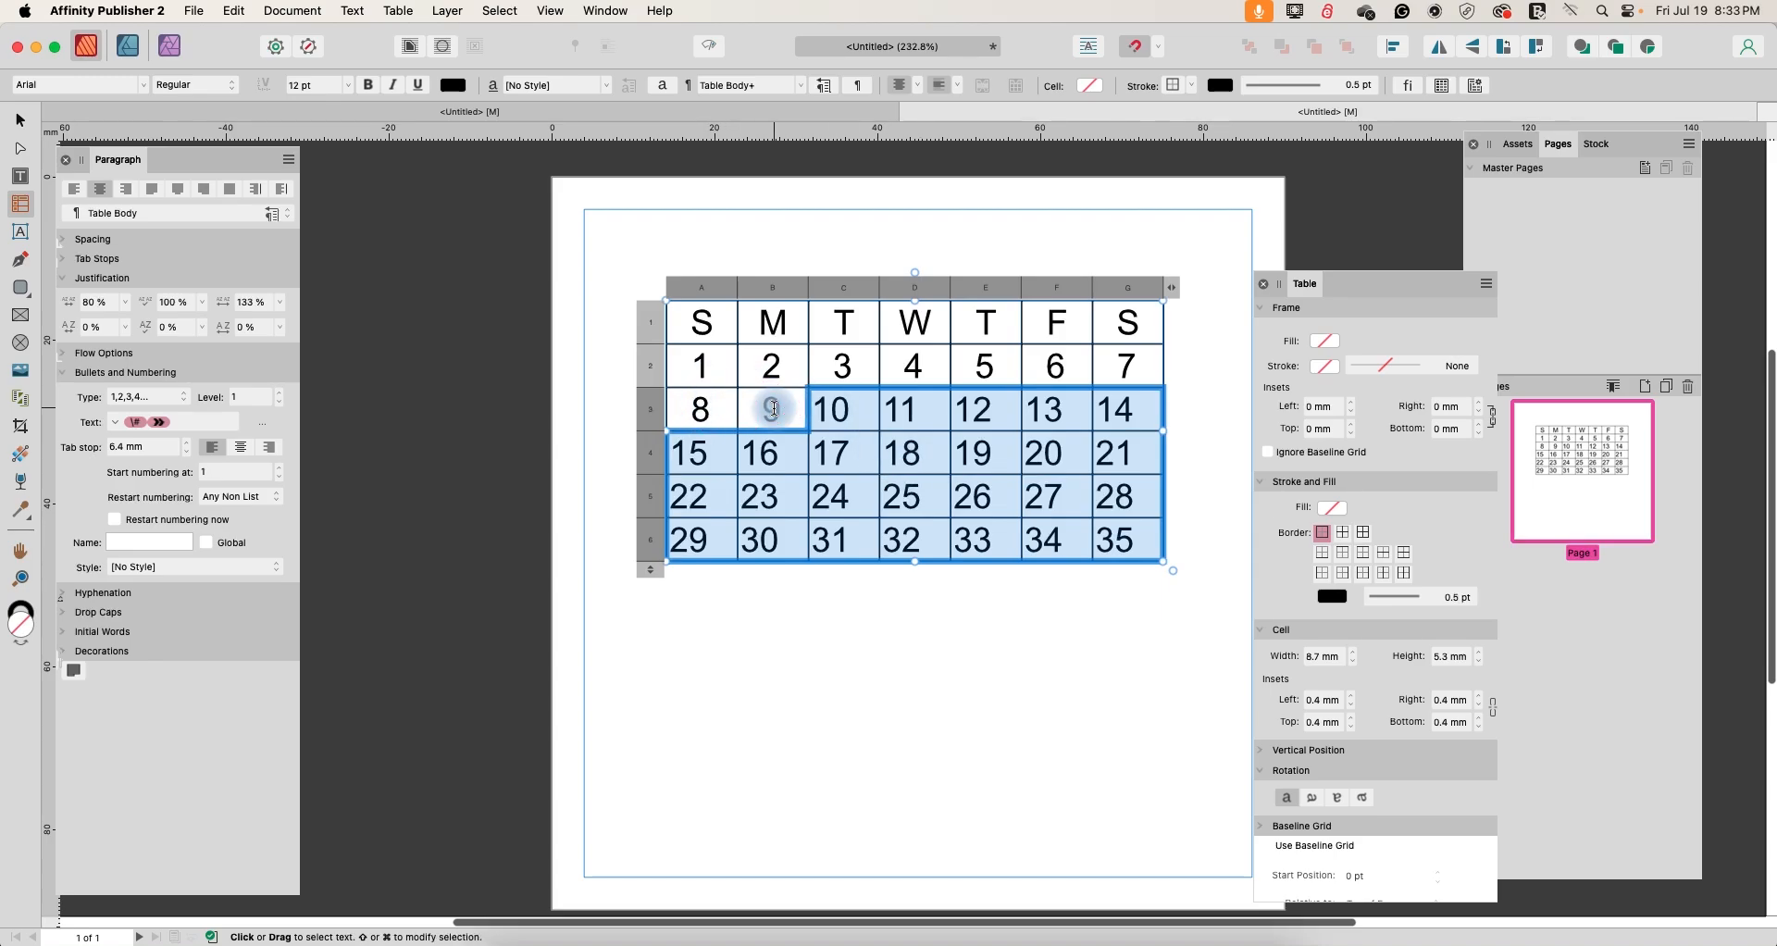
pyautogui.click(774, 411)
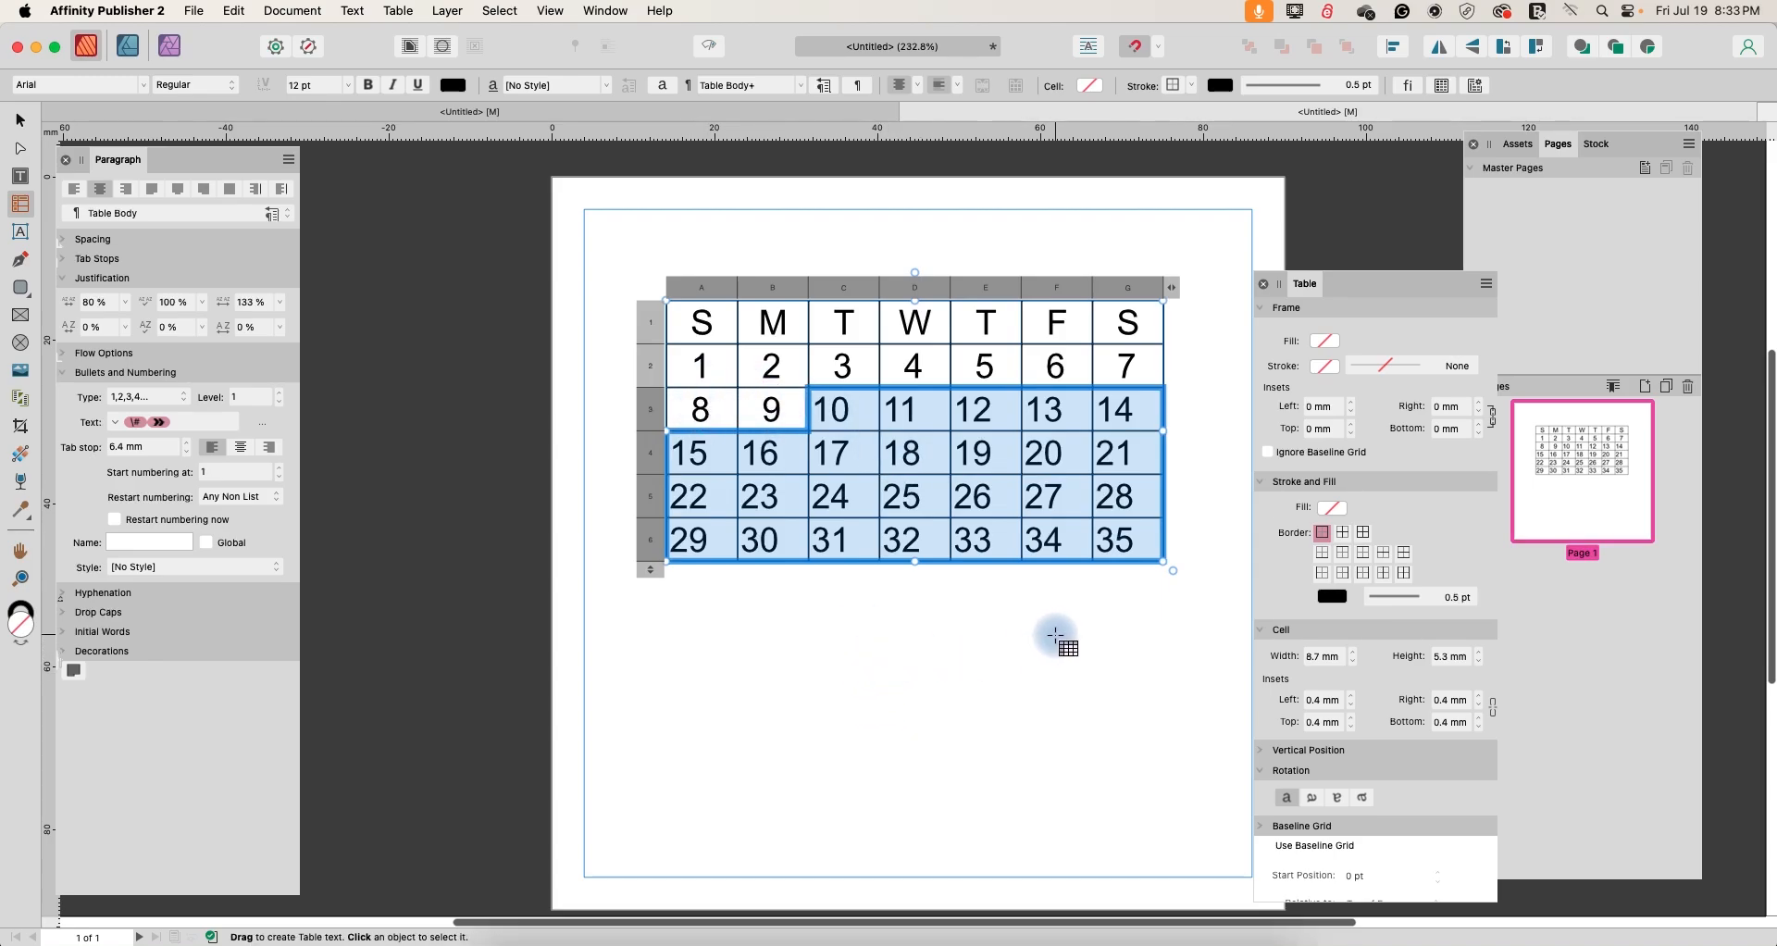
pyautogui.moveTo(1346, 695)
pyautogui.write('2')
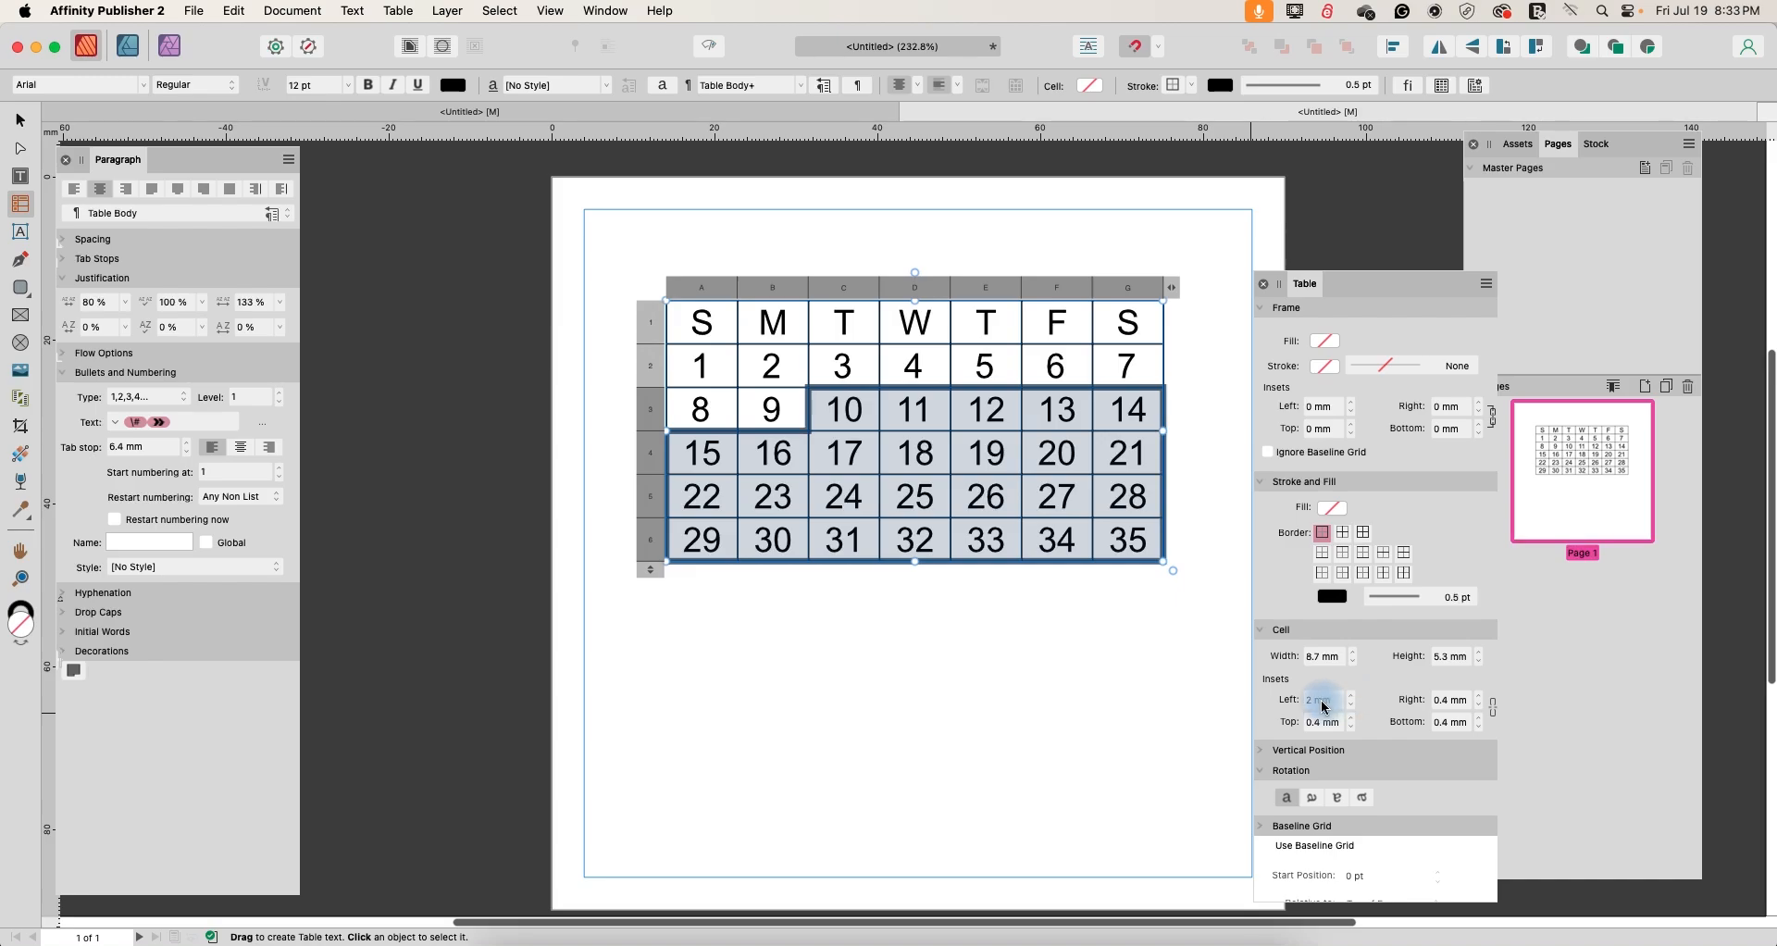
pyautogui.click(1320, 700)
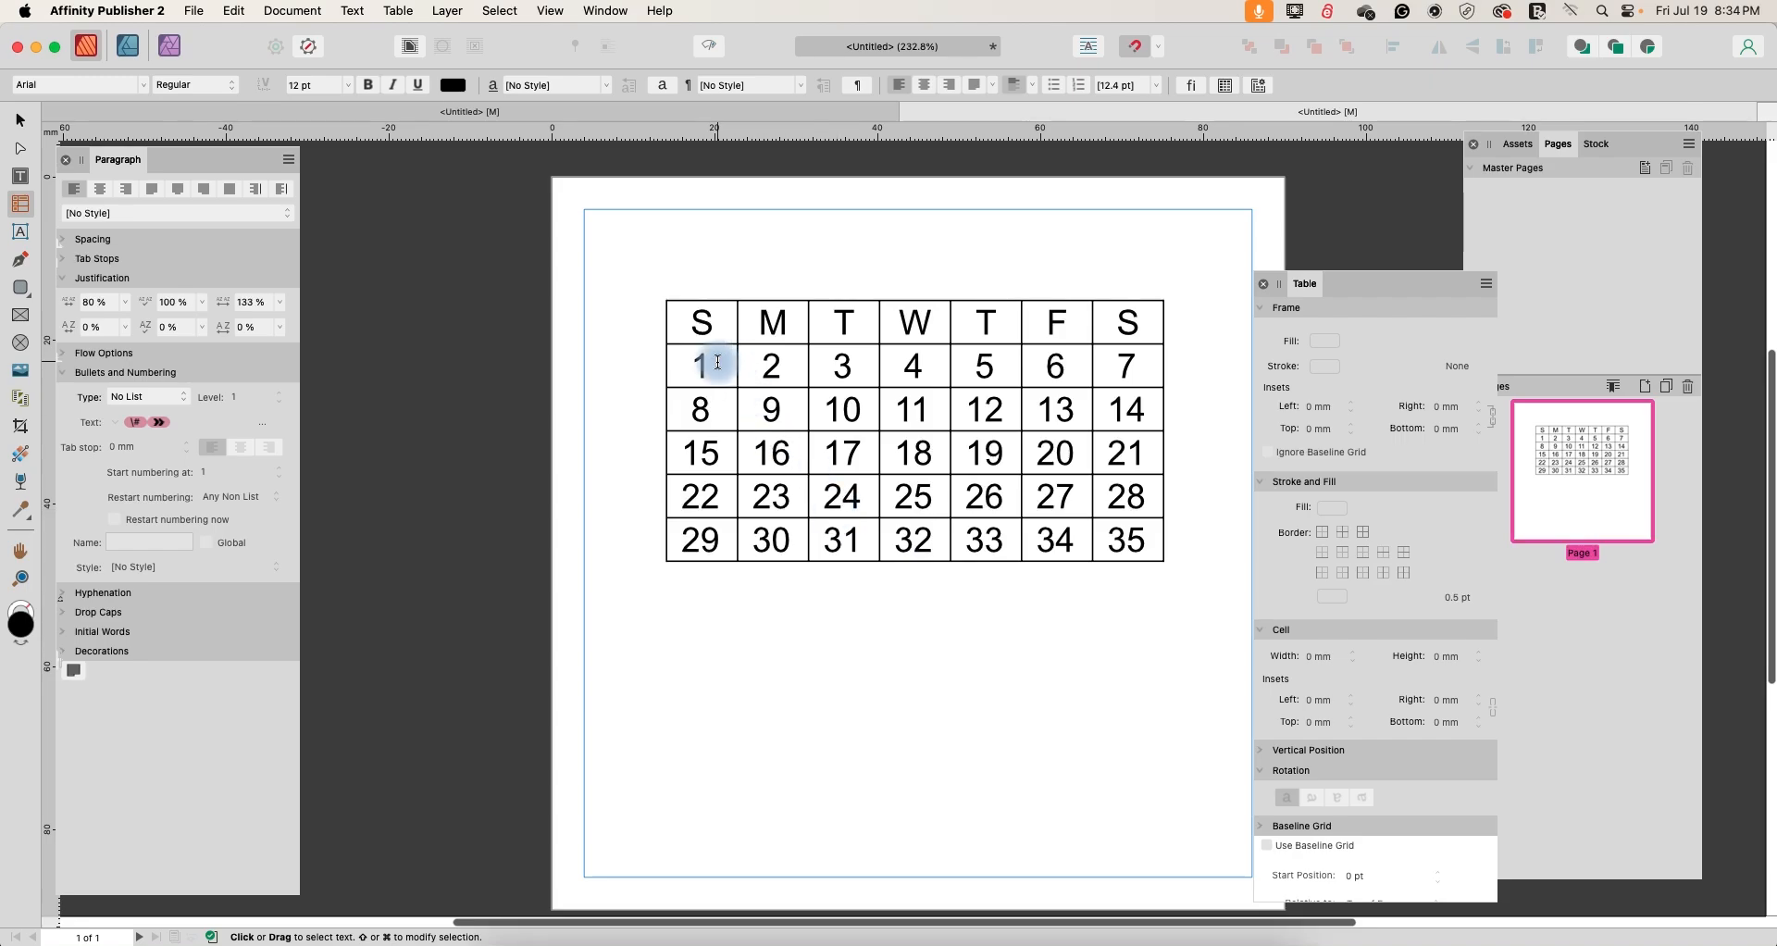
# - Shift the day numbers so 1 falls under Monday and the month ends at 31
pyautogui.click(718, 364)
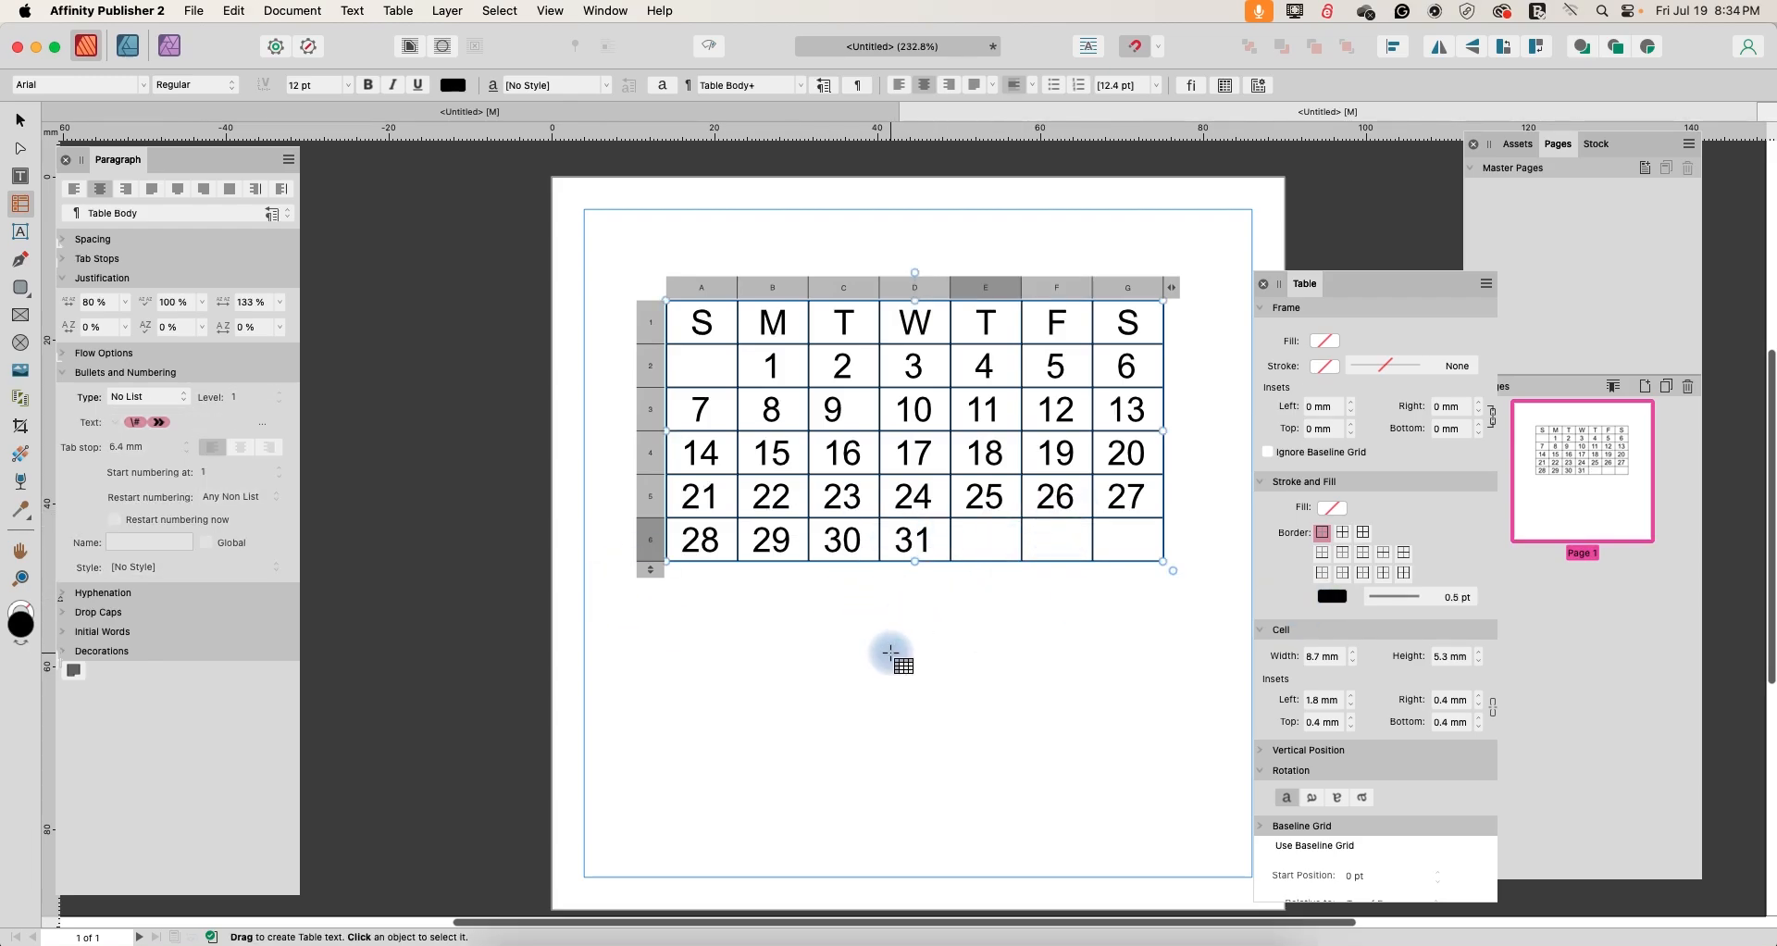
pyautogui.moveTo(892, 619)
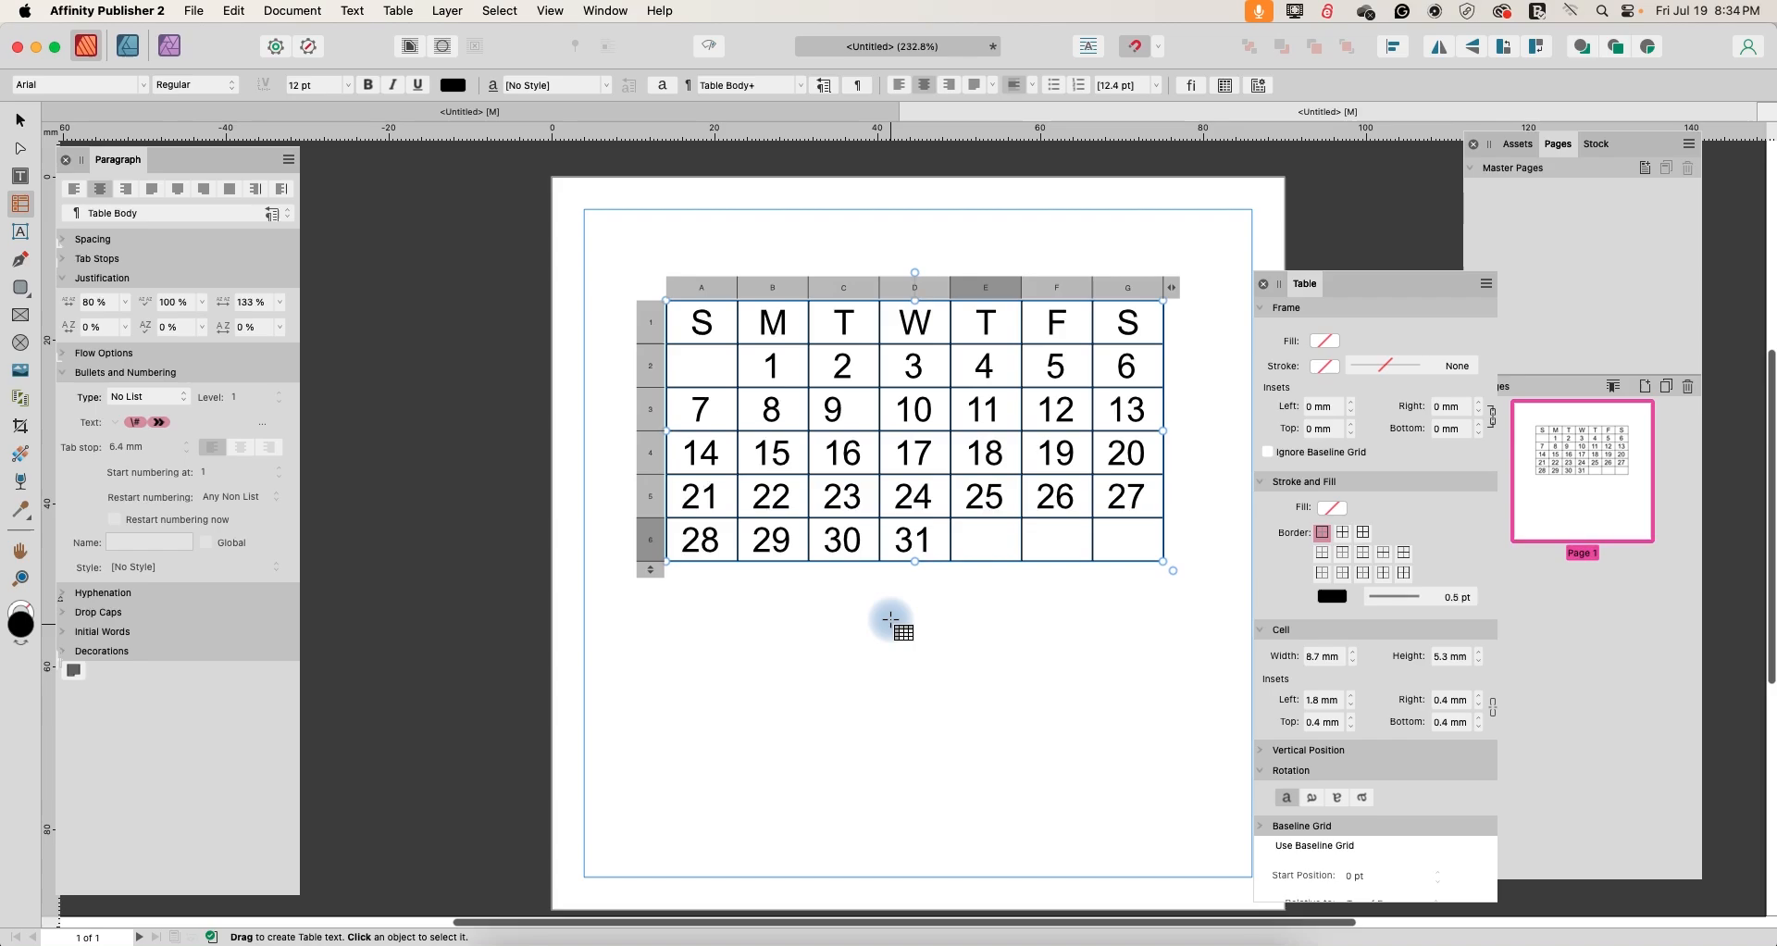
pyautogui.moveTo(895, 509)
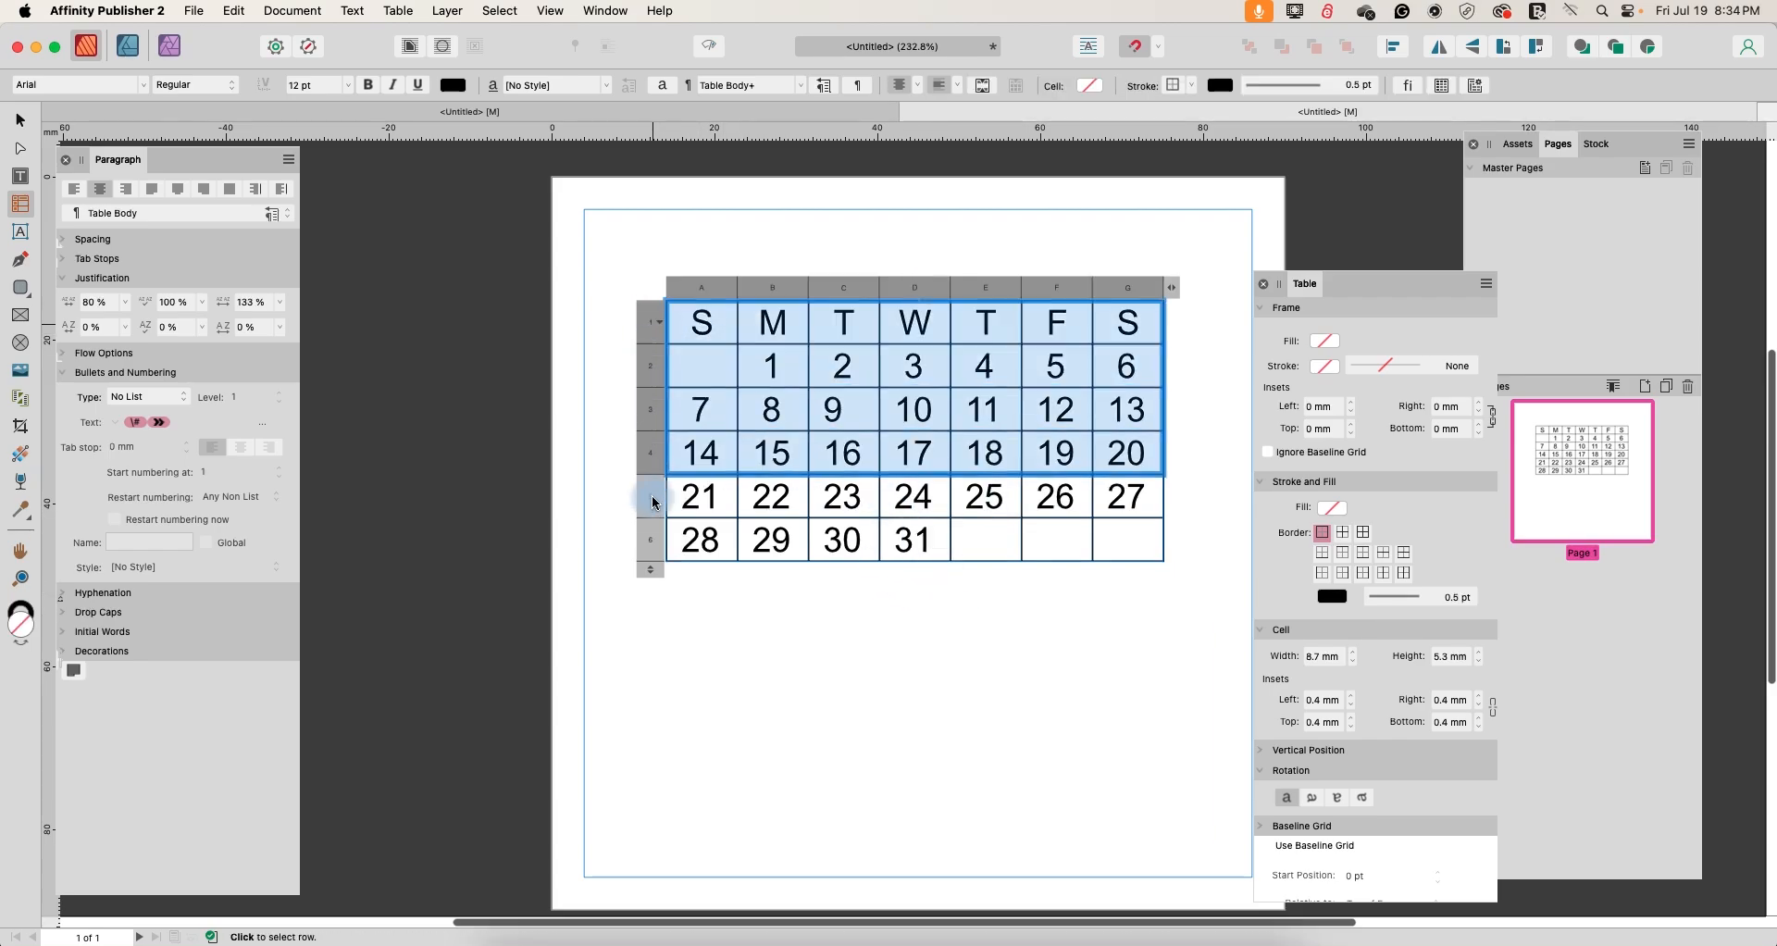
# - Remove all grid lines from the calendar table via Stroke and Fill
pyautogui.click(651, 496)
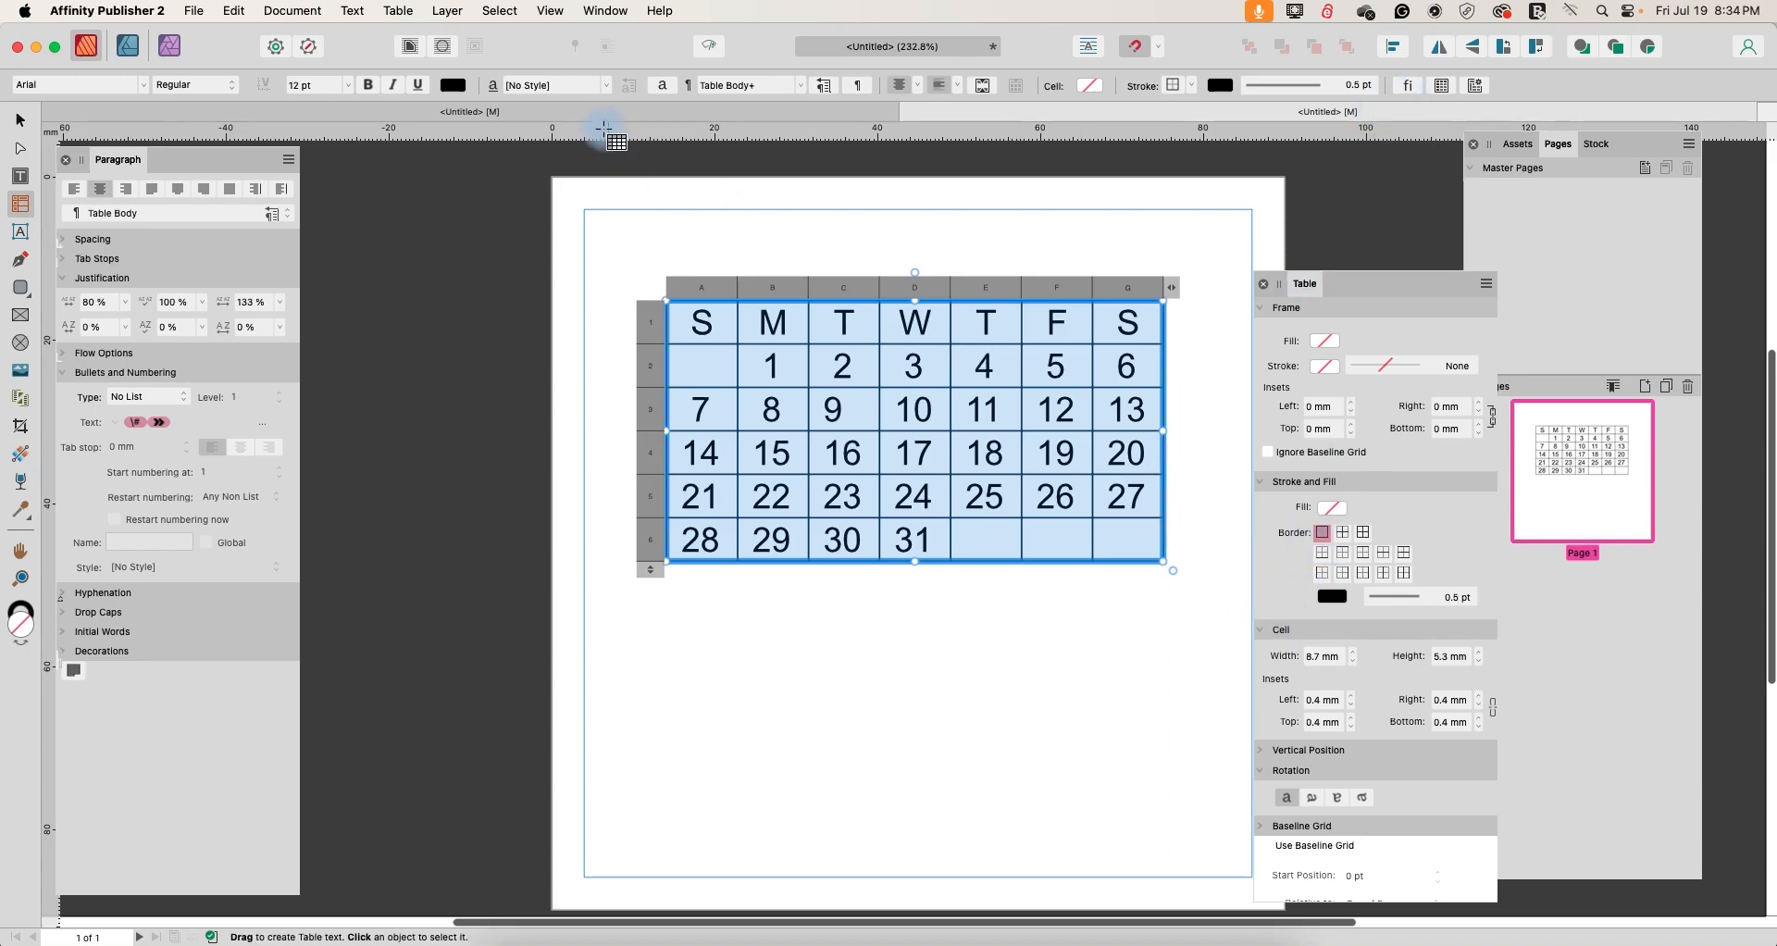
pyautogui.click(603, 11)
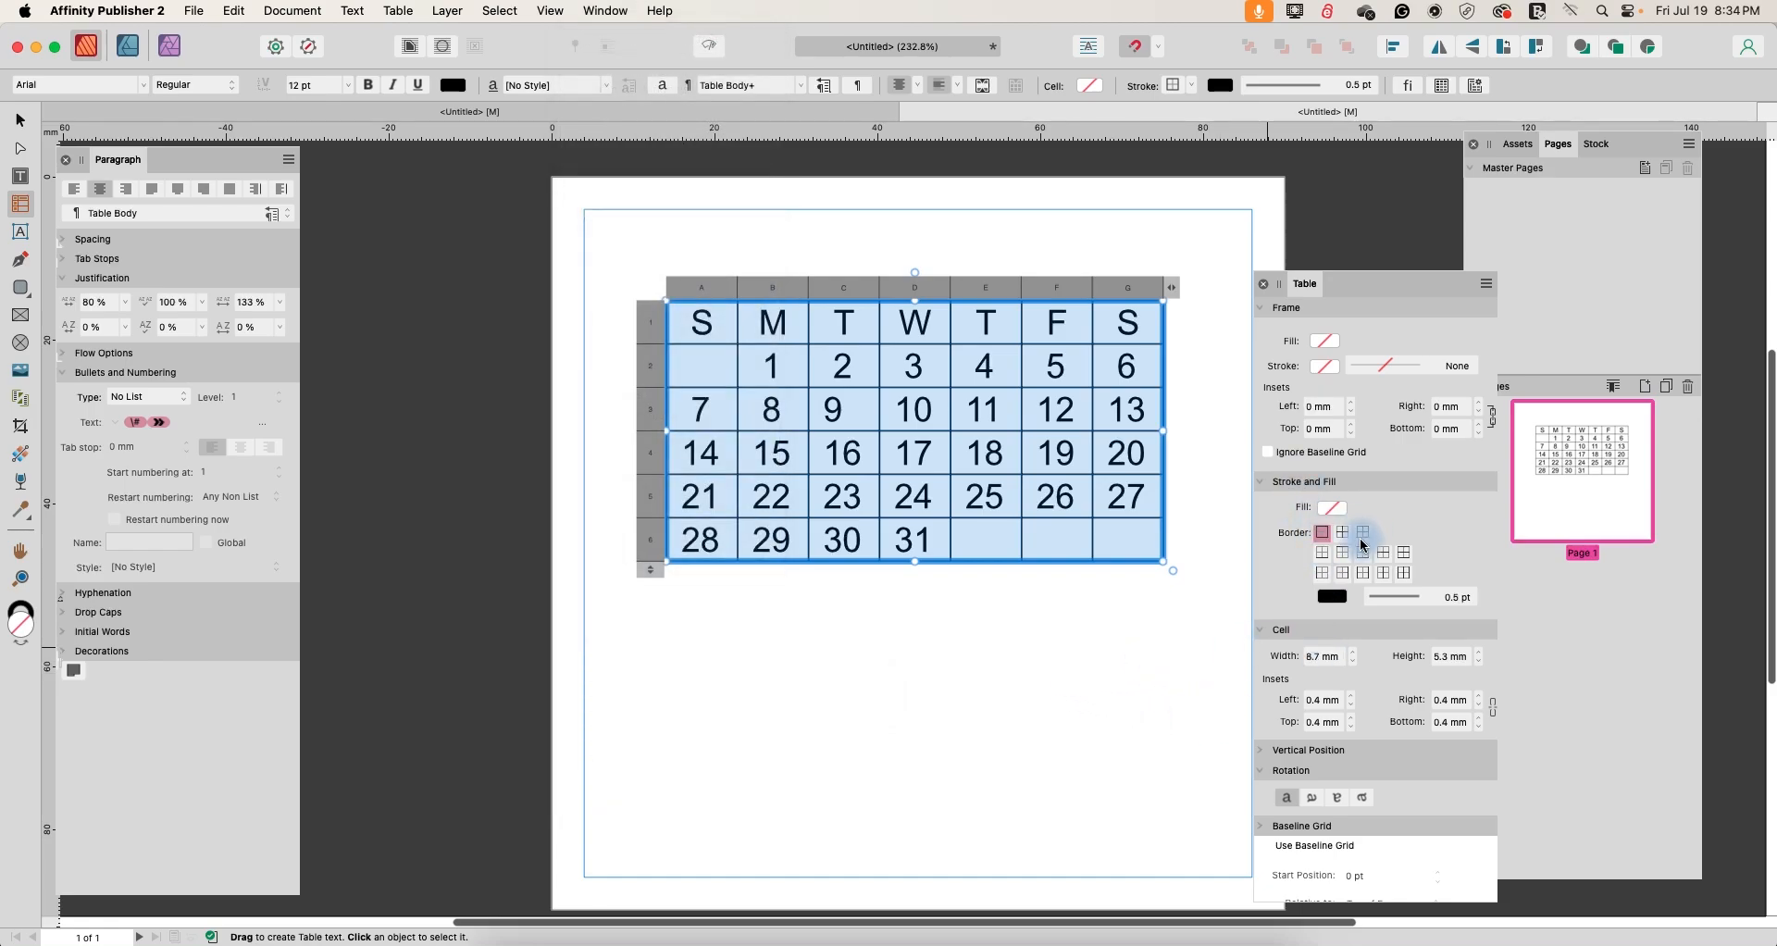
pyautogui.click(1364, 533)
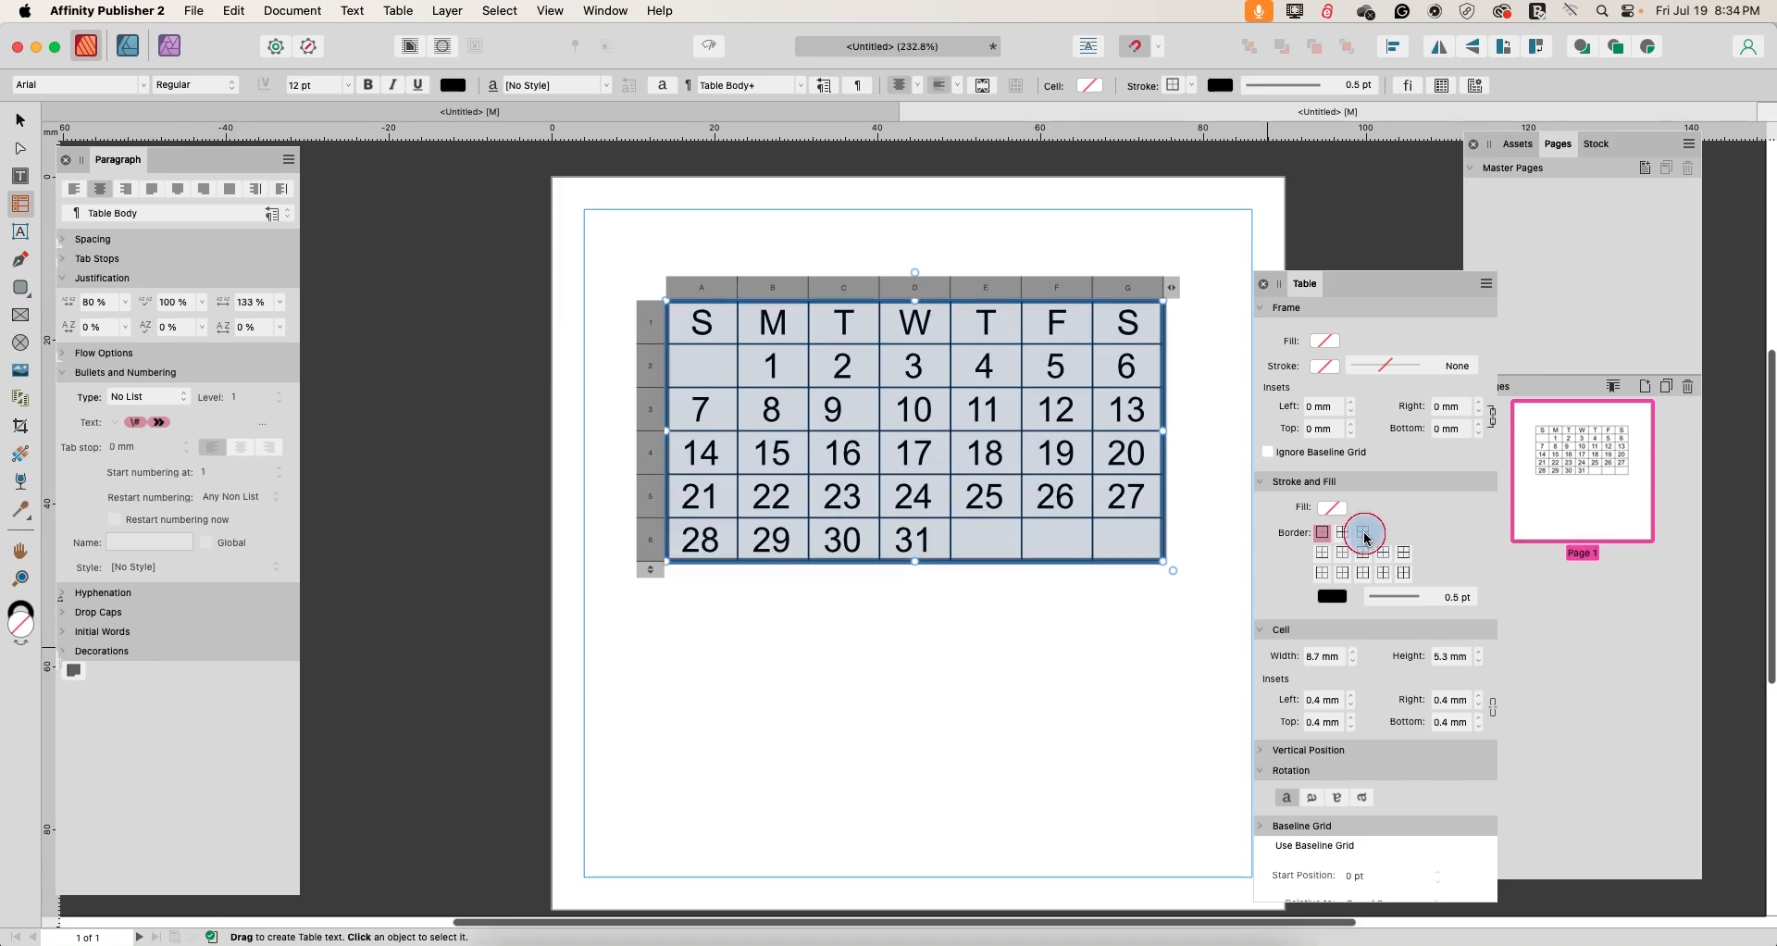
pyautogui.click(1364, 533)
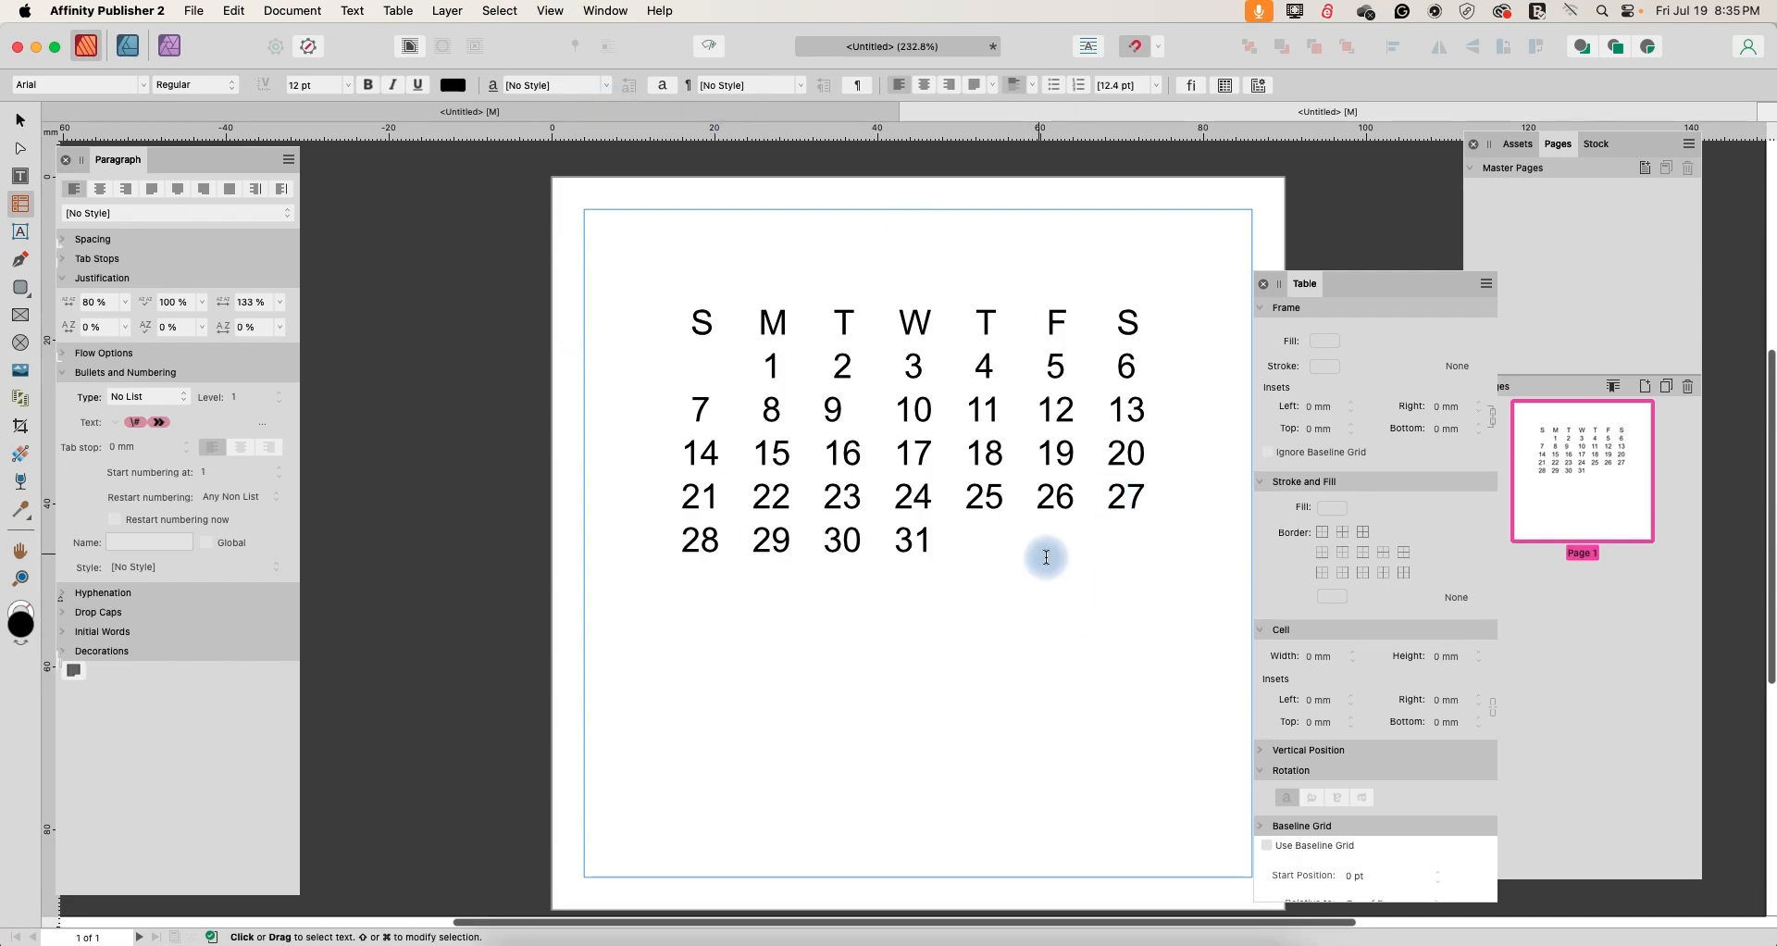
# - Give the weekday header row a single bottom border
pyautogui.click(649, 322)
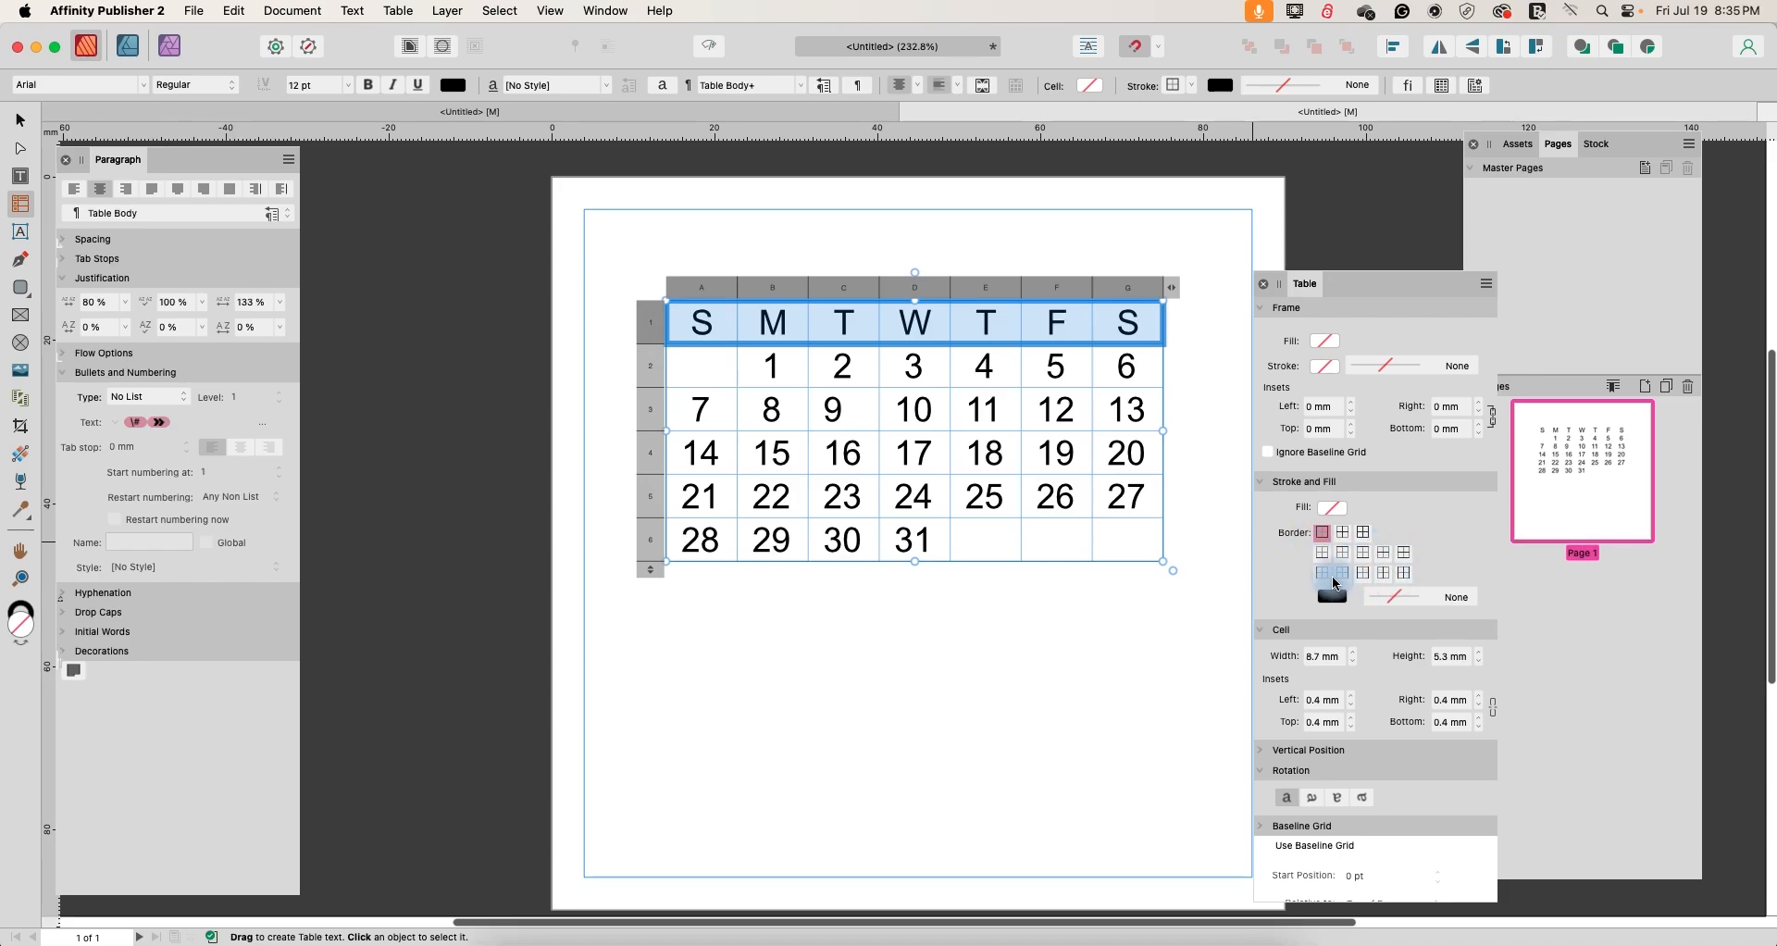
pyautogui.click(1330, 574)
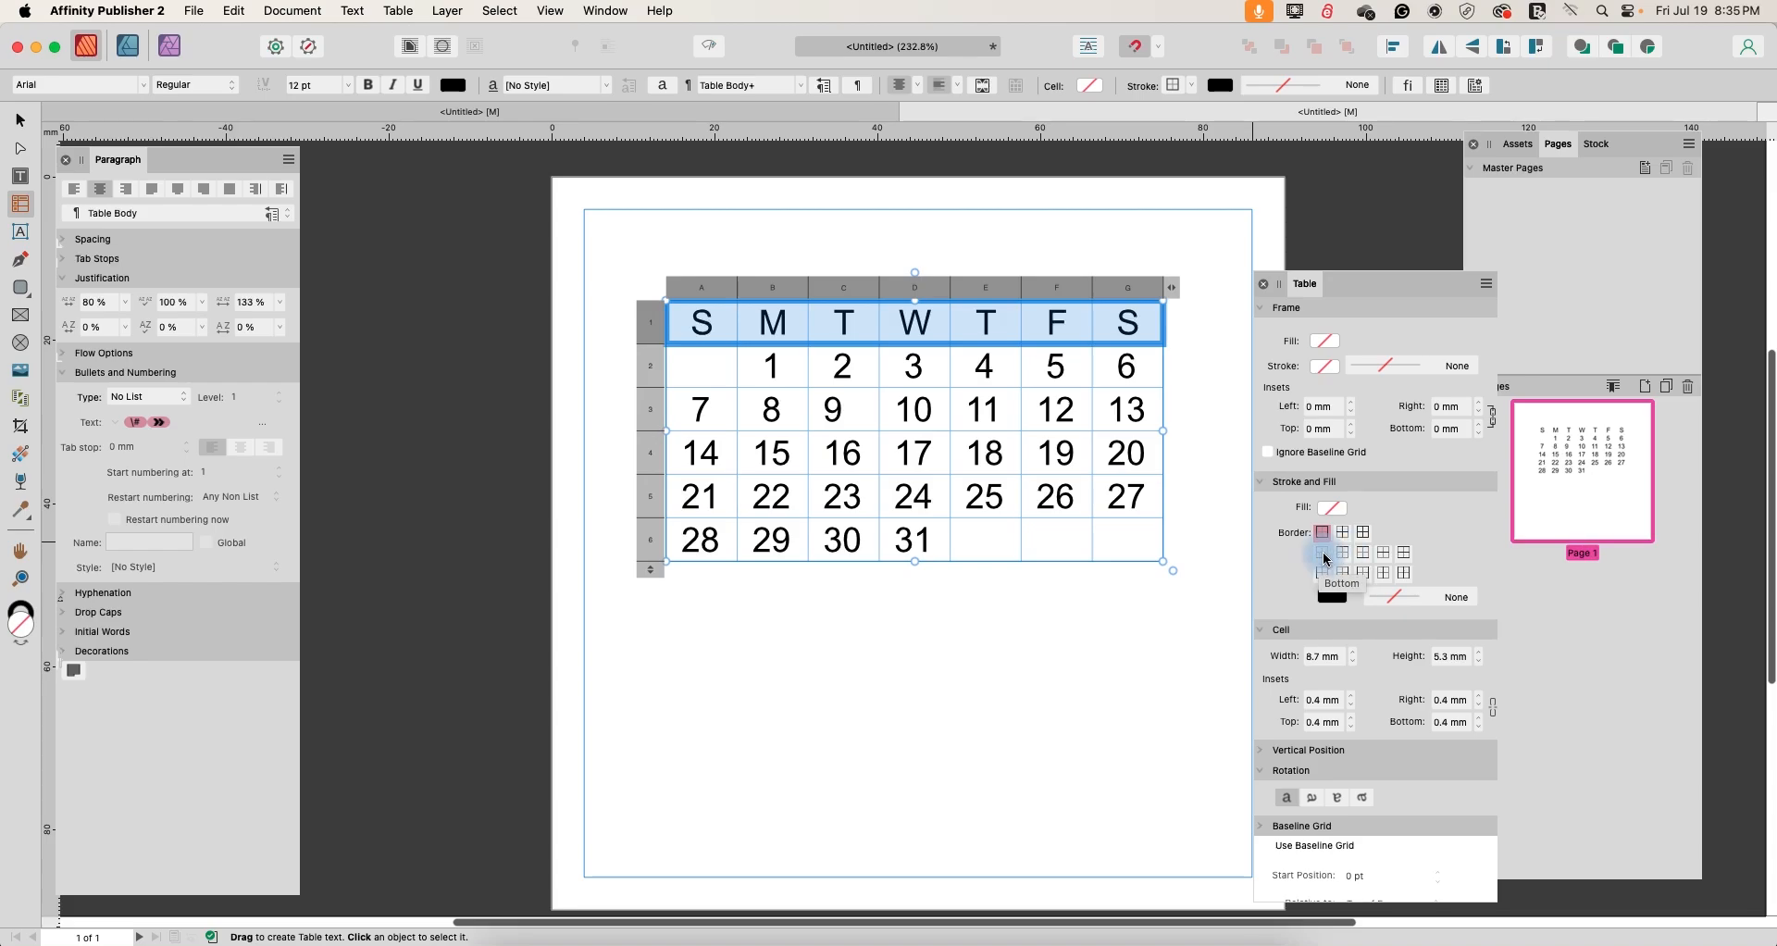
pyautogui.moveTo(1363, 554)
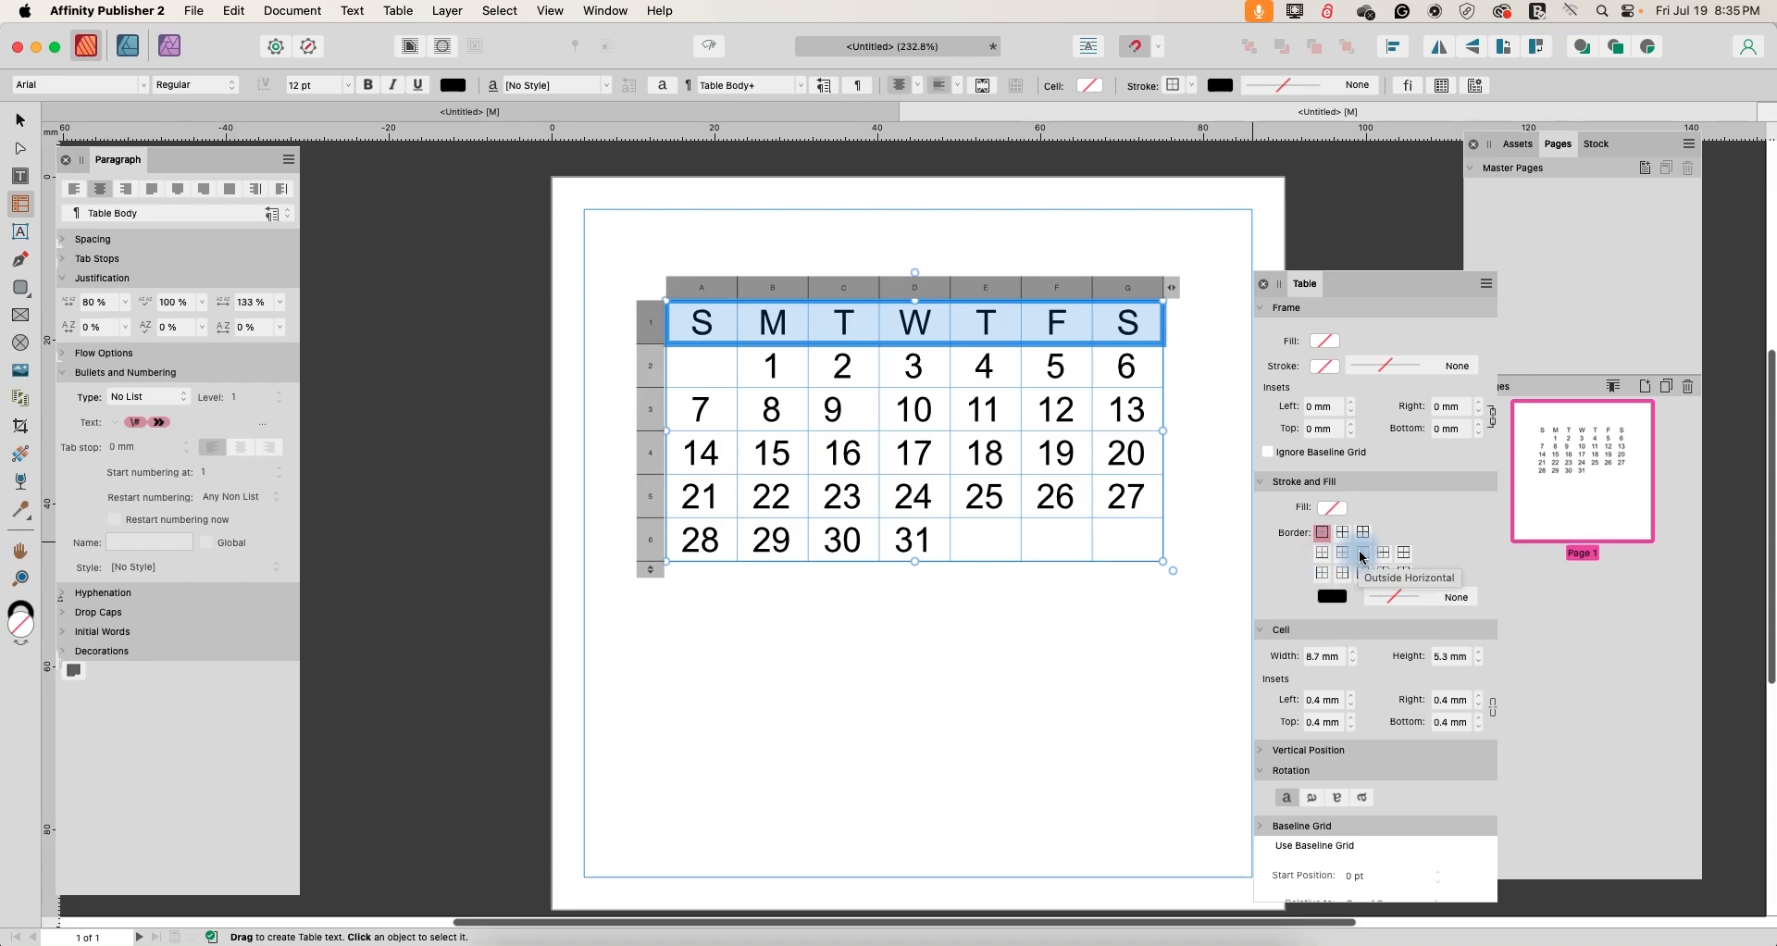
pyautogui.moveTo(1321, 551)
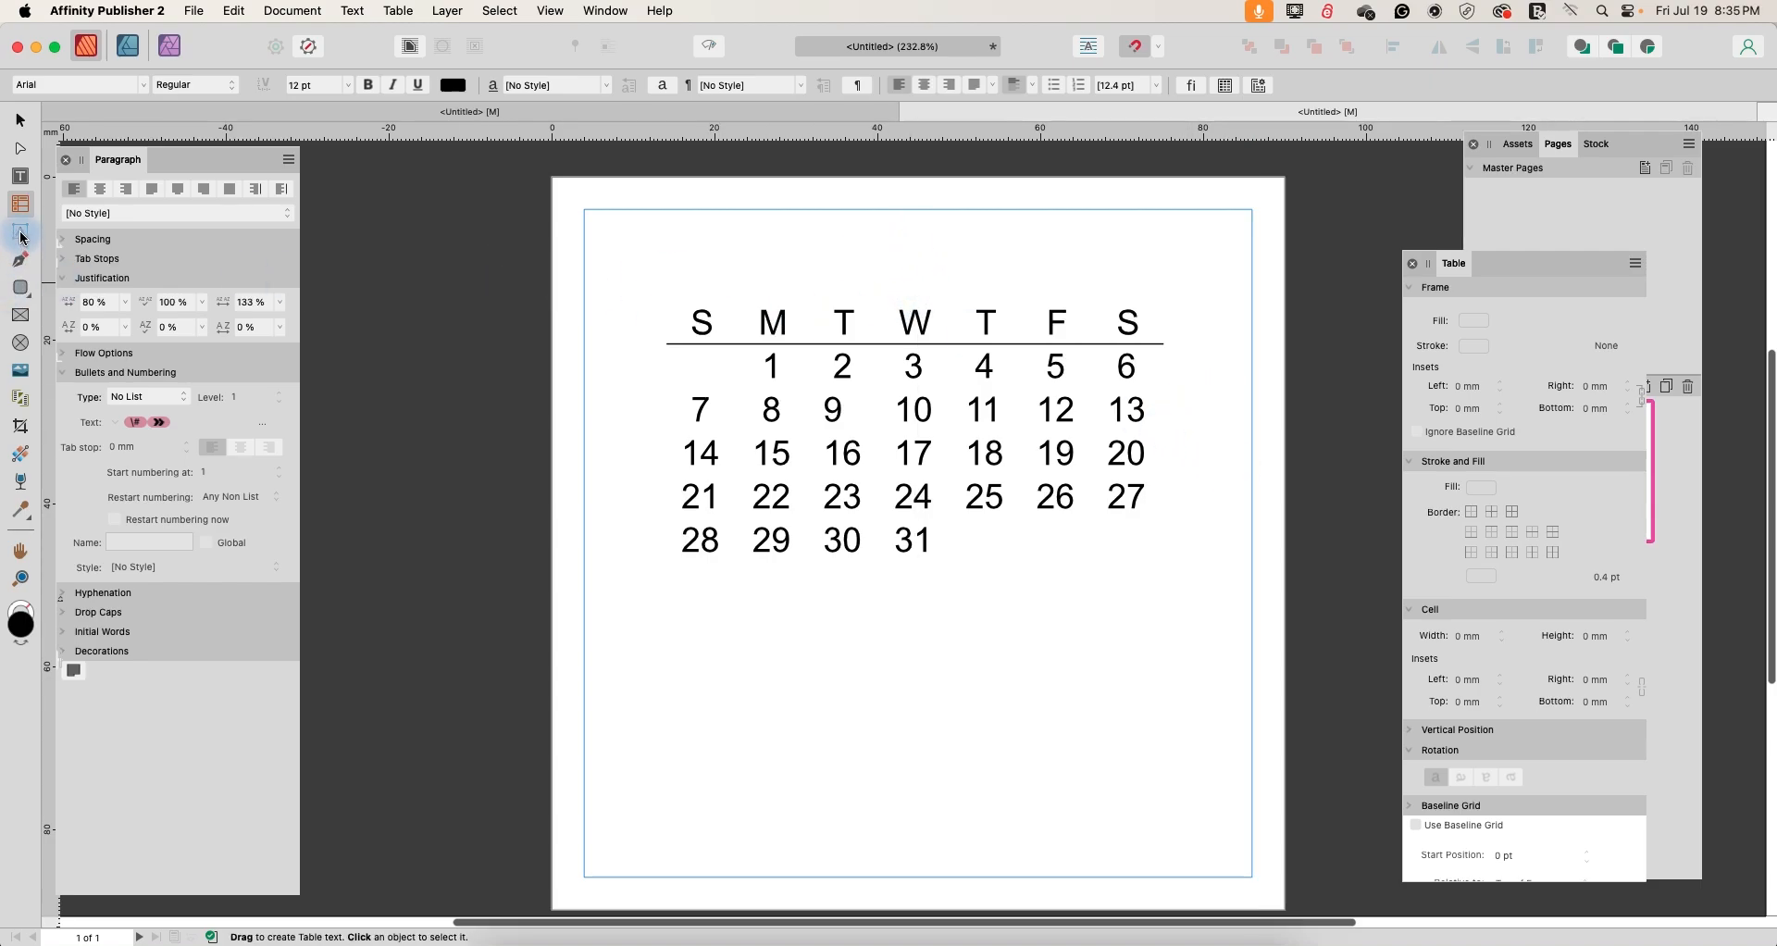
# - Add a large 'July' artistic-text heading and centre it with the table
pyautogui.click(20, 232)
pyautogui.write('j')
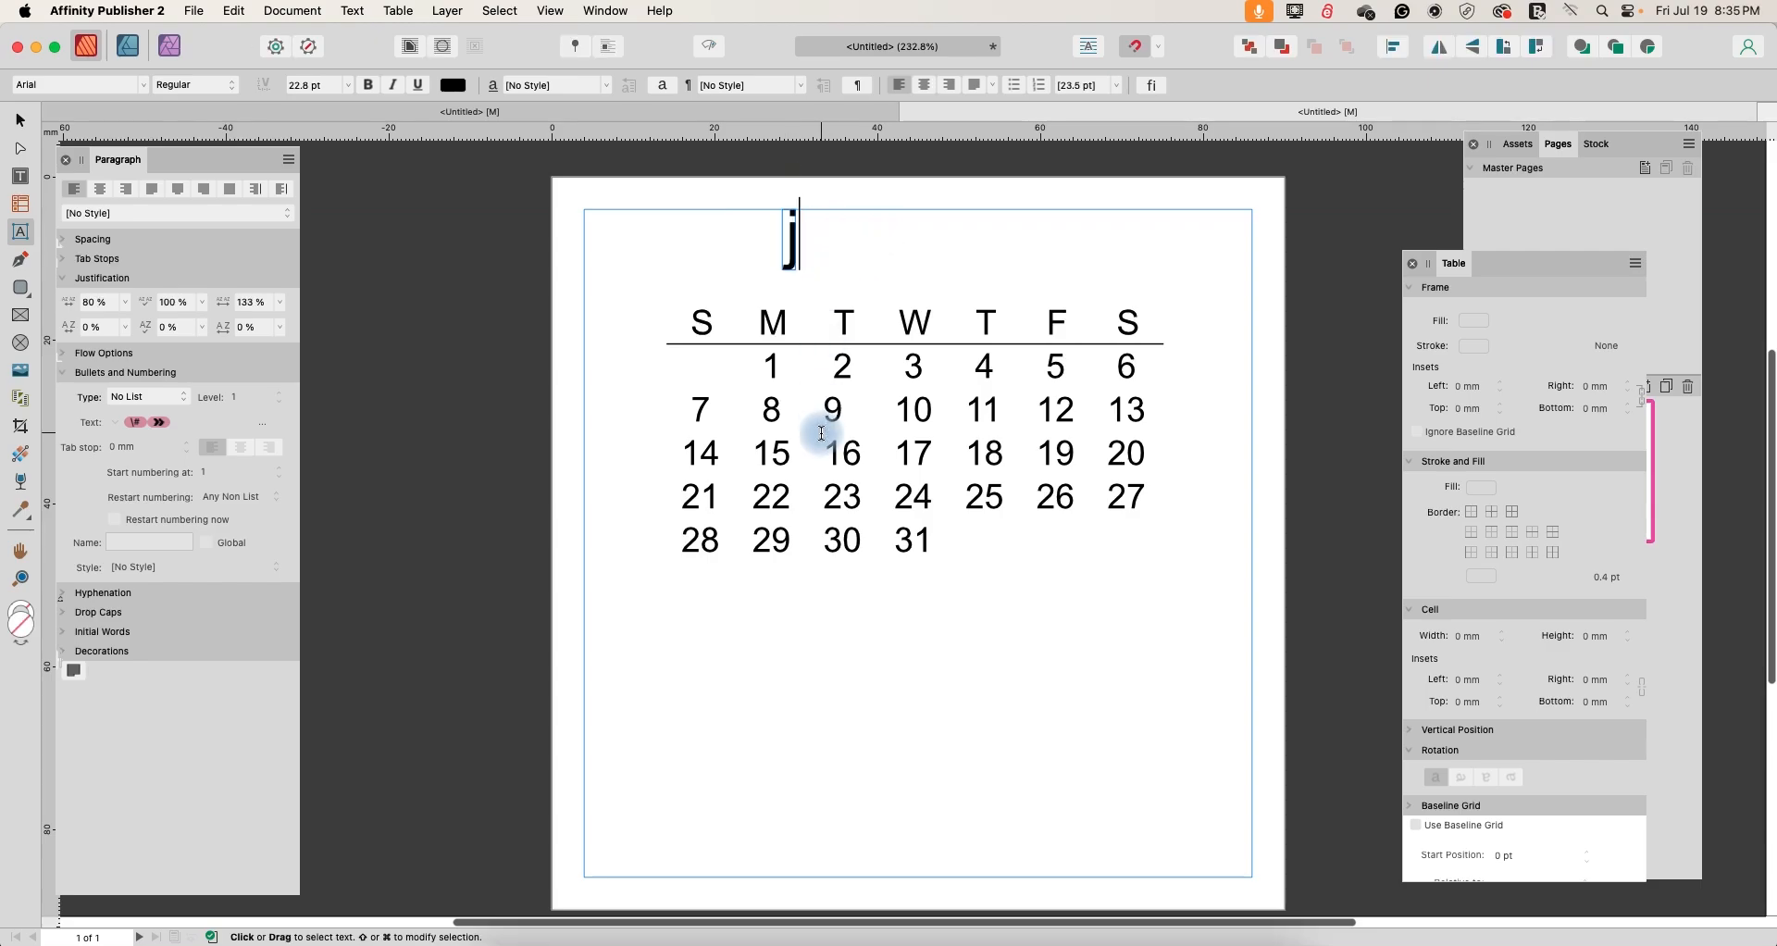
pyautogui.write('uly')
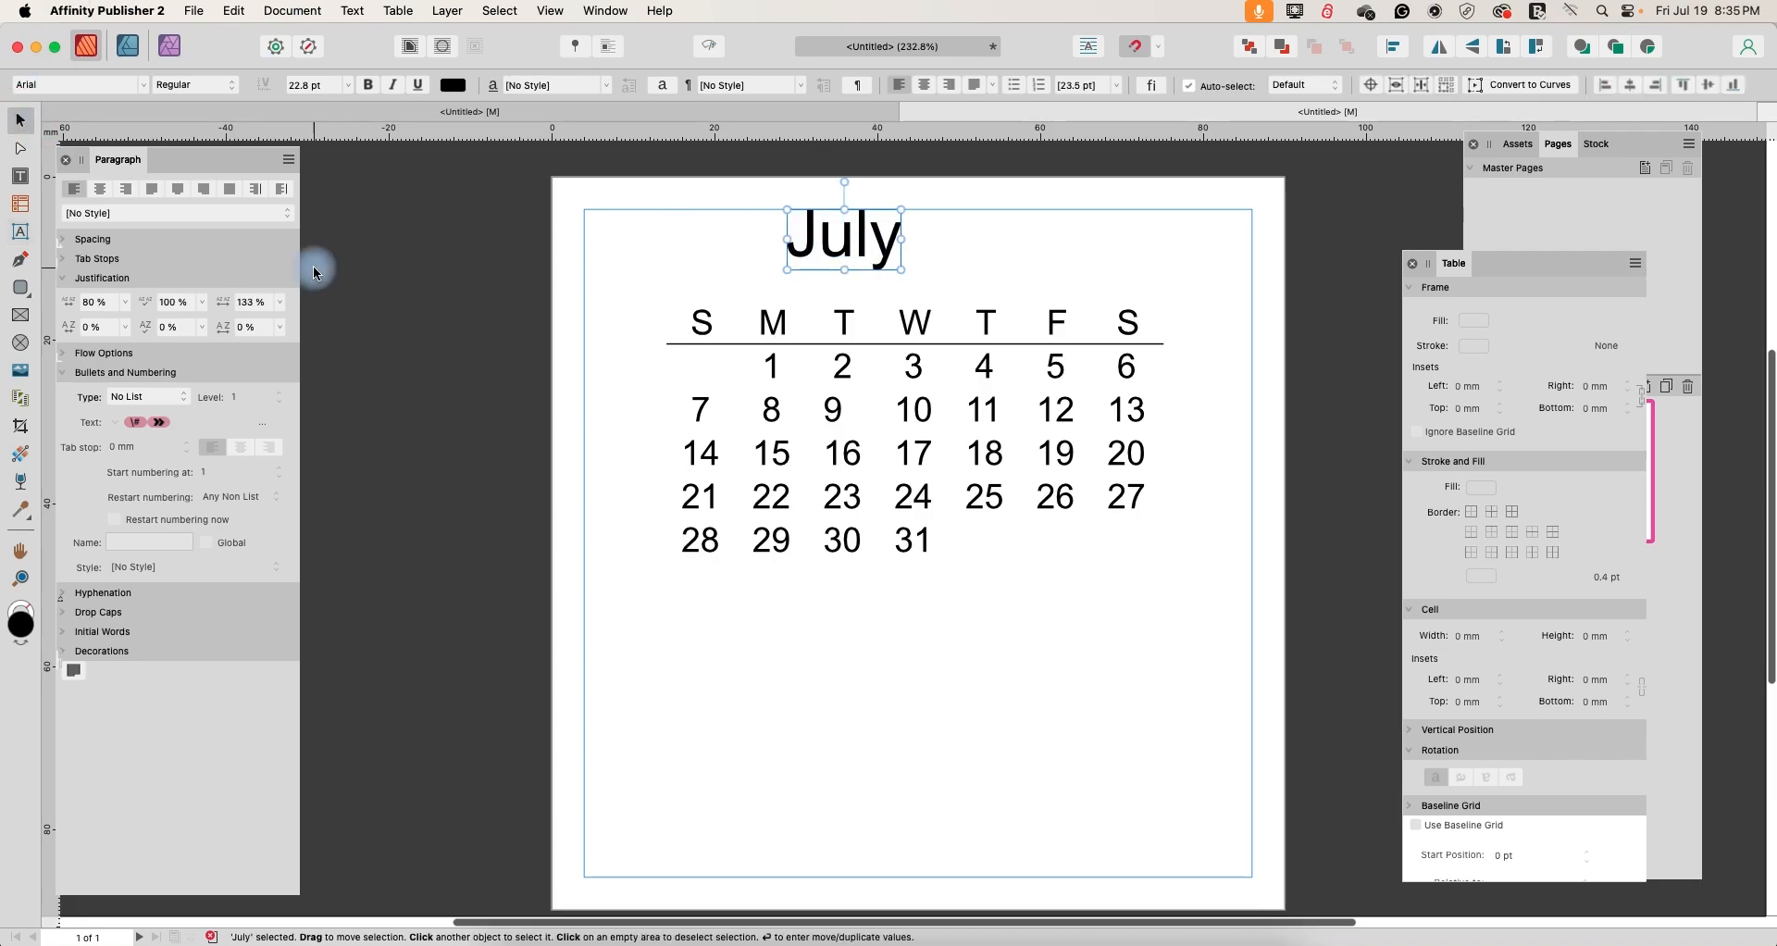
pyautogui.moveTo(844, 235); pyautogui.dragTo(917, 235)
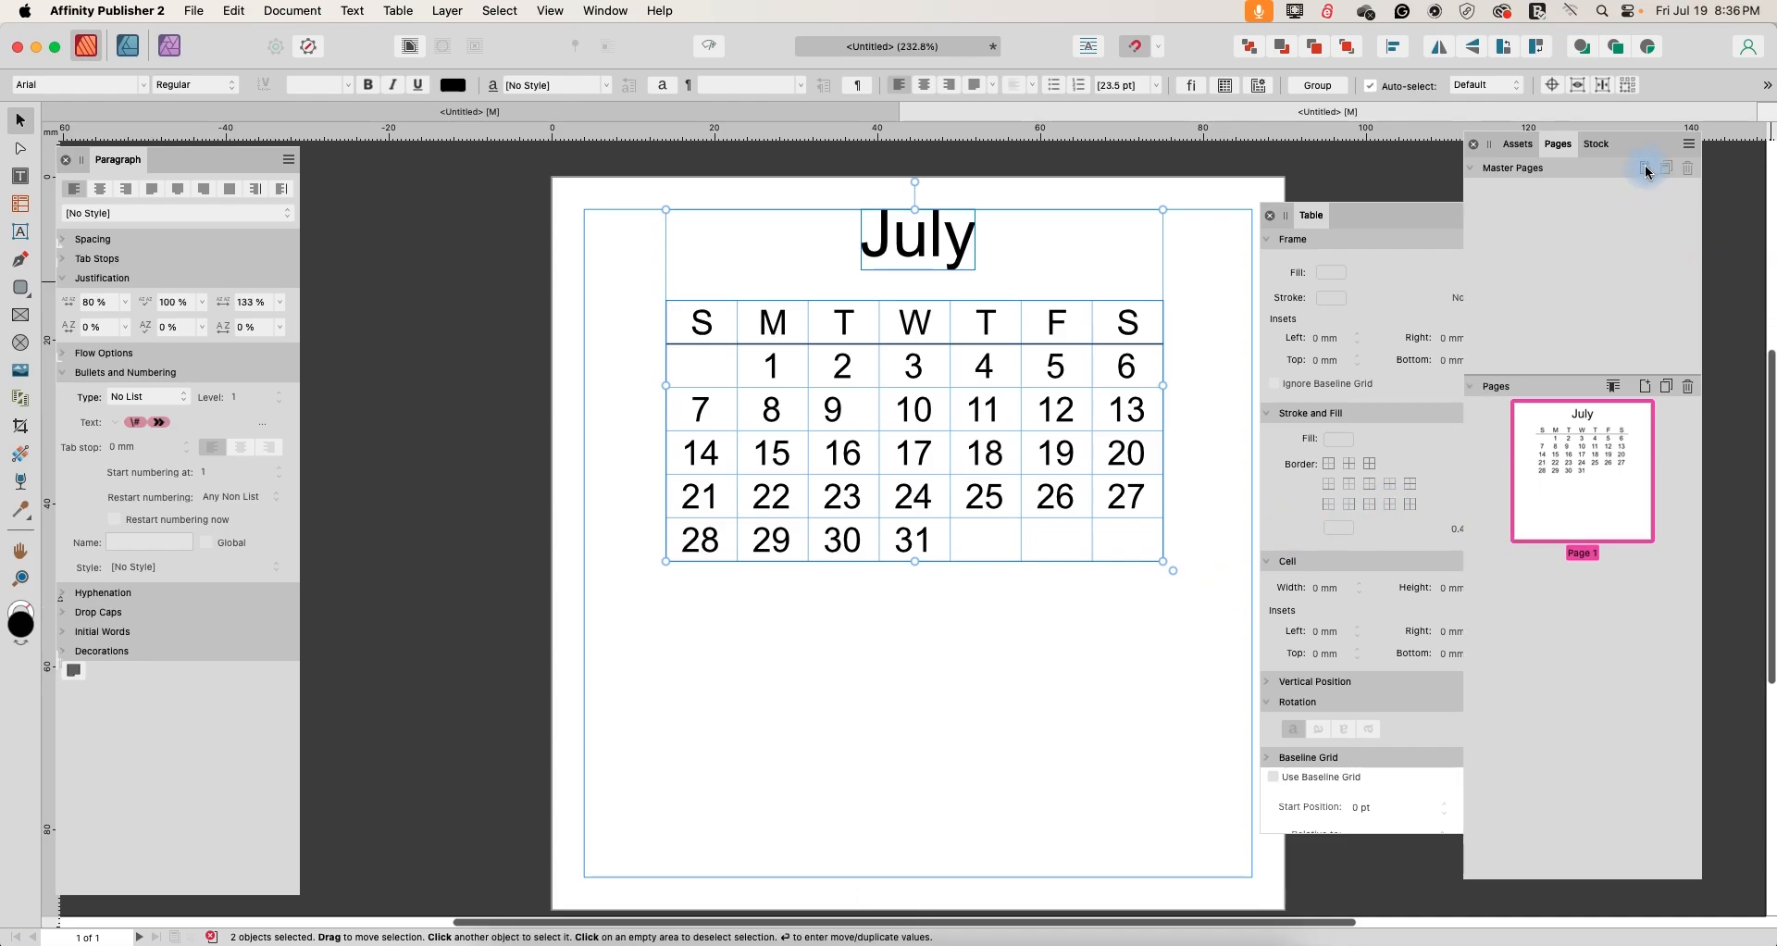
# - Add a master page named Monday_31 and move the July calendar onto it
pyautogui.click(1645, 166)
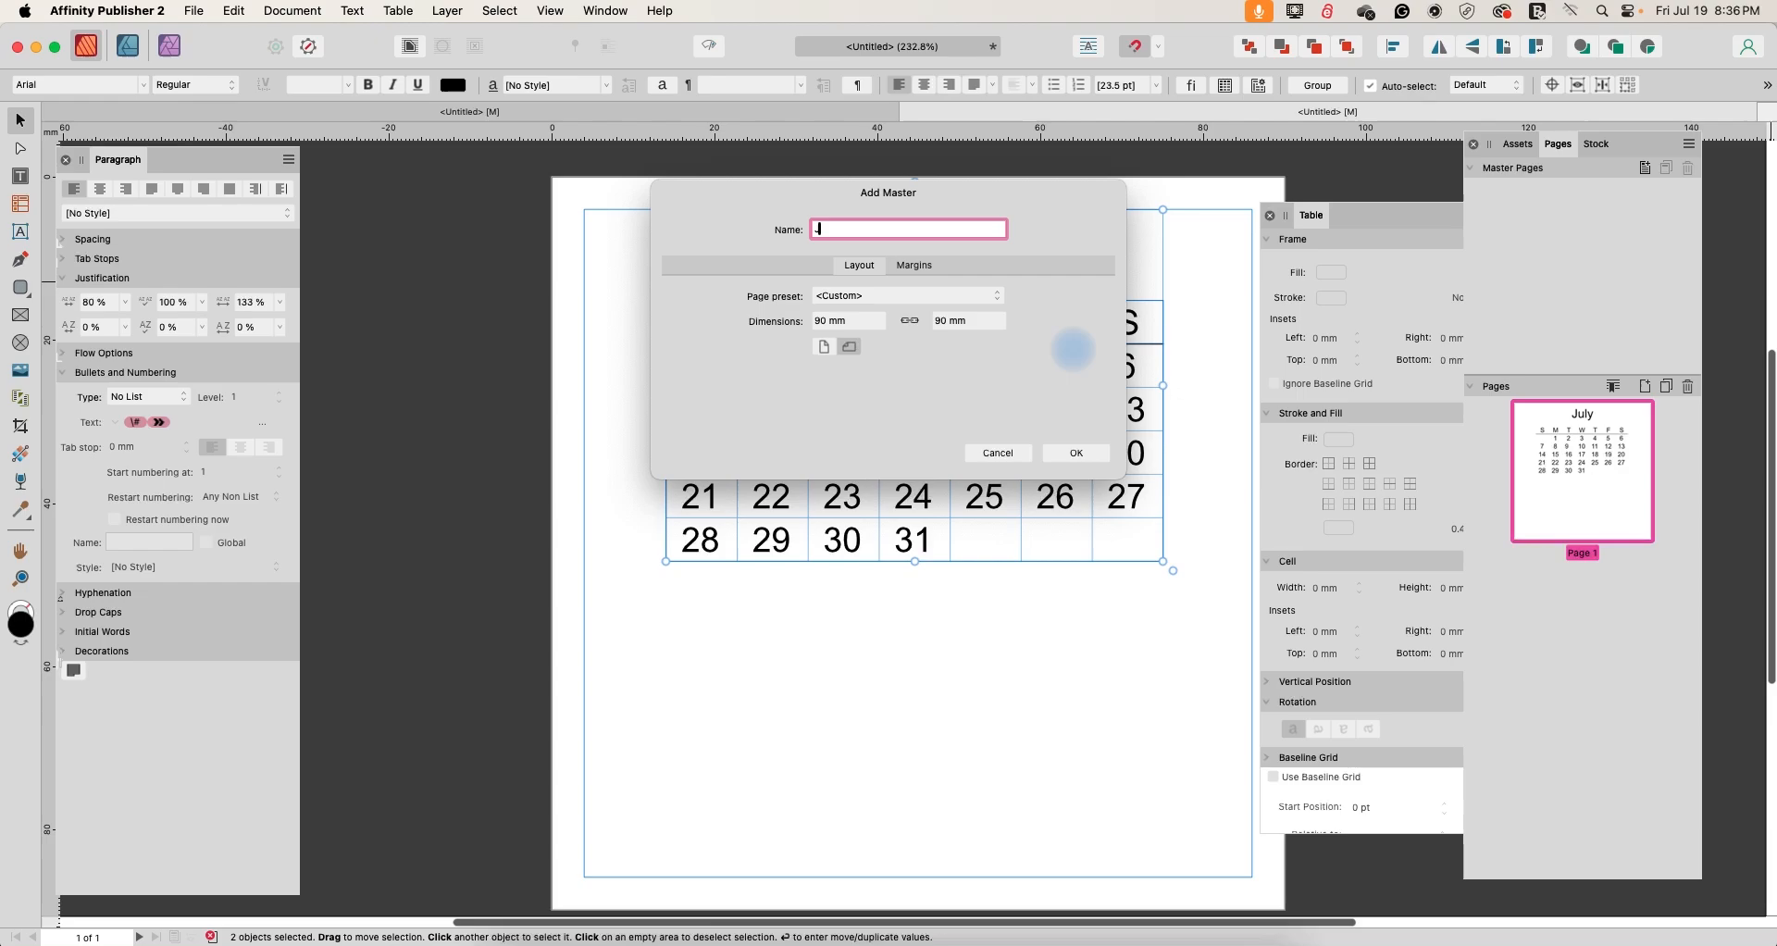
pyautogui.write('Monday_31')
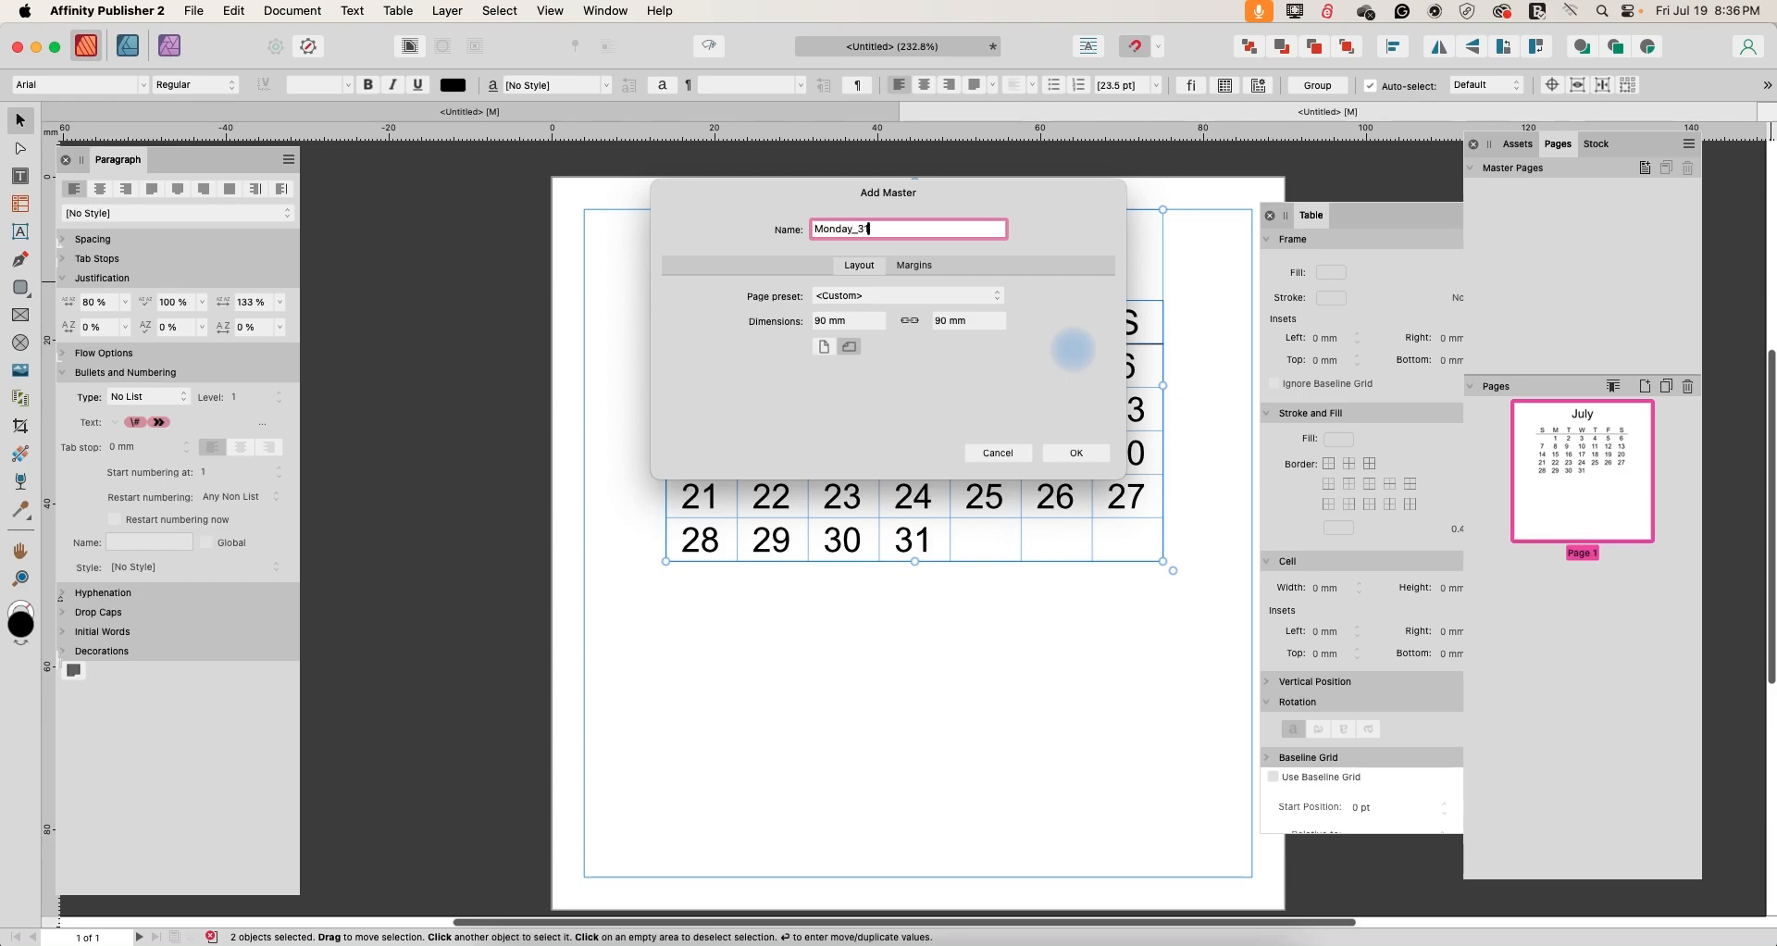
pyautogui.click(1073, 451)
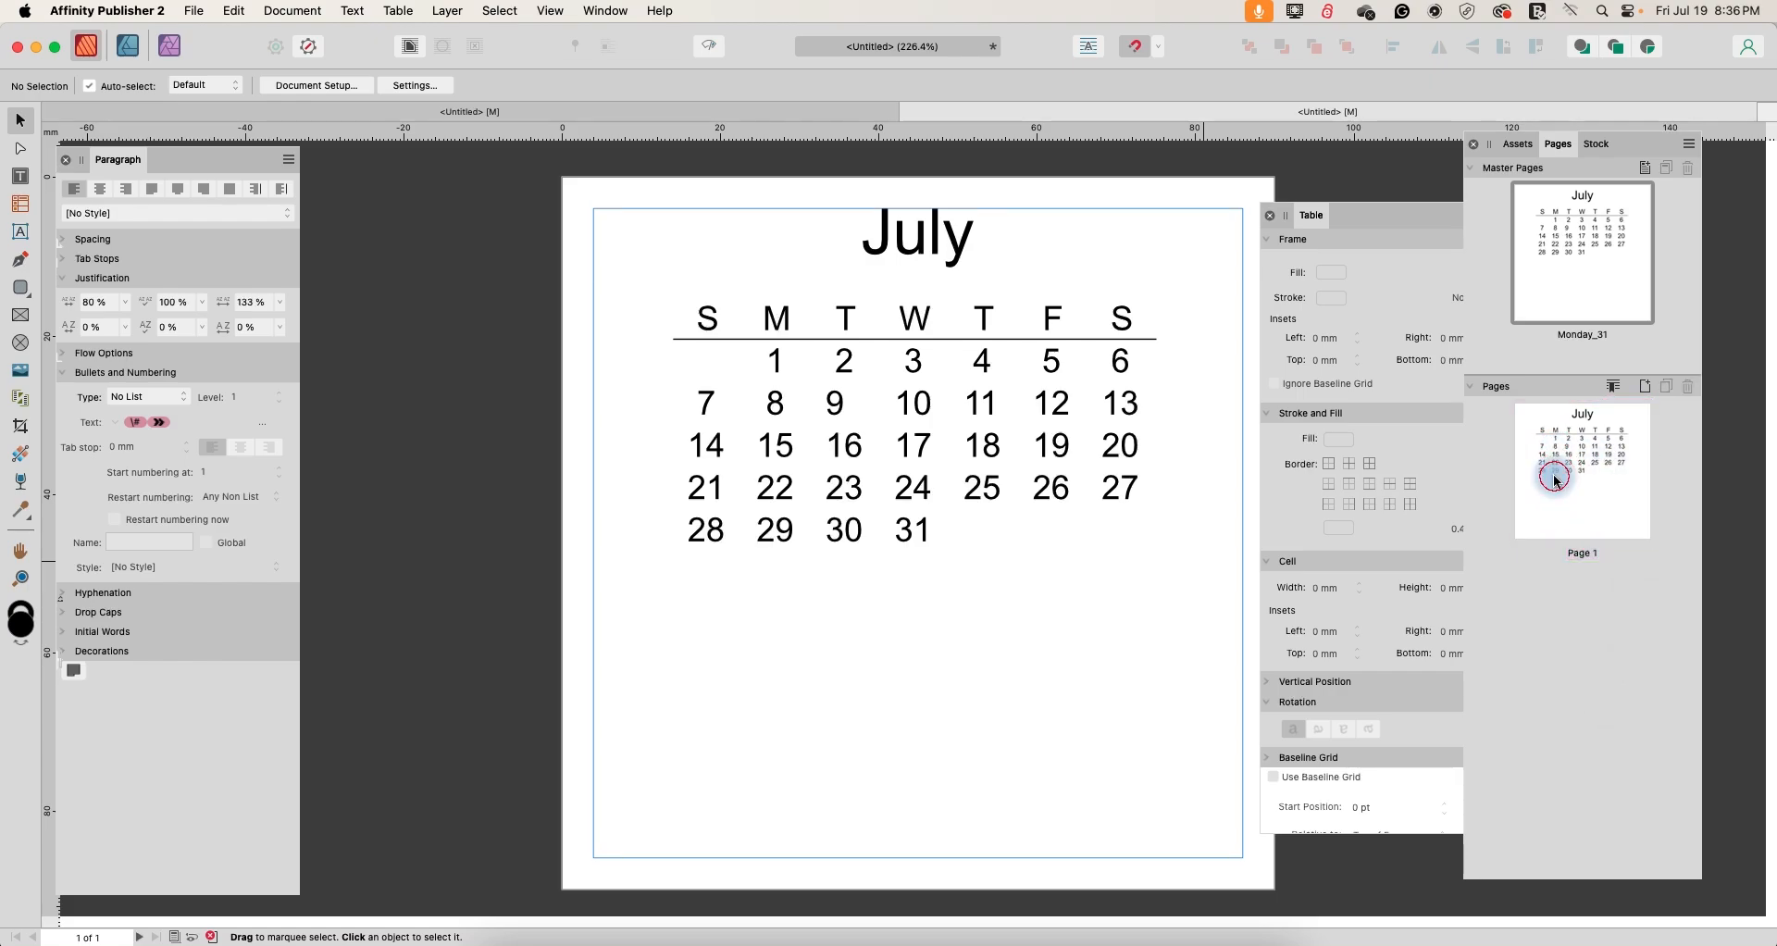
pyautogui.click(1014, 336)
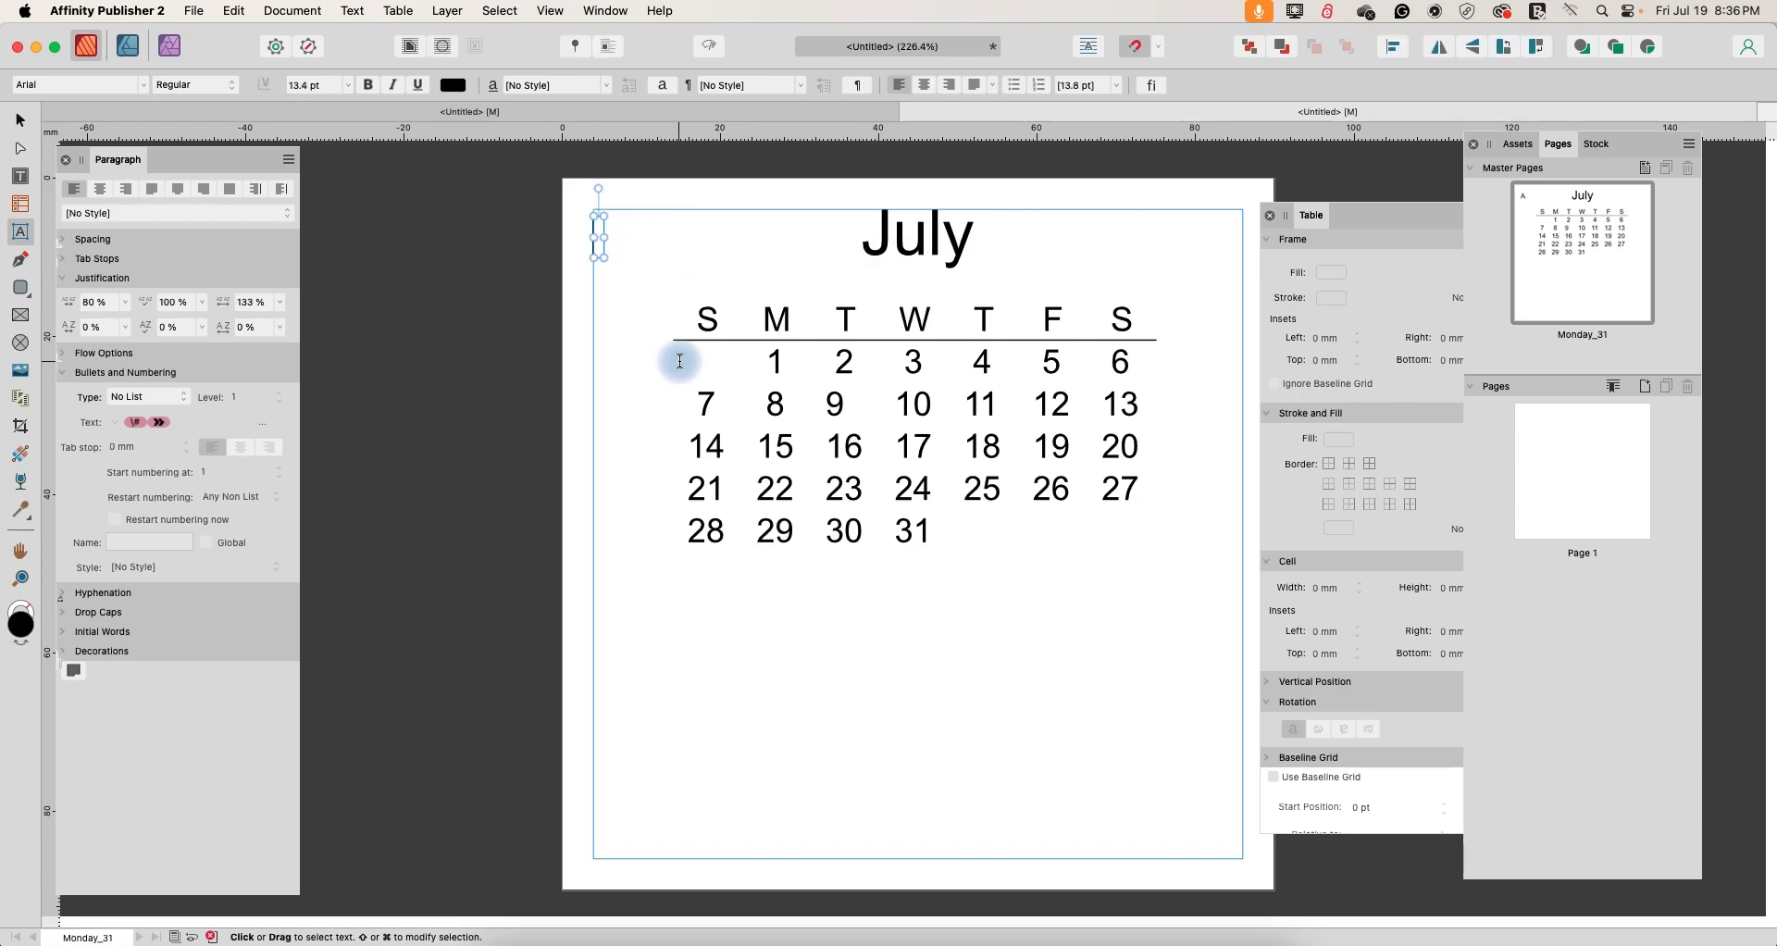
# - Add a bold '2024' at the top left and select the July heading to bold it
pyautogui.write('2024')
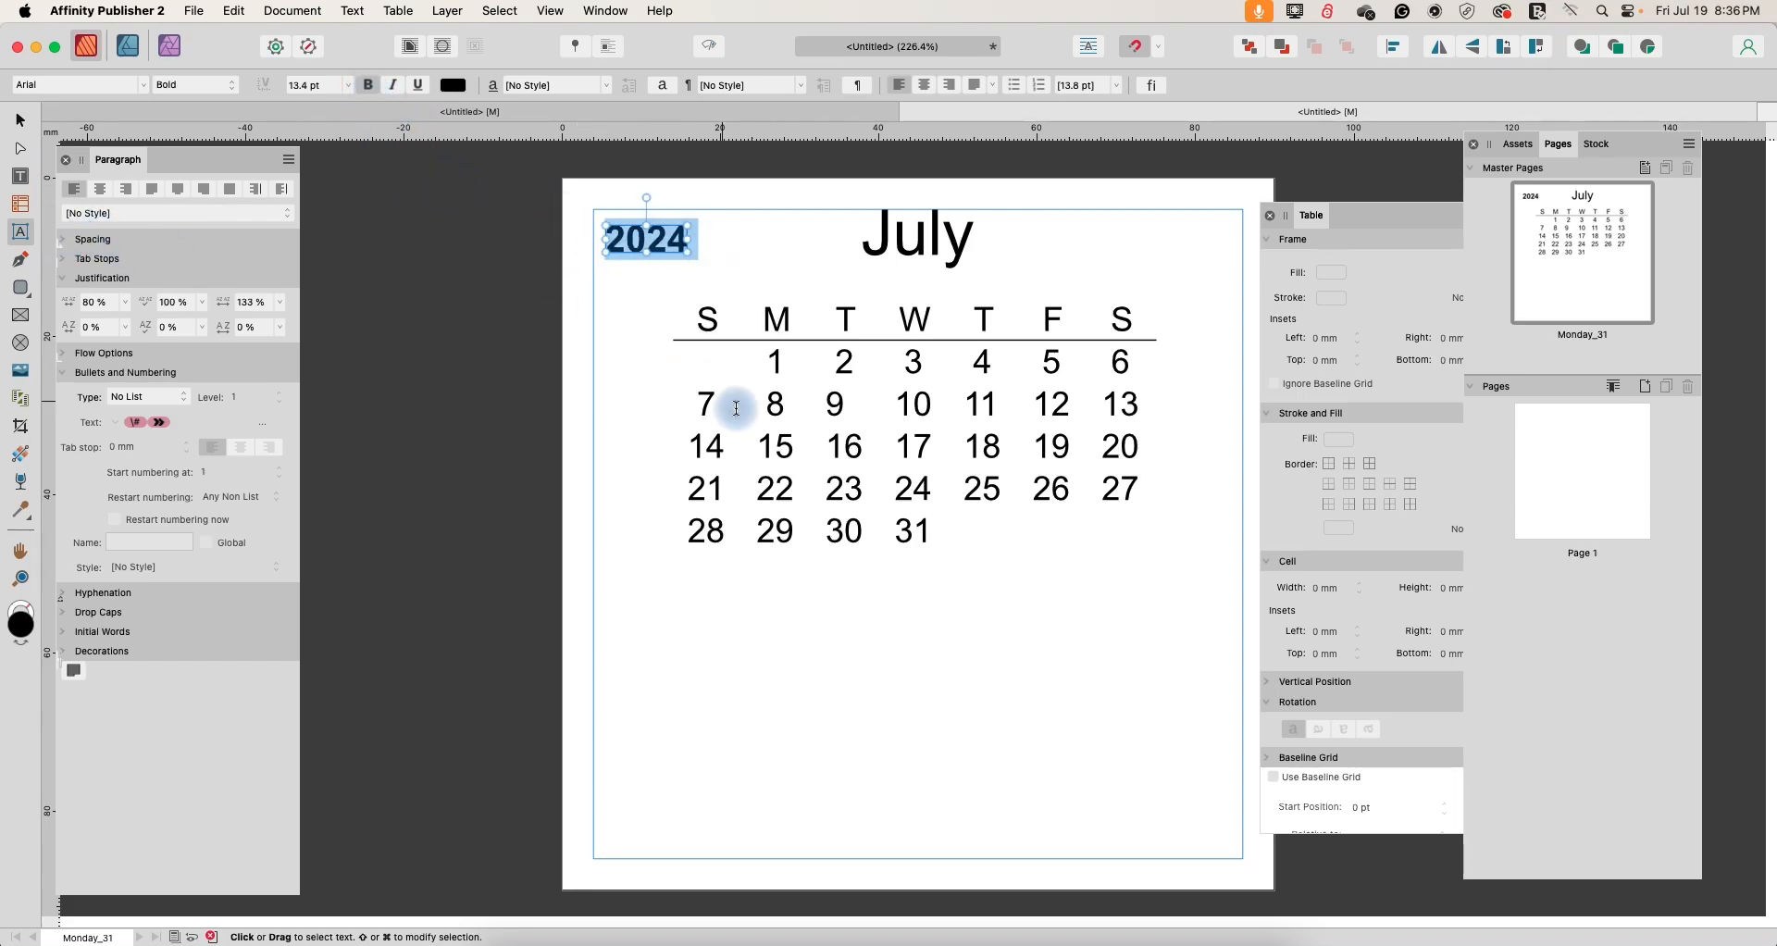
pyautogui.click(916, 238)
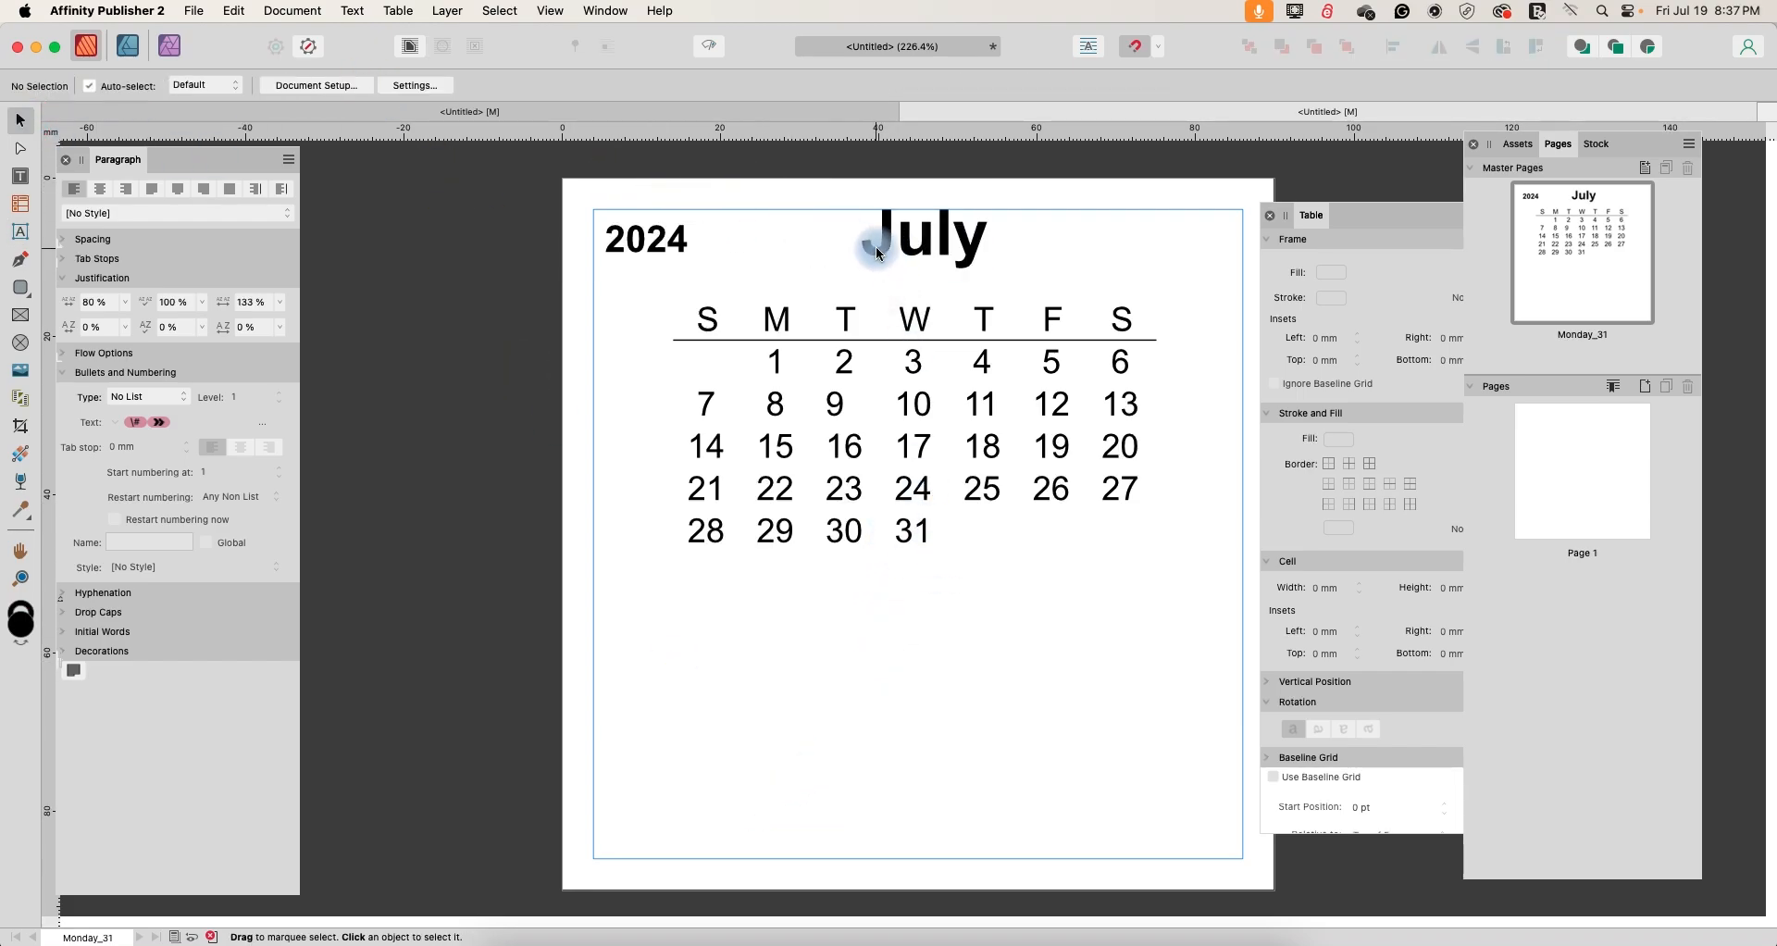
pyautogui.click(918, 235)
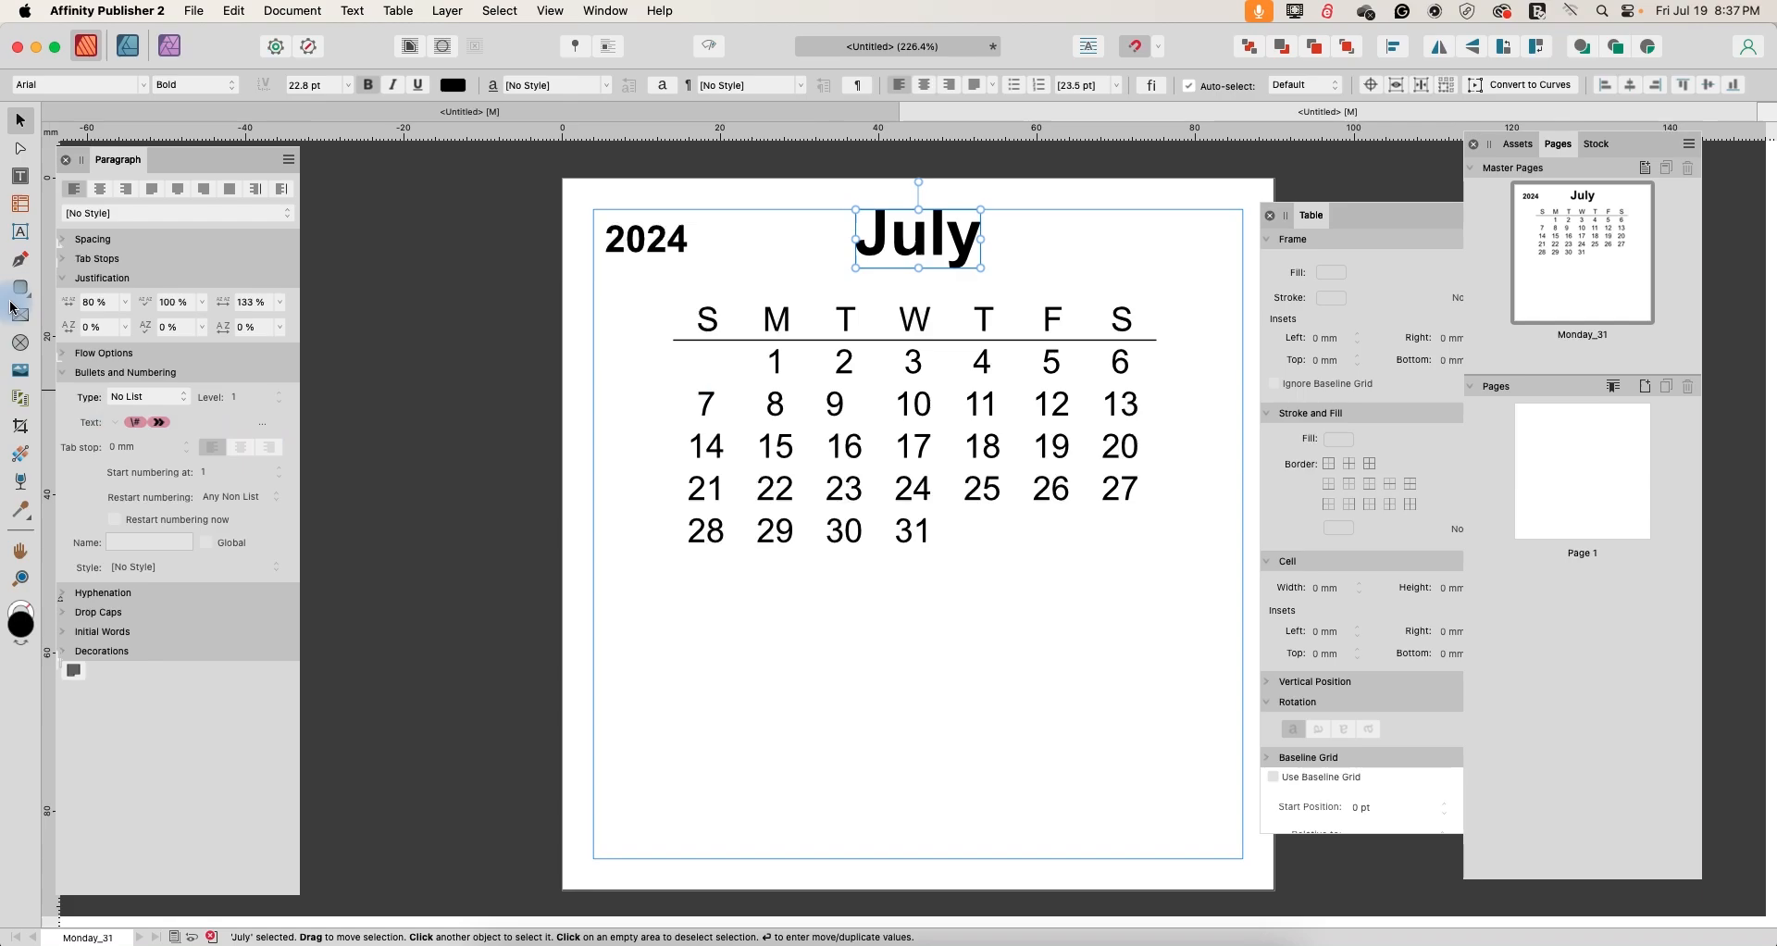
pyautogui.moveTo(21, 353)
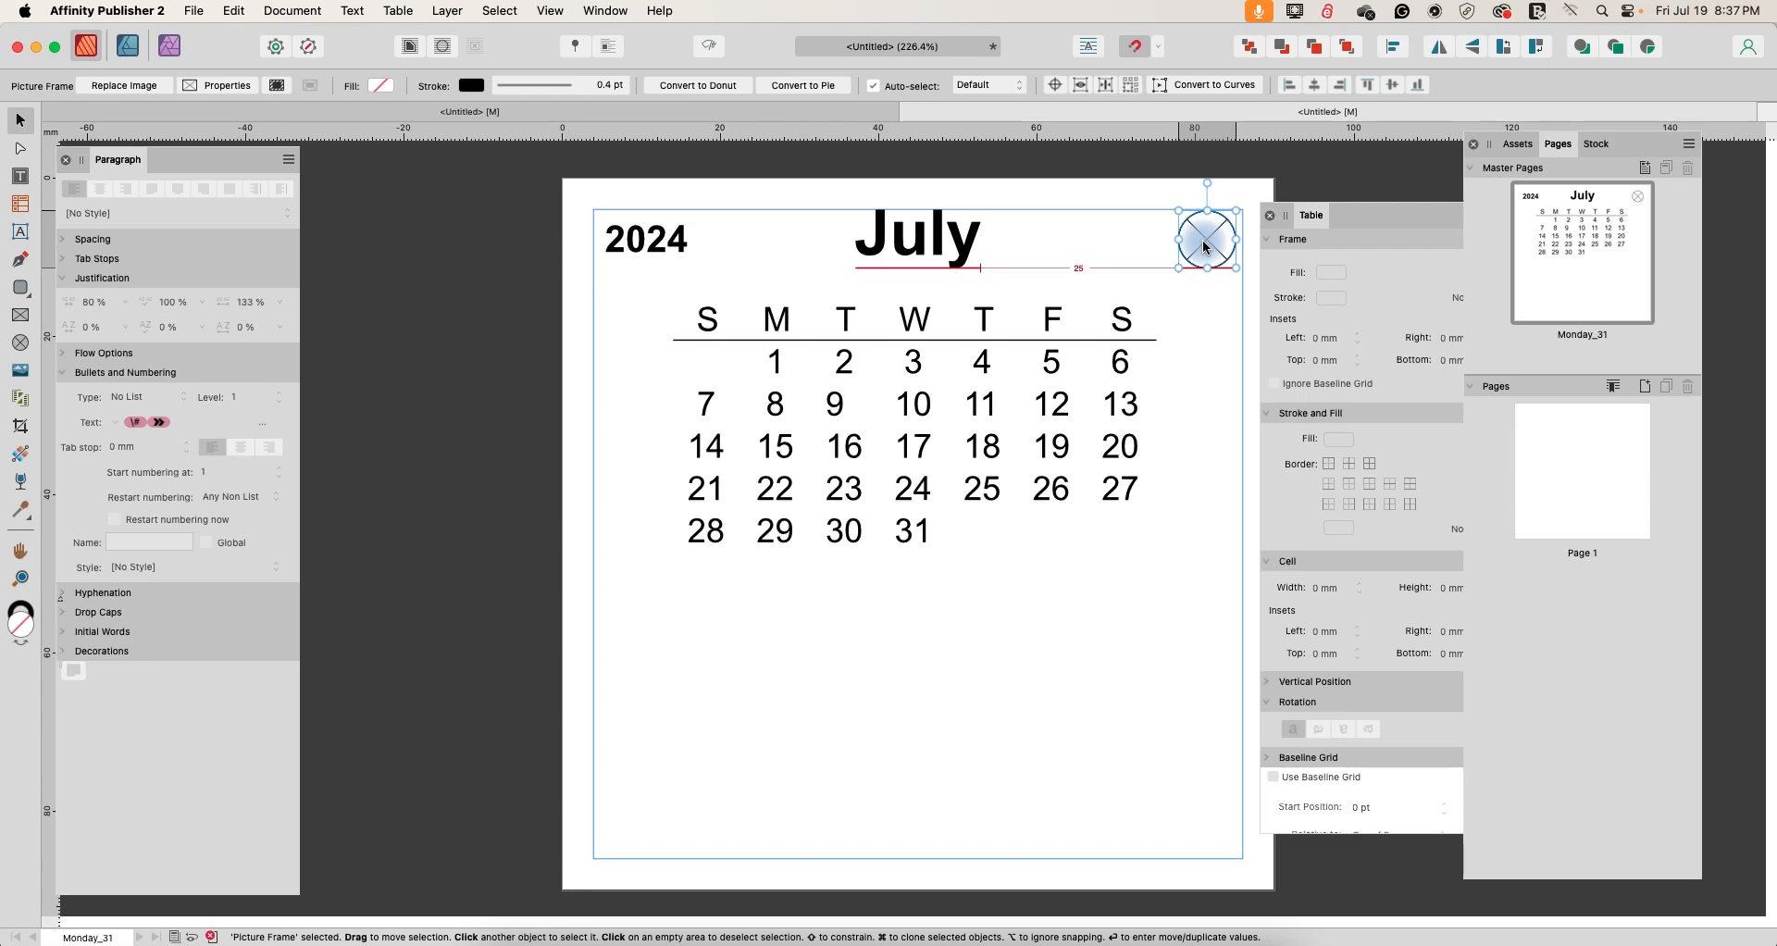
pyautogui.click(1190, 438)
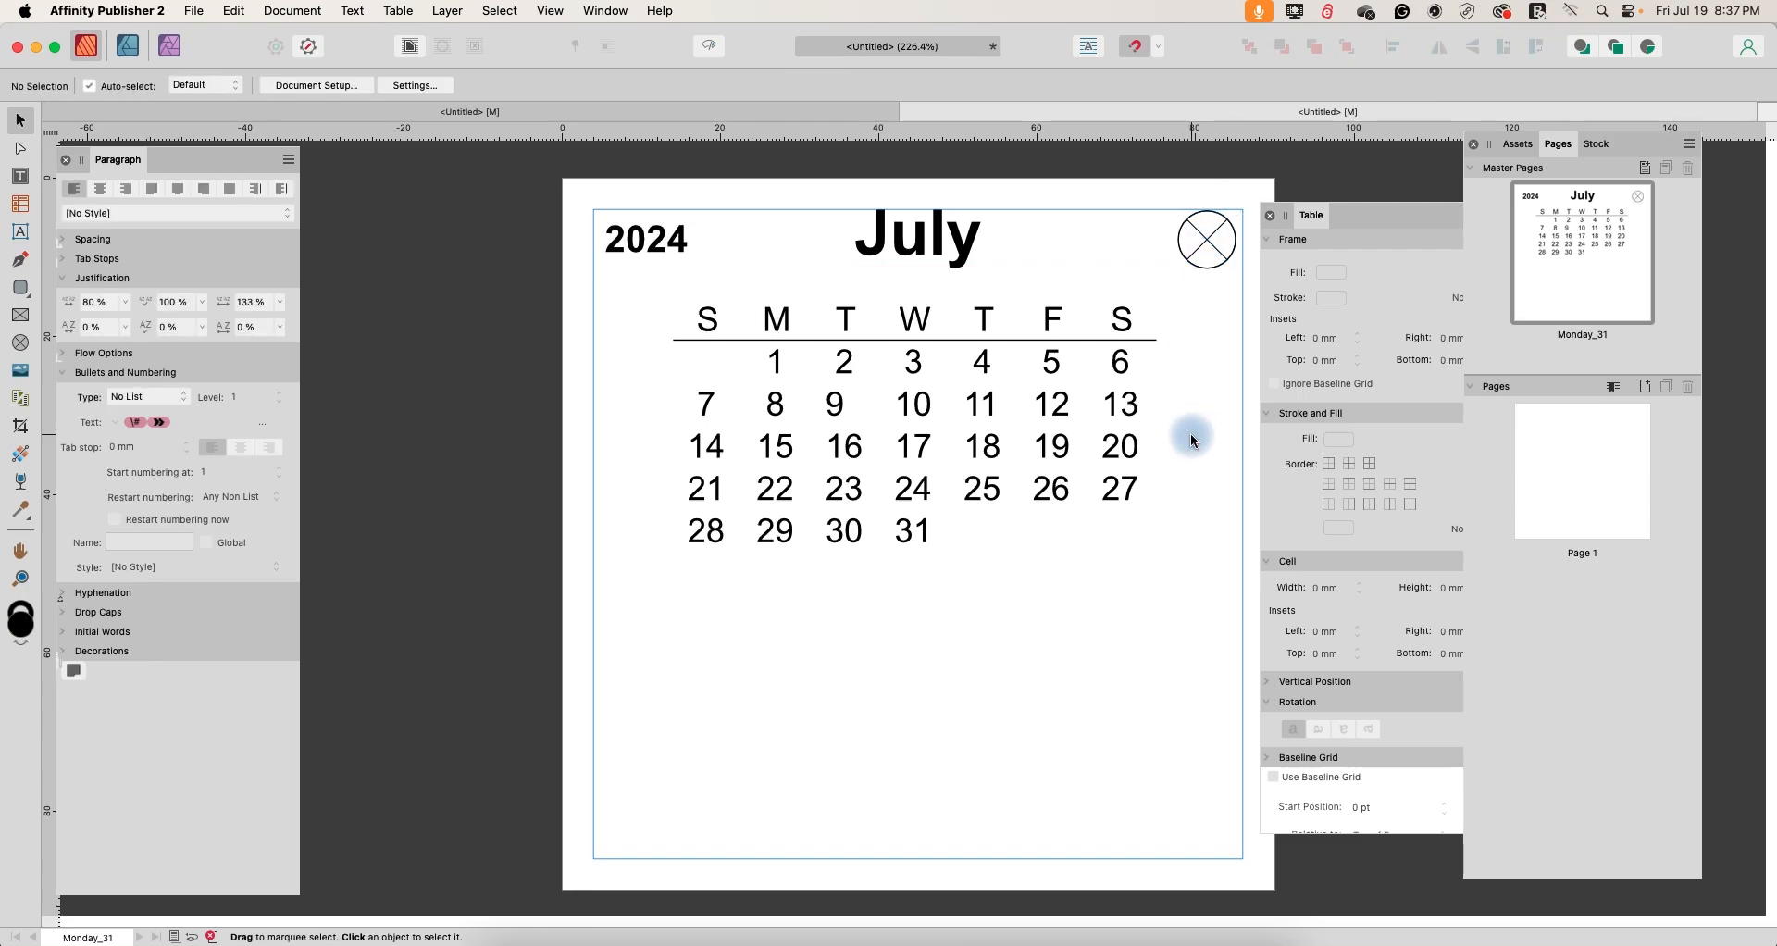
pyautogui.moveTo(711, 239)
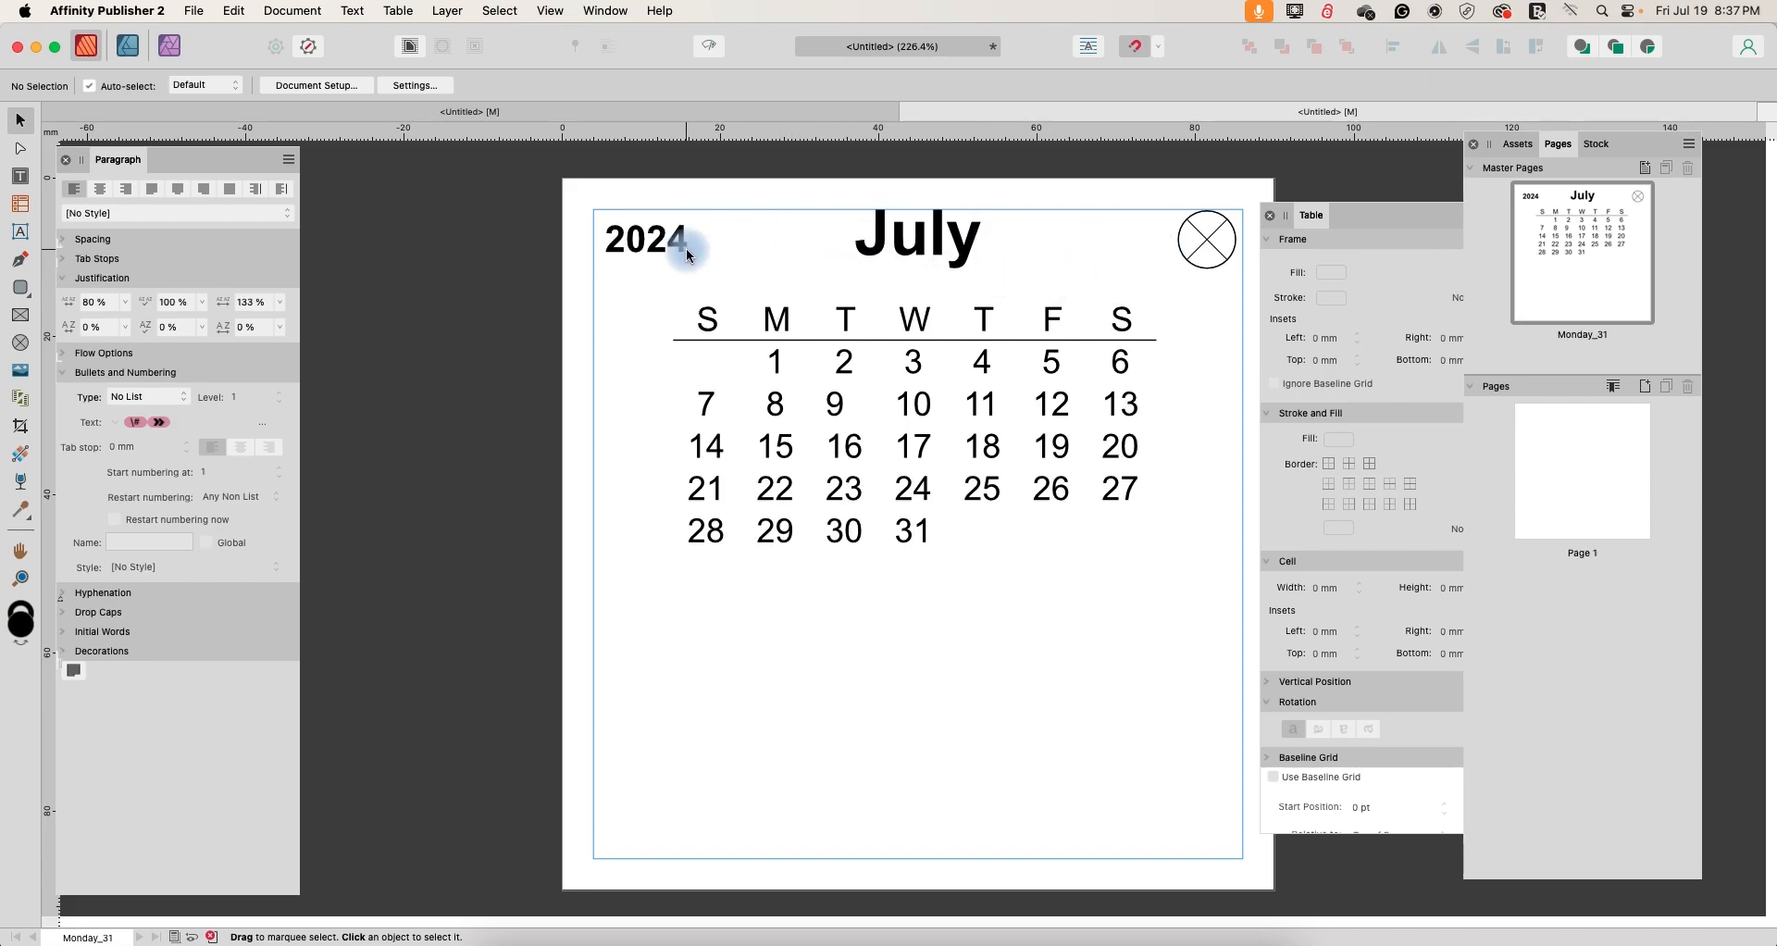
pyautogui.moveTo(953, 533)
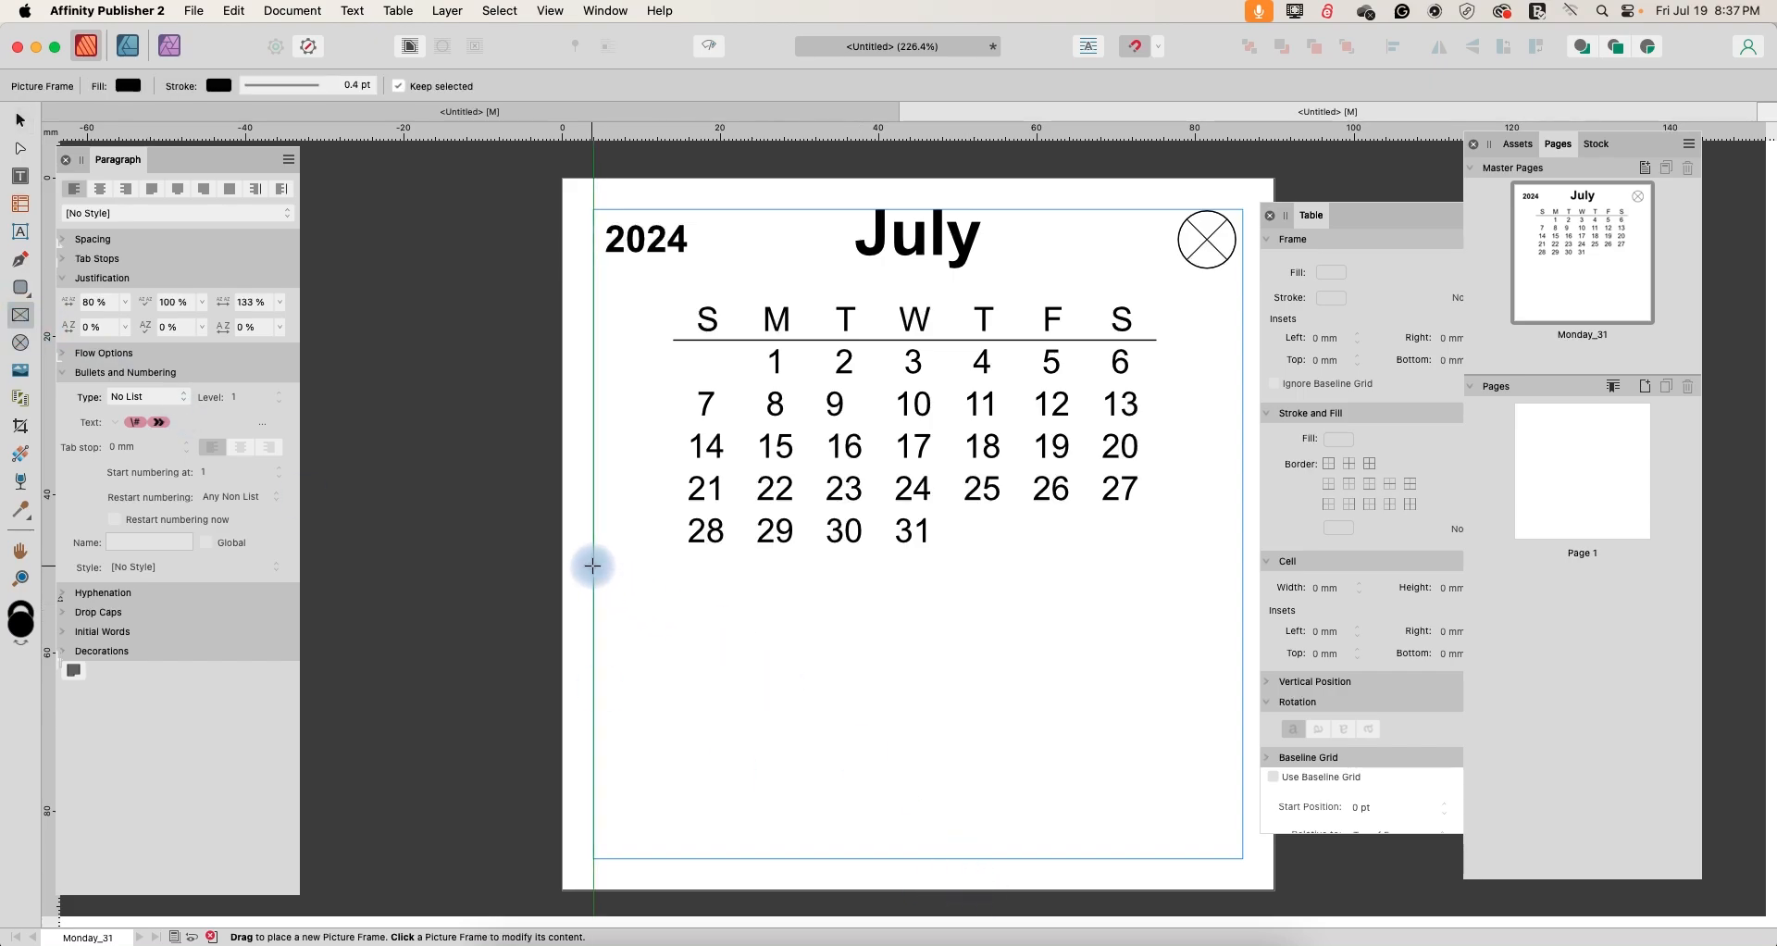
# - Draw an outline-free picture frame across the master's lower half
pyautogui.moveTo(592, 564); pyautogui.dragTo(1236, 859)
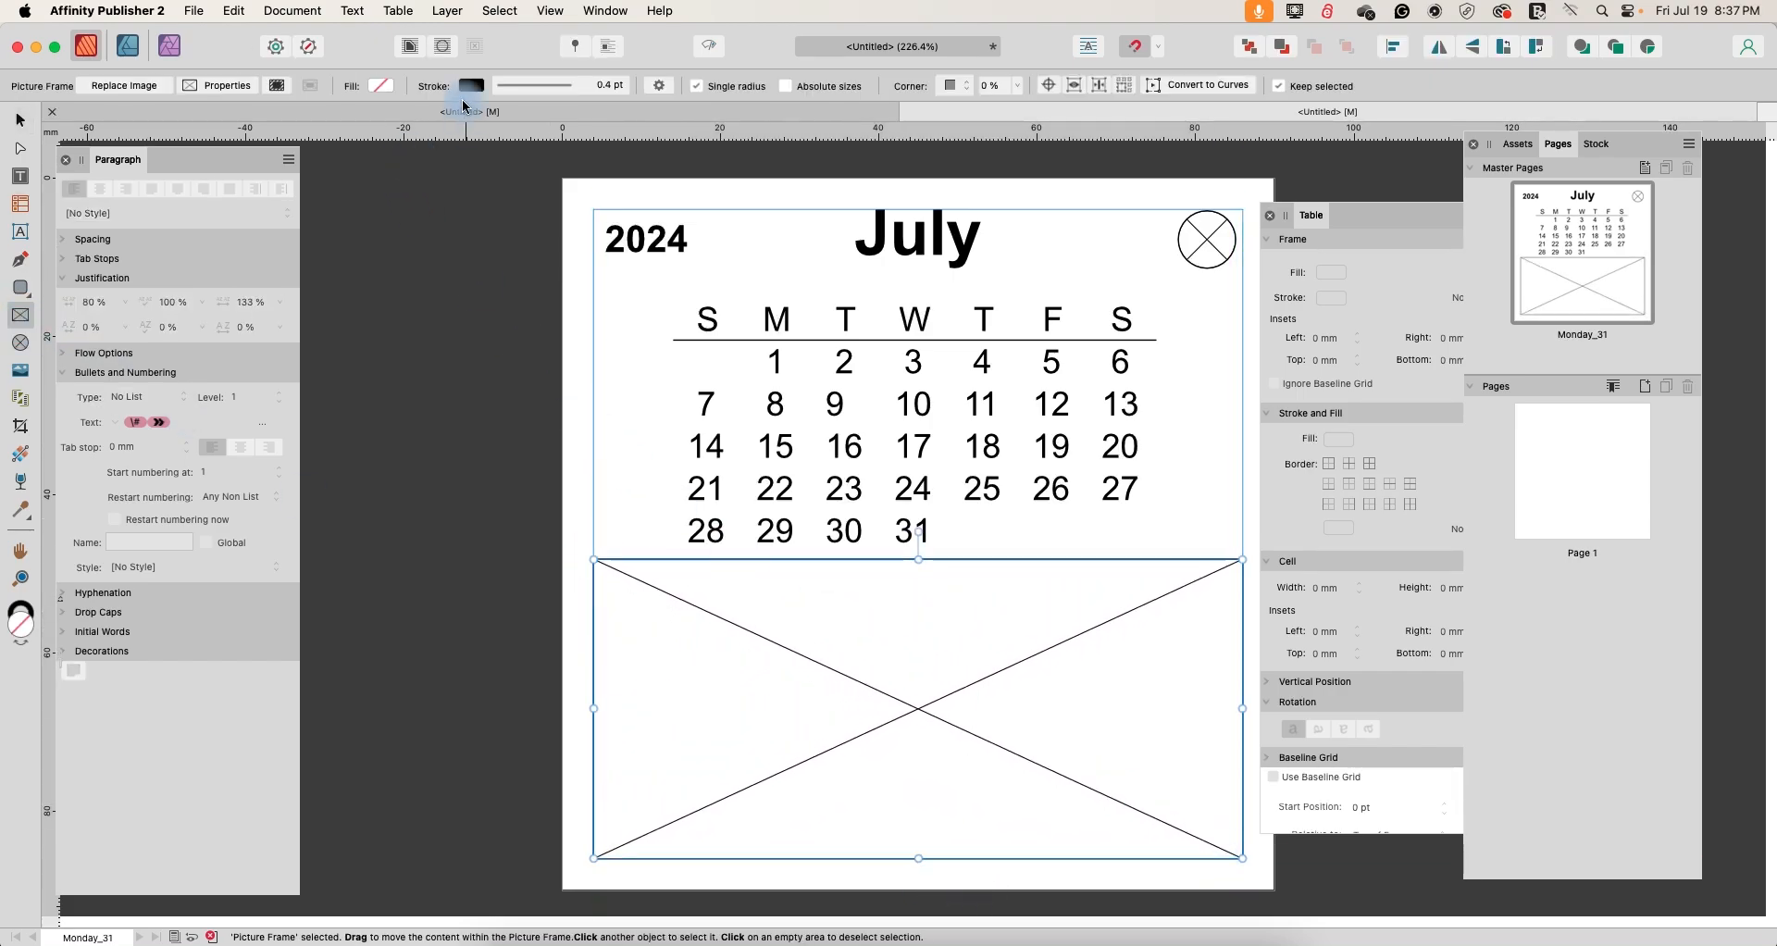
pyautogui.click(659, 85)
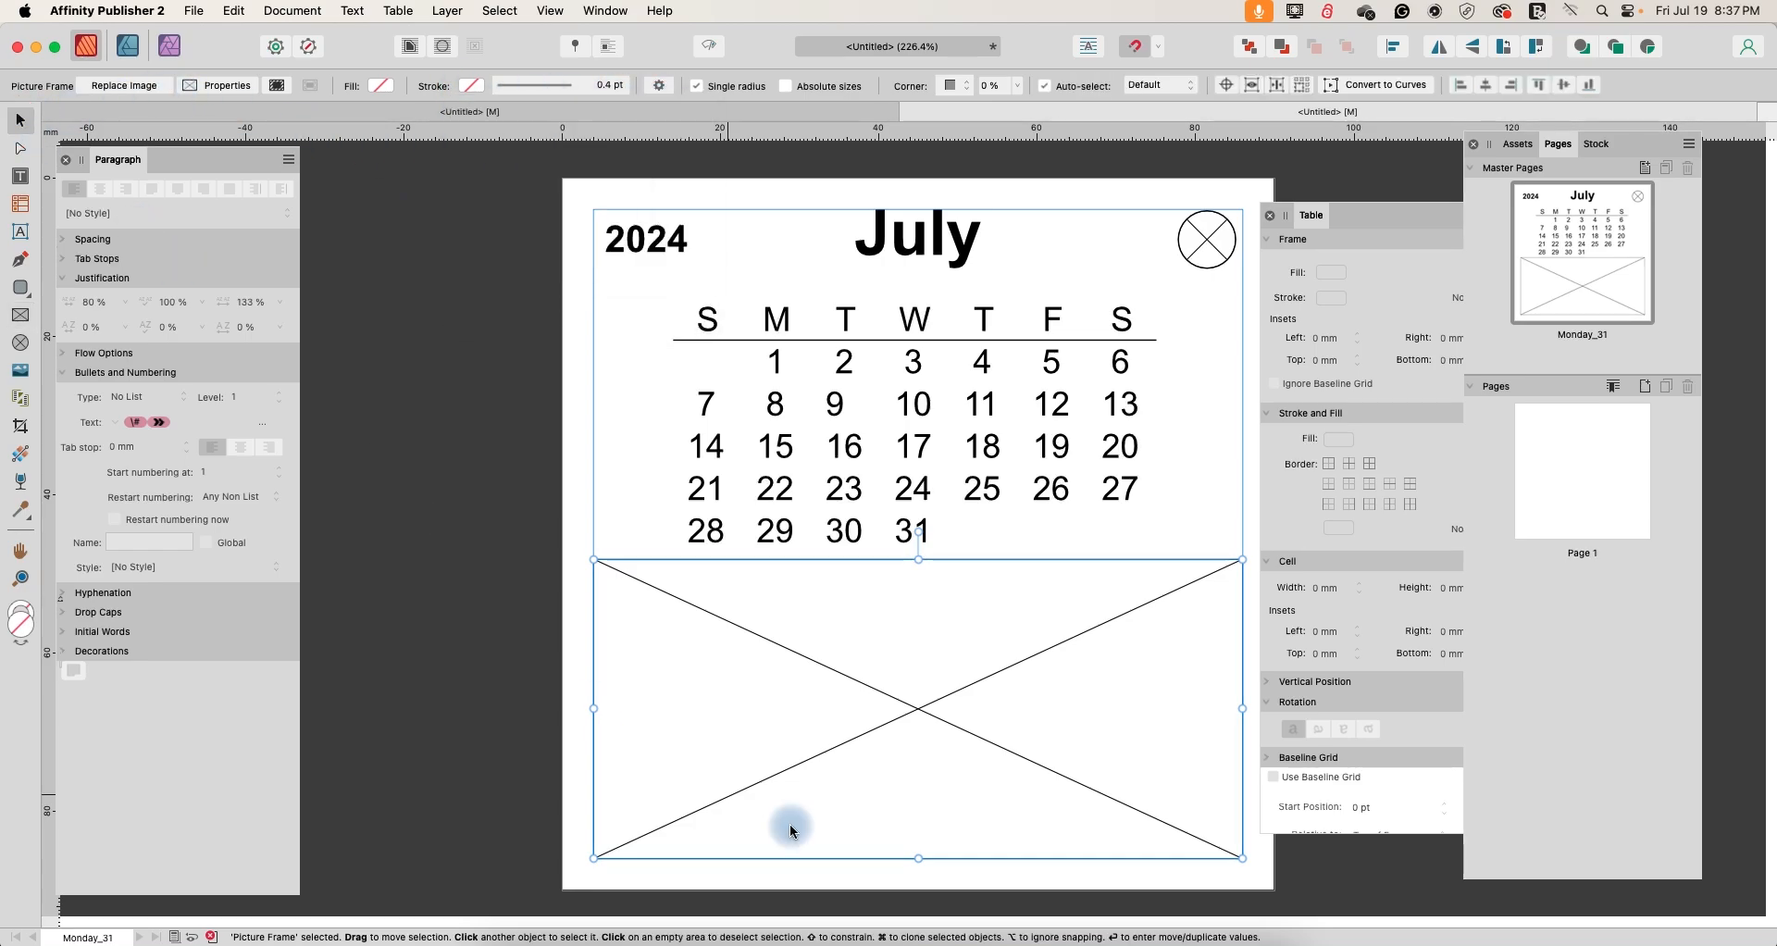
# - Apply the calendar master to Page 1 and start replacing the frame's image
pyautogui.click(1578, 468)
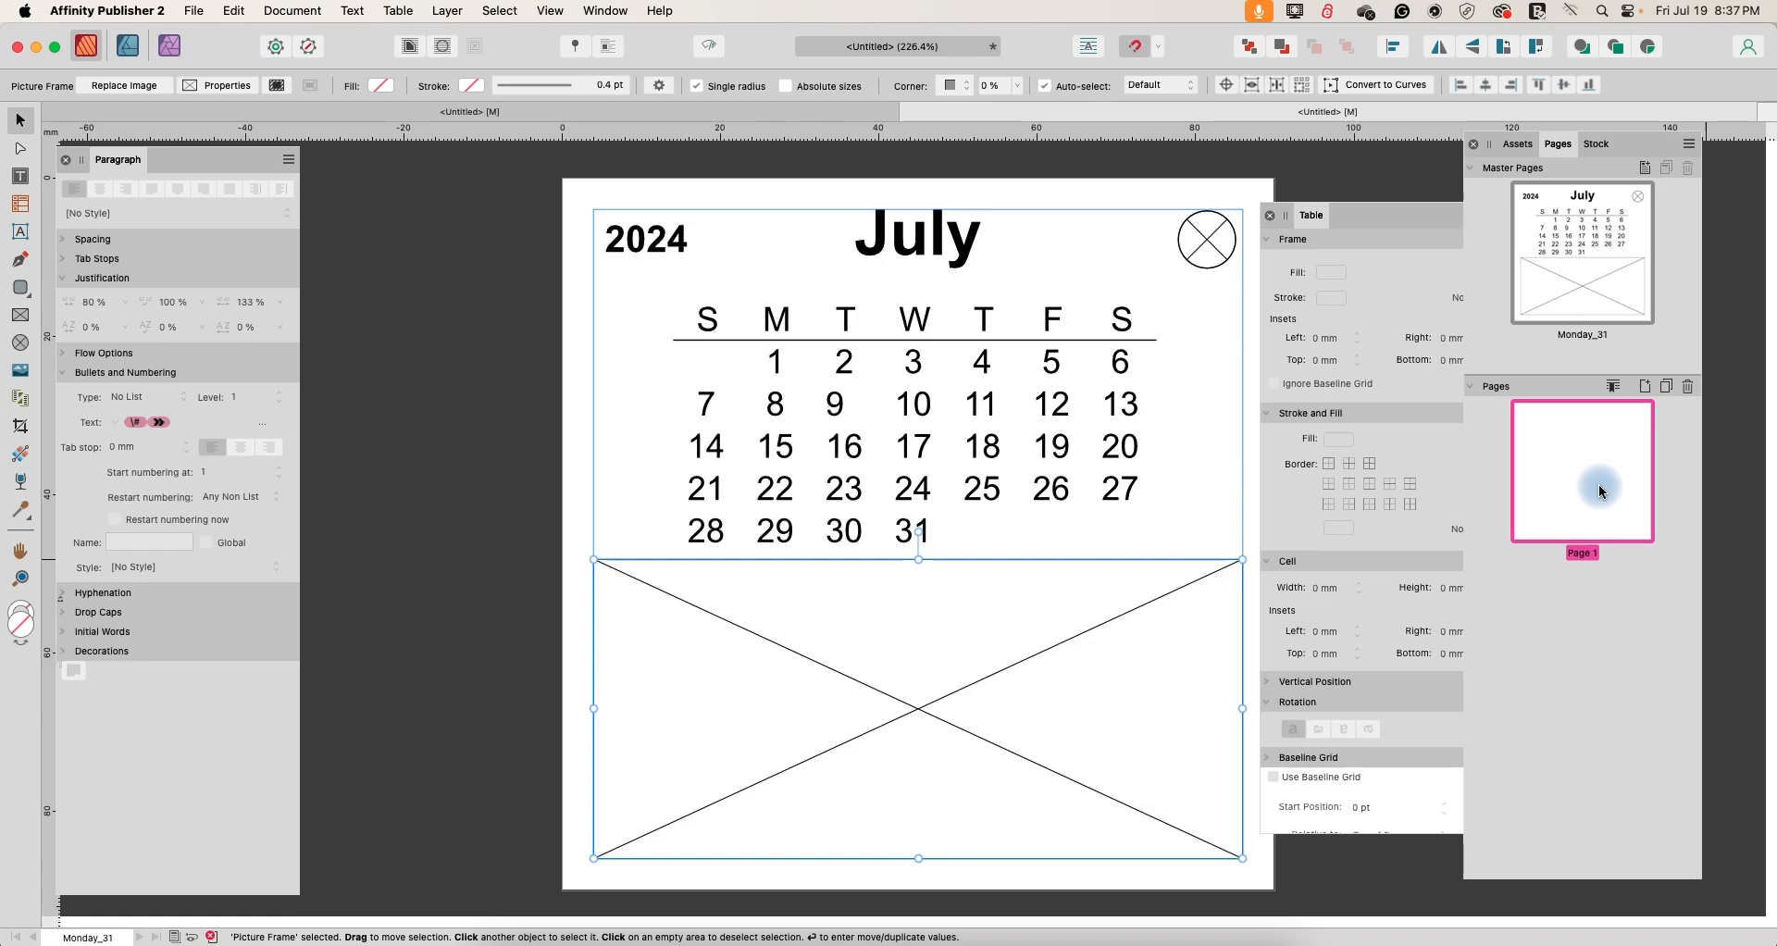
pyautogui.rightClick(1597, 487)
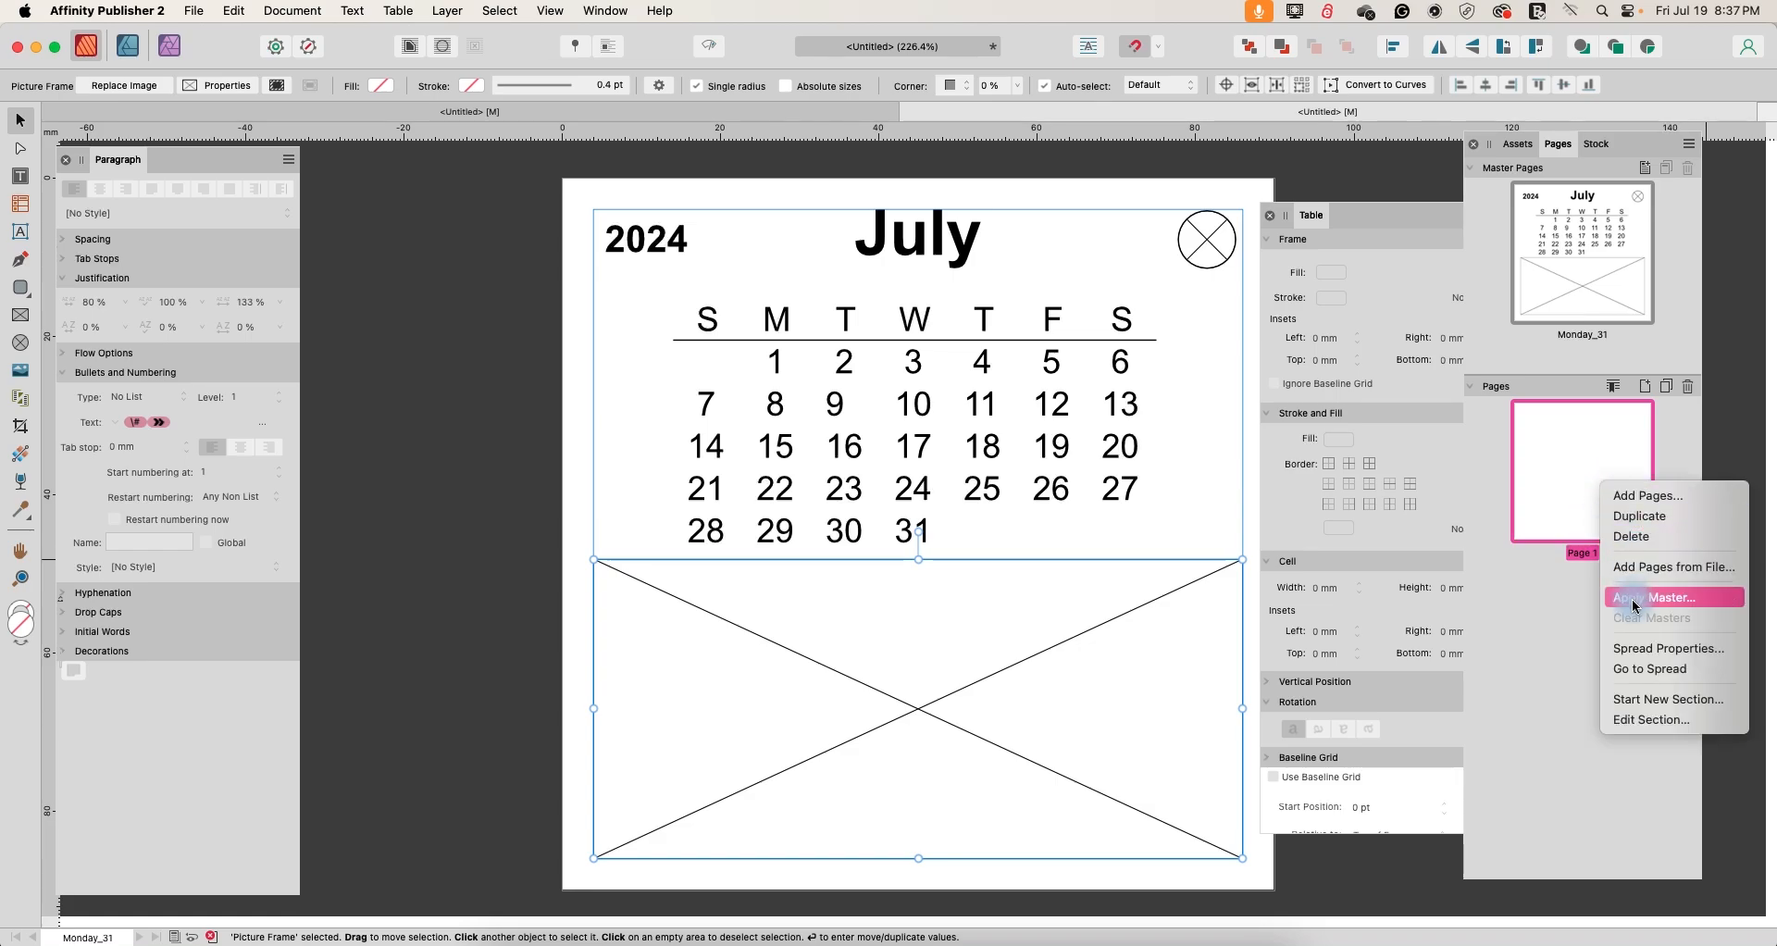
pyautogui.click(1659, 598)
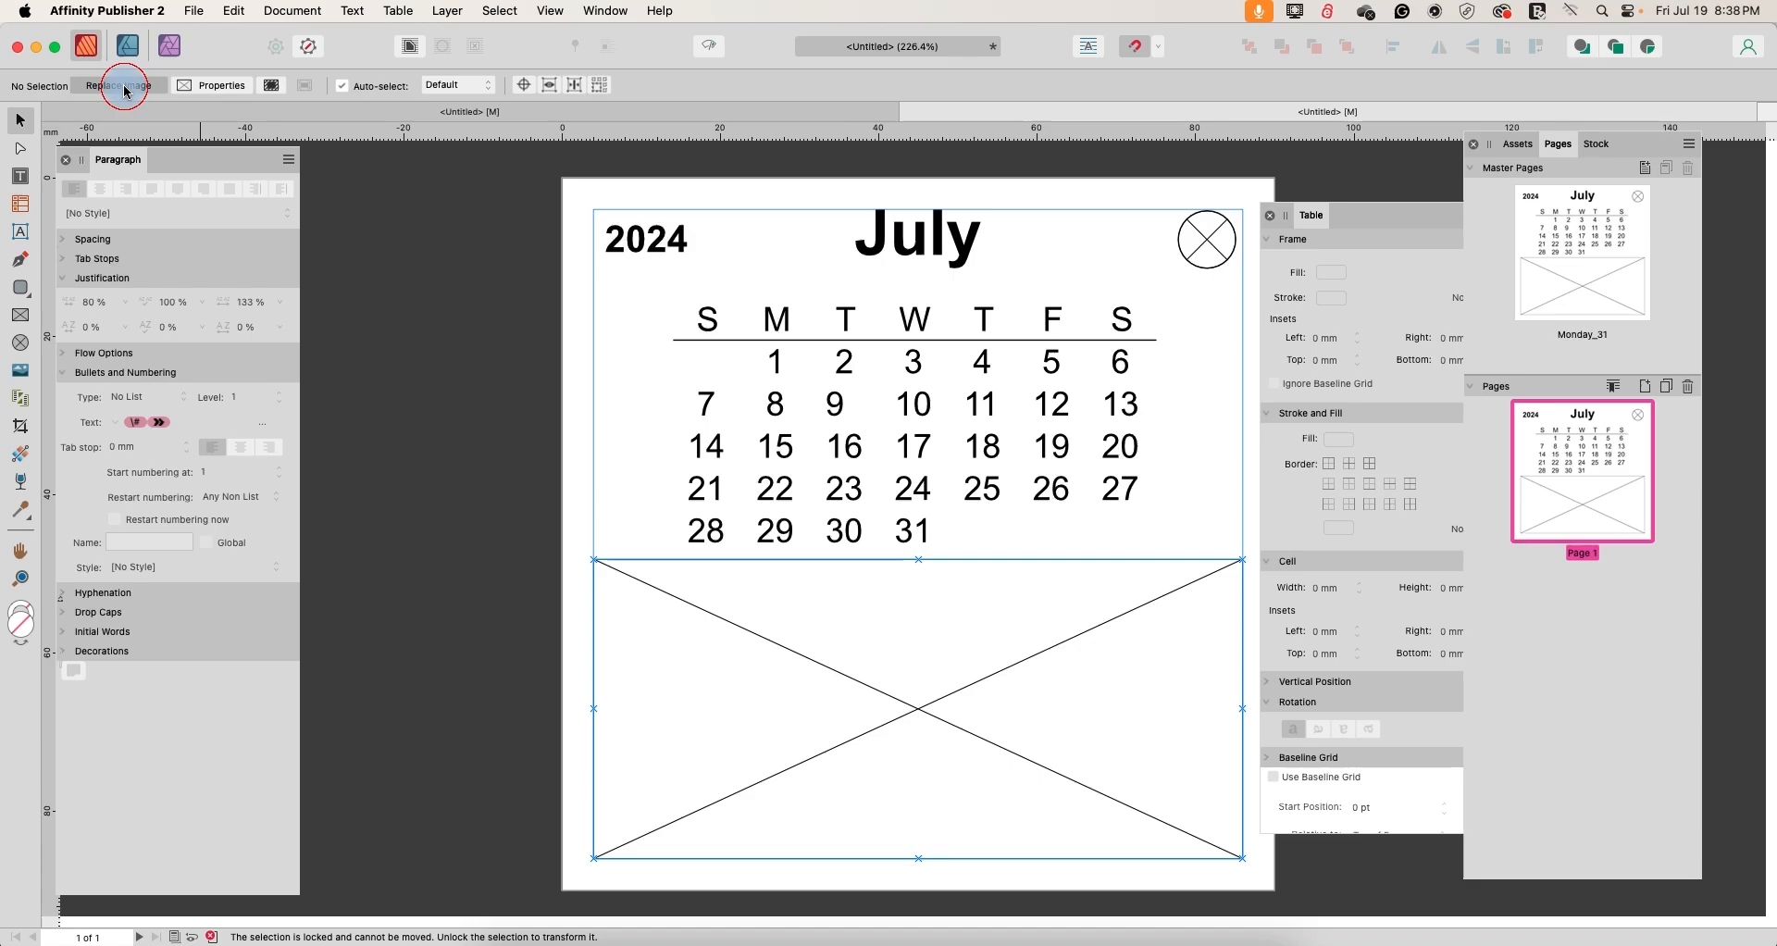
pyautogui.click(119, 85)
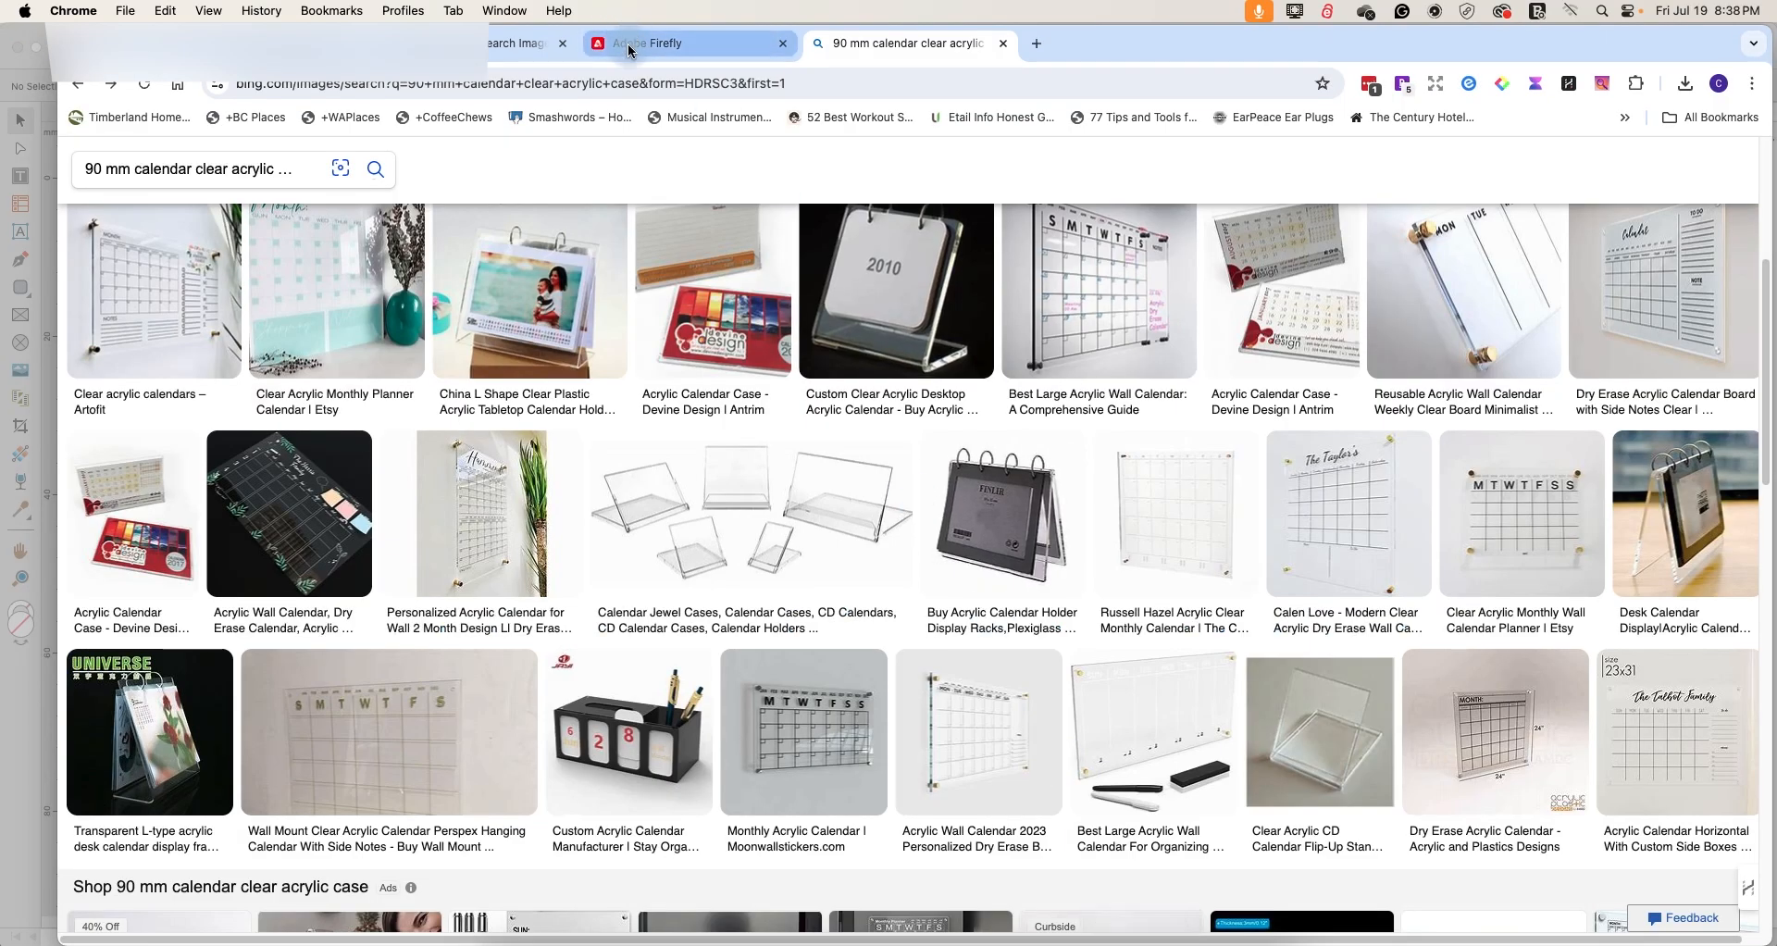
# - Switch to Adobe Firefly and review the aspect ratio settings and generated sunflower paintings
pyautogui.click(651, 43)
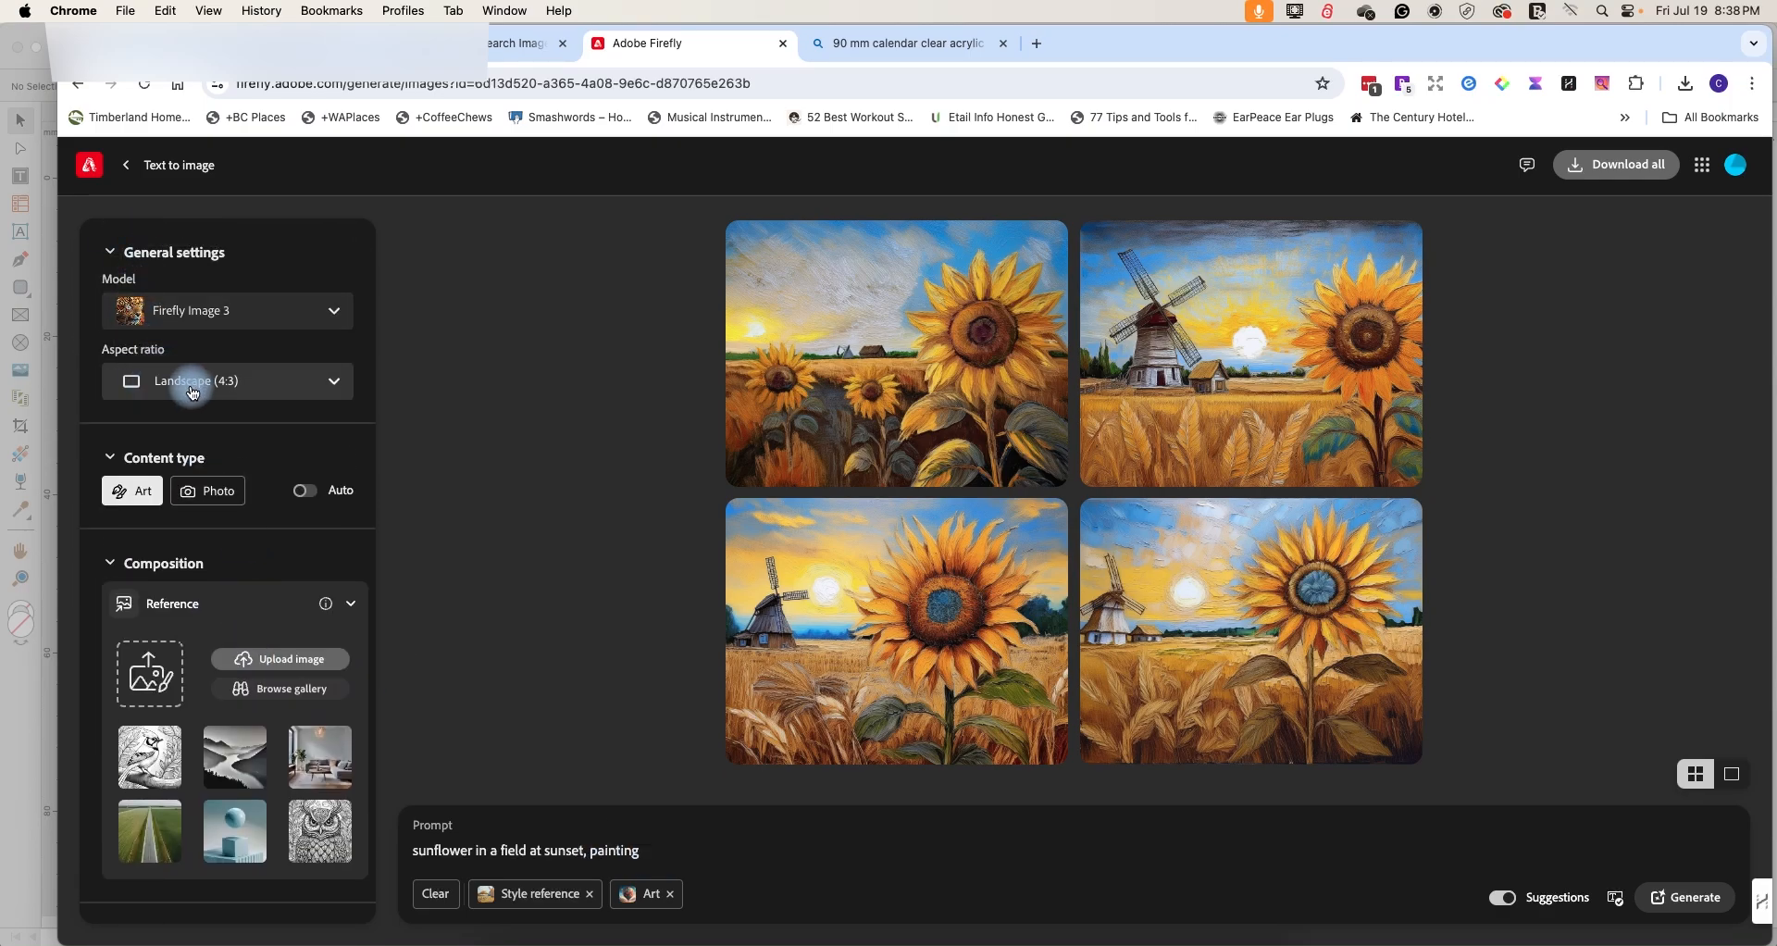
pyautogui.click(226, 381)
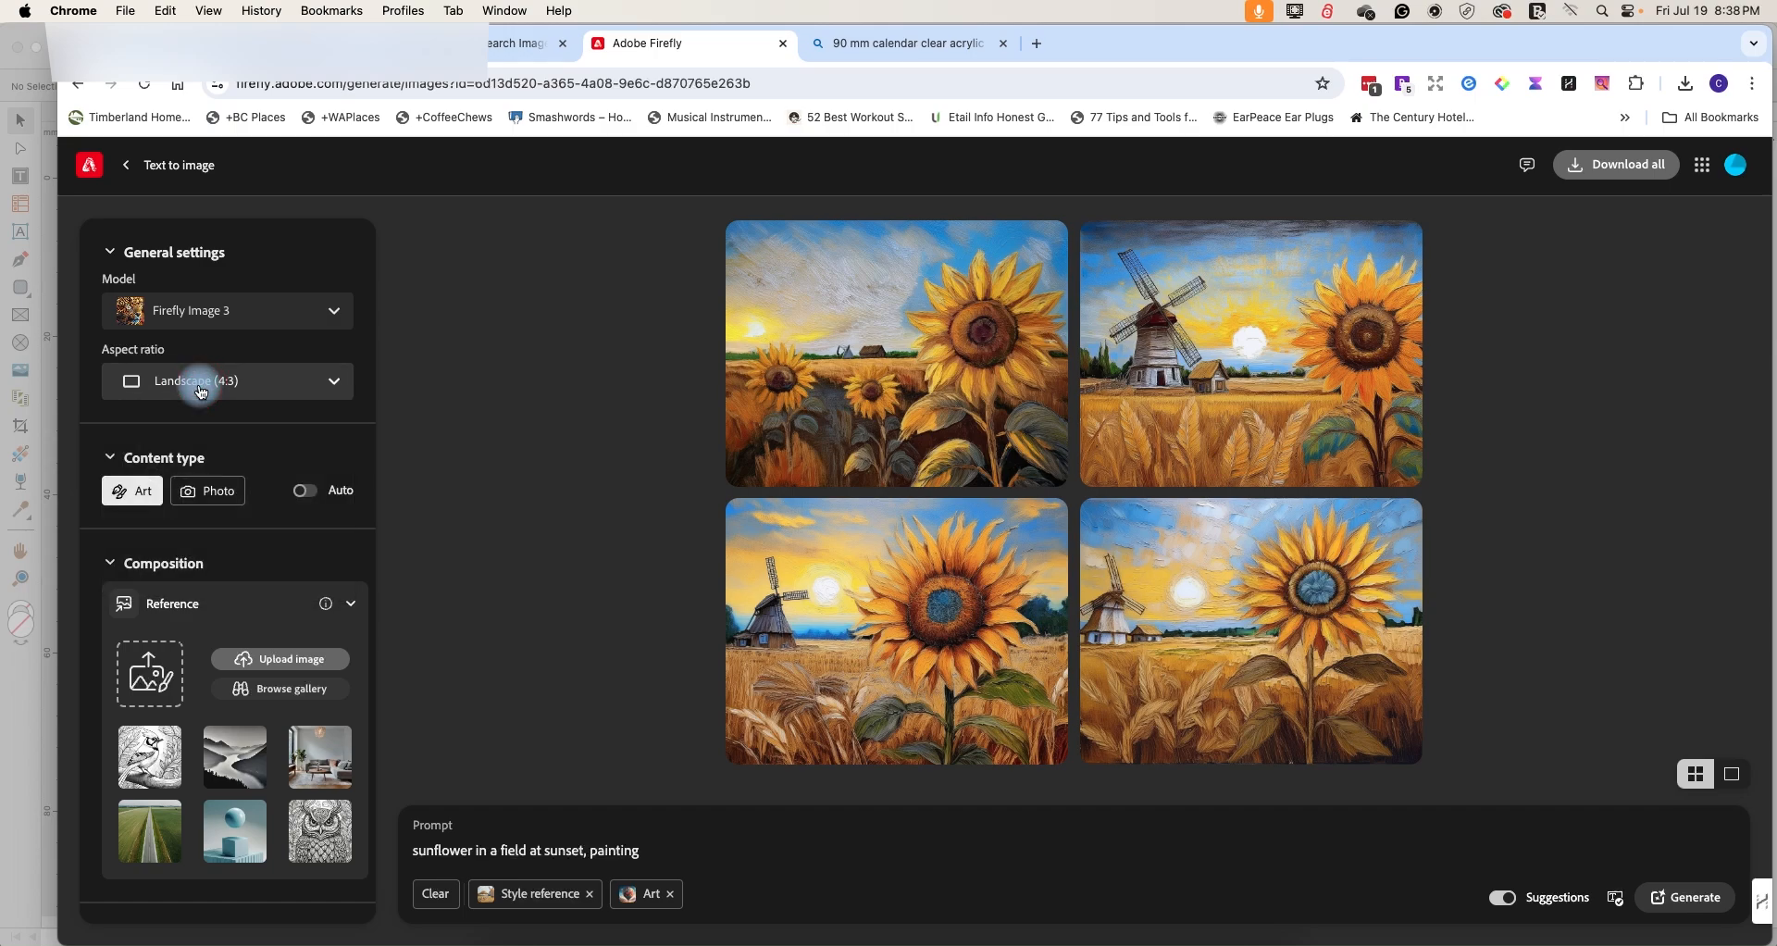
pyautogui.click(226, 382)
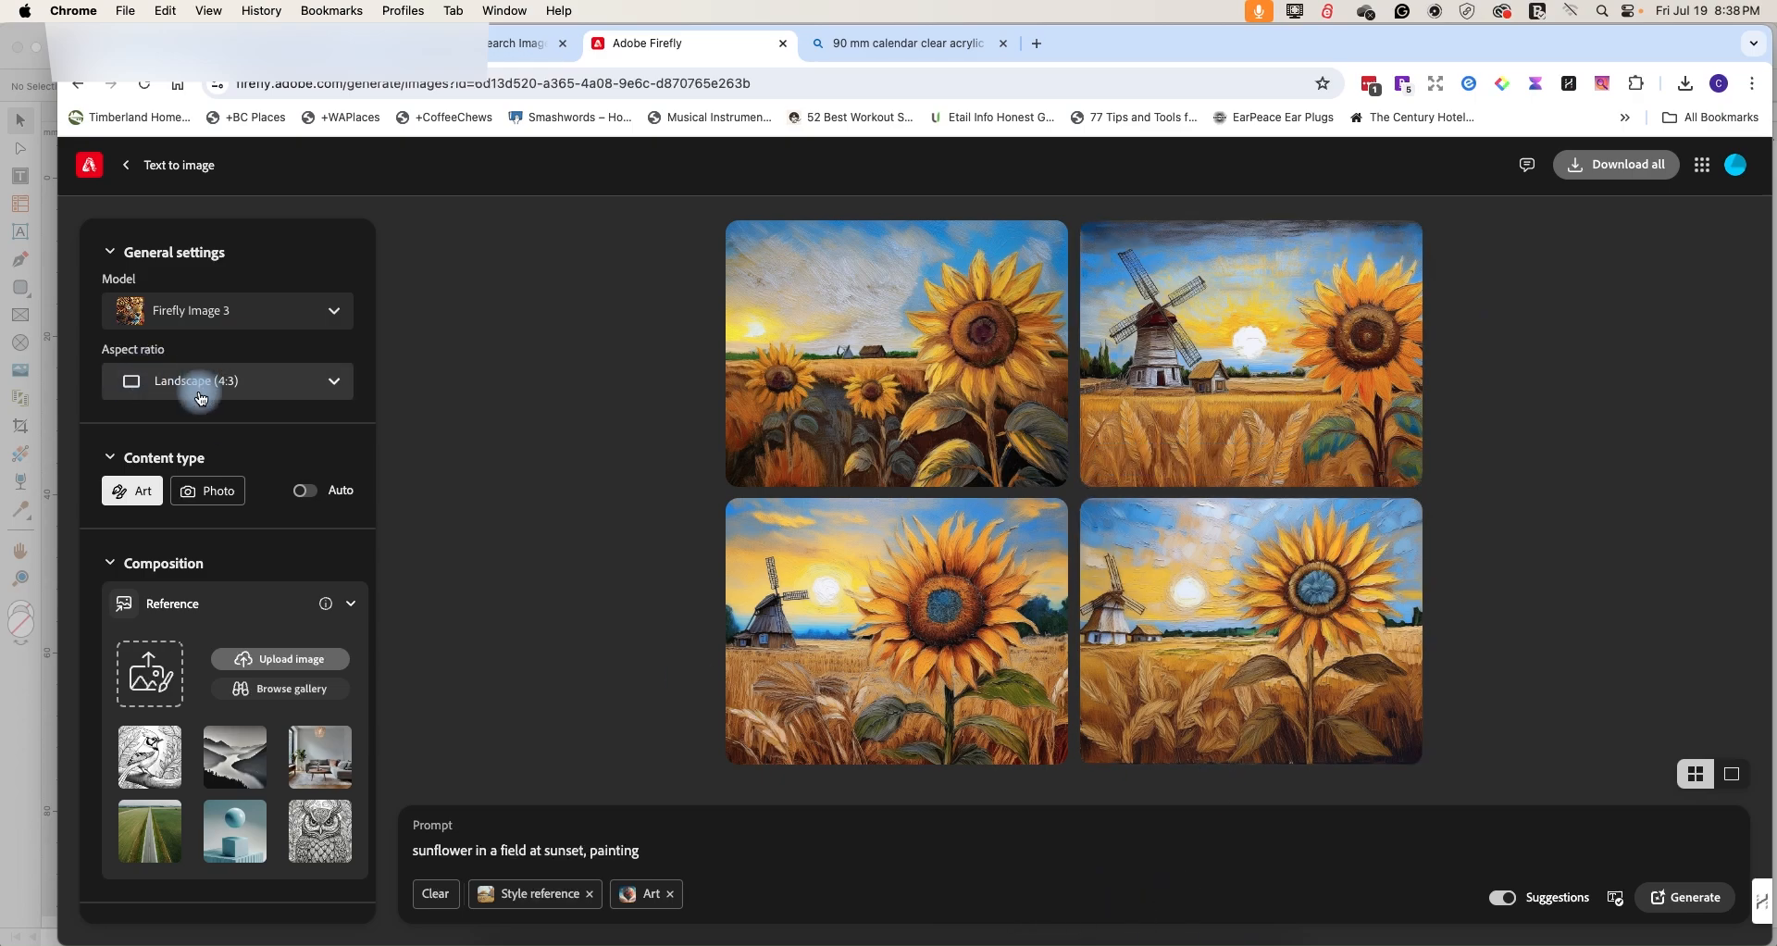
pyautogui.scroll(-3)
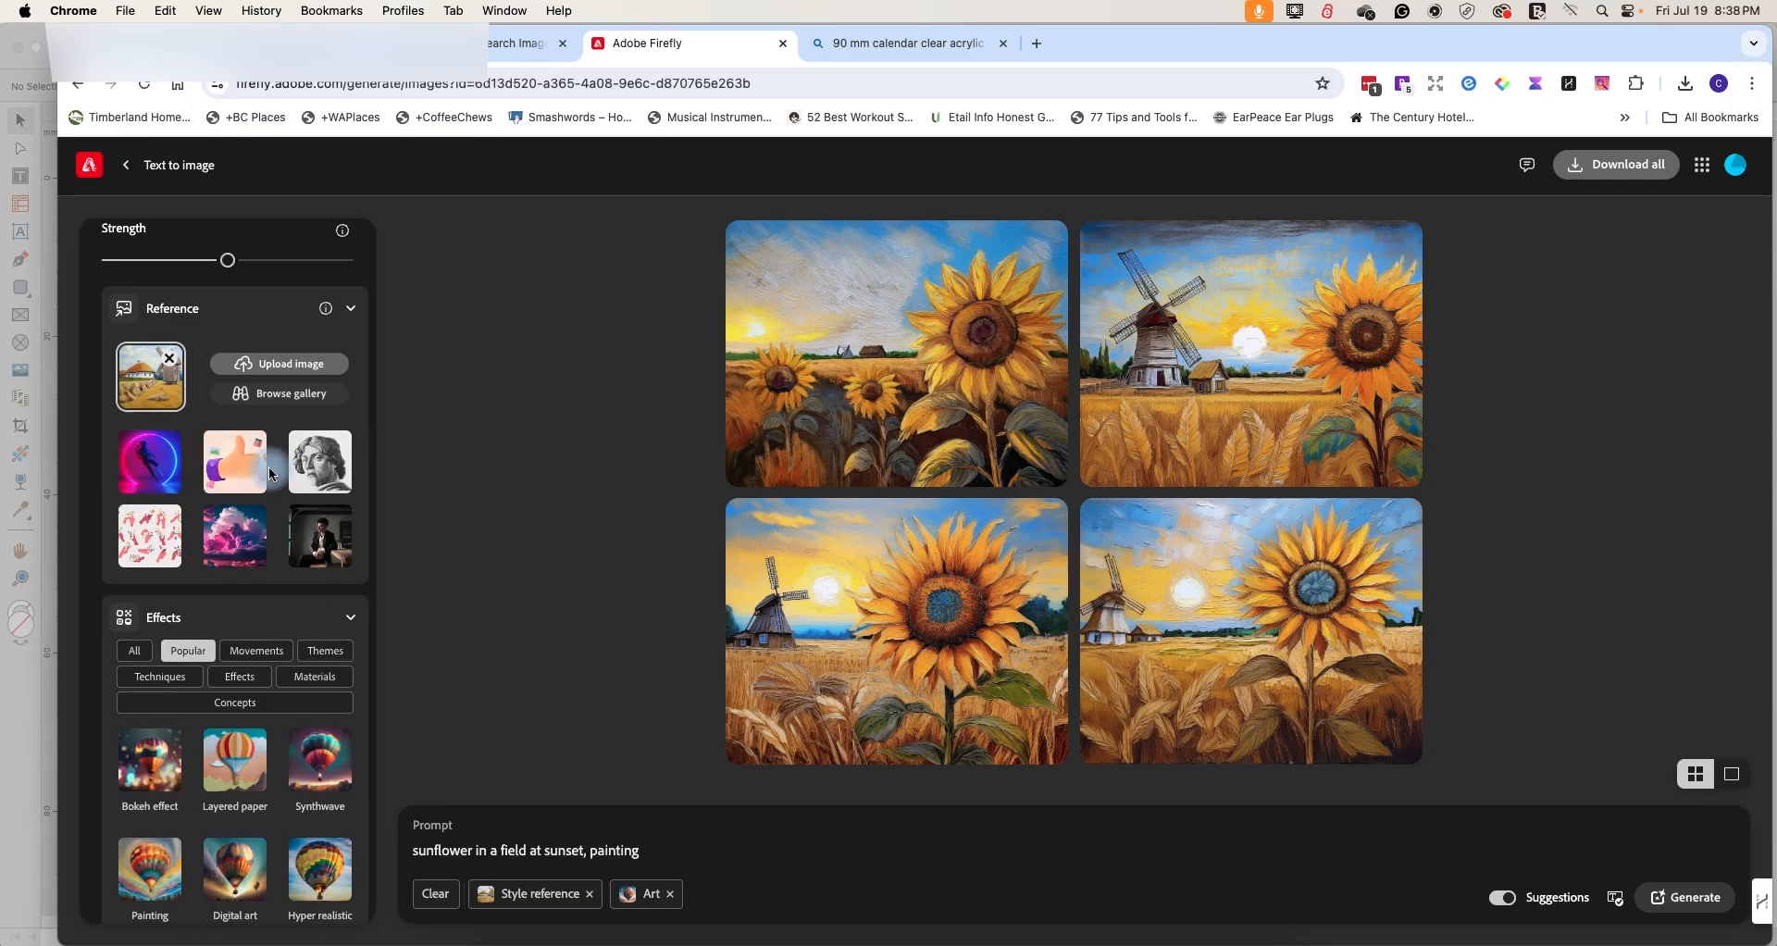
pyautogui.moveTo(259, 402)
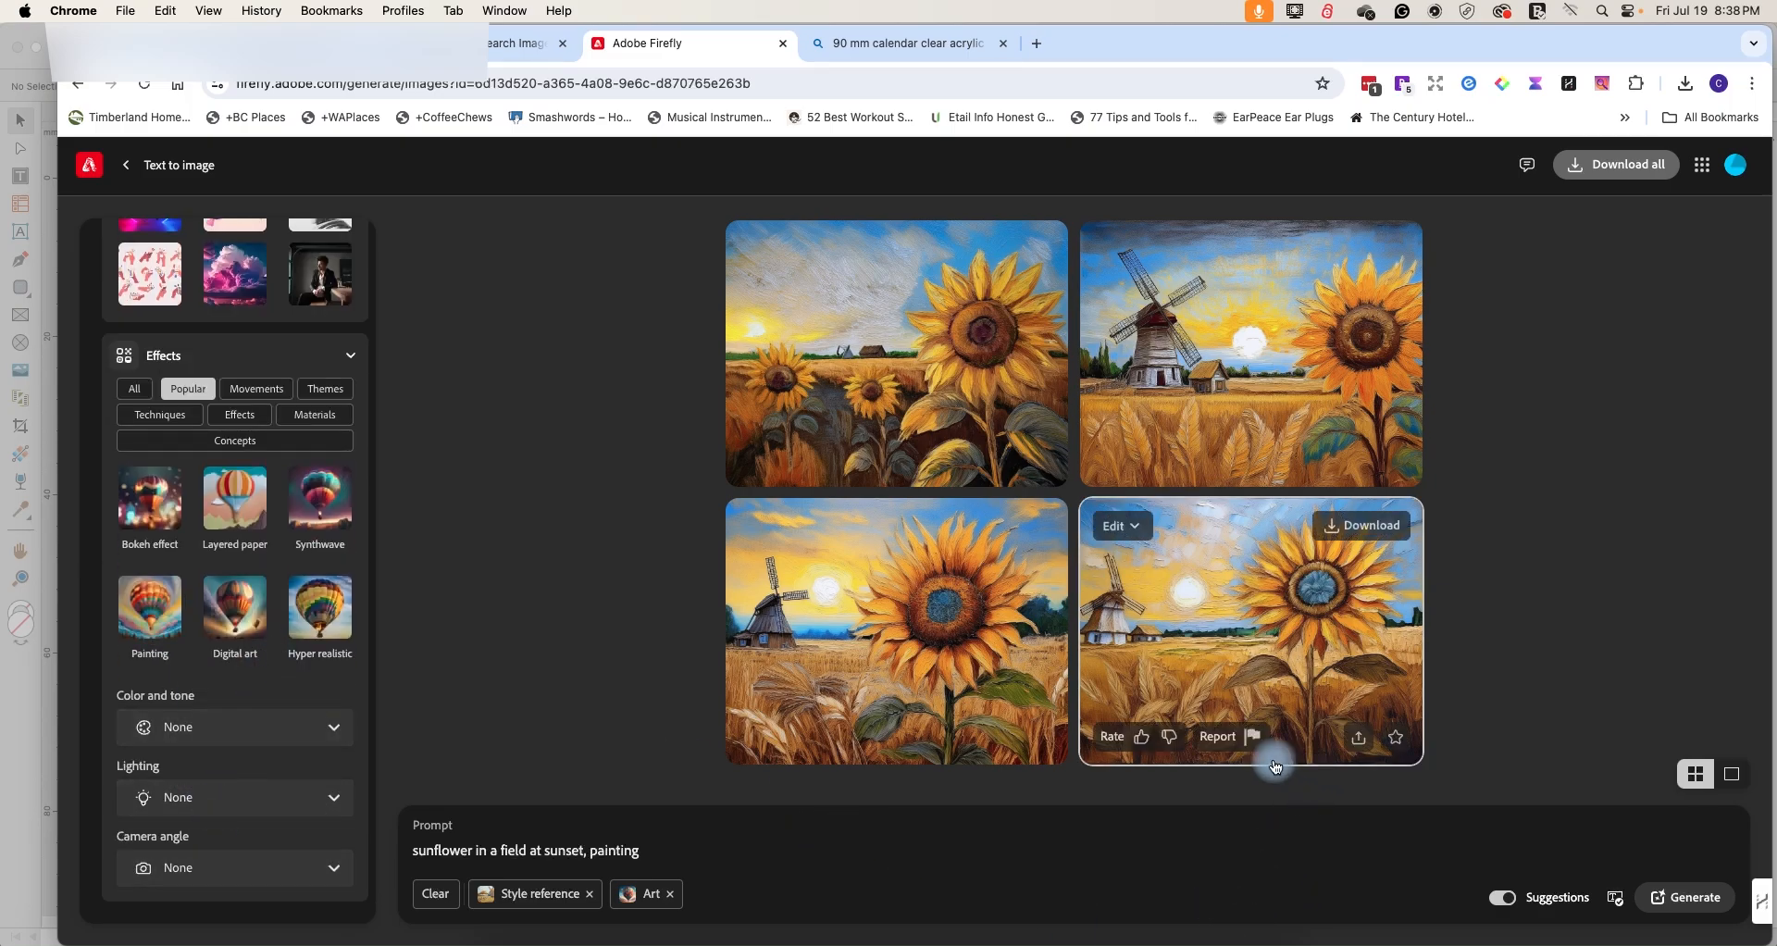
pyautogui.moveTo(1286, 347)
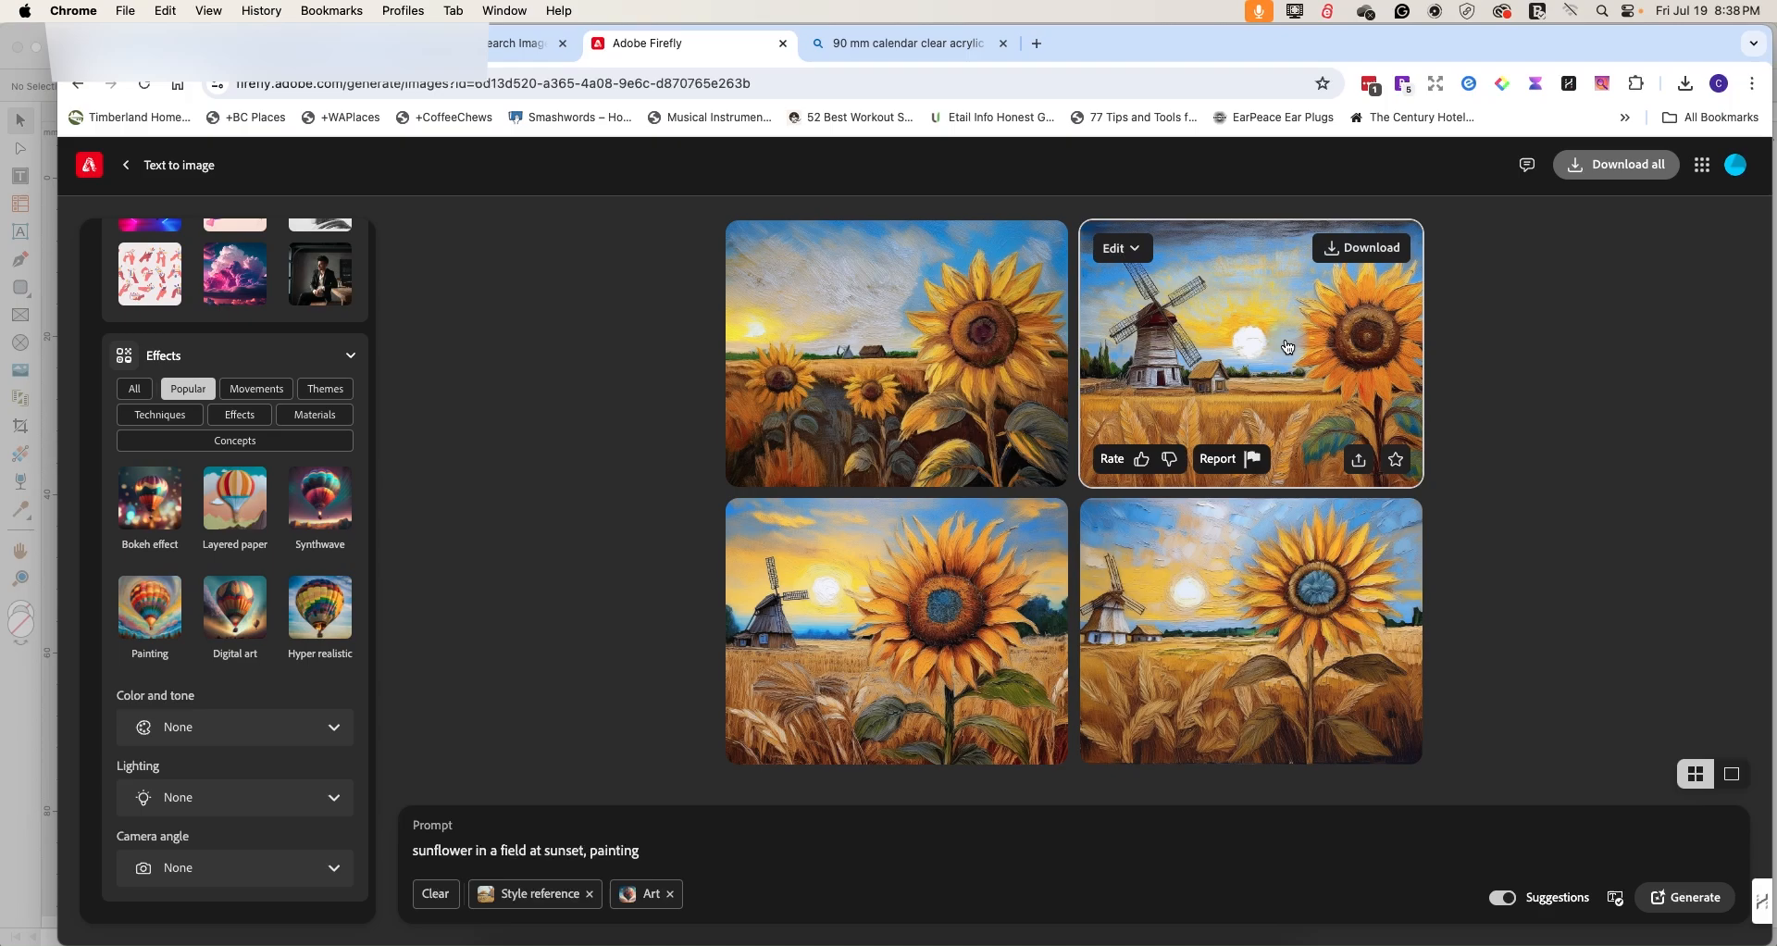
pyautogui.moveTo(1329, 281)
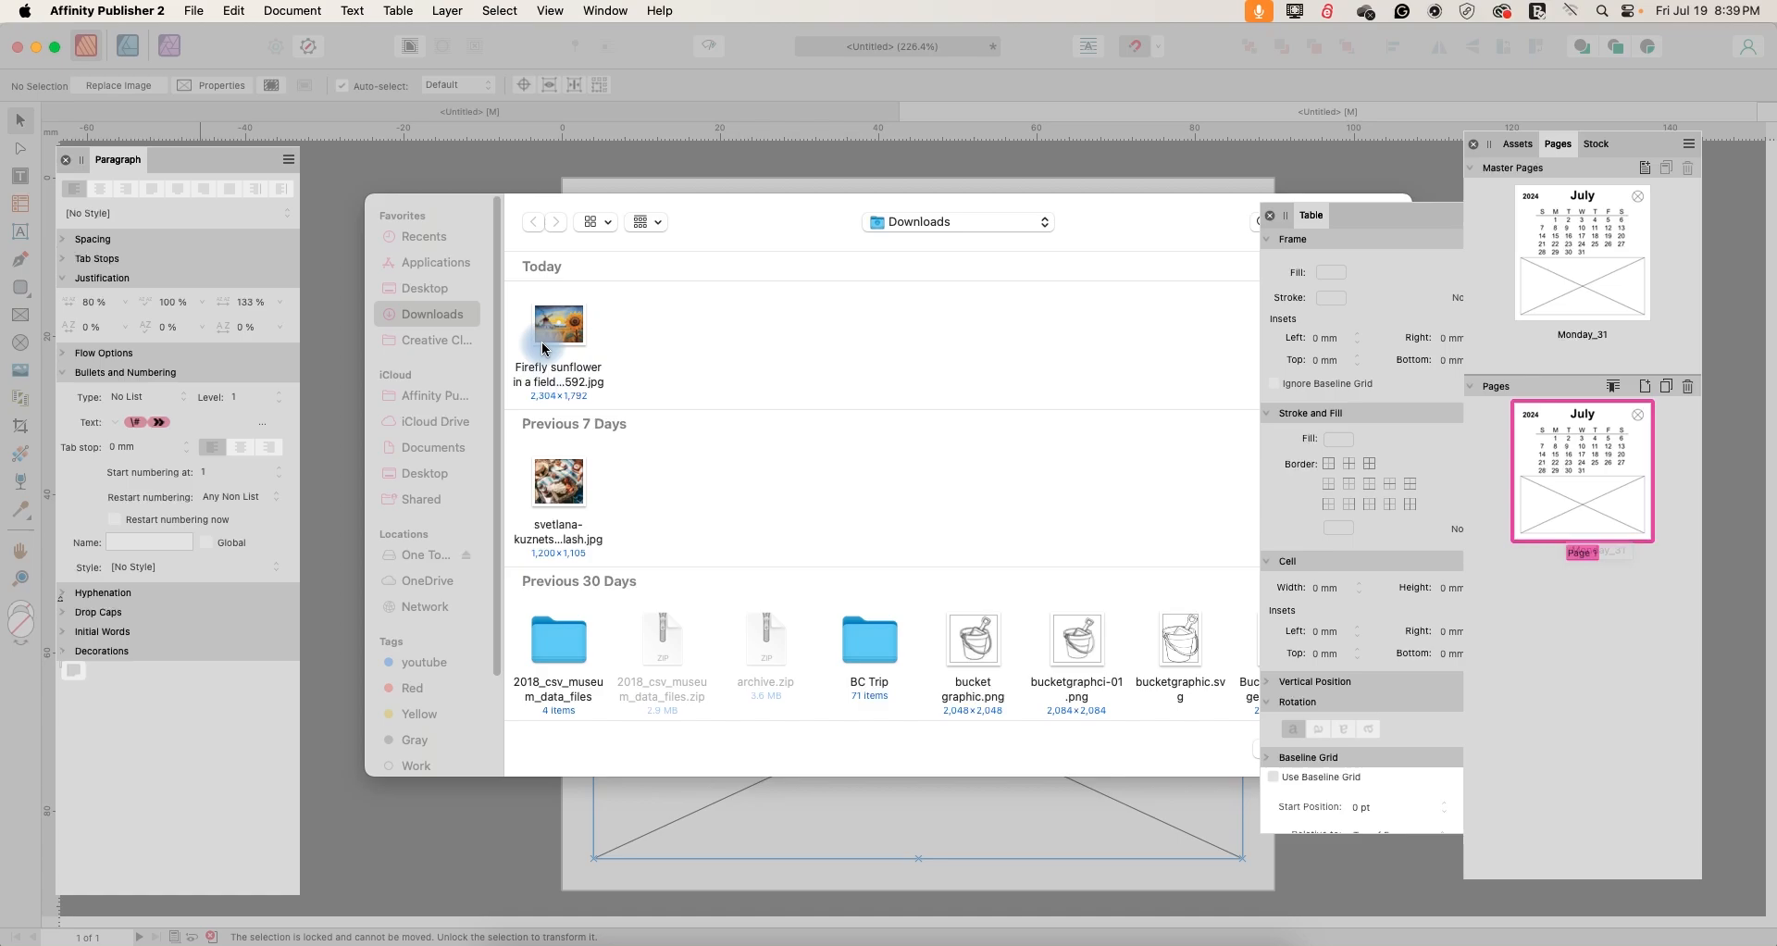
# - Place the downloaded Firefly sunflower painting into the picture frame
pyautogui.click(557, 323)
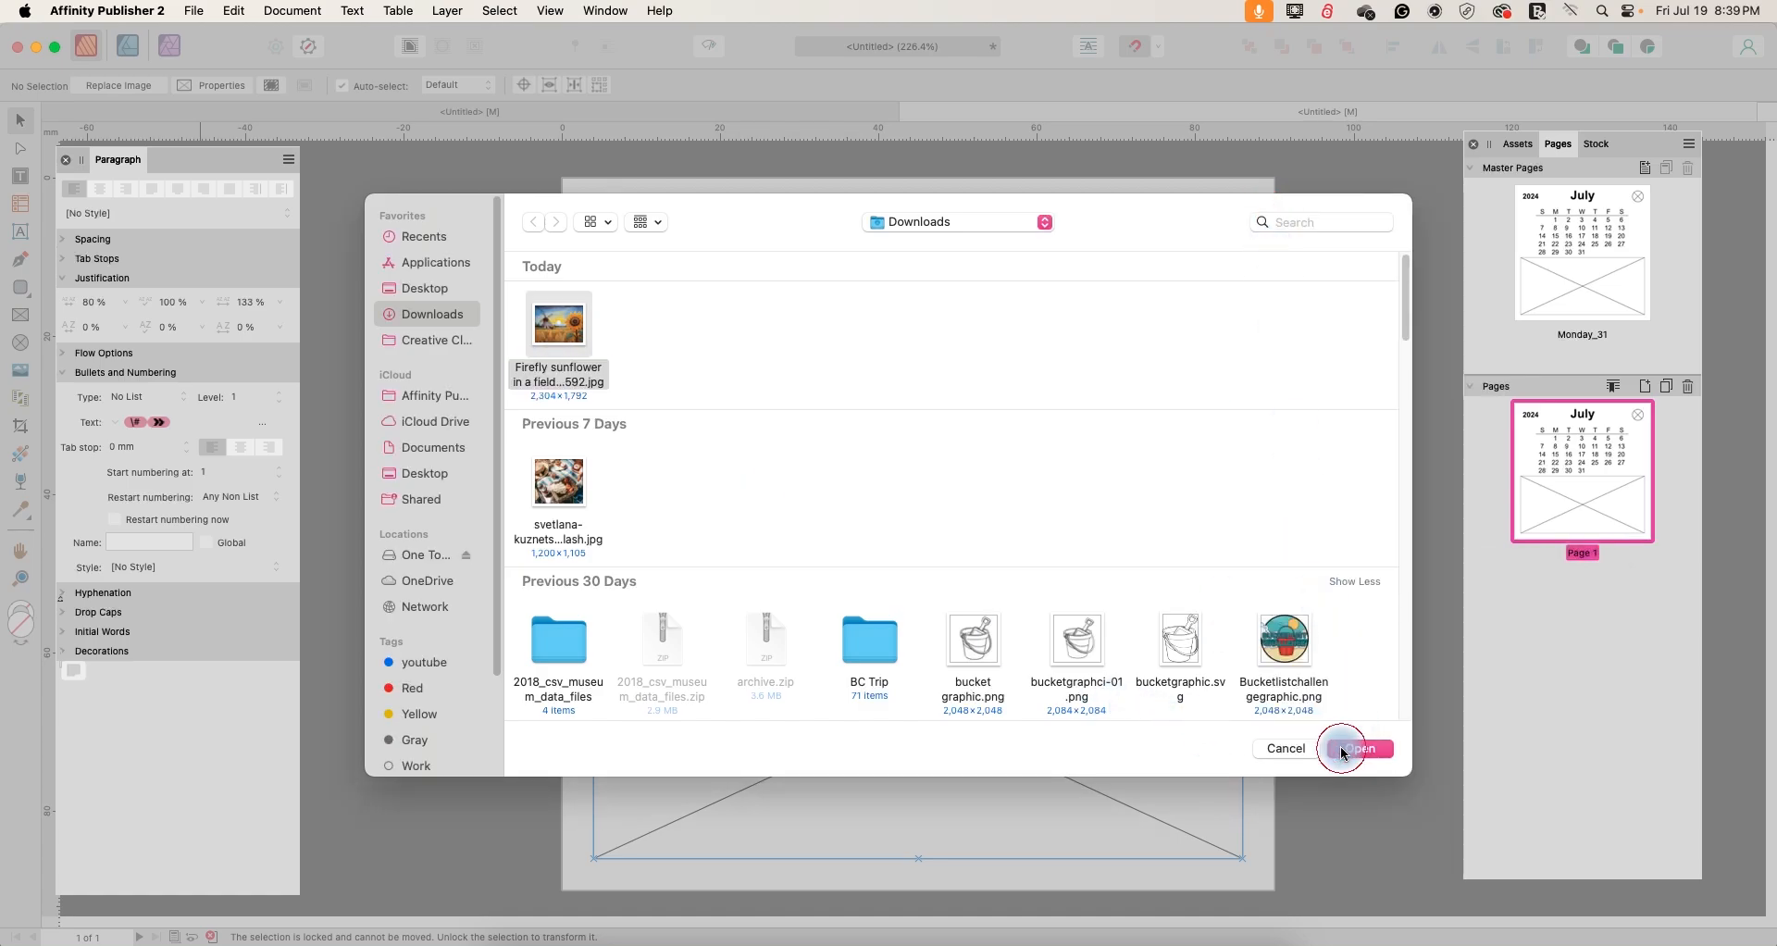
pyautogui.click(1357, 748)
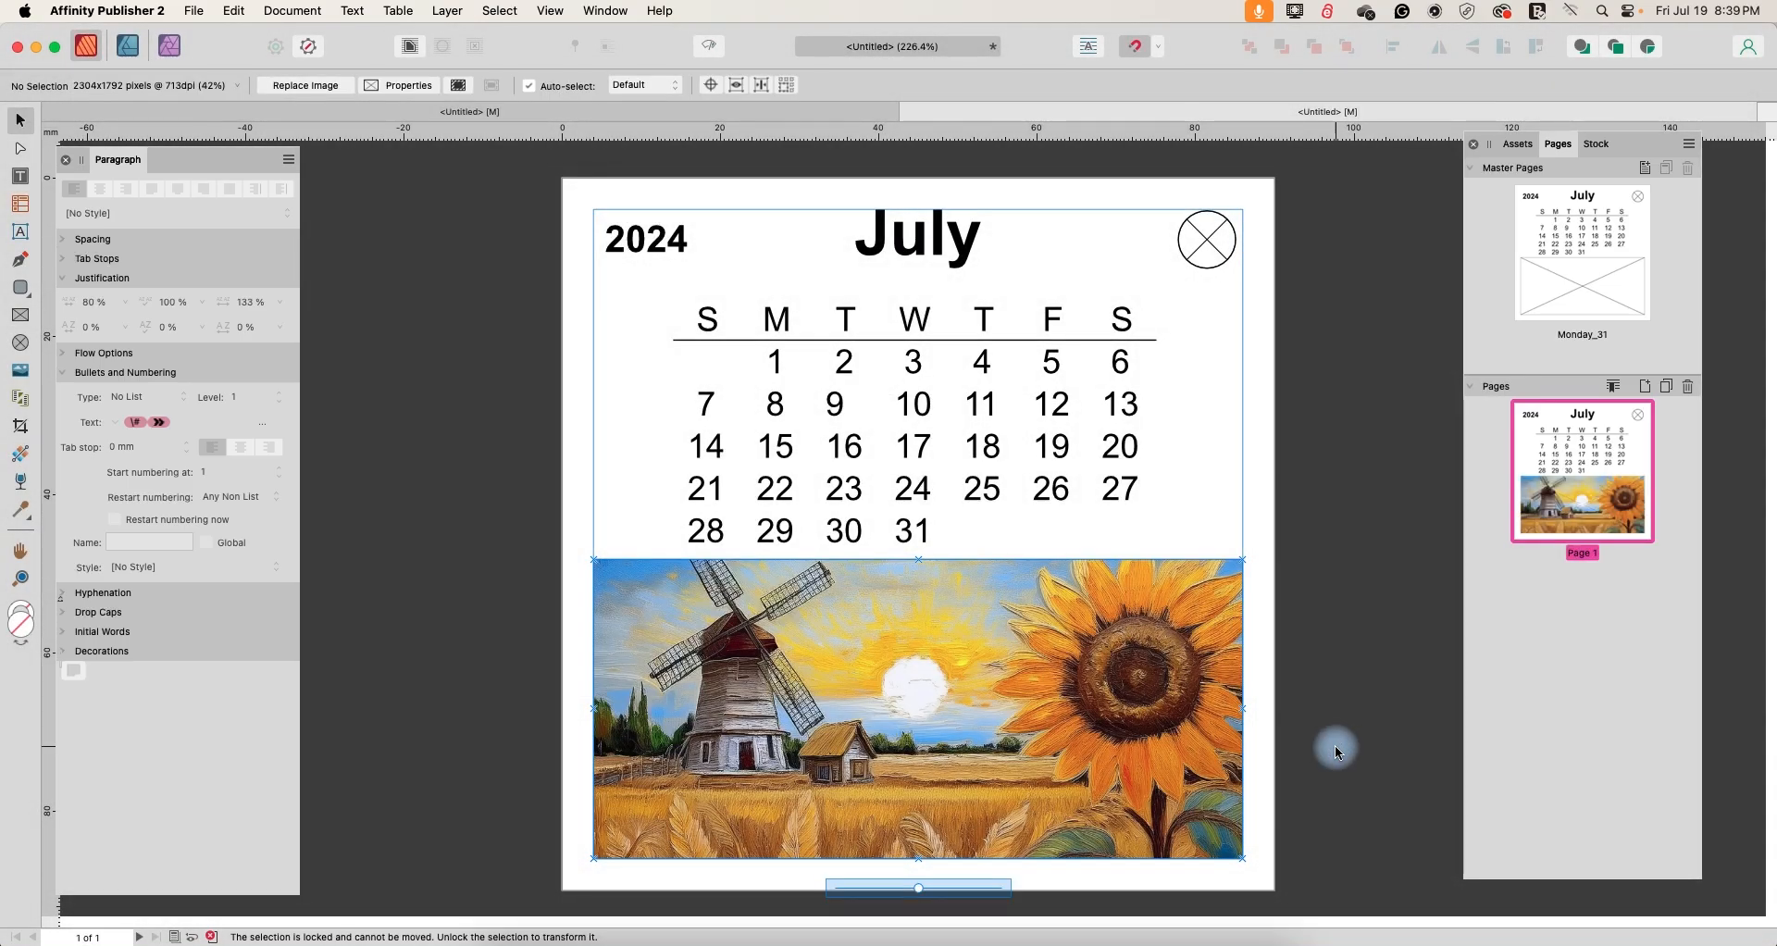
pyautogui.moveTo(1338, 749)
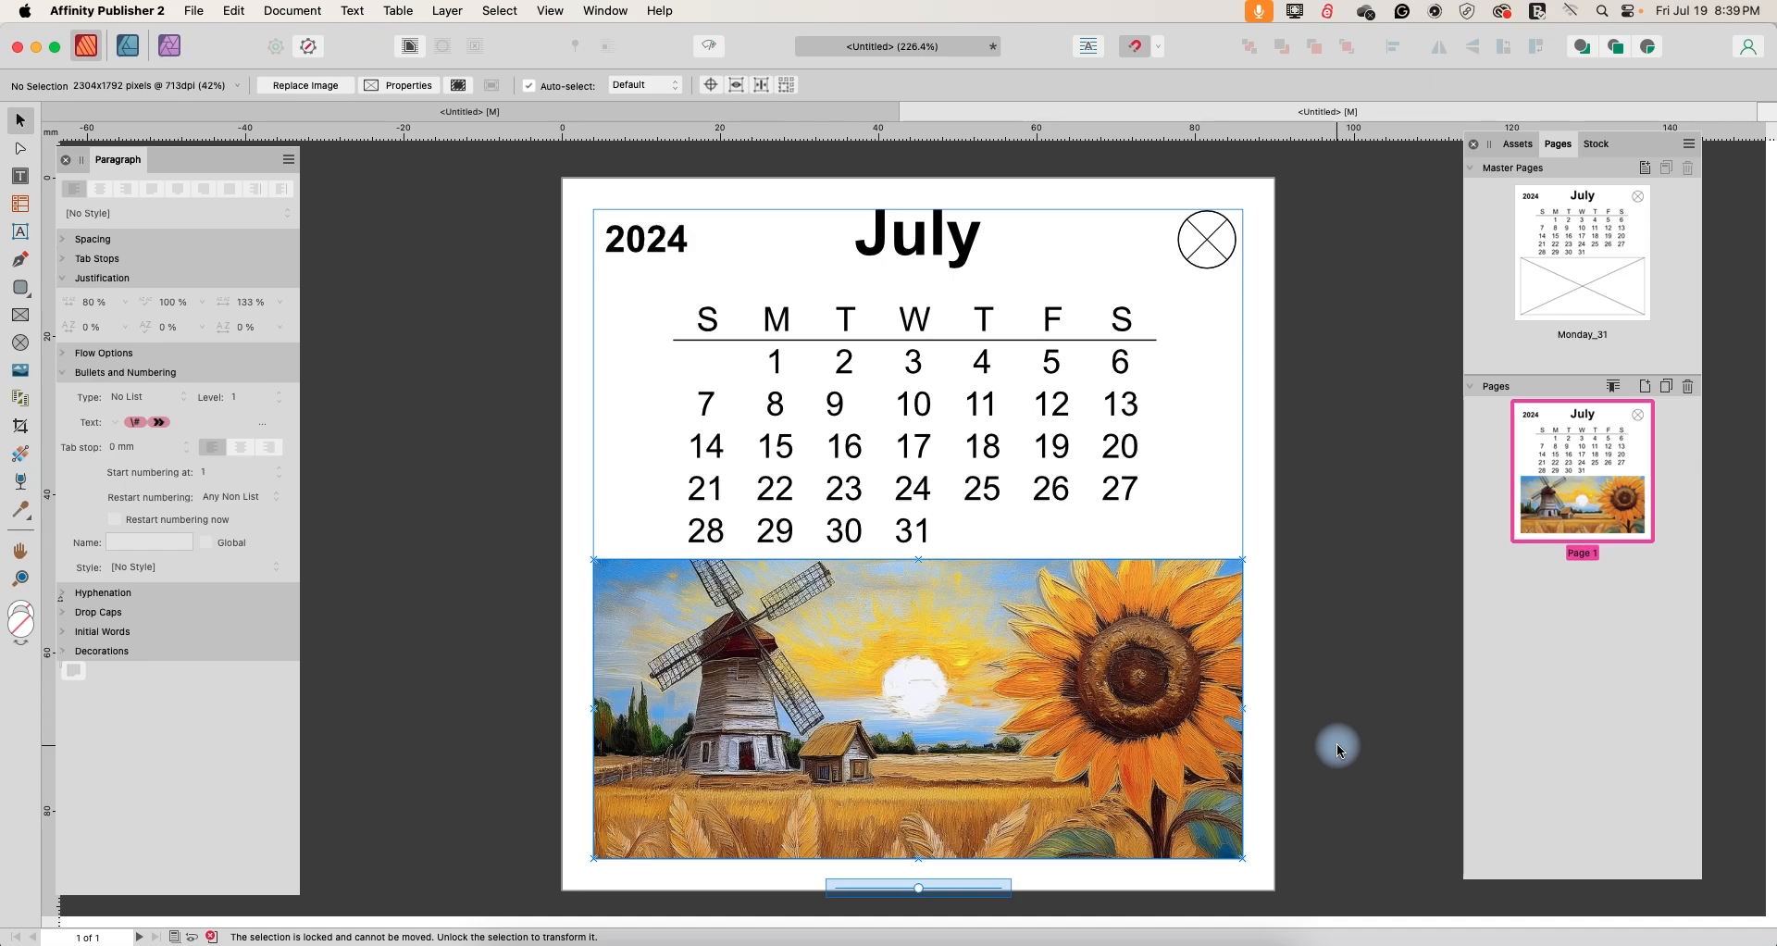
# - Reposition and resize the painting so it fills the frame on page 1
pyautogui.moveTo(918, 888); pyautogui.dragTo(907, 890)
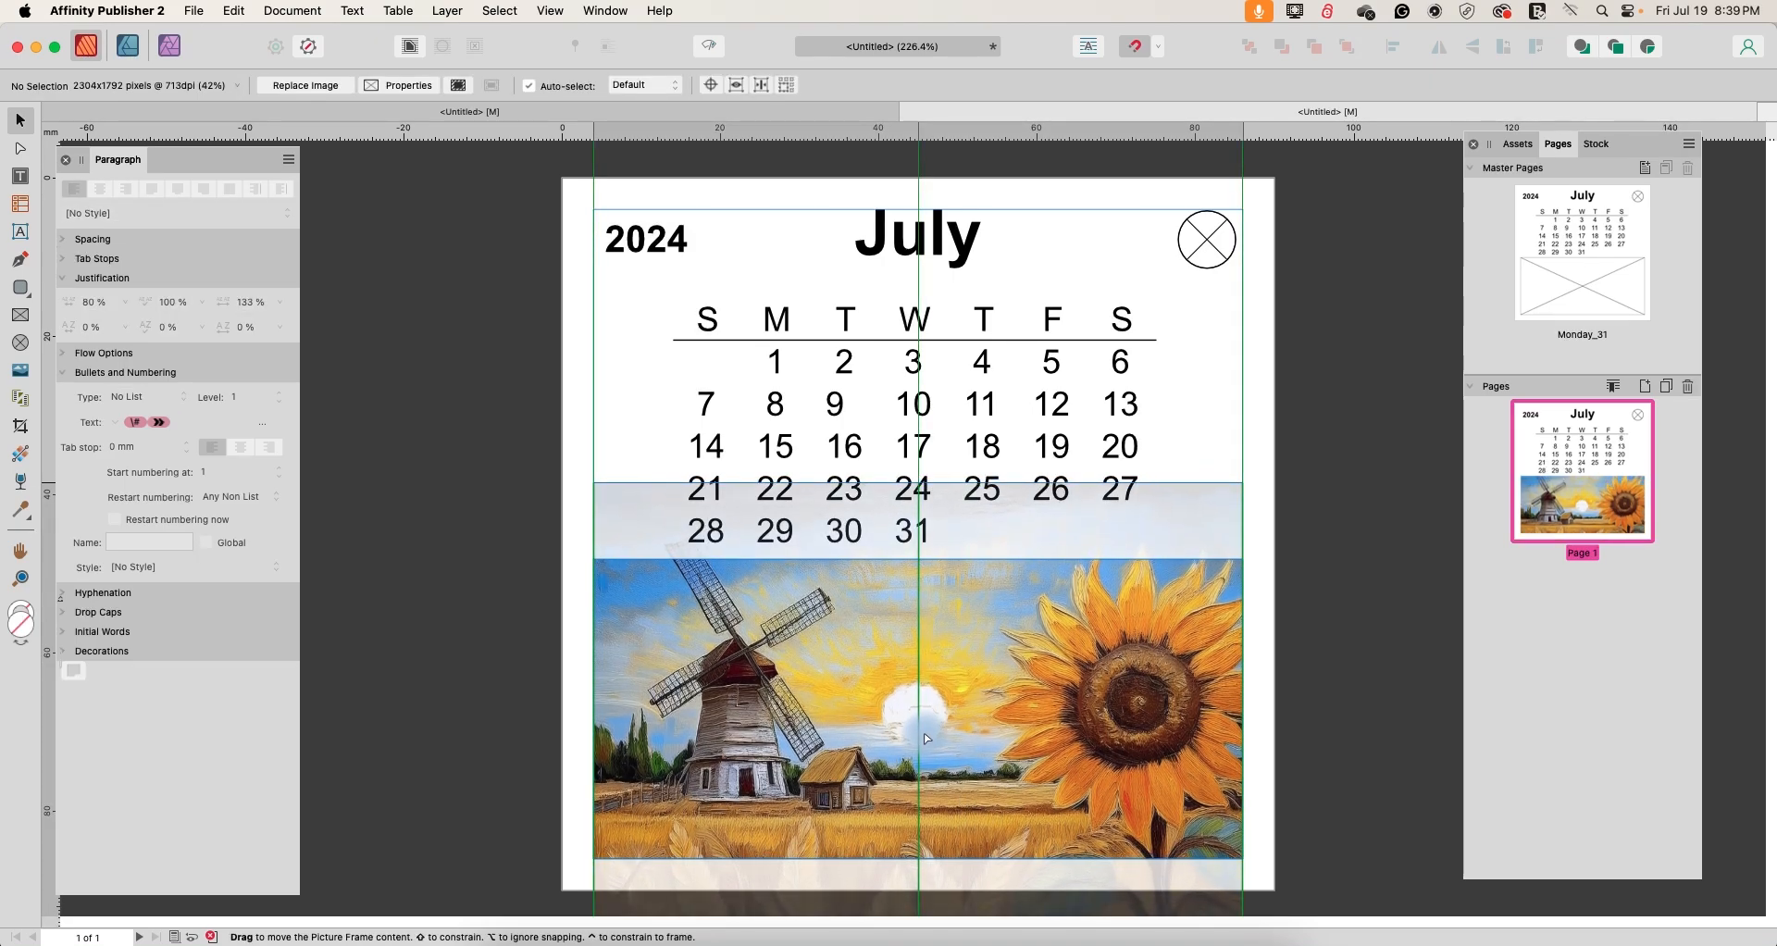
pyautogui.moveTo(925, 737); pyautogui.dragTo(918, 703)
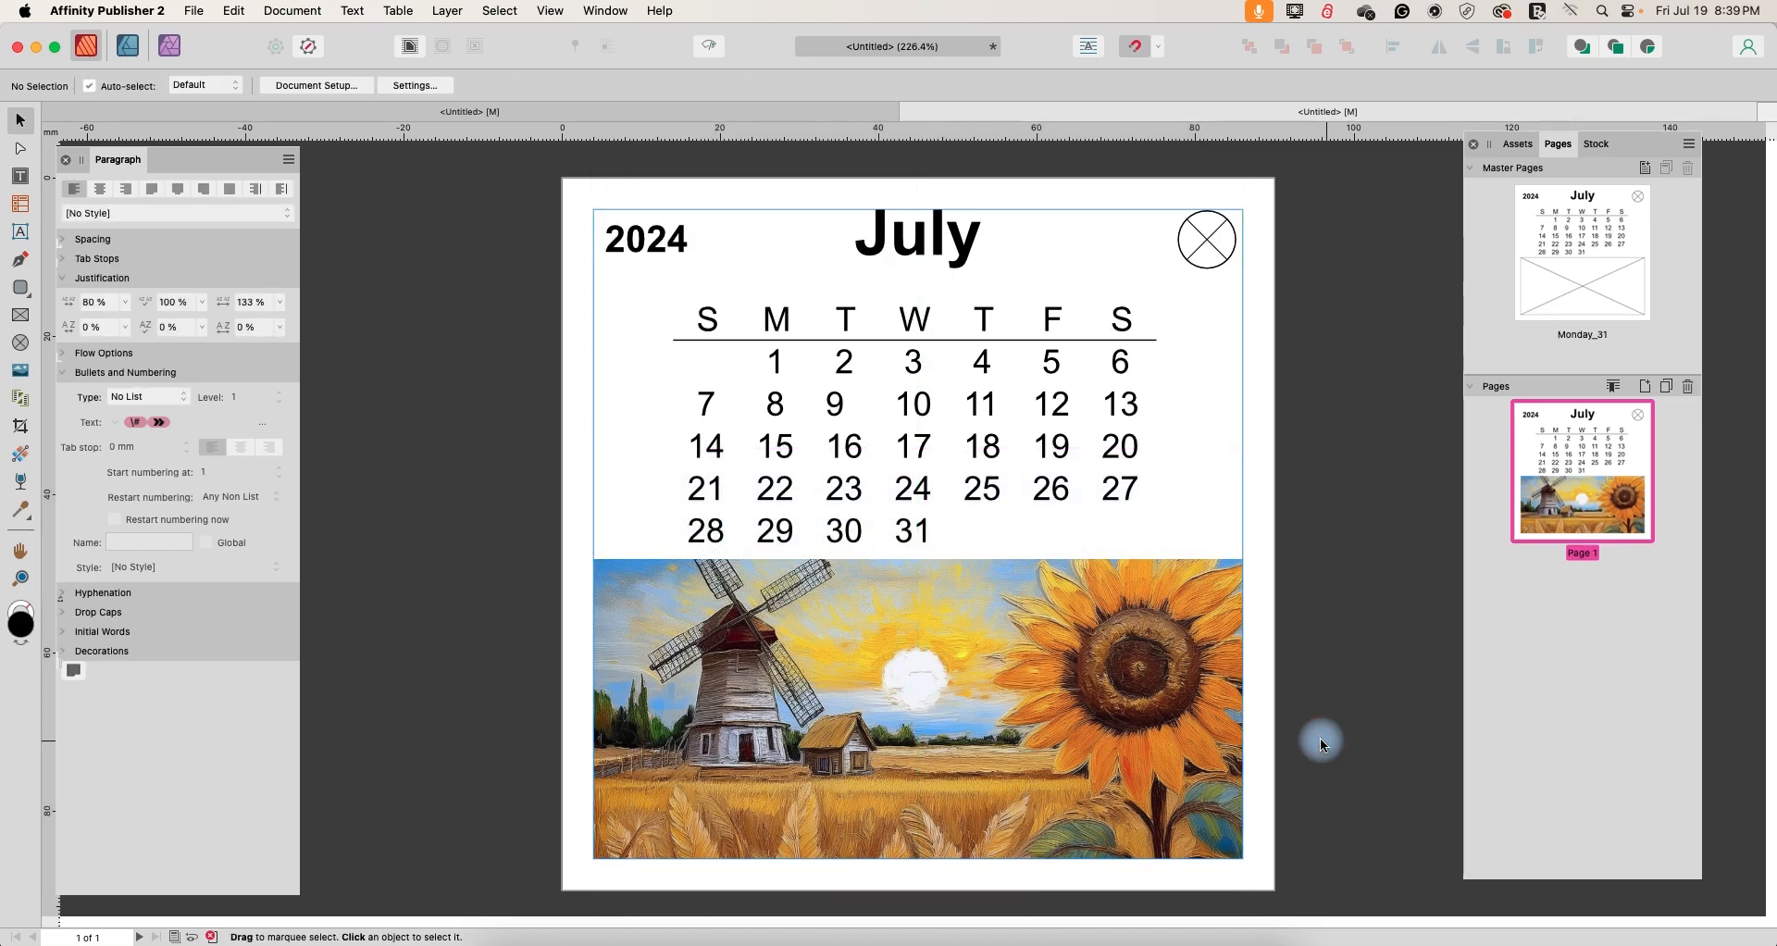
pyautogui.click(916, 707)
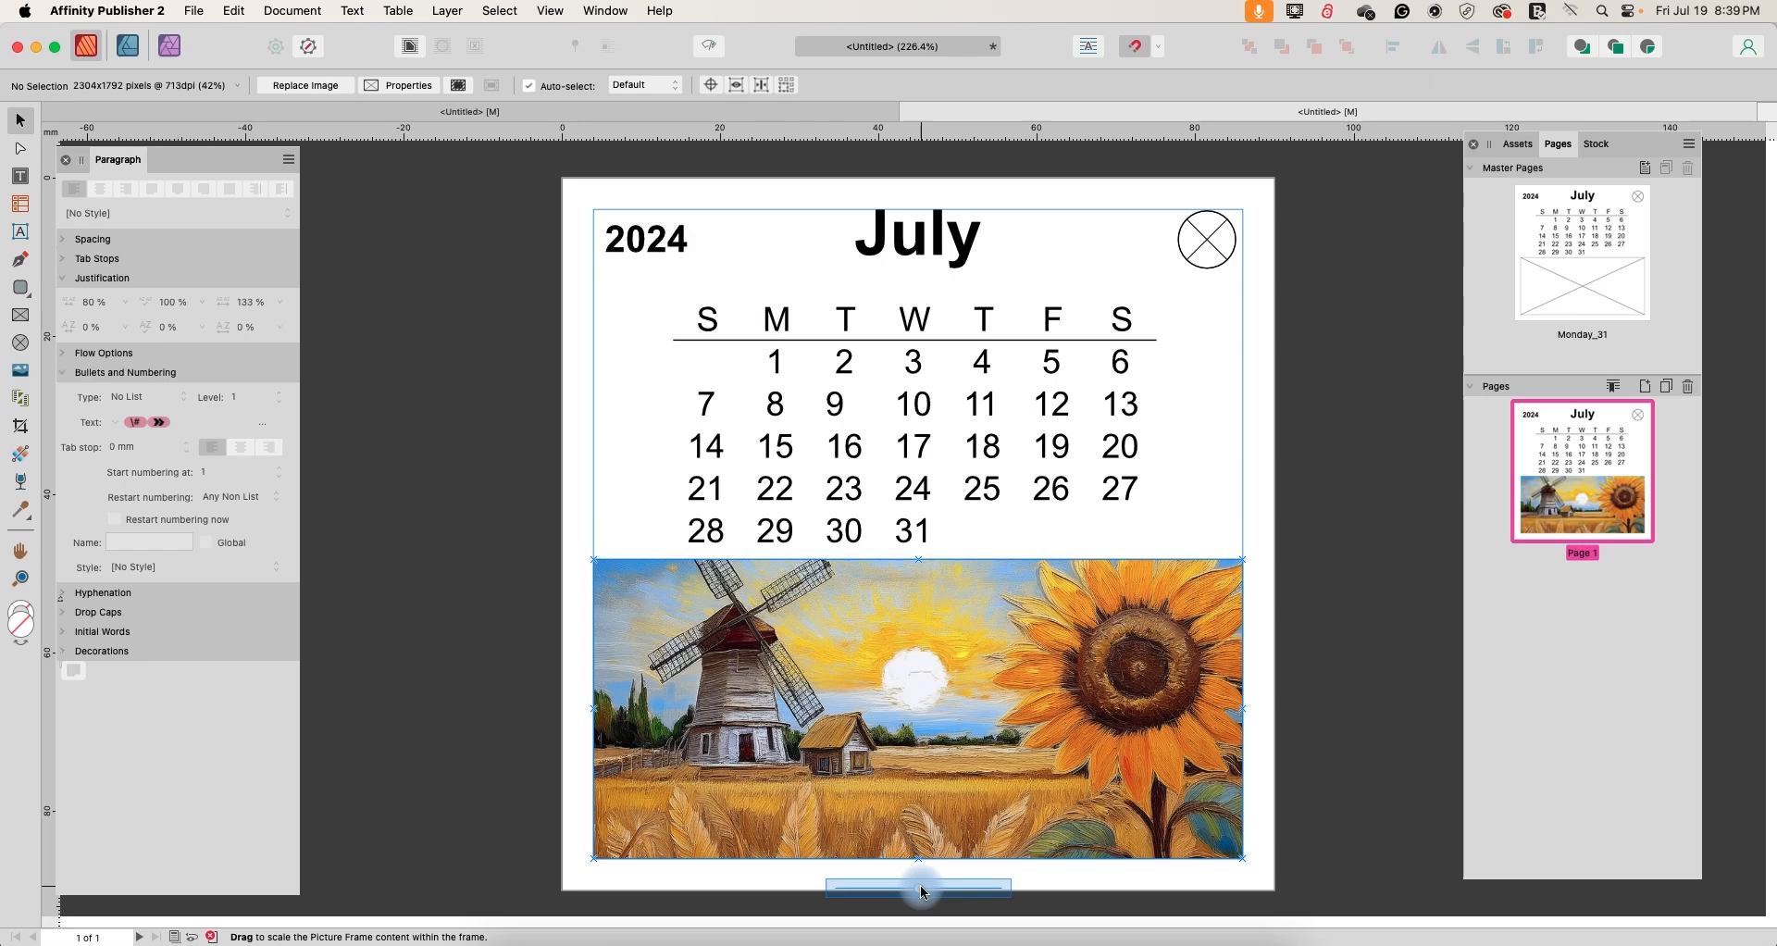
pyautogui.moveTo(918, 886); pyautogui.dragTo(922, 894)
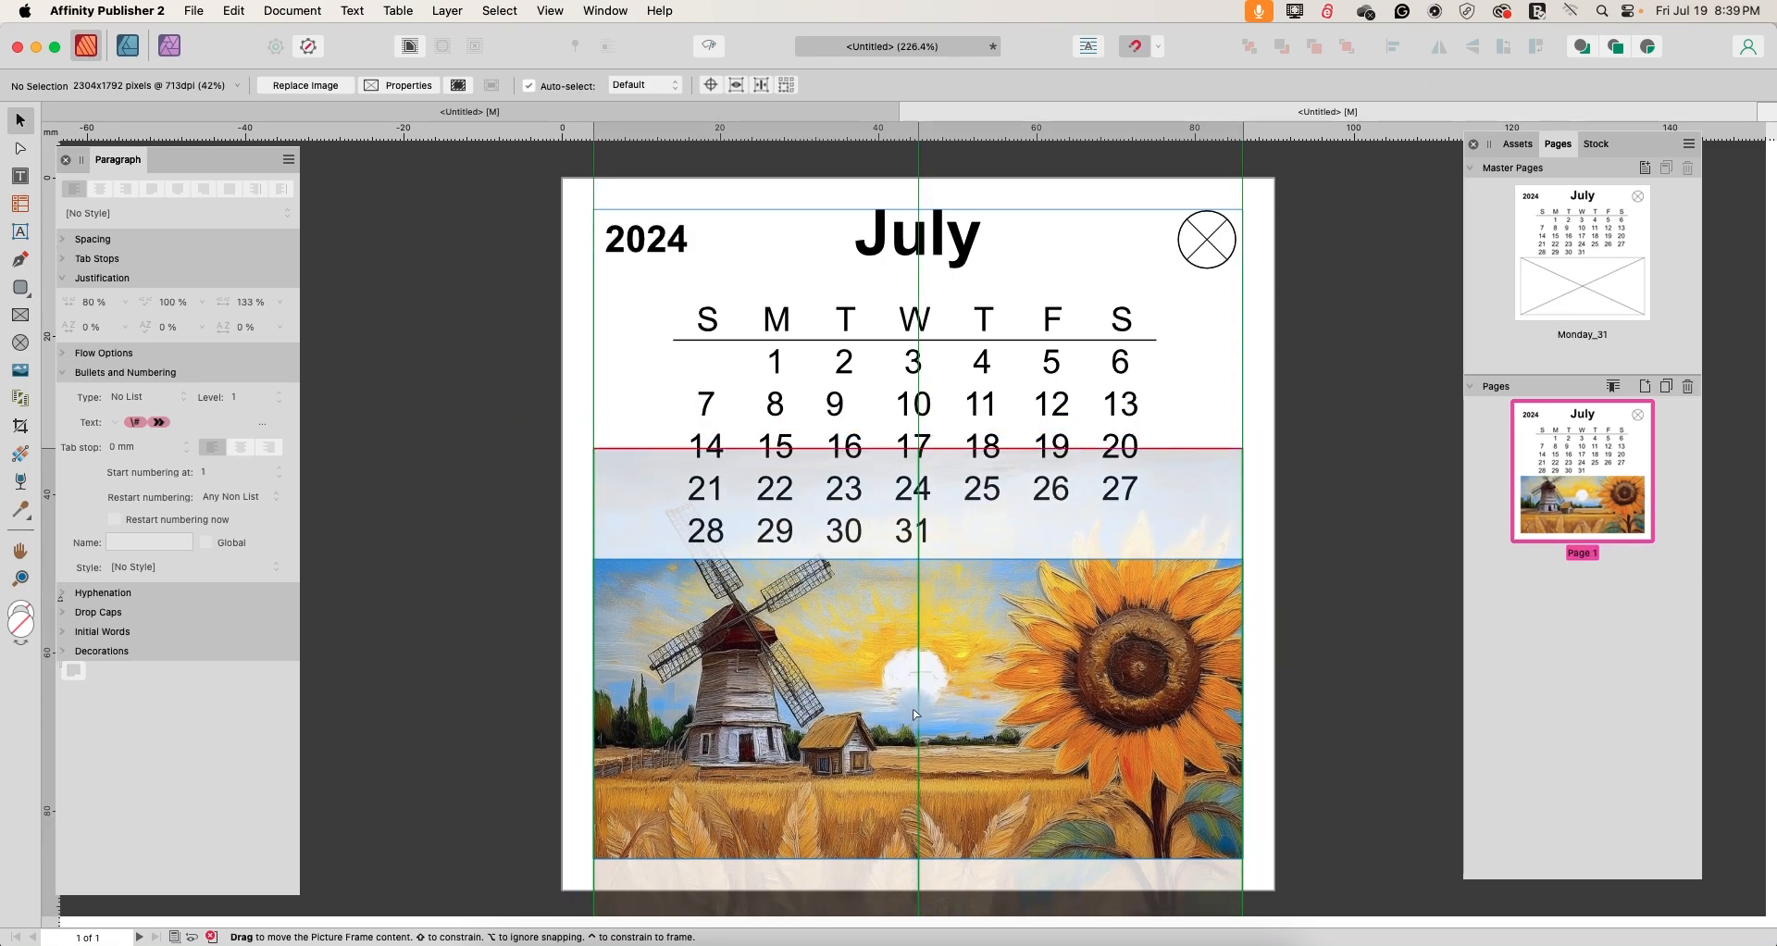
# - Insert one page after Page 1 and show Page 2 for editing
pyautogui.click(914, 702)
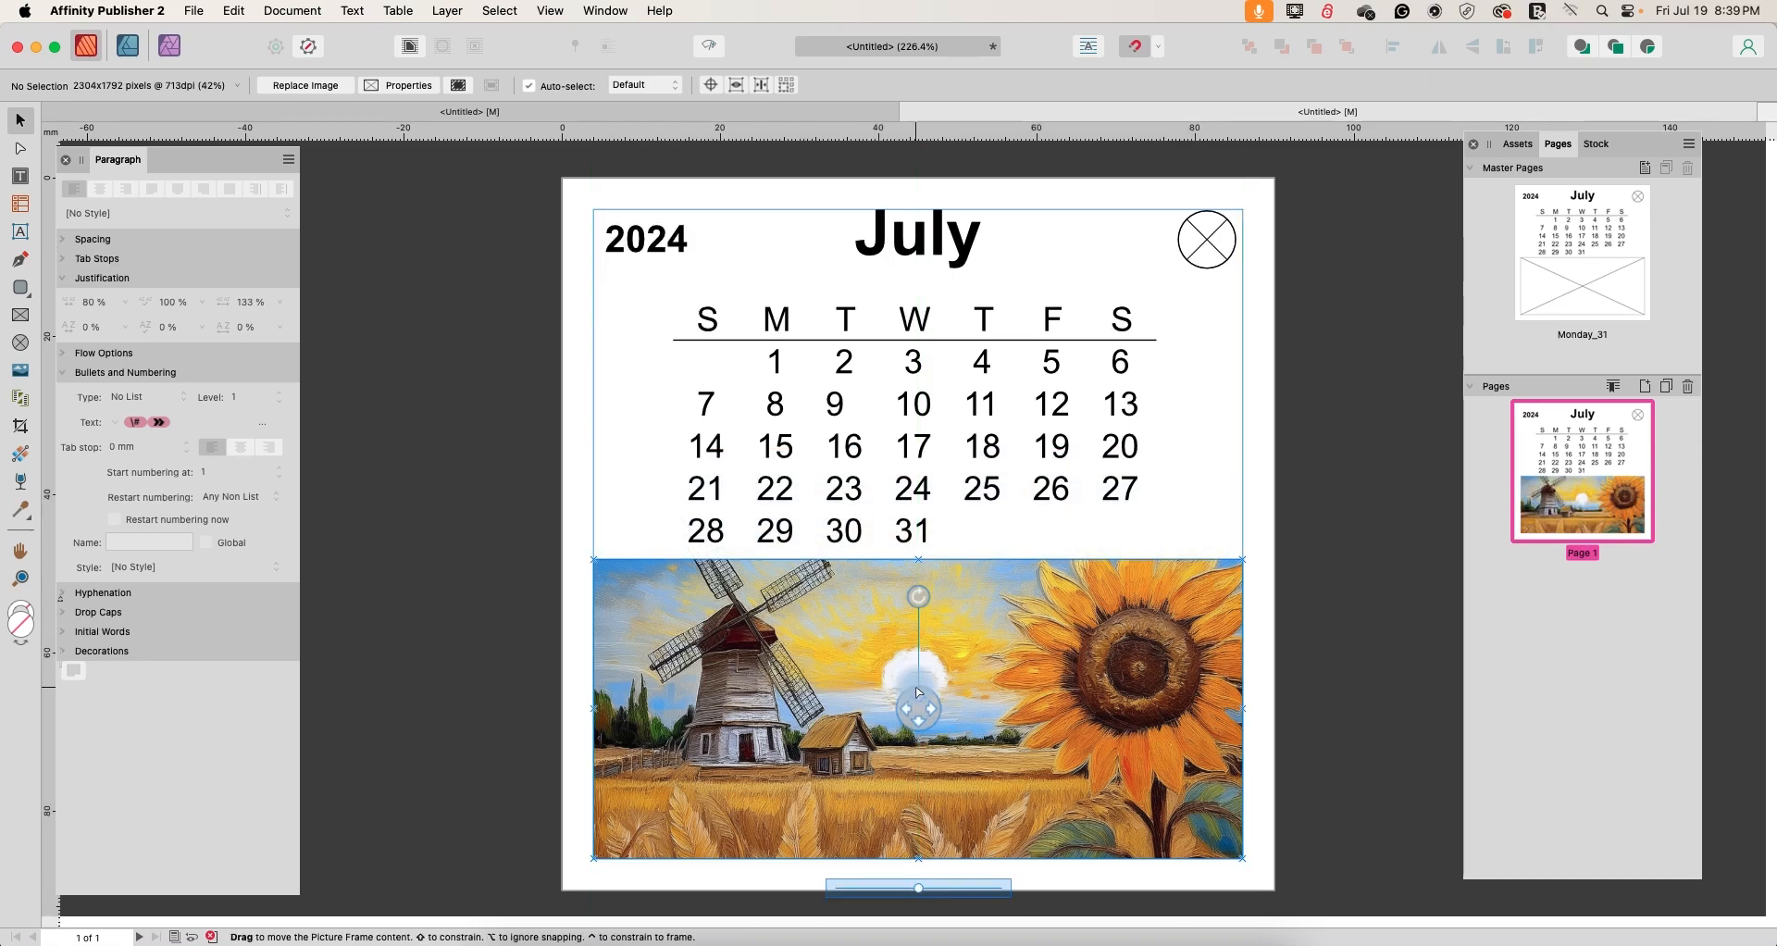
pyautogui.moveTo(1047, 701)
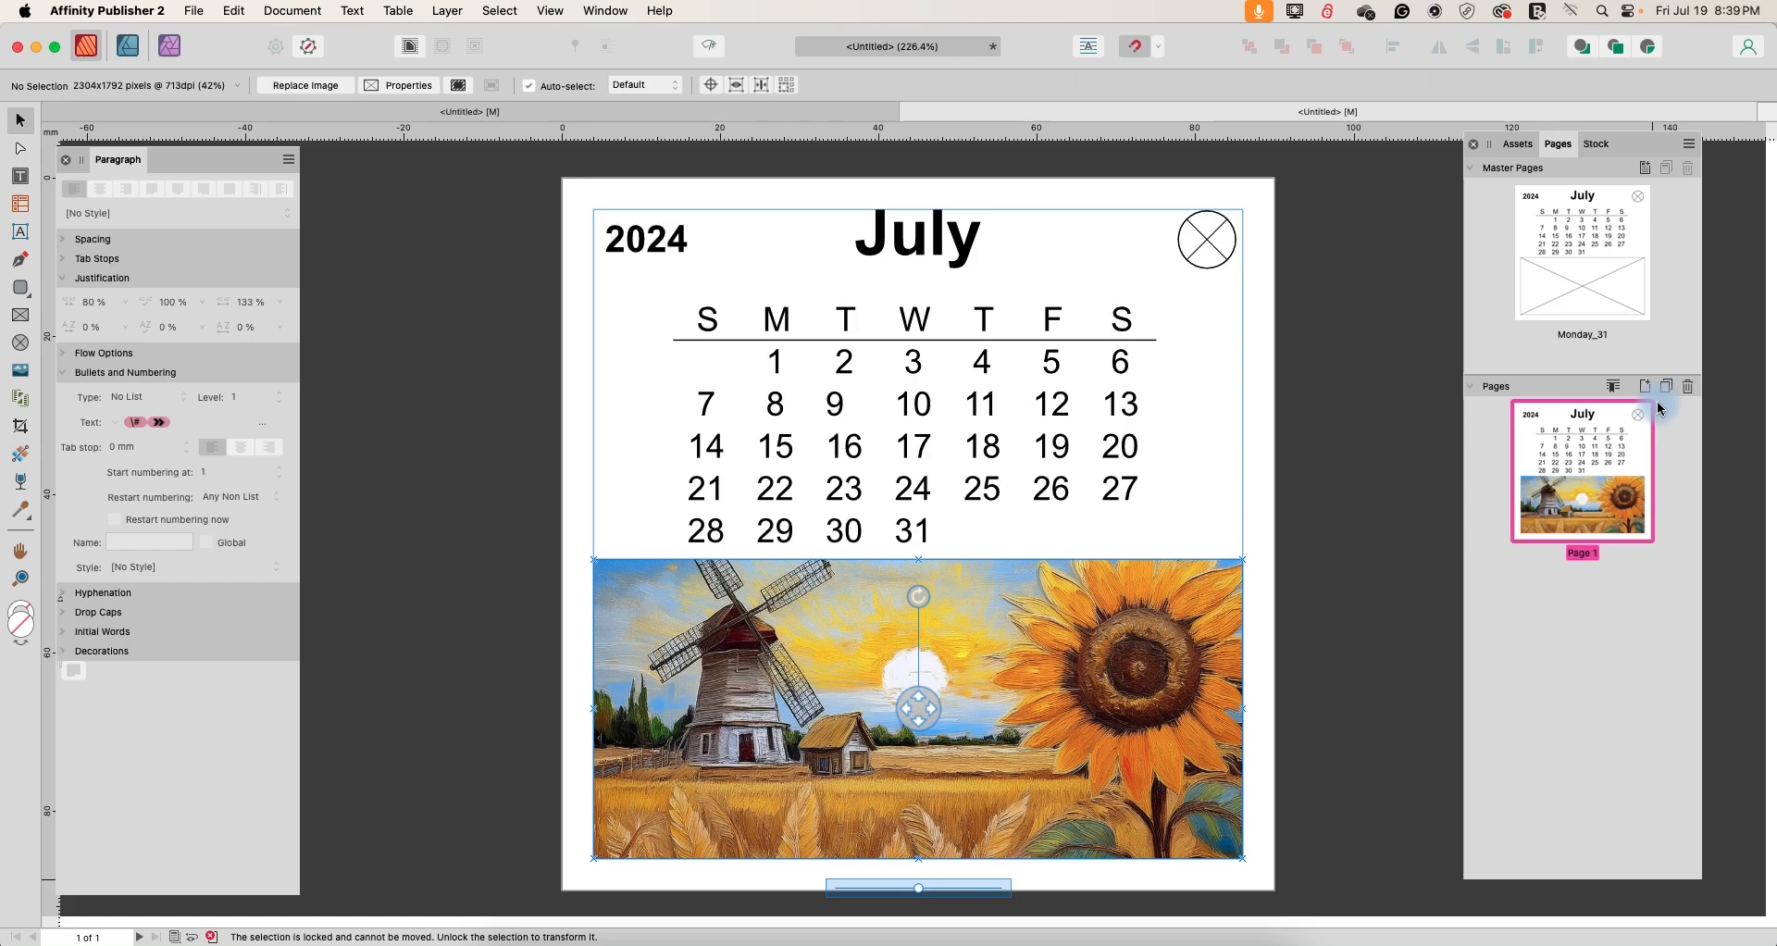
pyautogui.click(1645, 387)
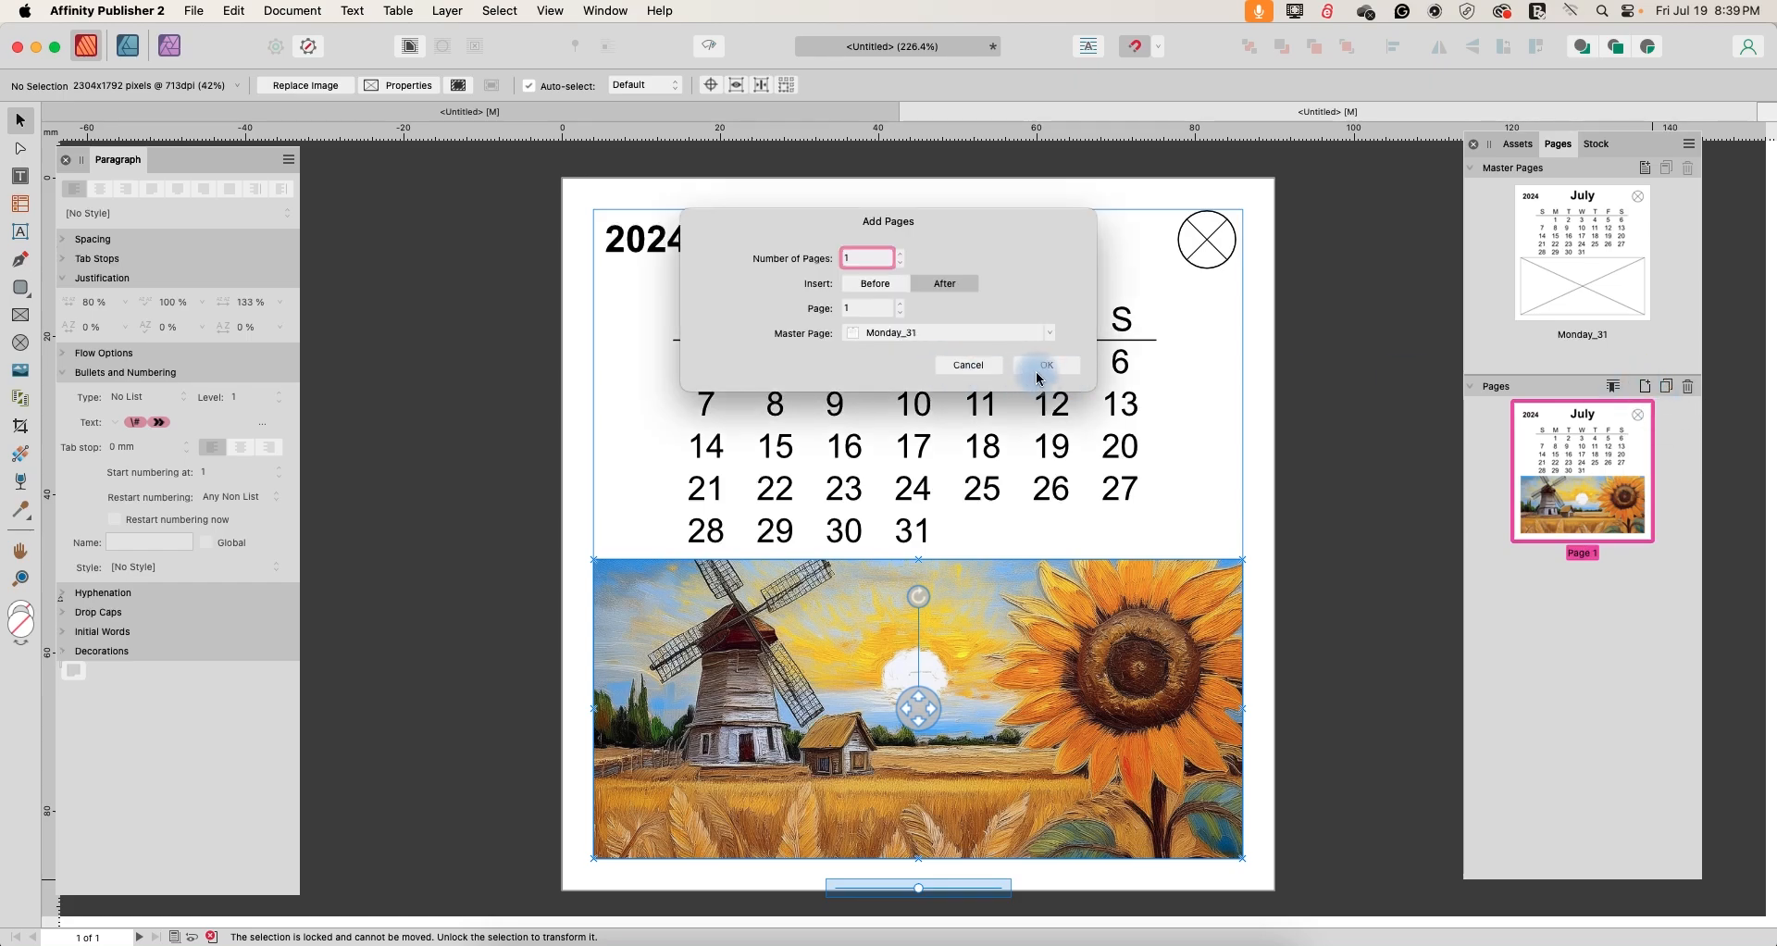
pyautogui.click(1044, 364)
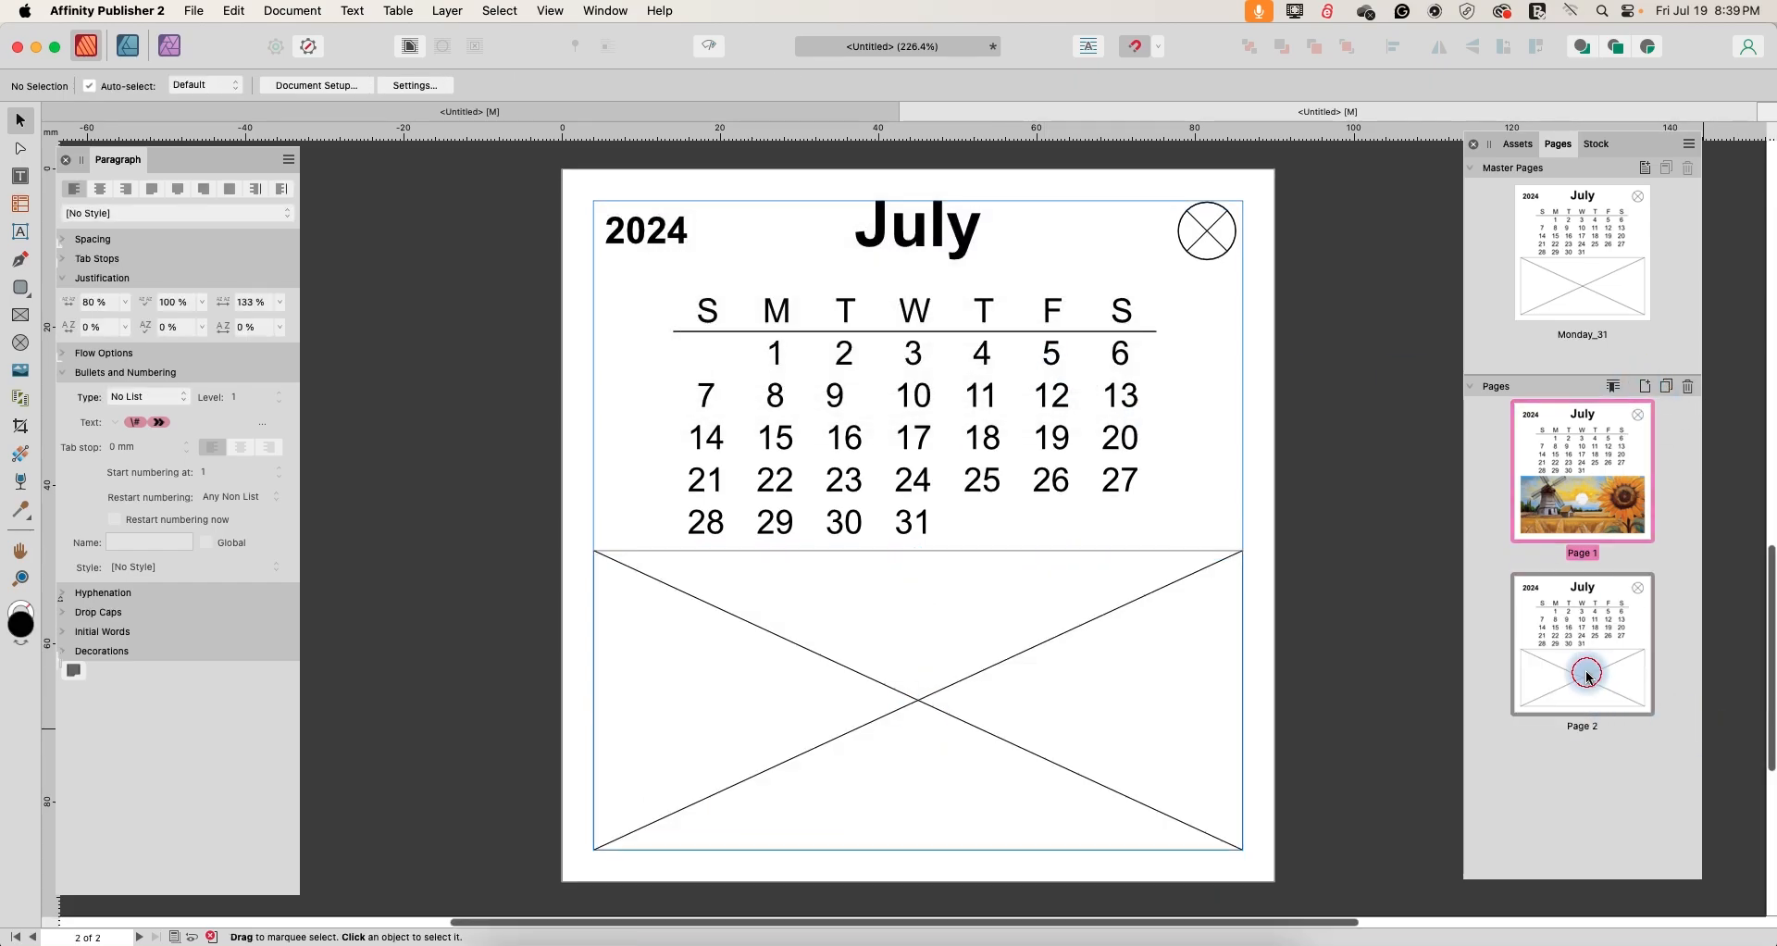
pyautogui.click(1580, 673)
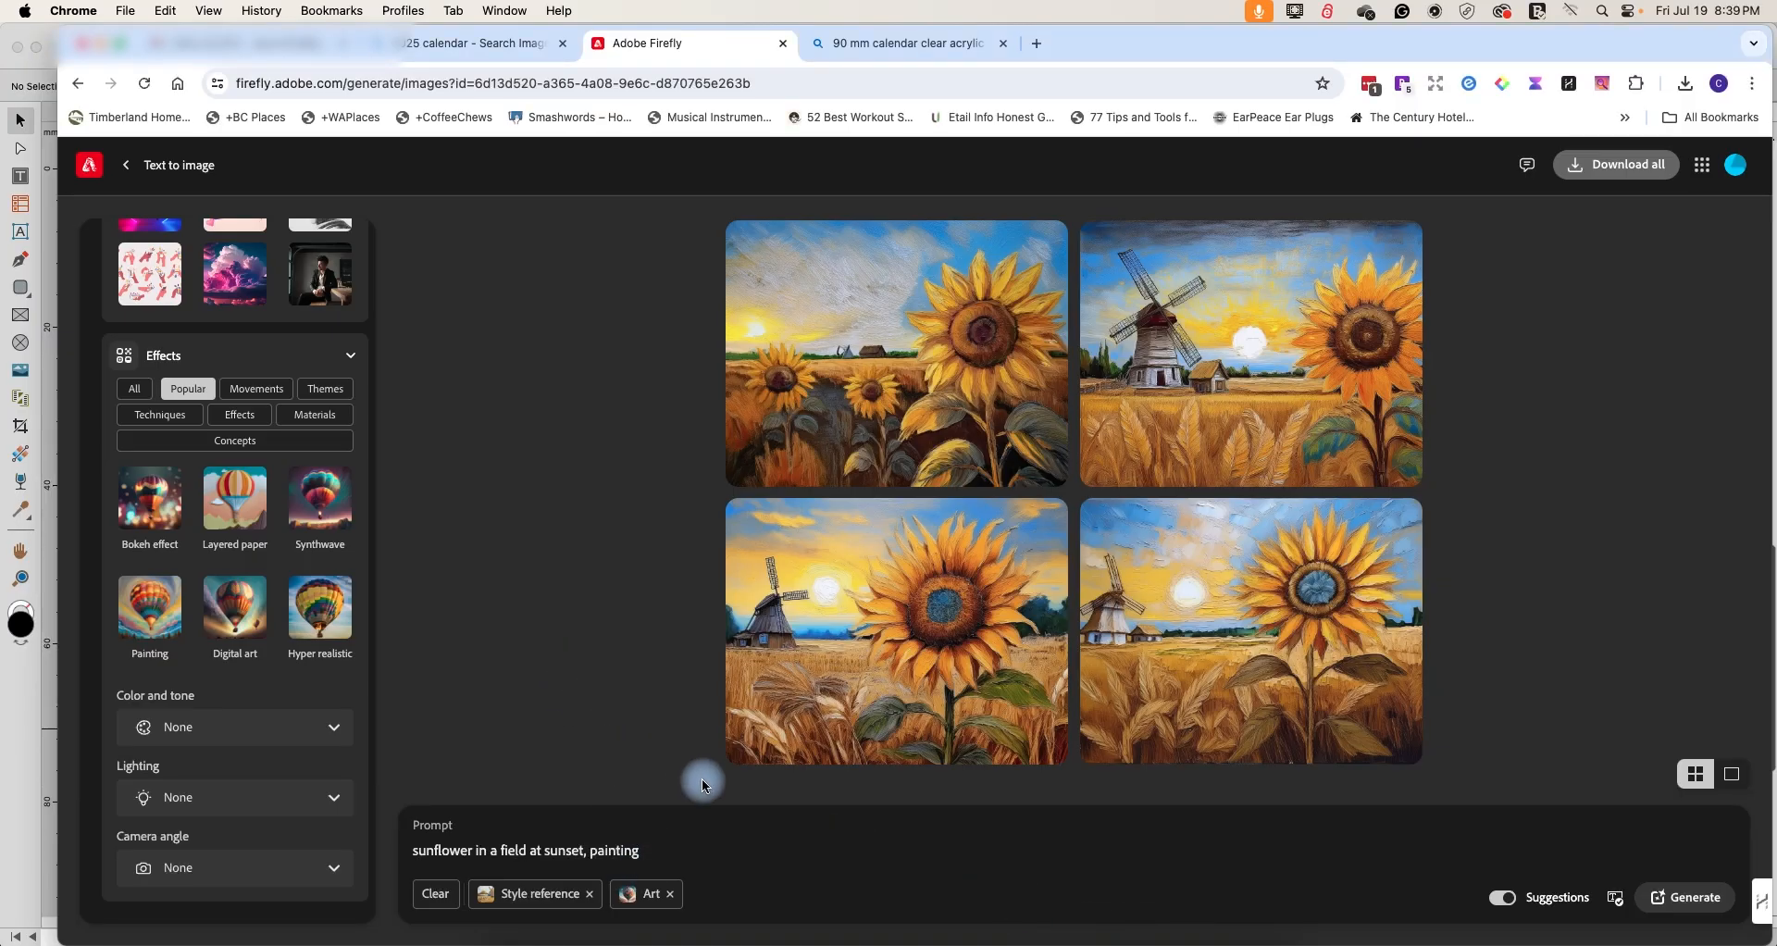
# - Change the Firefly prompt to a field of corn painting and generate images
pyautogui.click(485, 850)
pyautogui.write('field of')
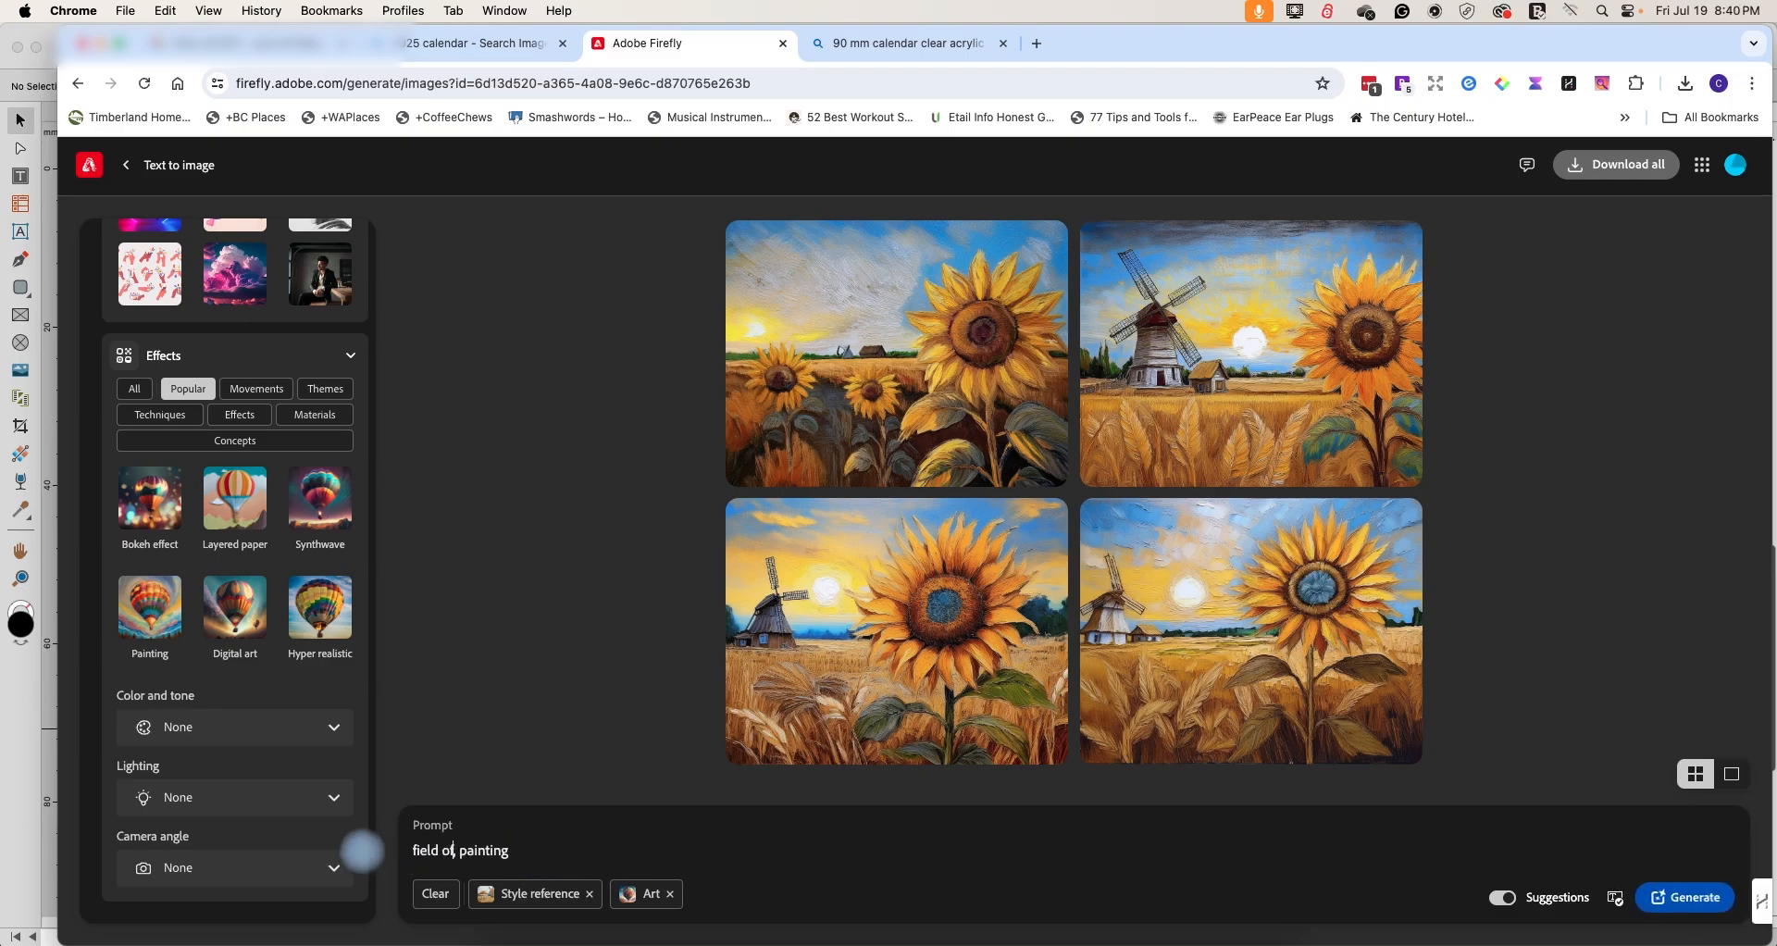
pyautogui.write('corn,')
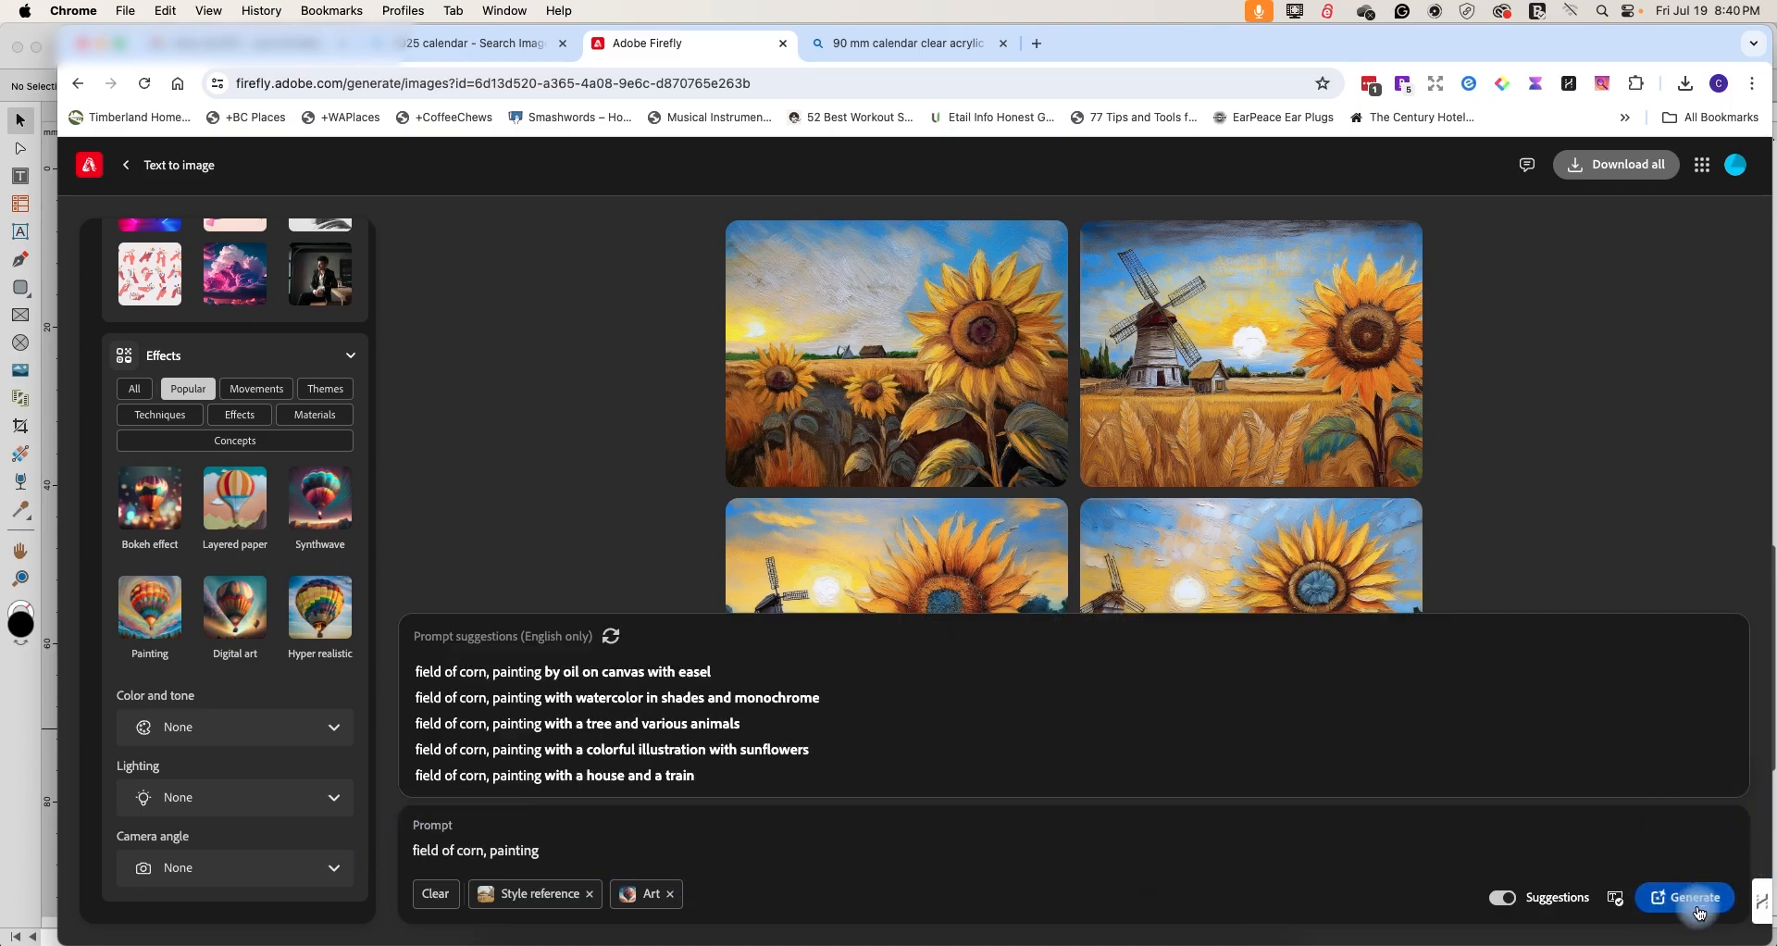
pyautogui.click(1684, 895)
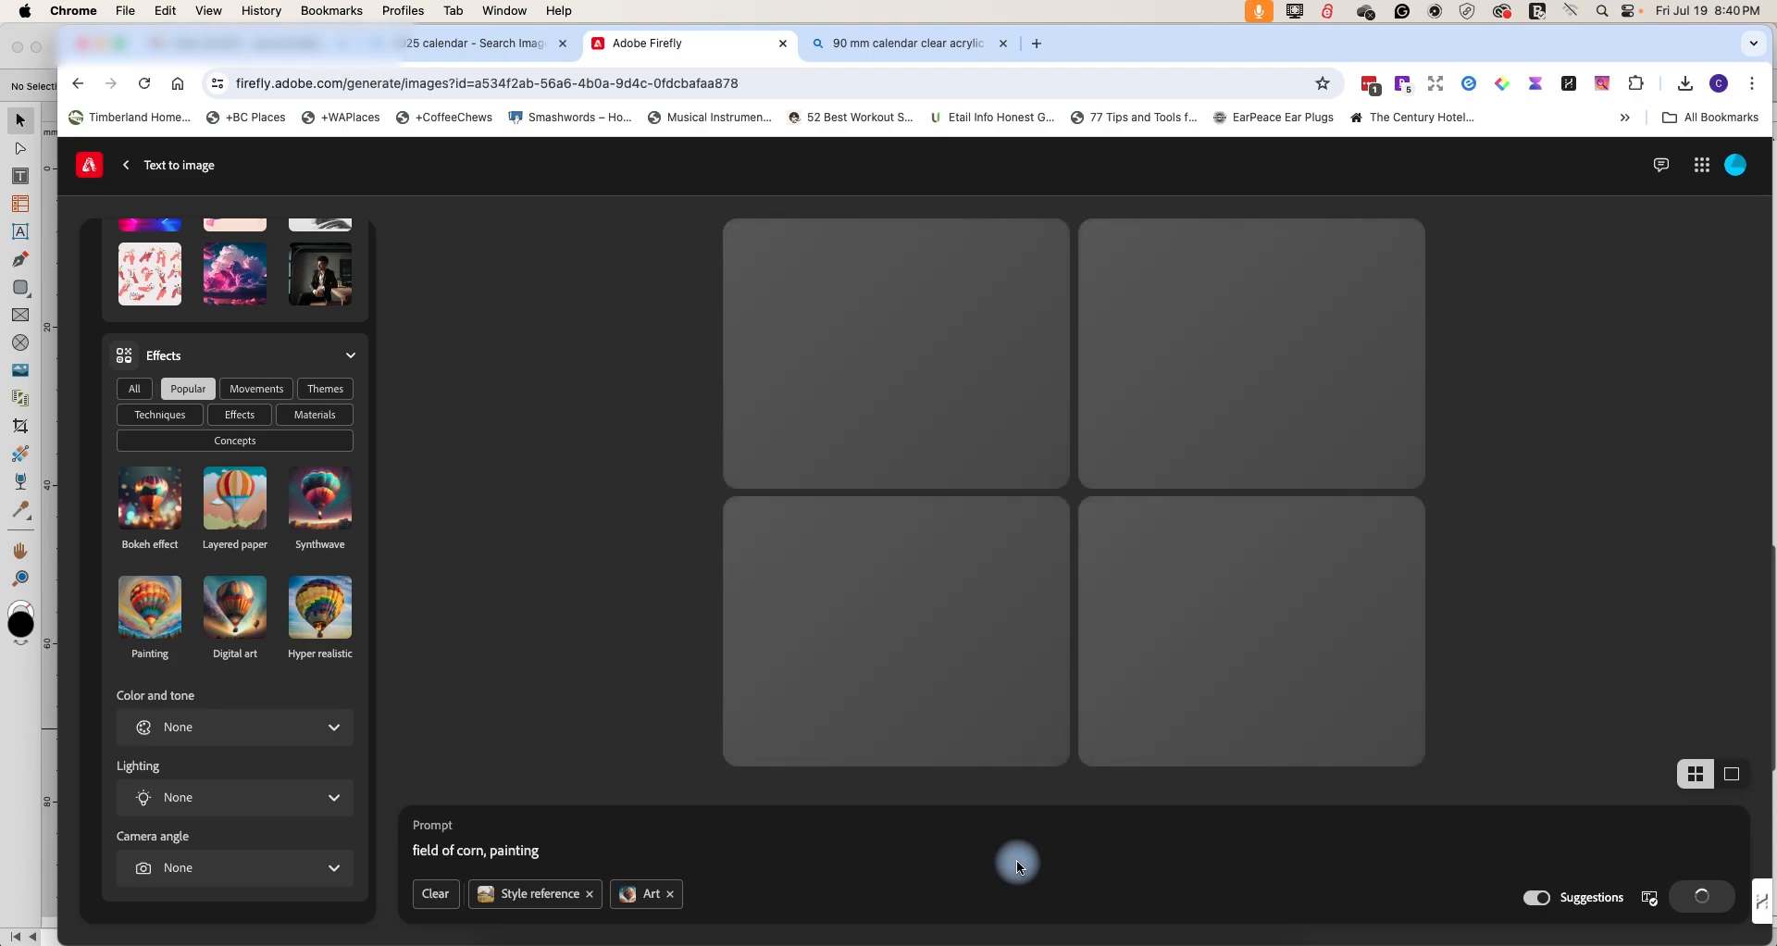
# - Append ', no windmill' to the prompt and generate four new cornfield paintings
pyautogui.click(1698, 896)
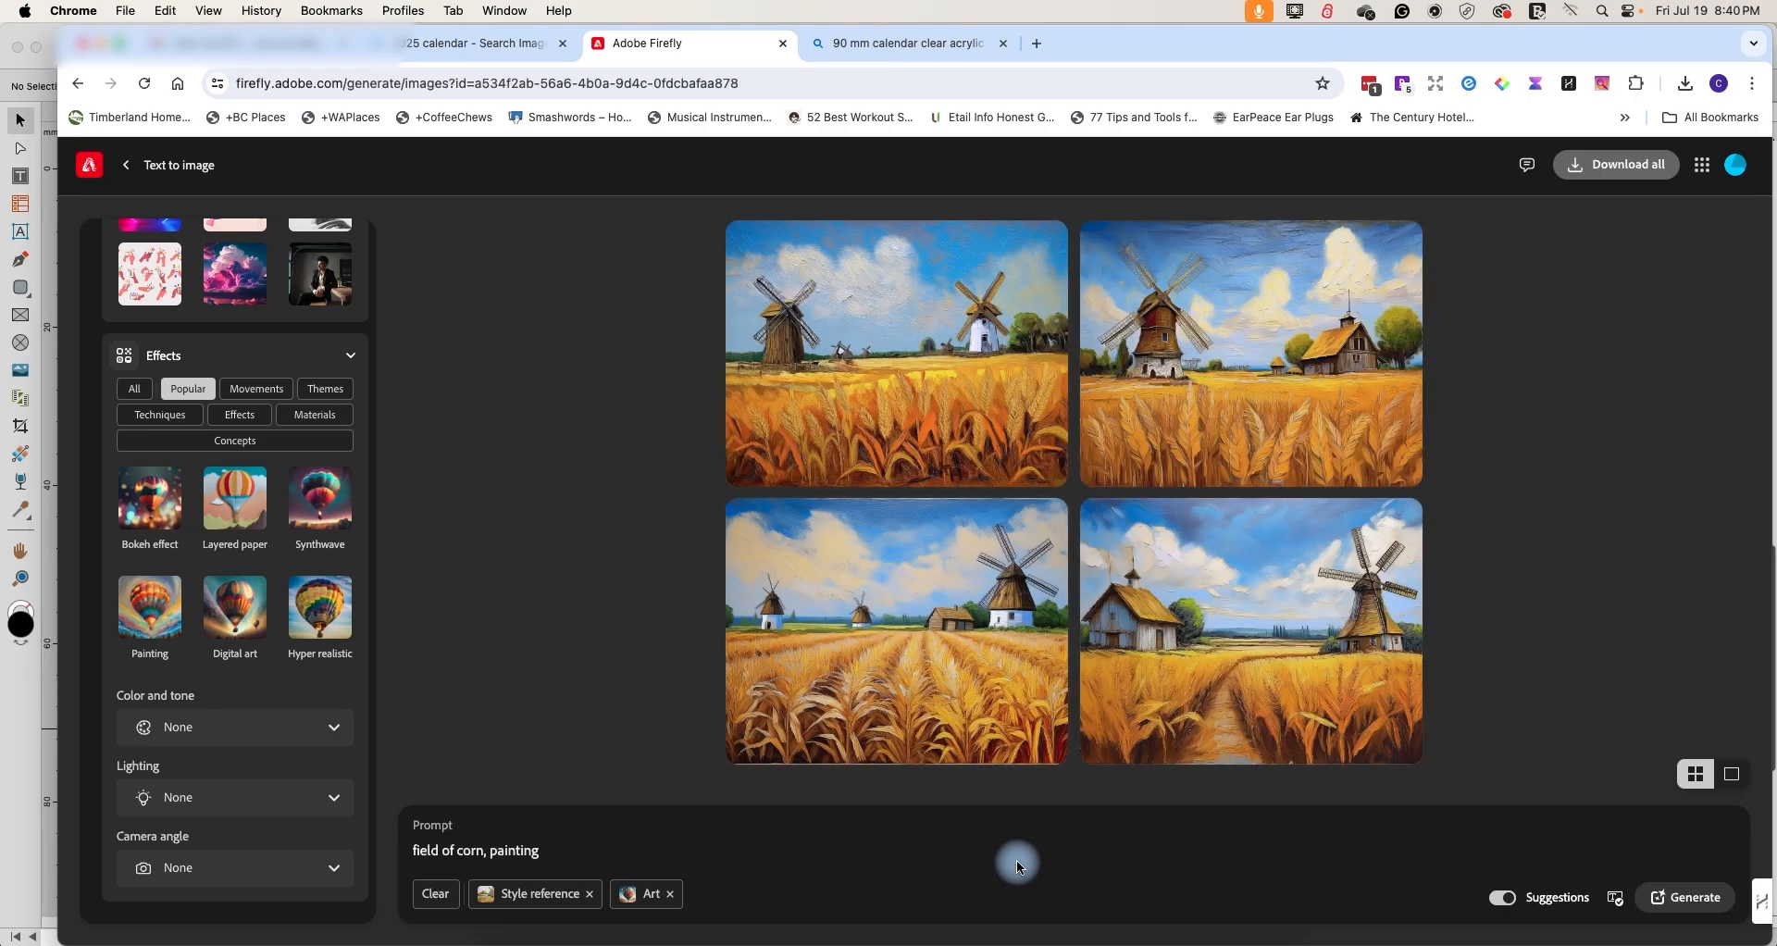
pyautogui.moveTo(1016, 826)
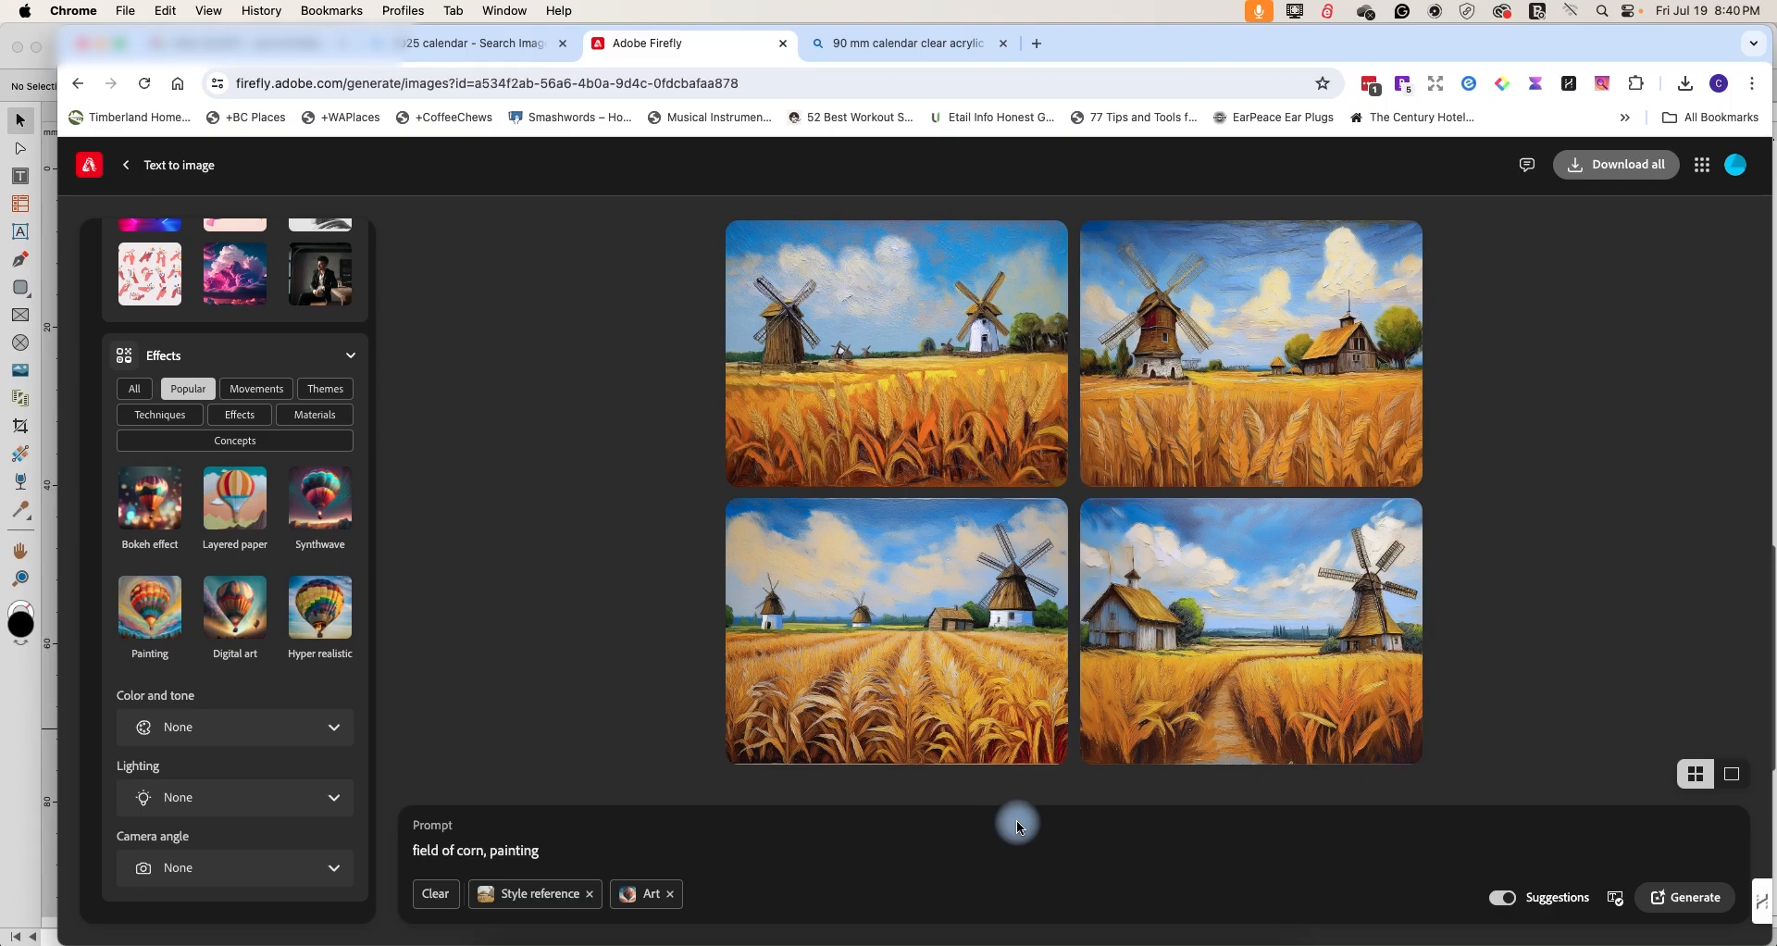
pyautogui.click(548, 852)
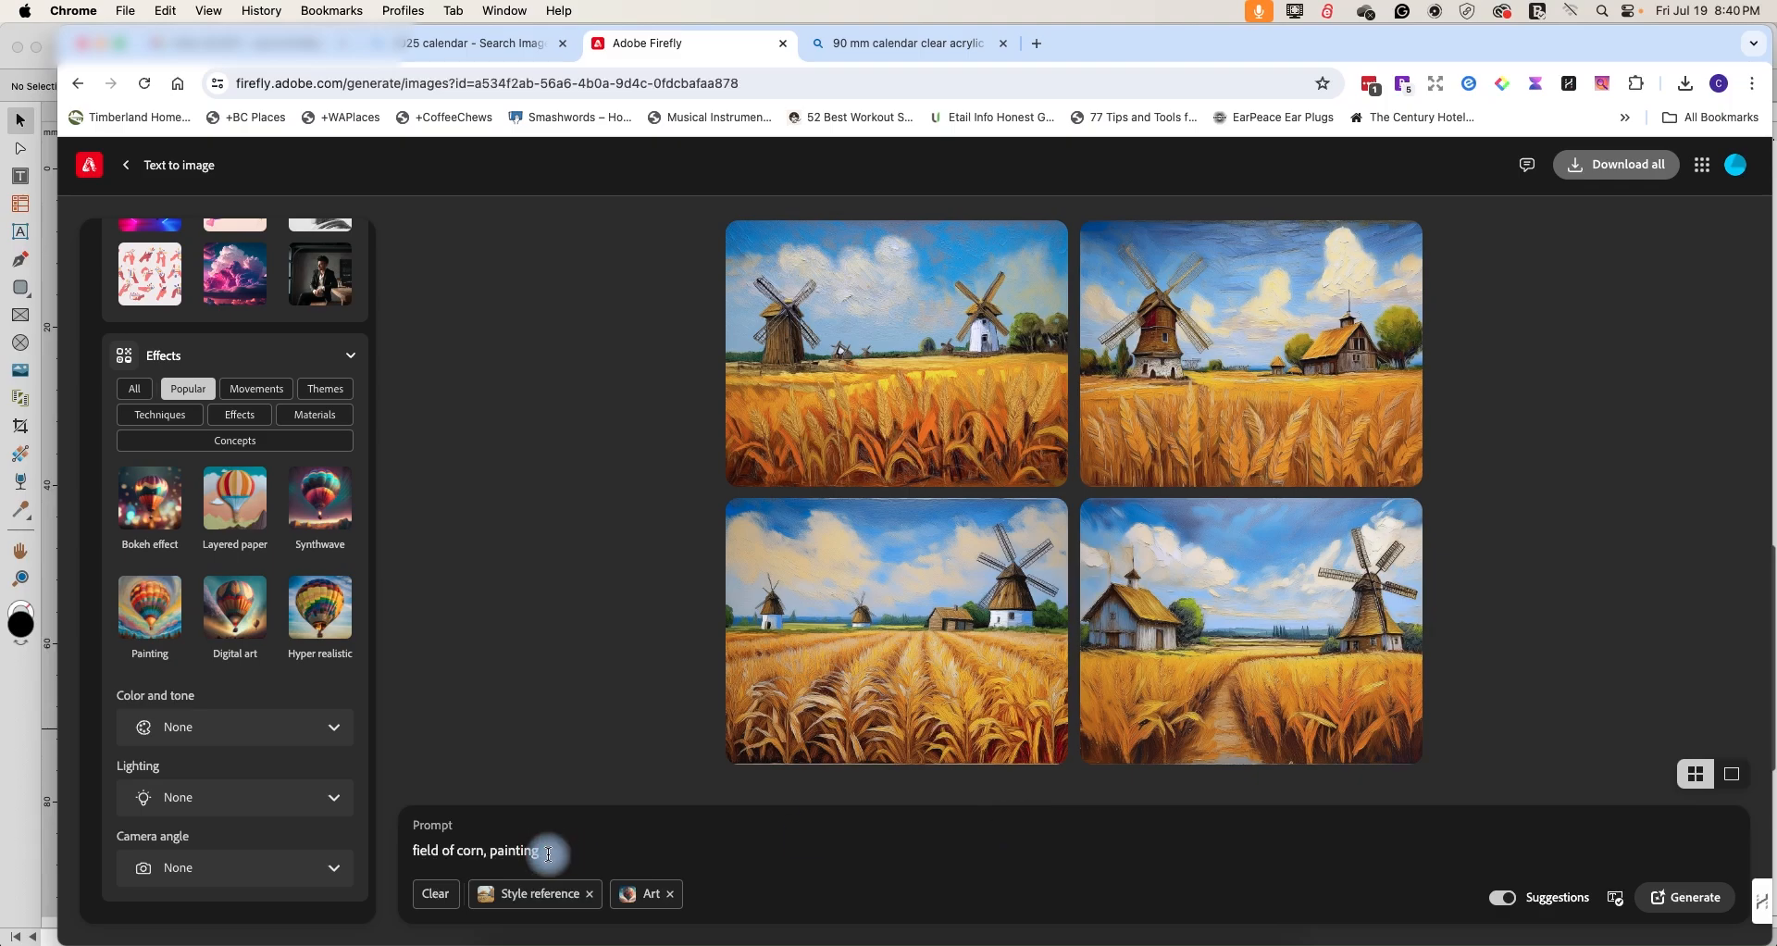
pyautogui.write(', no windm')
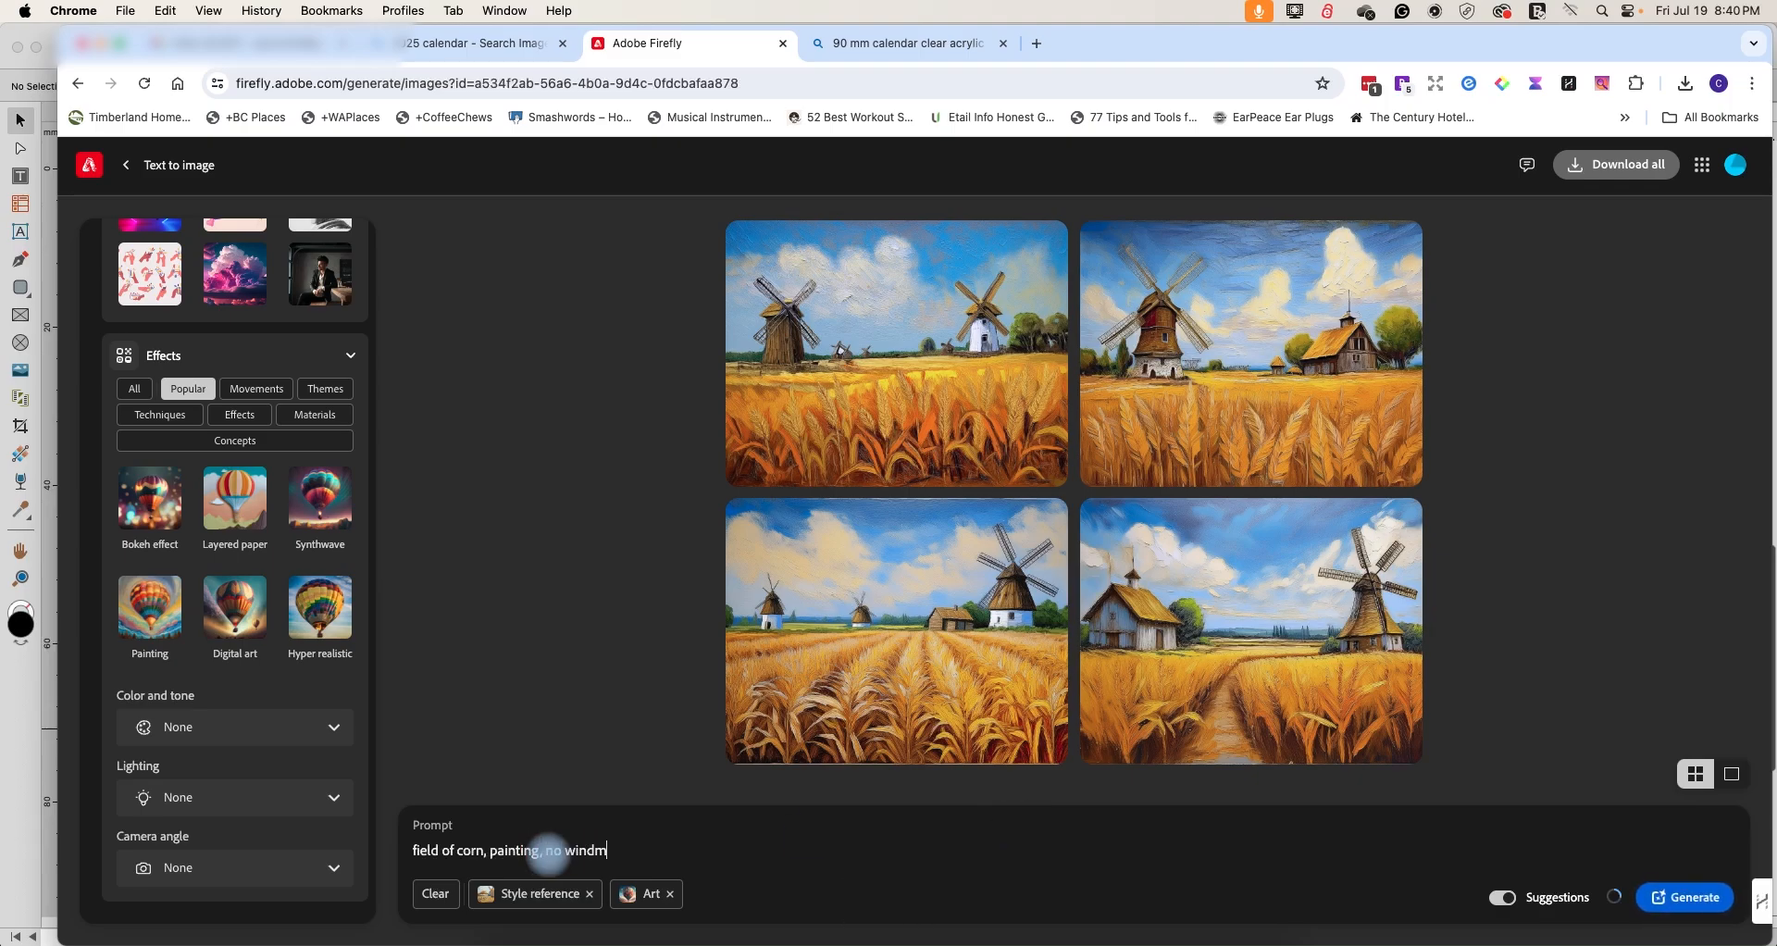
pyautogui.click(1684, 896)
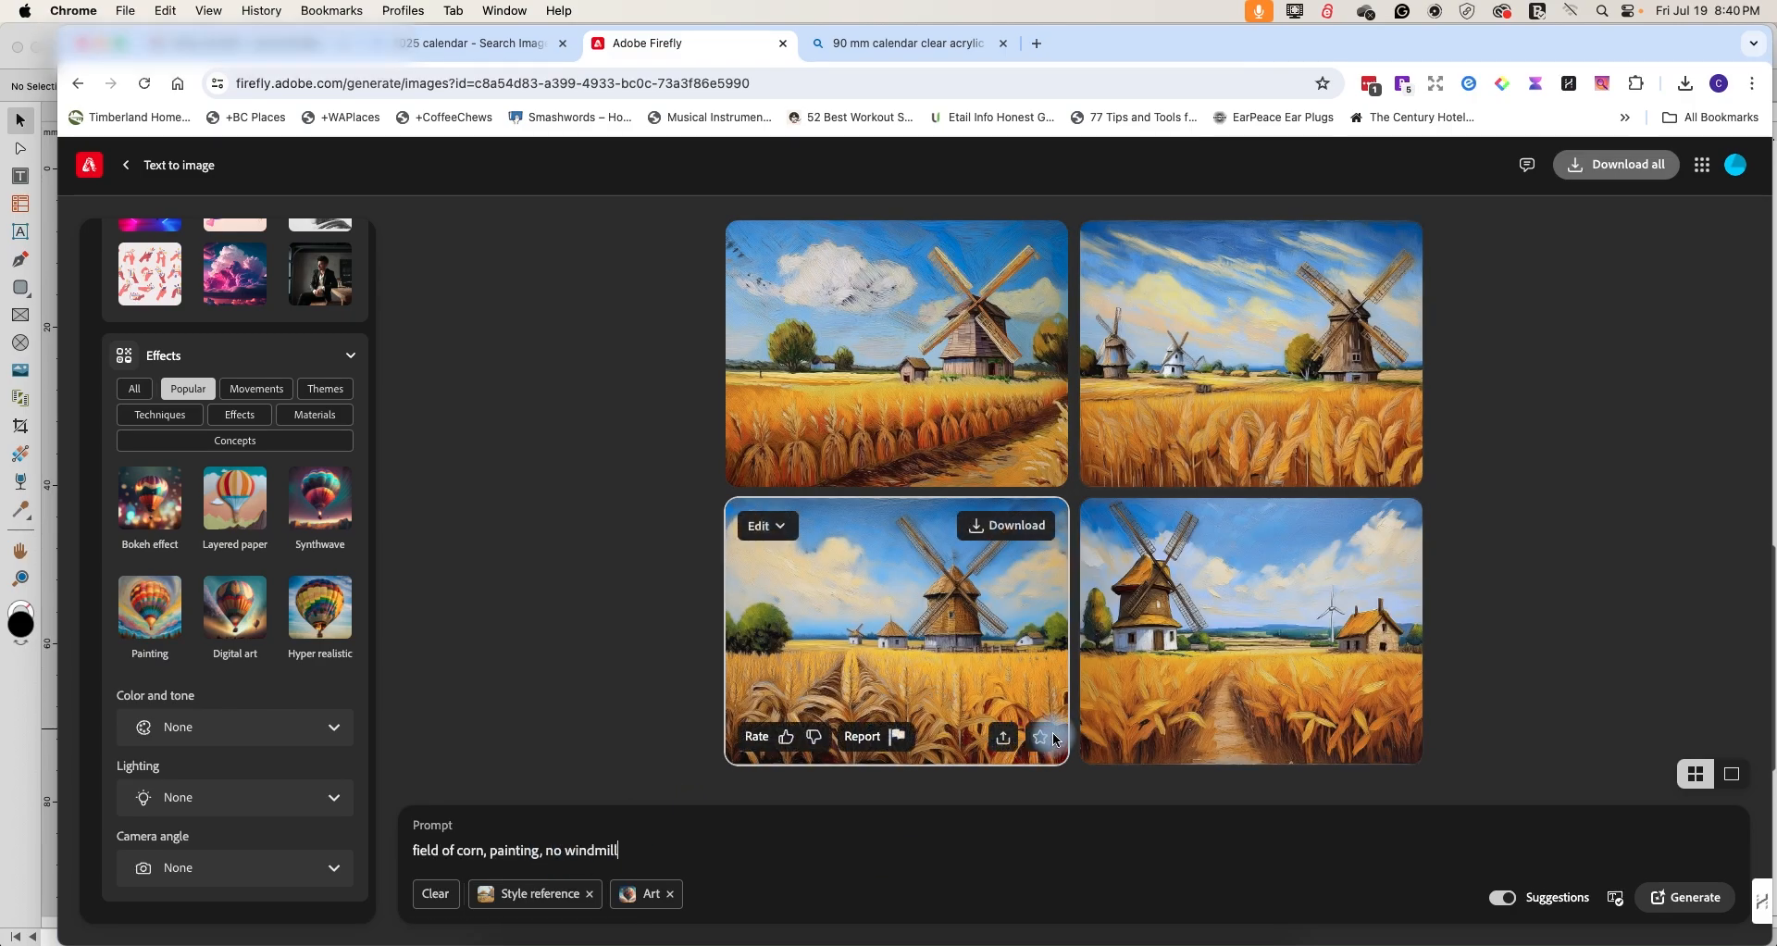
pyautogui.moveTo(1042, 736)
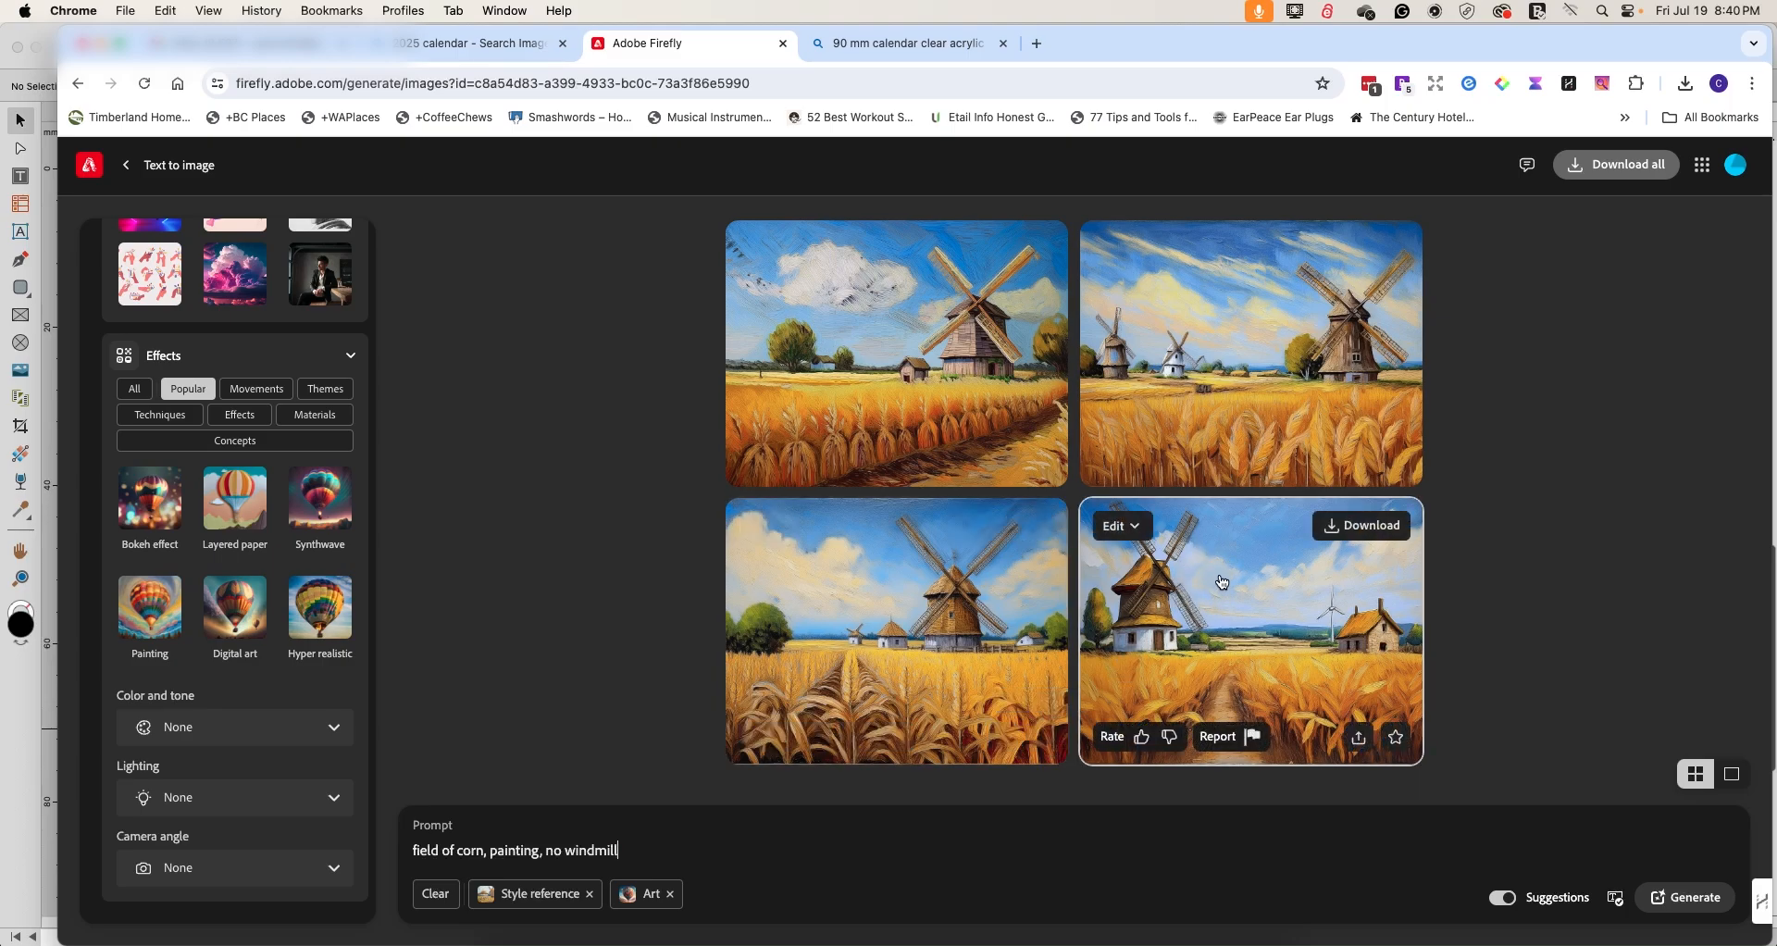
pyautogui.moveTo(755, 733)
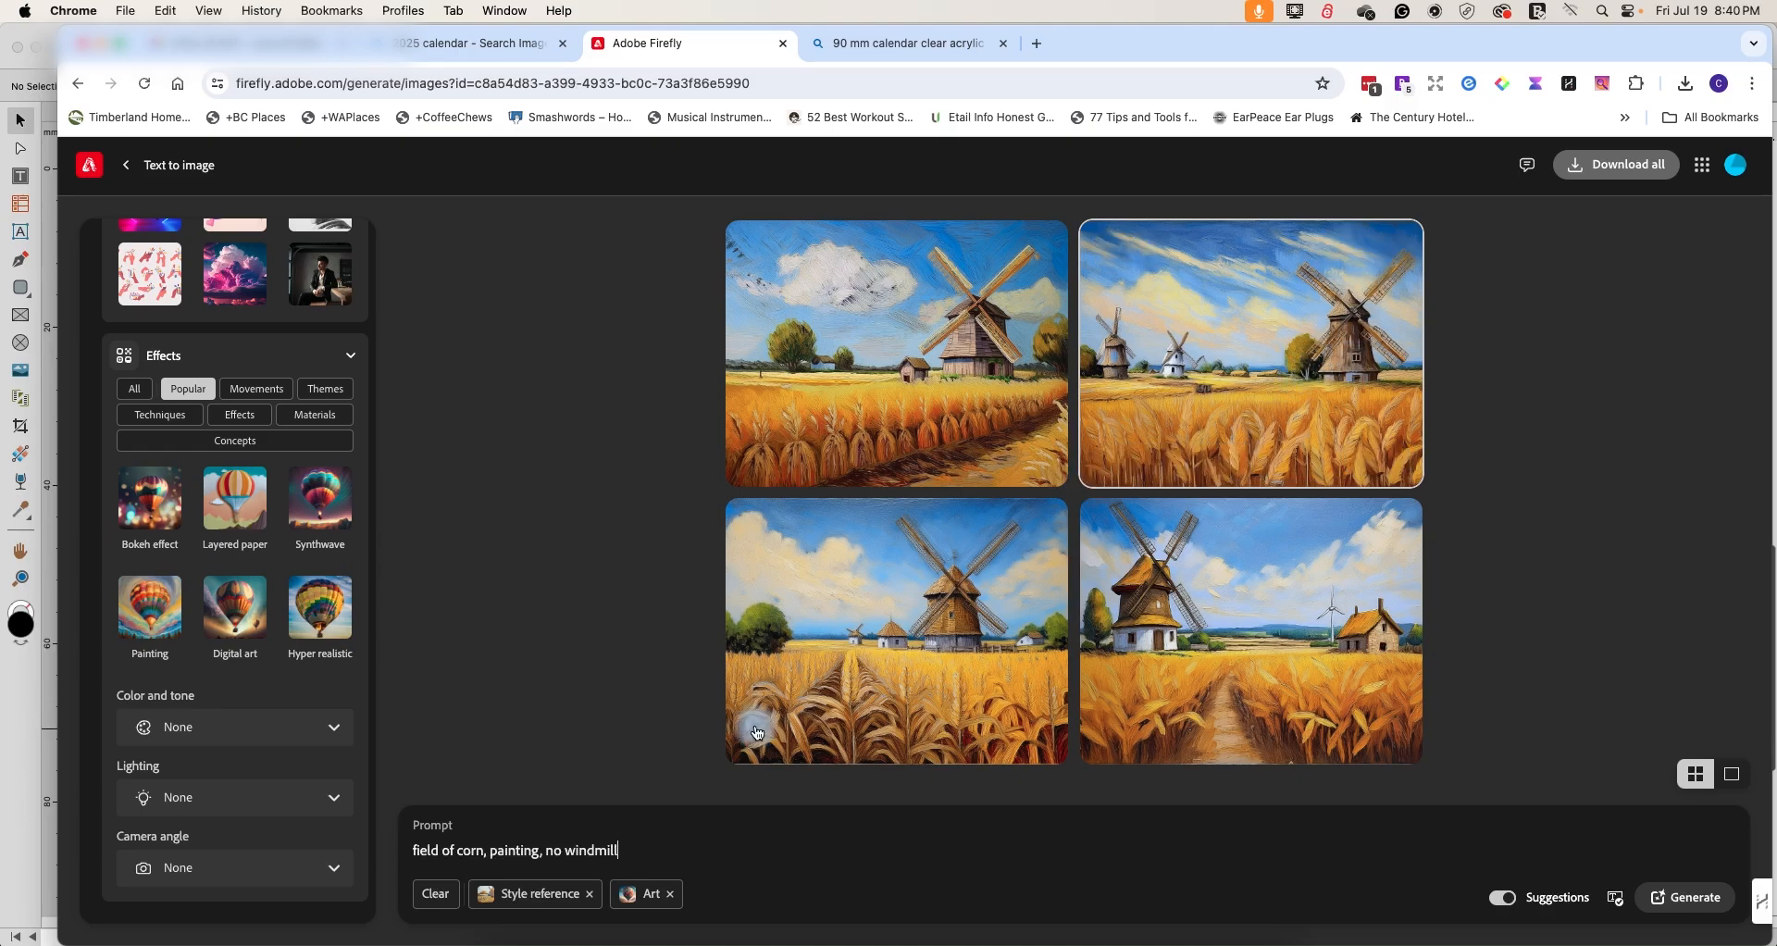
pyautogui.moveTo(1358, 252)
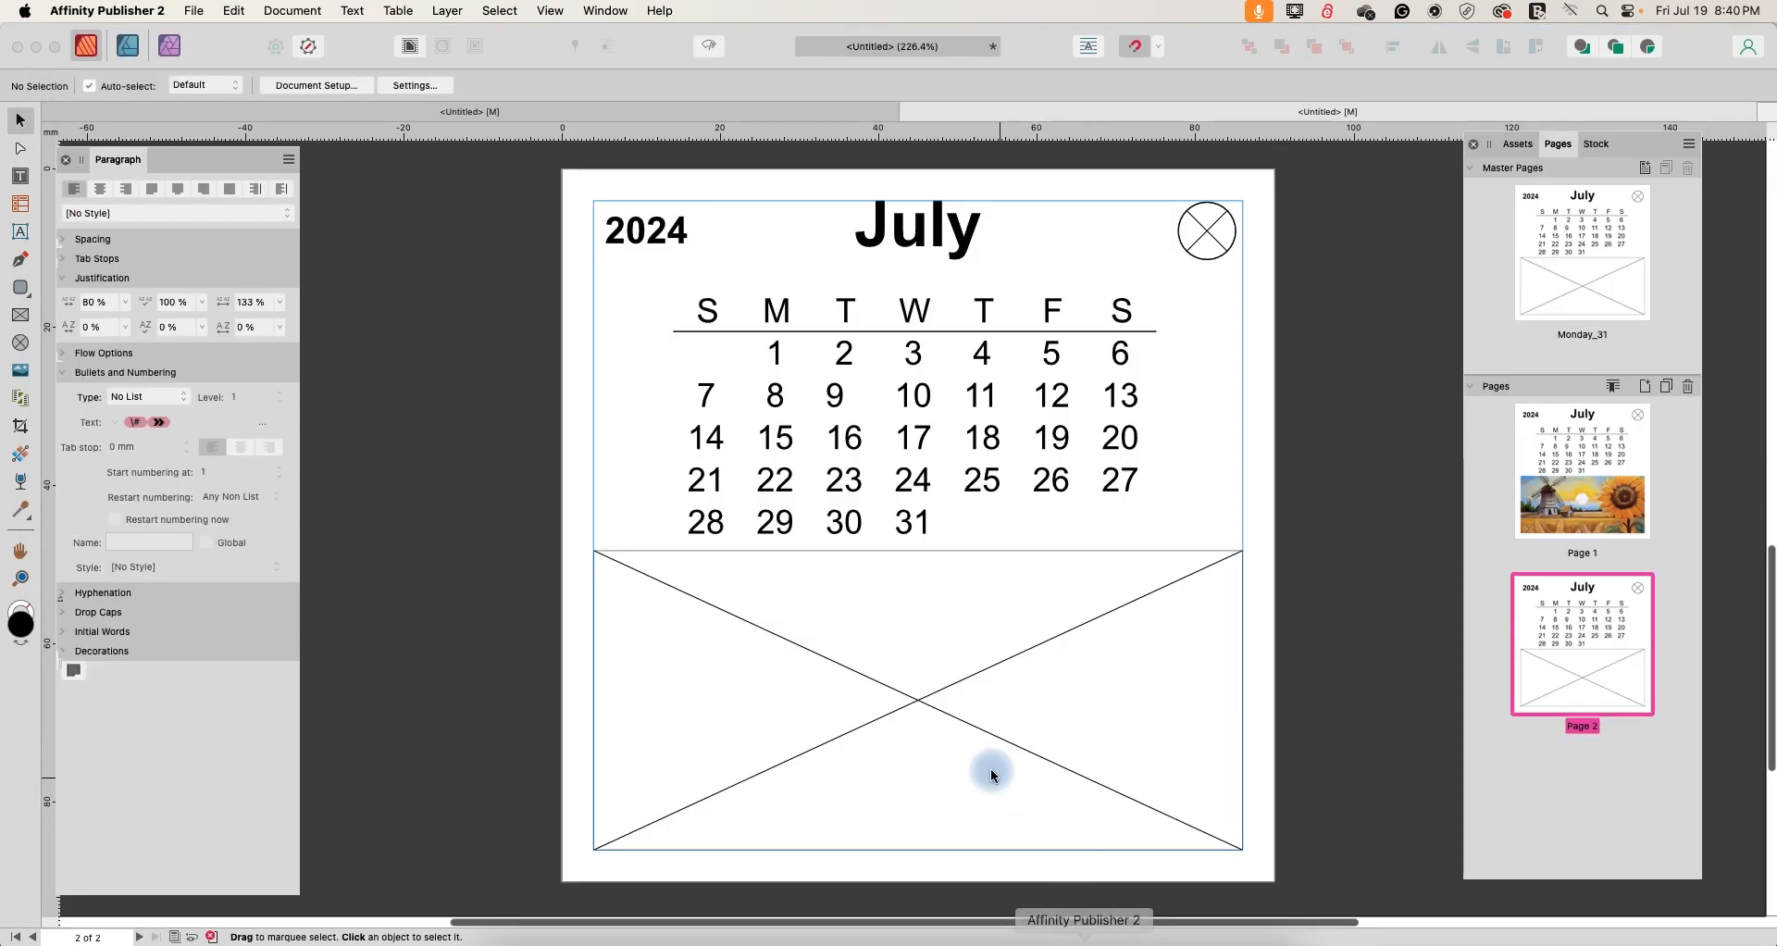
# - Fill page 2's empty frame with the Firefly cornfield painting and select the July title
pyautogui.click(989, 775)
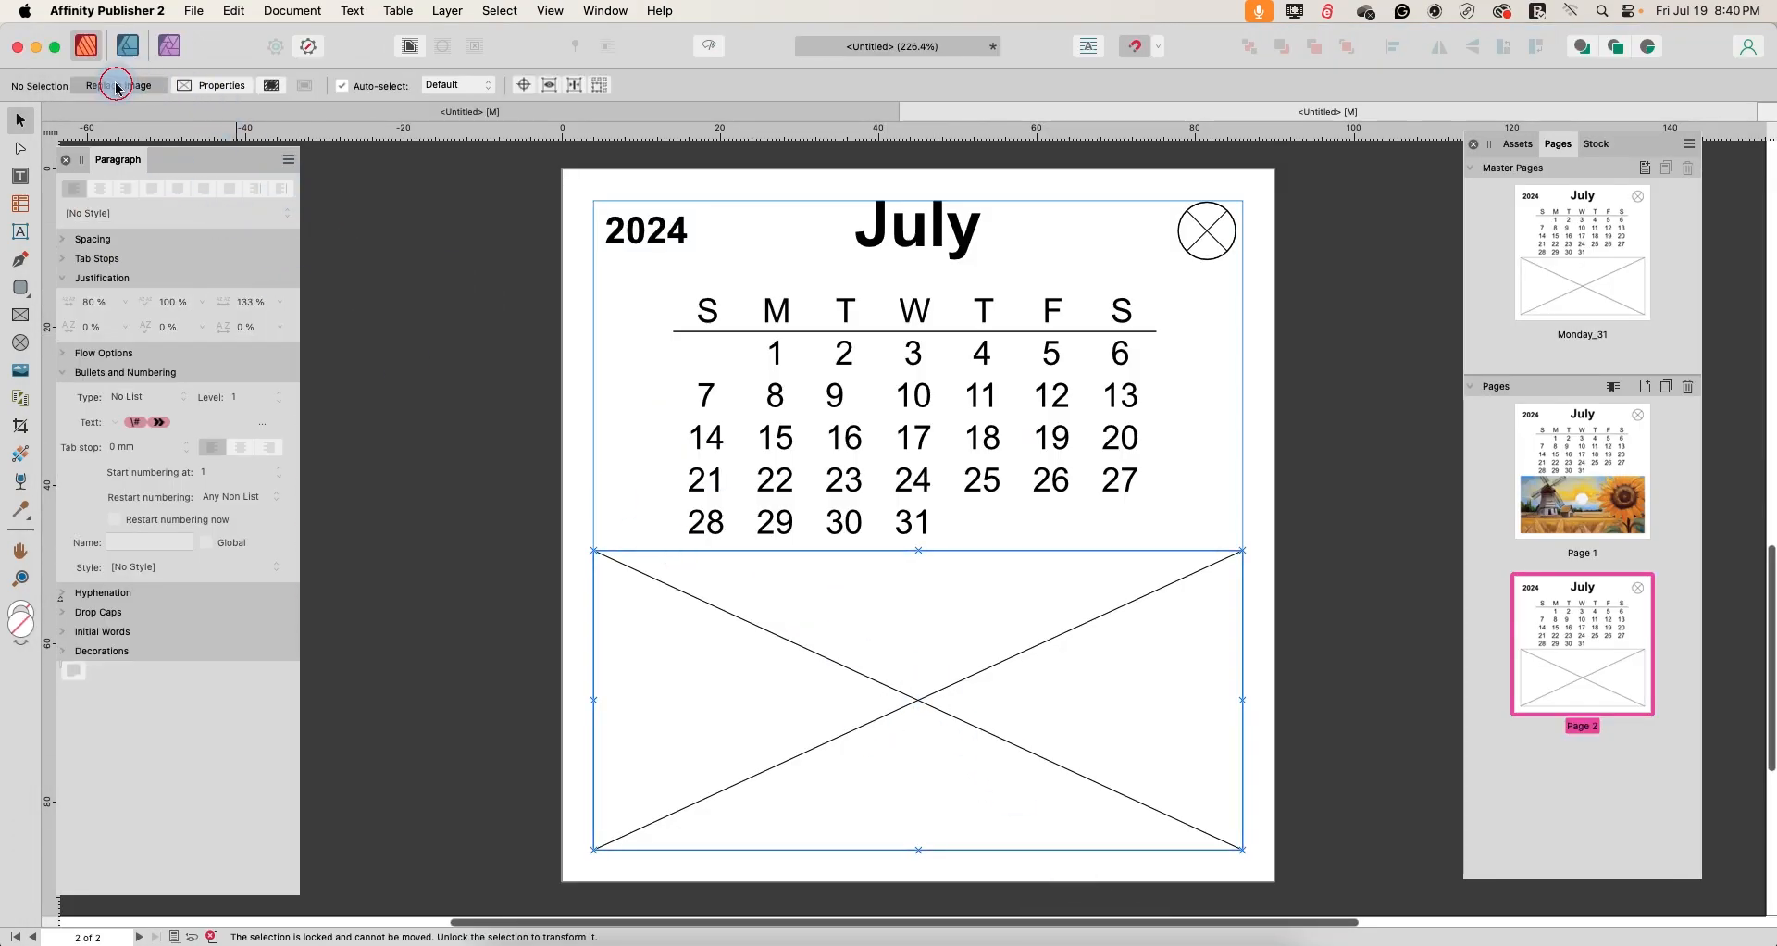
pyautogui.click(118, 85)
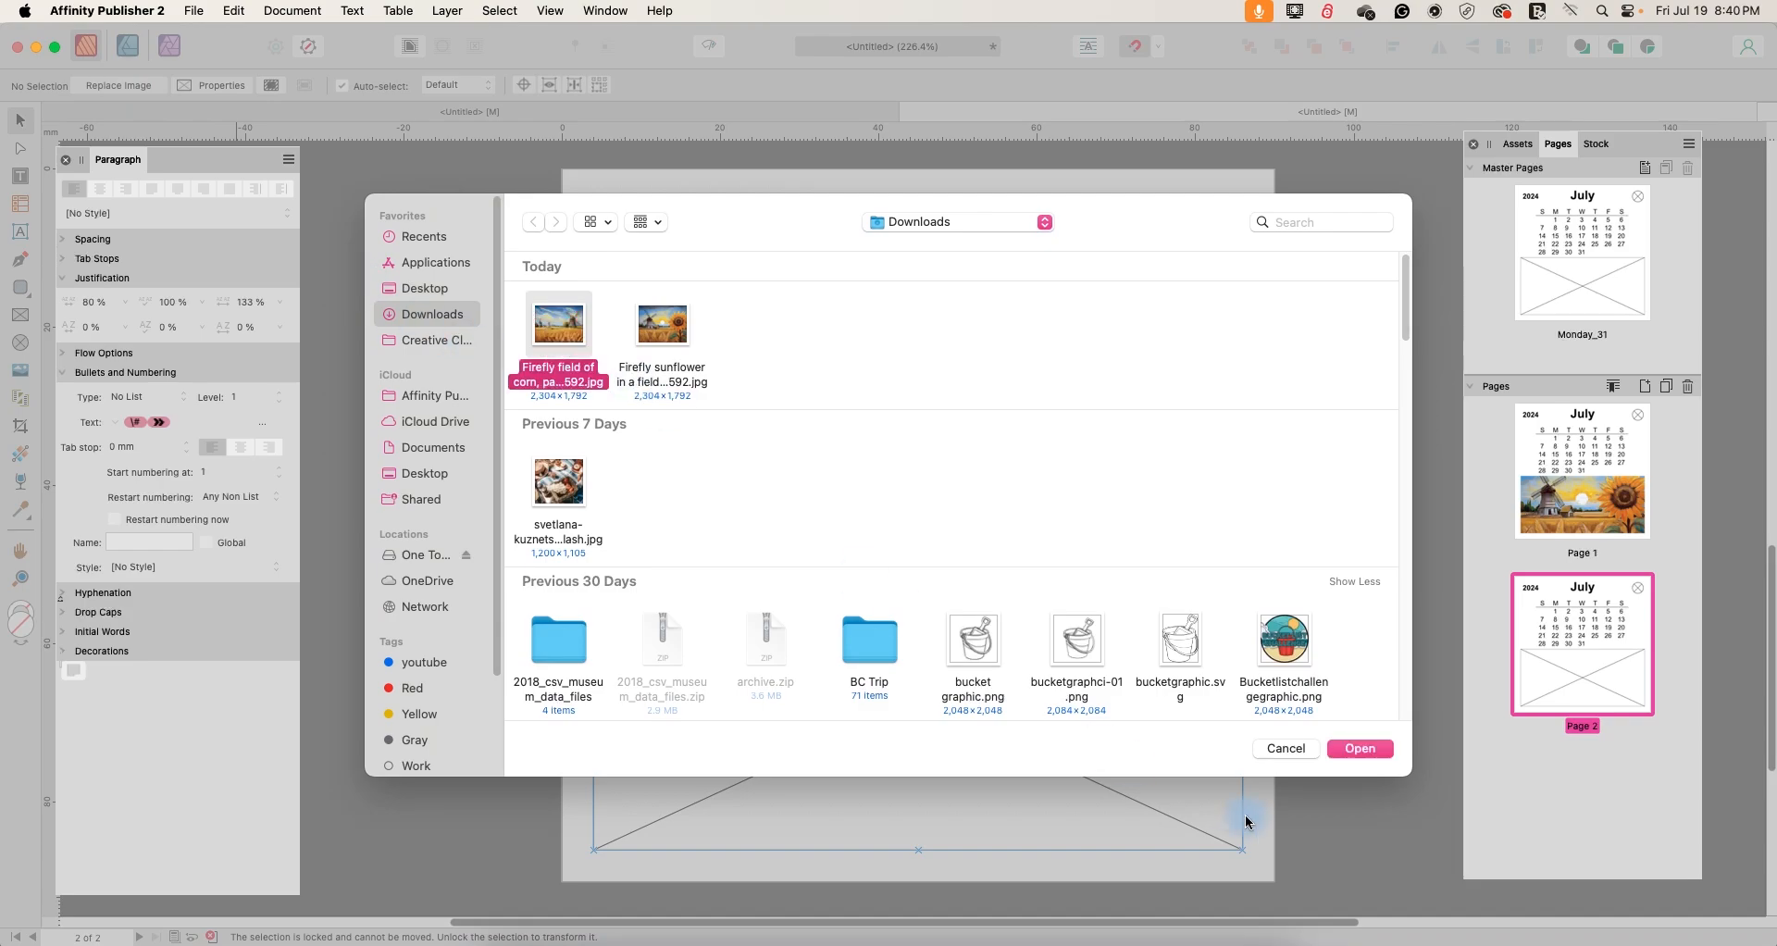
pyautogui.click(1358, 748)
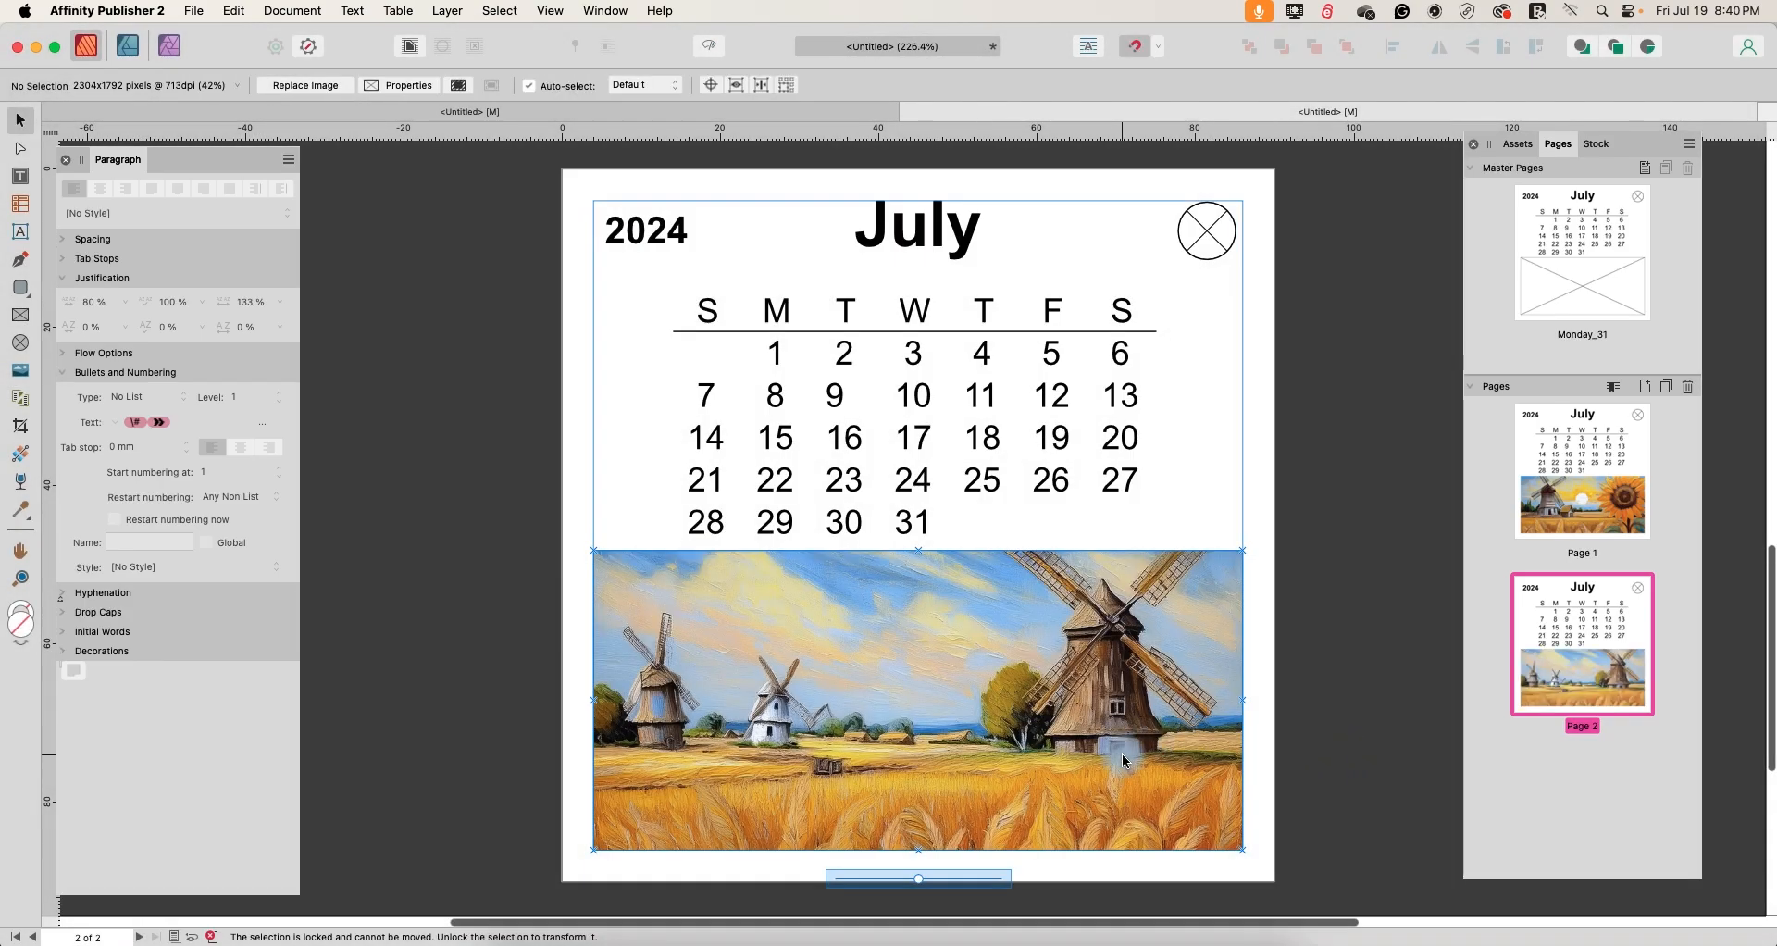
pyautogui.doubleClick(914, 224)
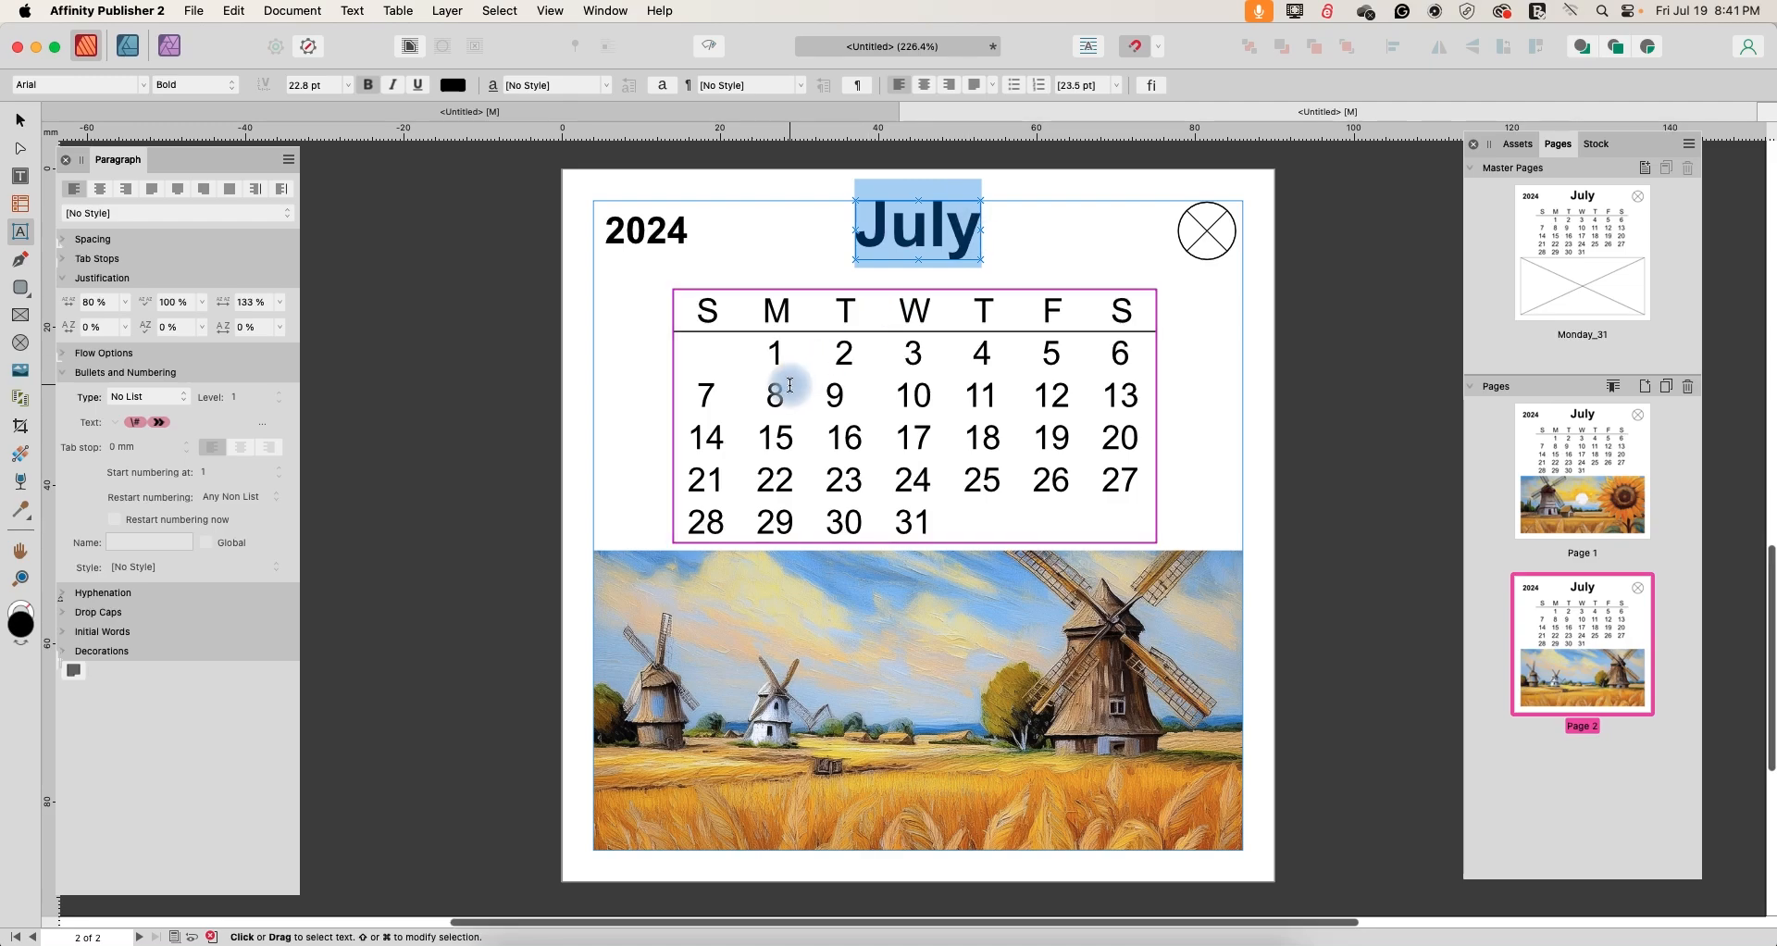
# - Retype the page 2 heading as August
pyautogui.write('August')
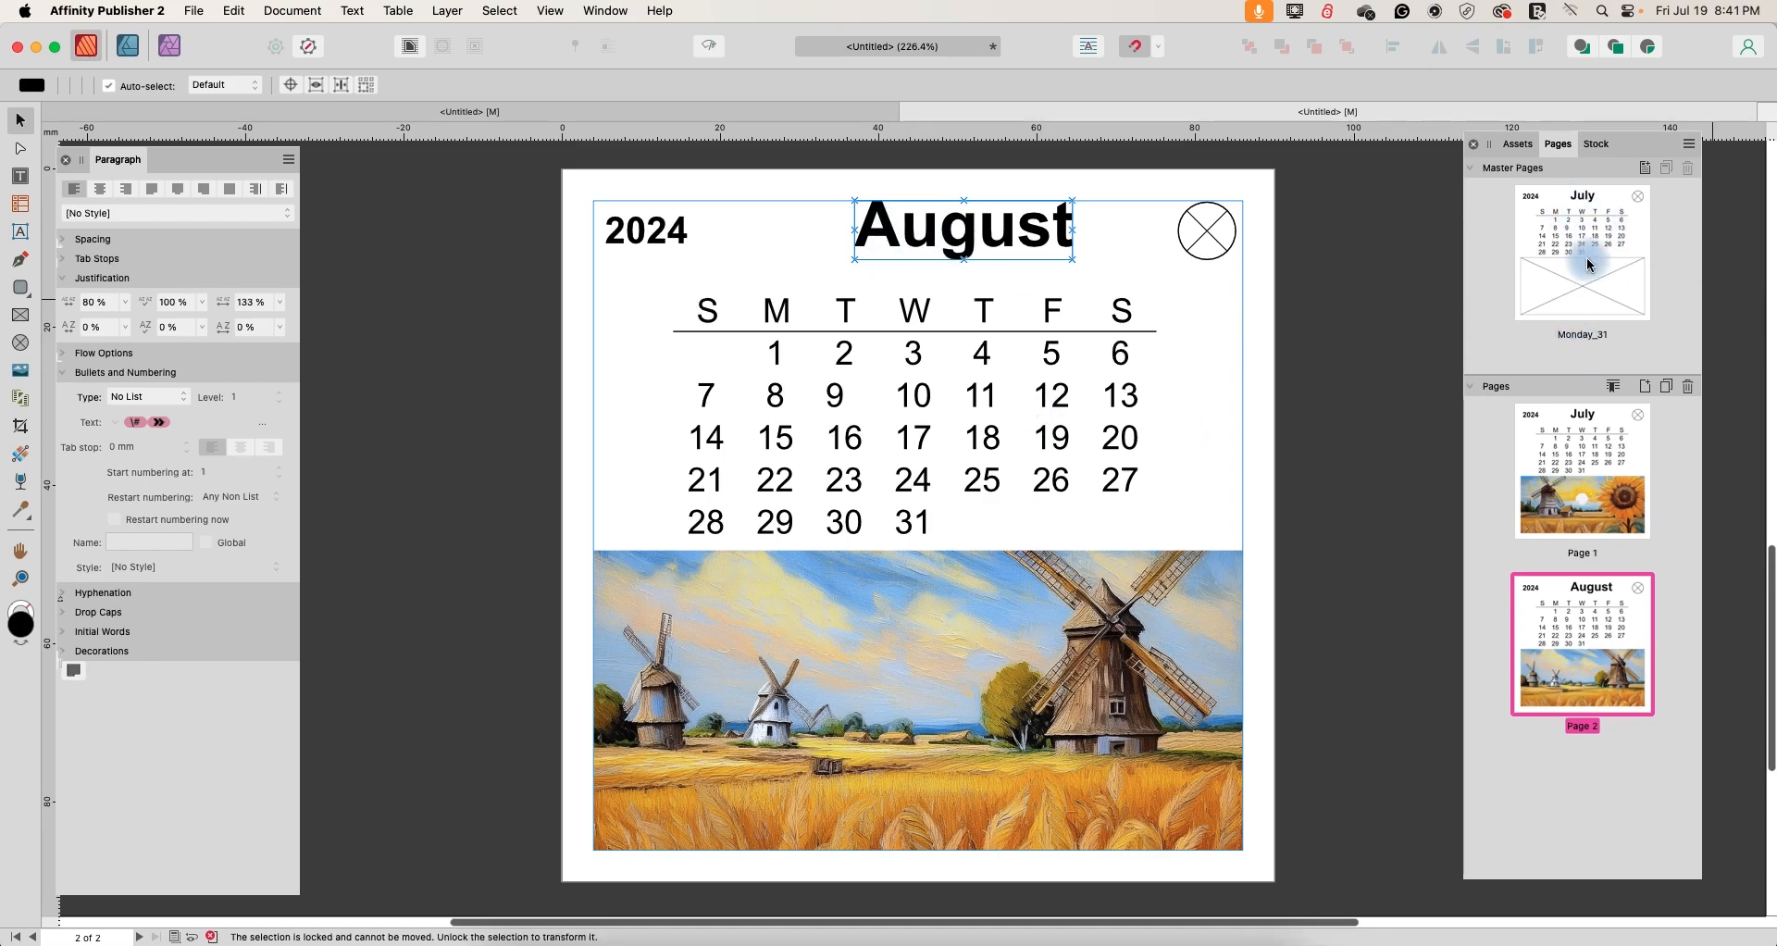
pyautogui.moveTo(1586, 475)
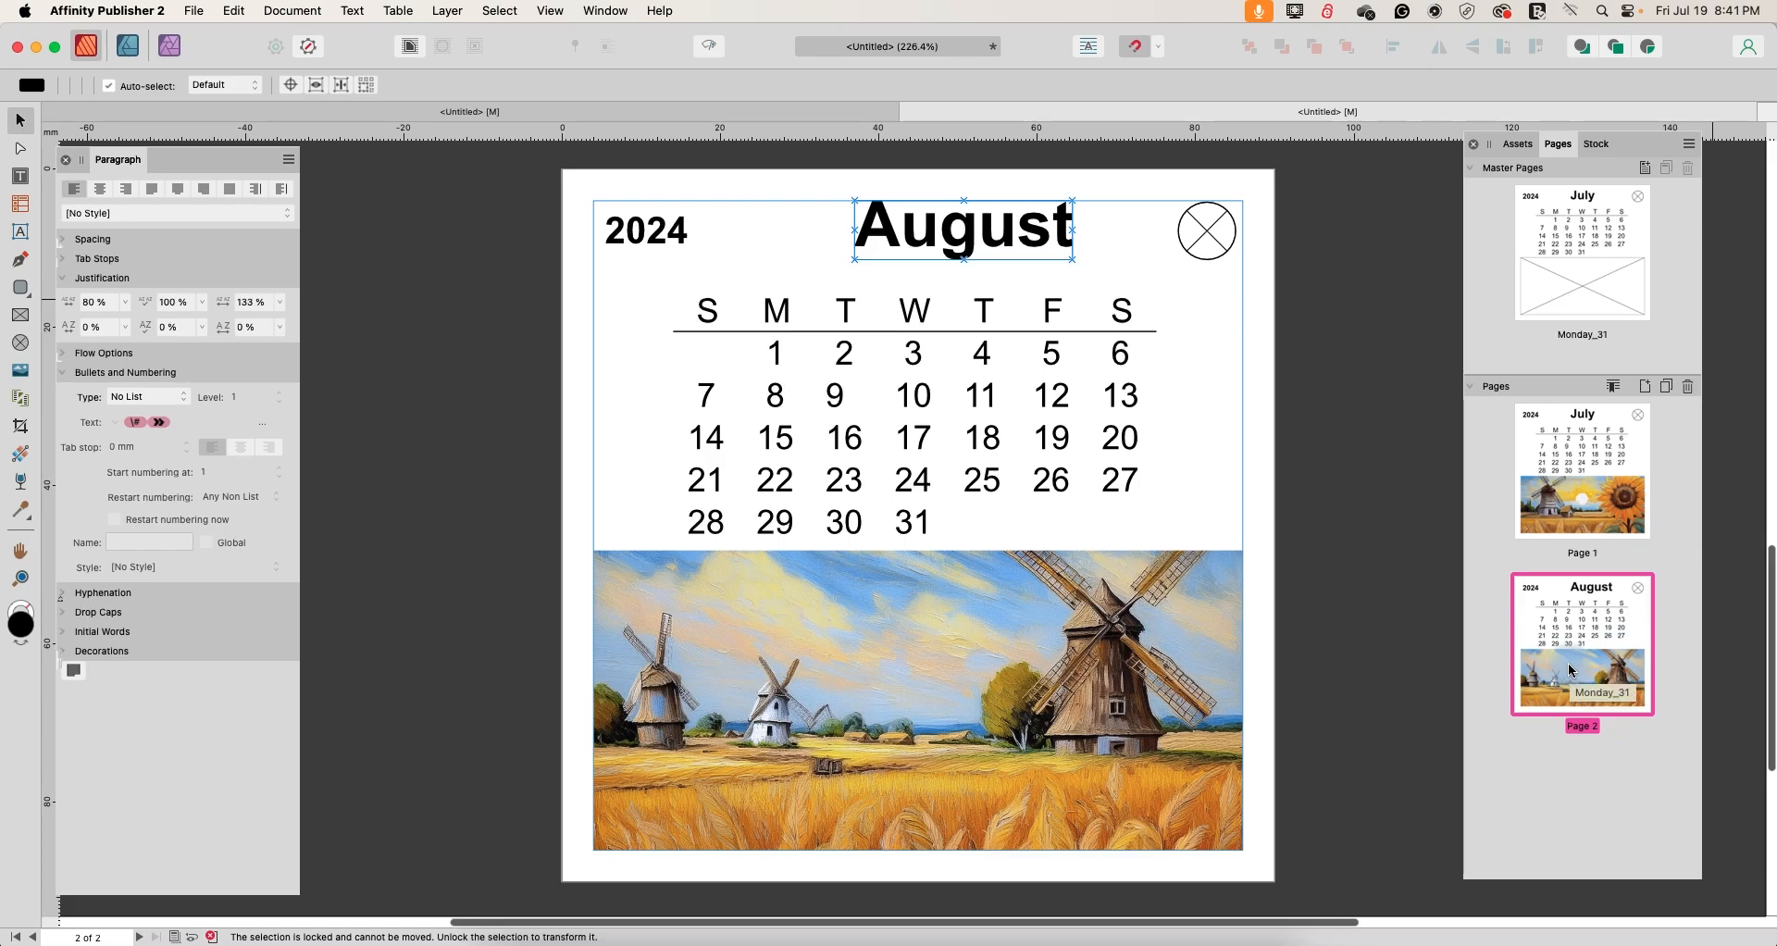
pyautogui.moveTo(1262, 440)
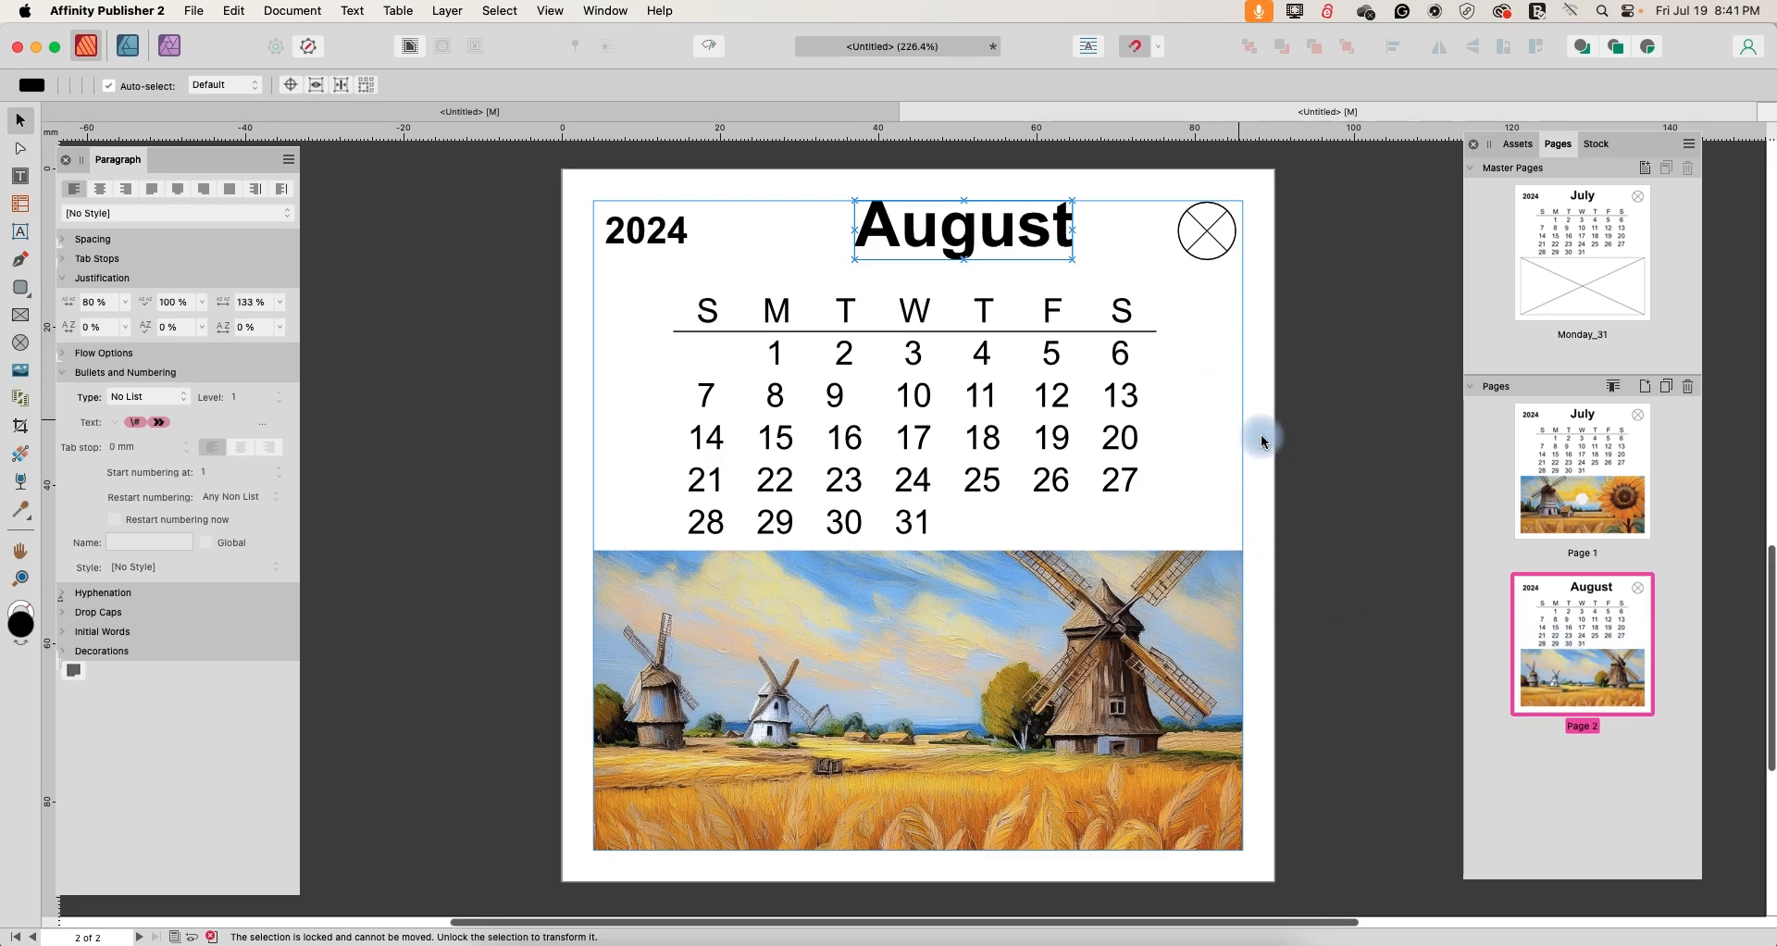
# - Show the Layers panel, edit the Monday_31 master layer detached, and re-centre the August title
pyautogui.click(603, 11)
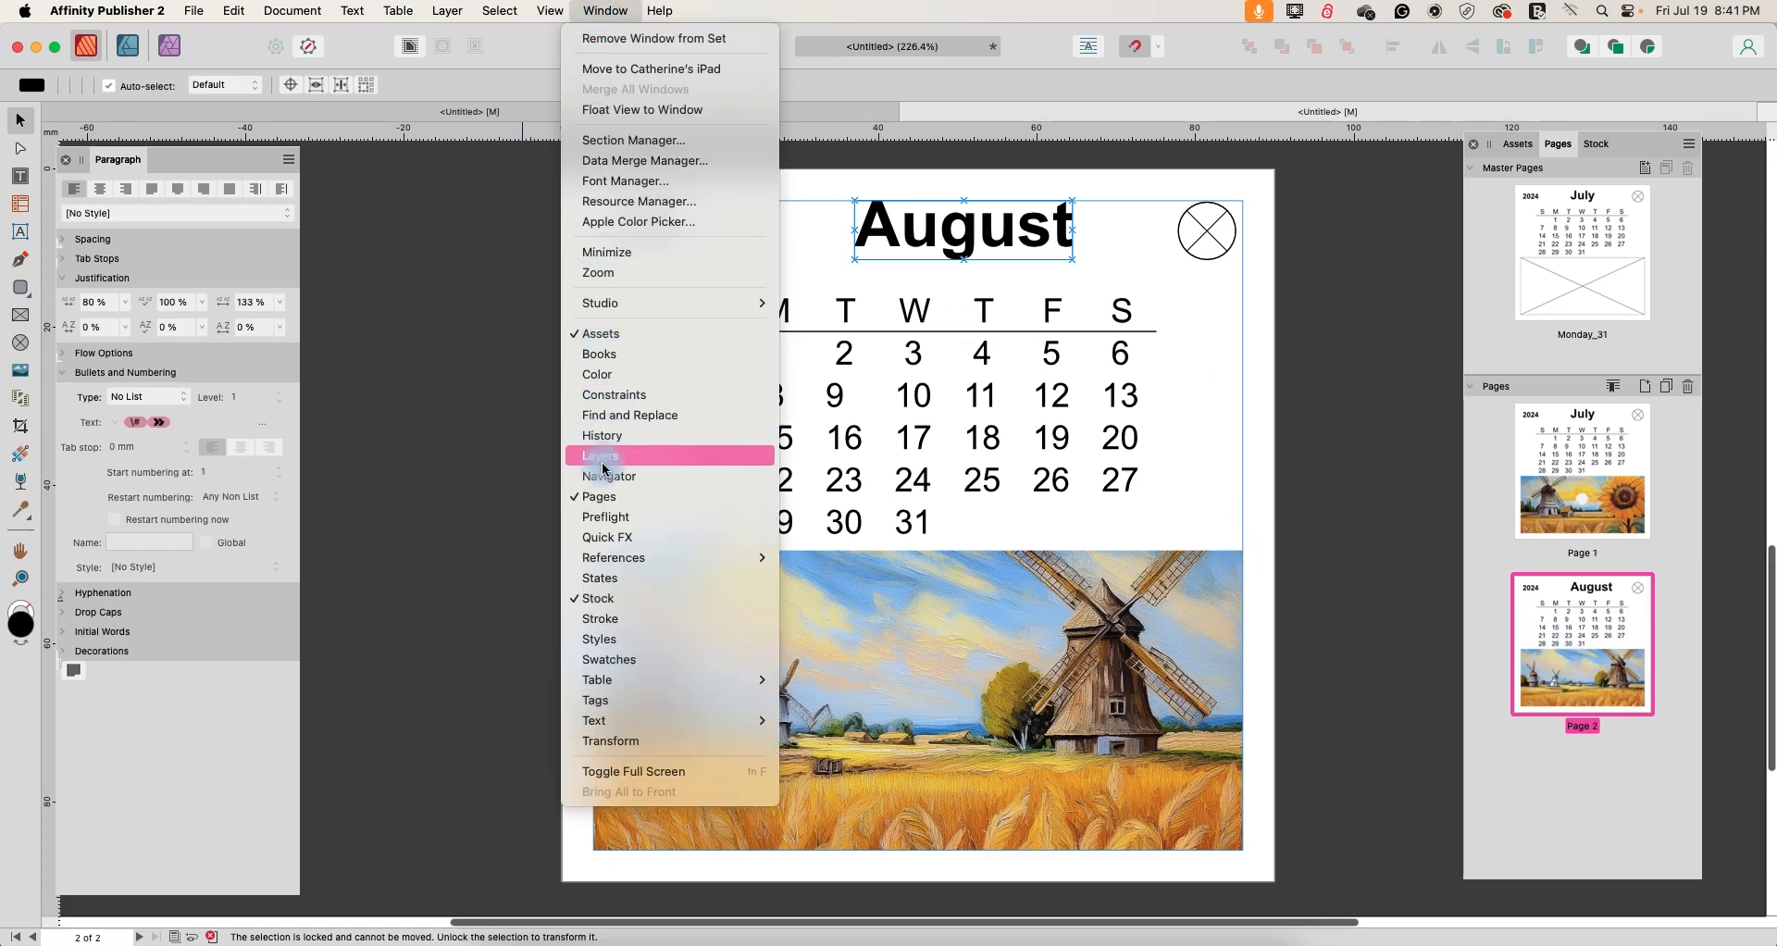
pyautogui.click(600, 455)
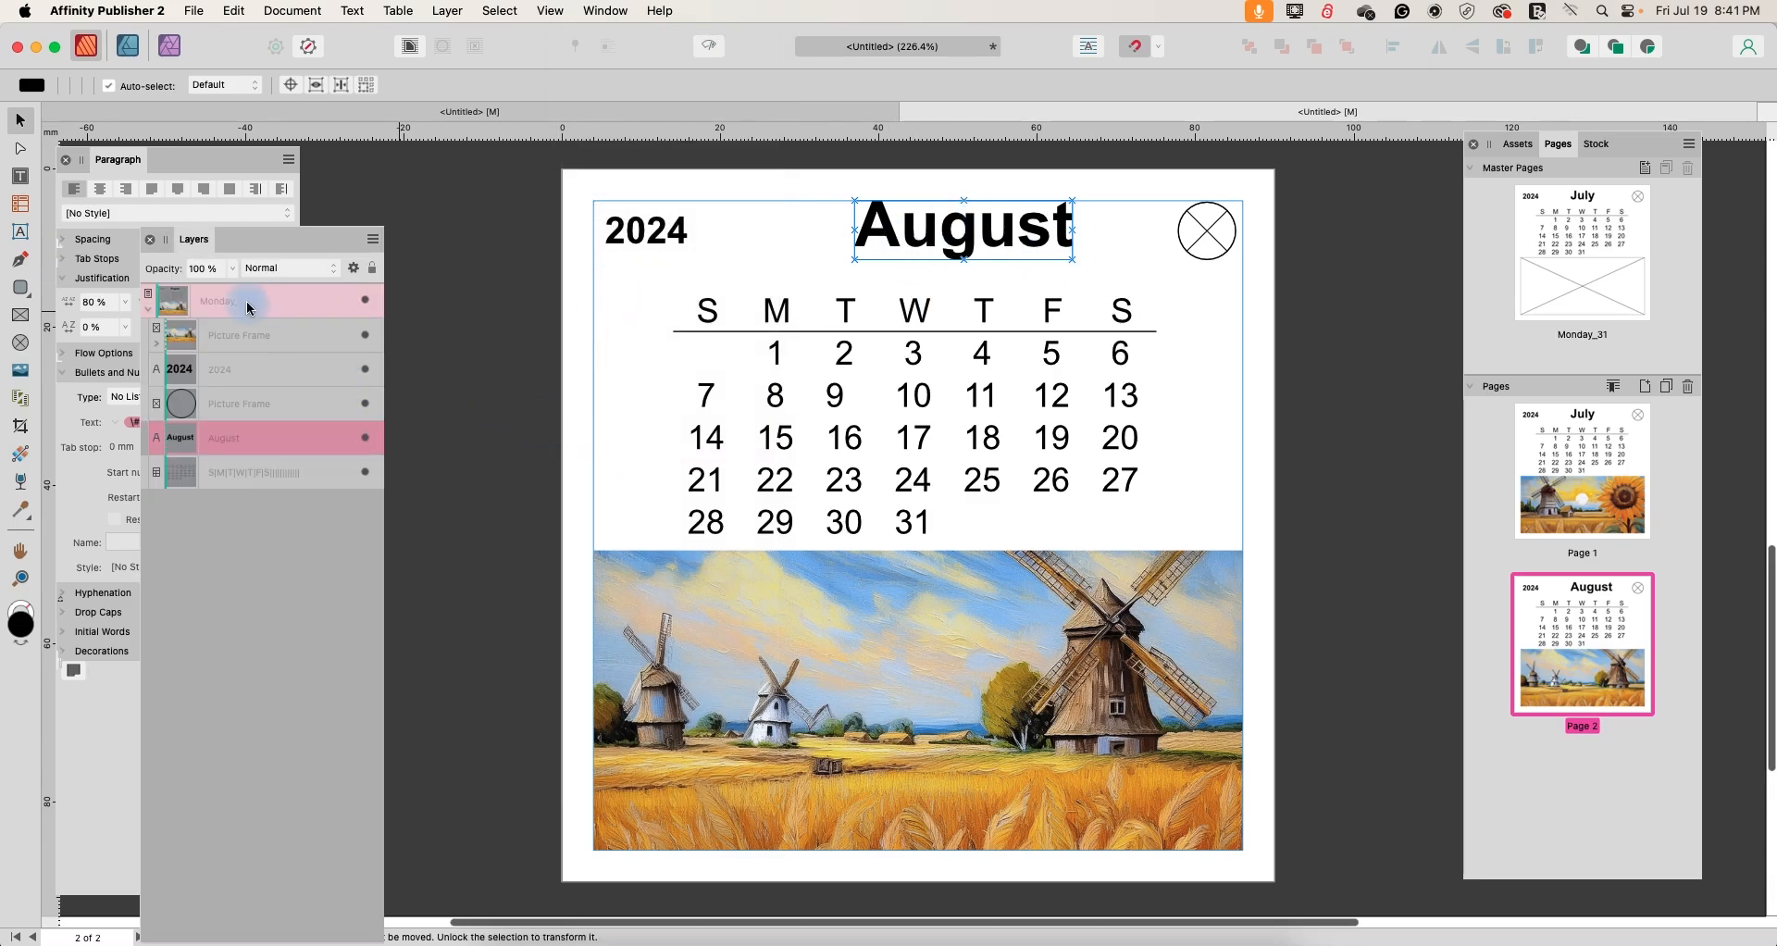
pyautogui.rightClick(215, 300)
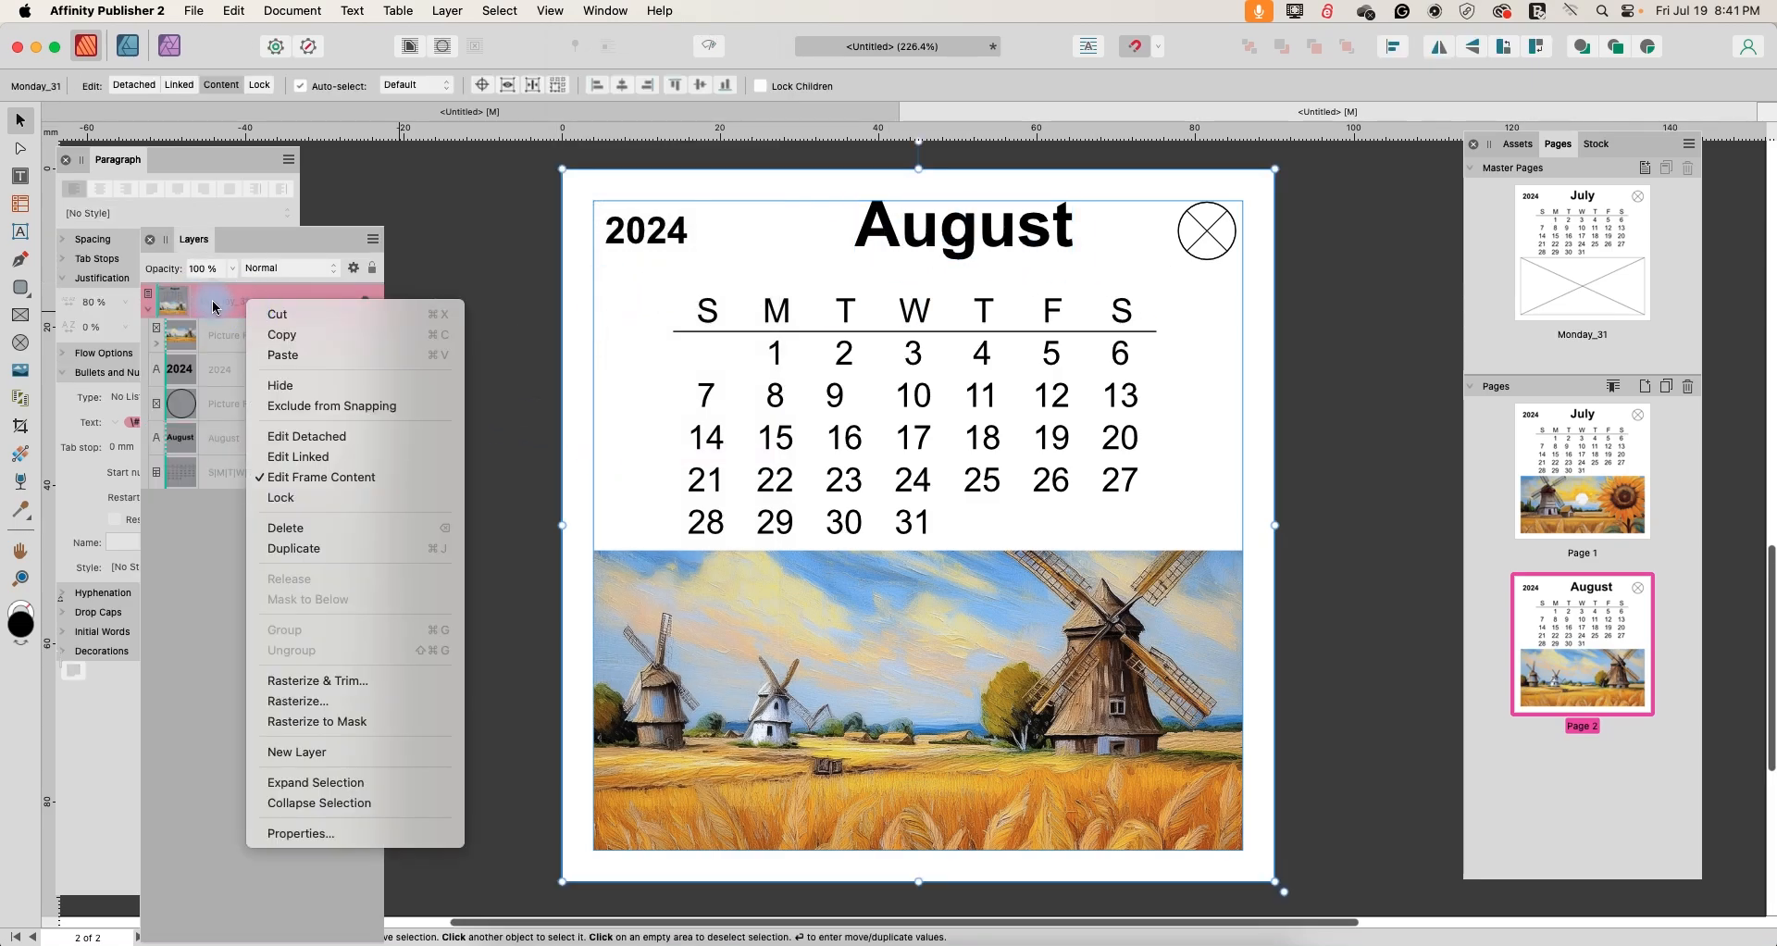
pyautogui.moveTo(296, 455)
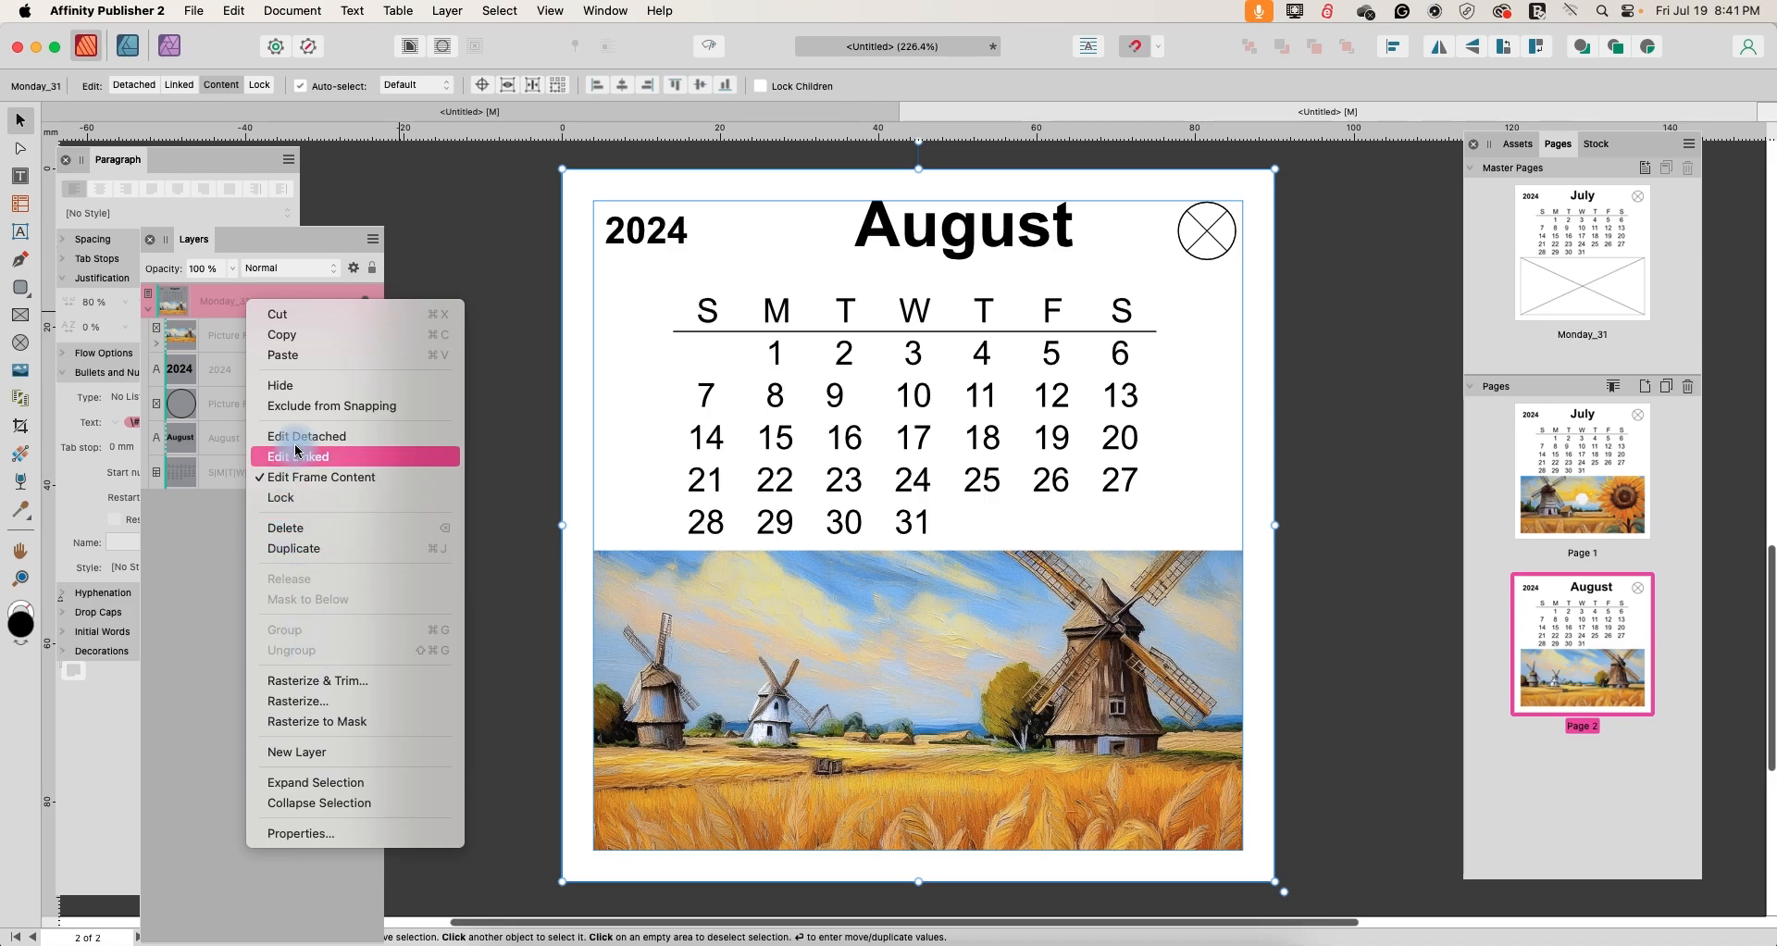
pyautogui.click(306, 437)
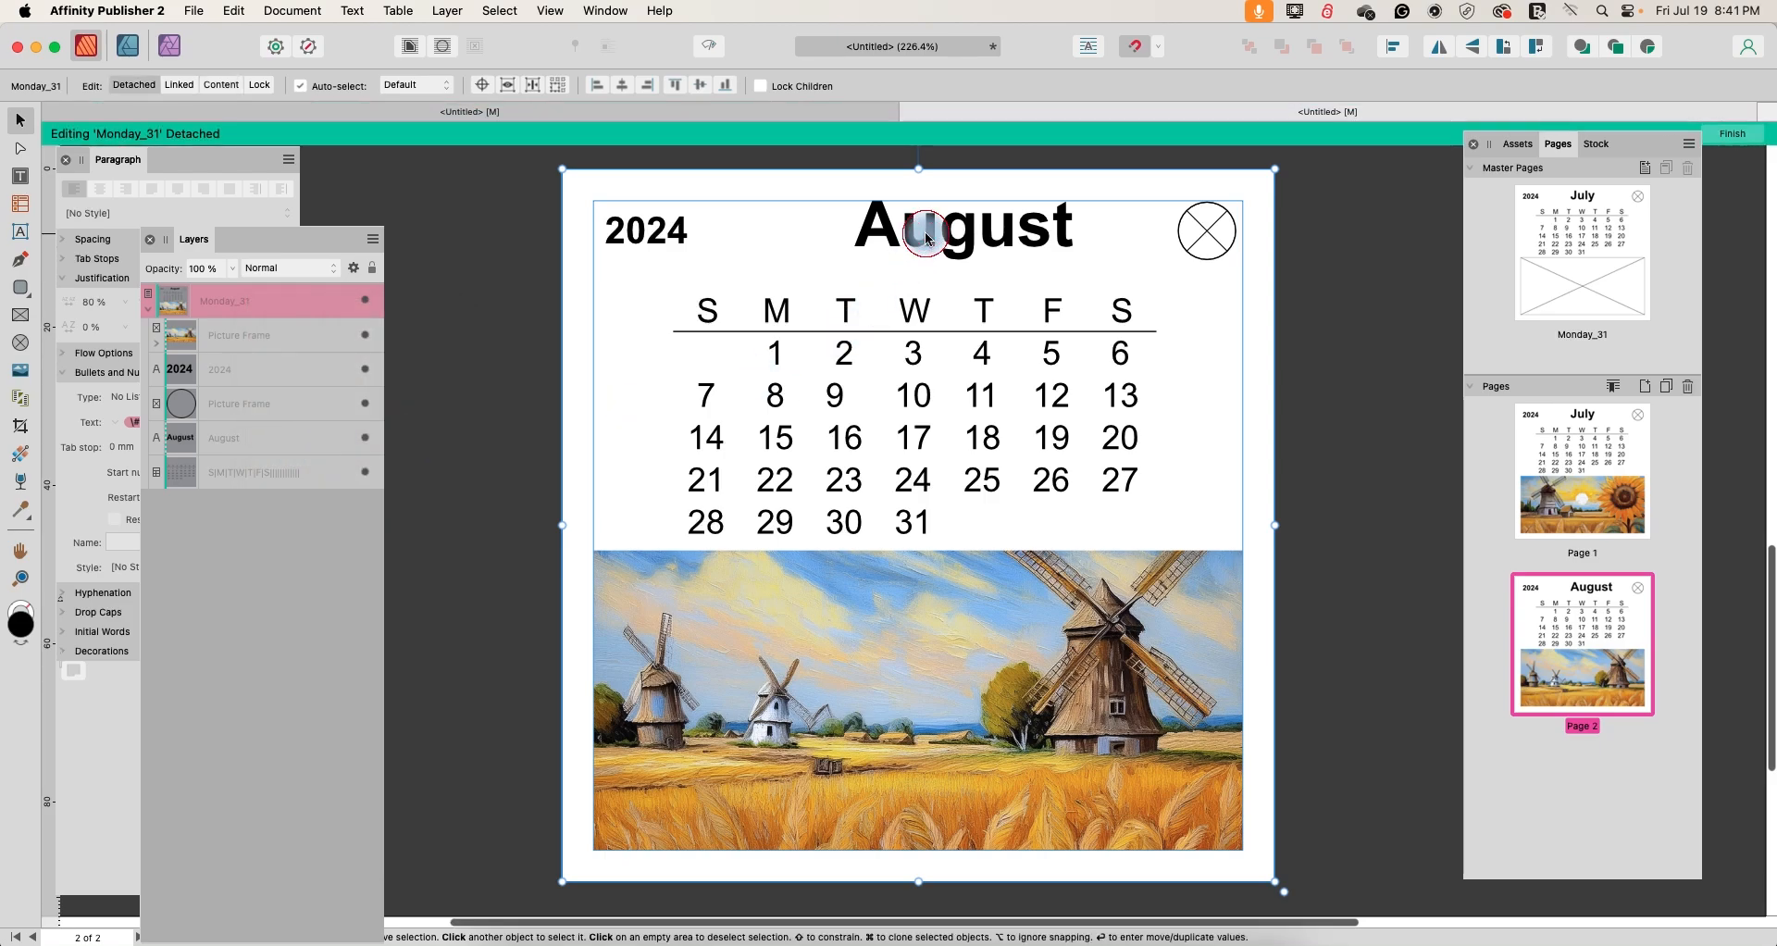
pyautogui.doubleClick(922, 226)
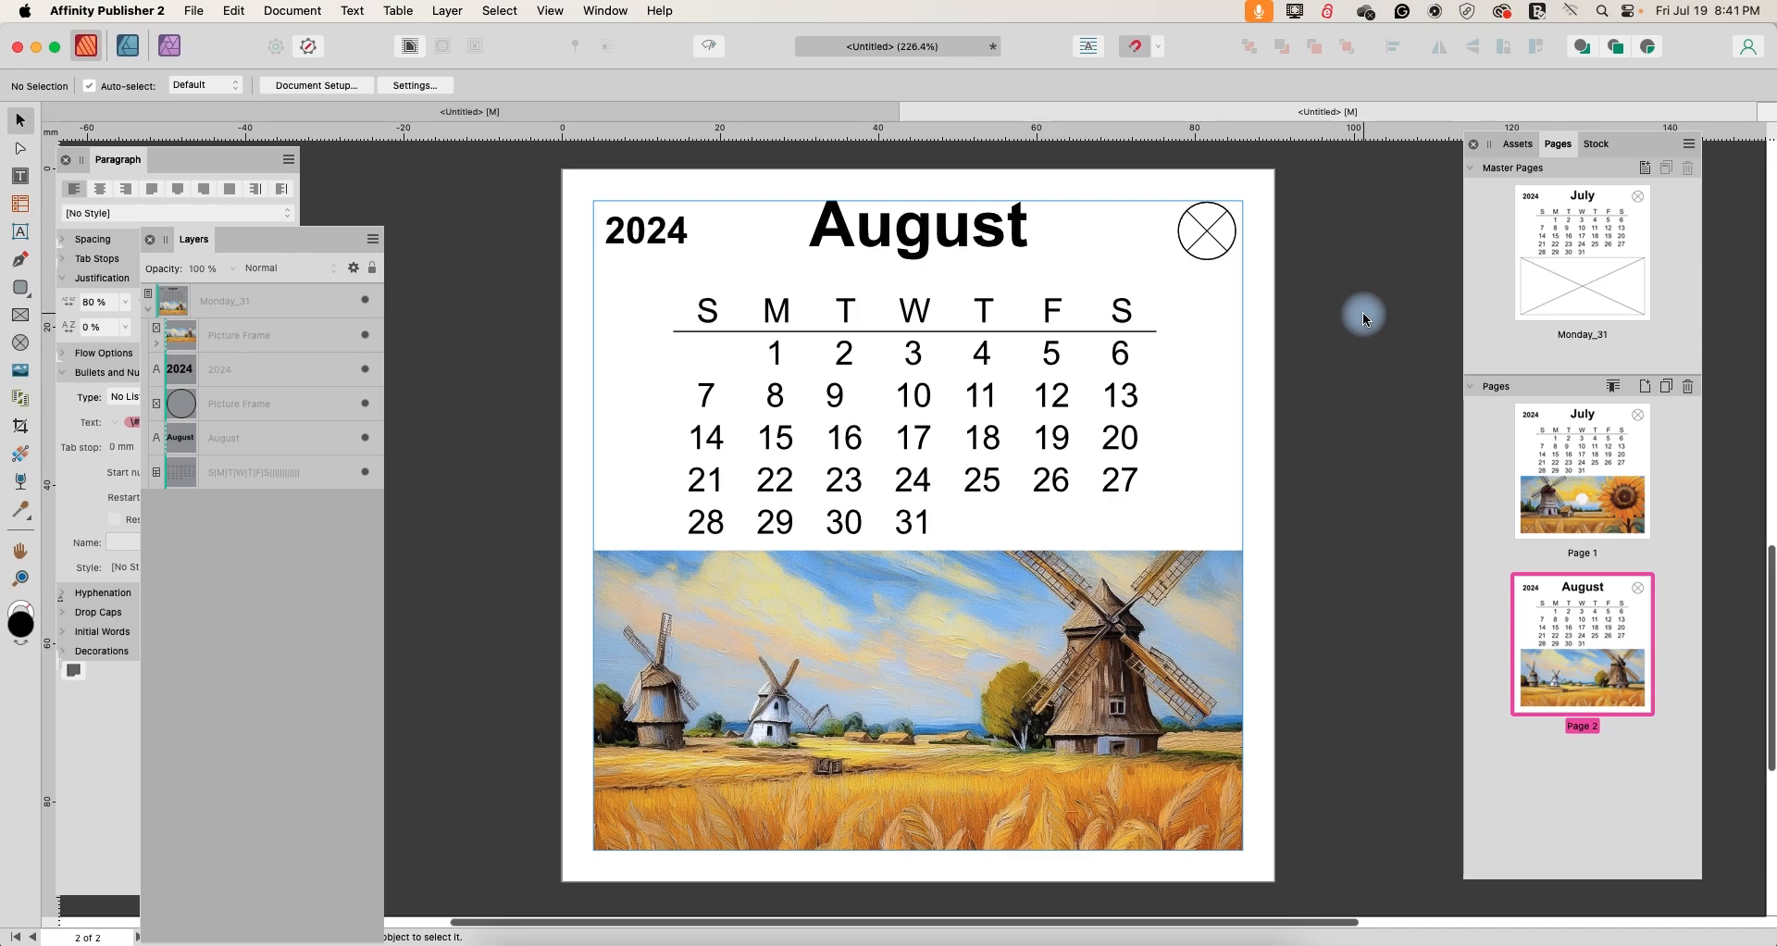
pyautogui.moveTo(885, 717)
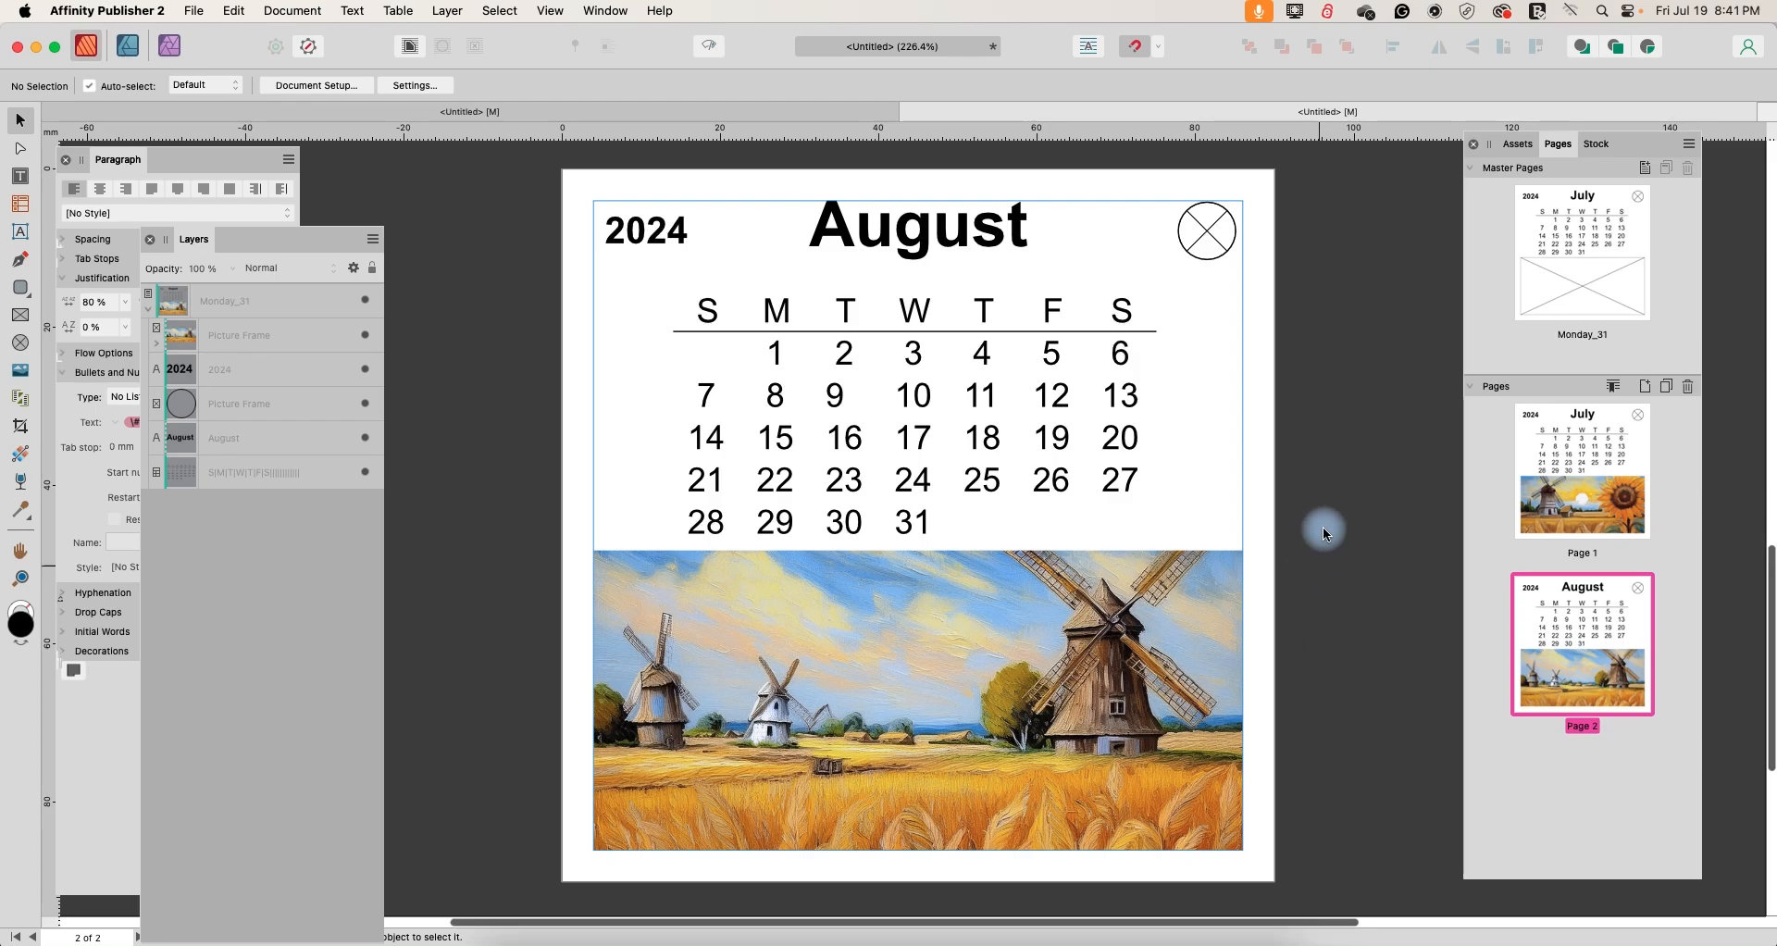
pyautogui.moveTo(1541, 235)
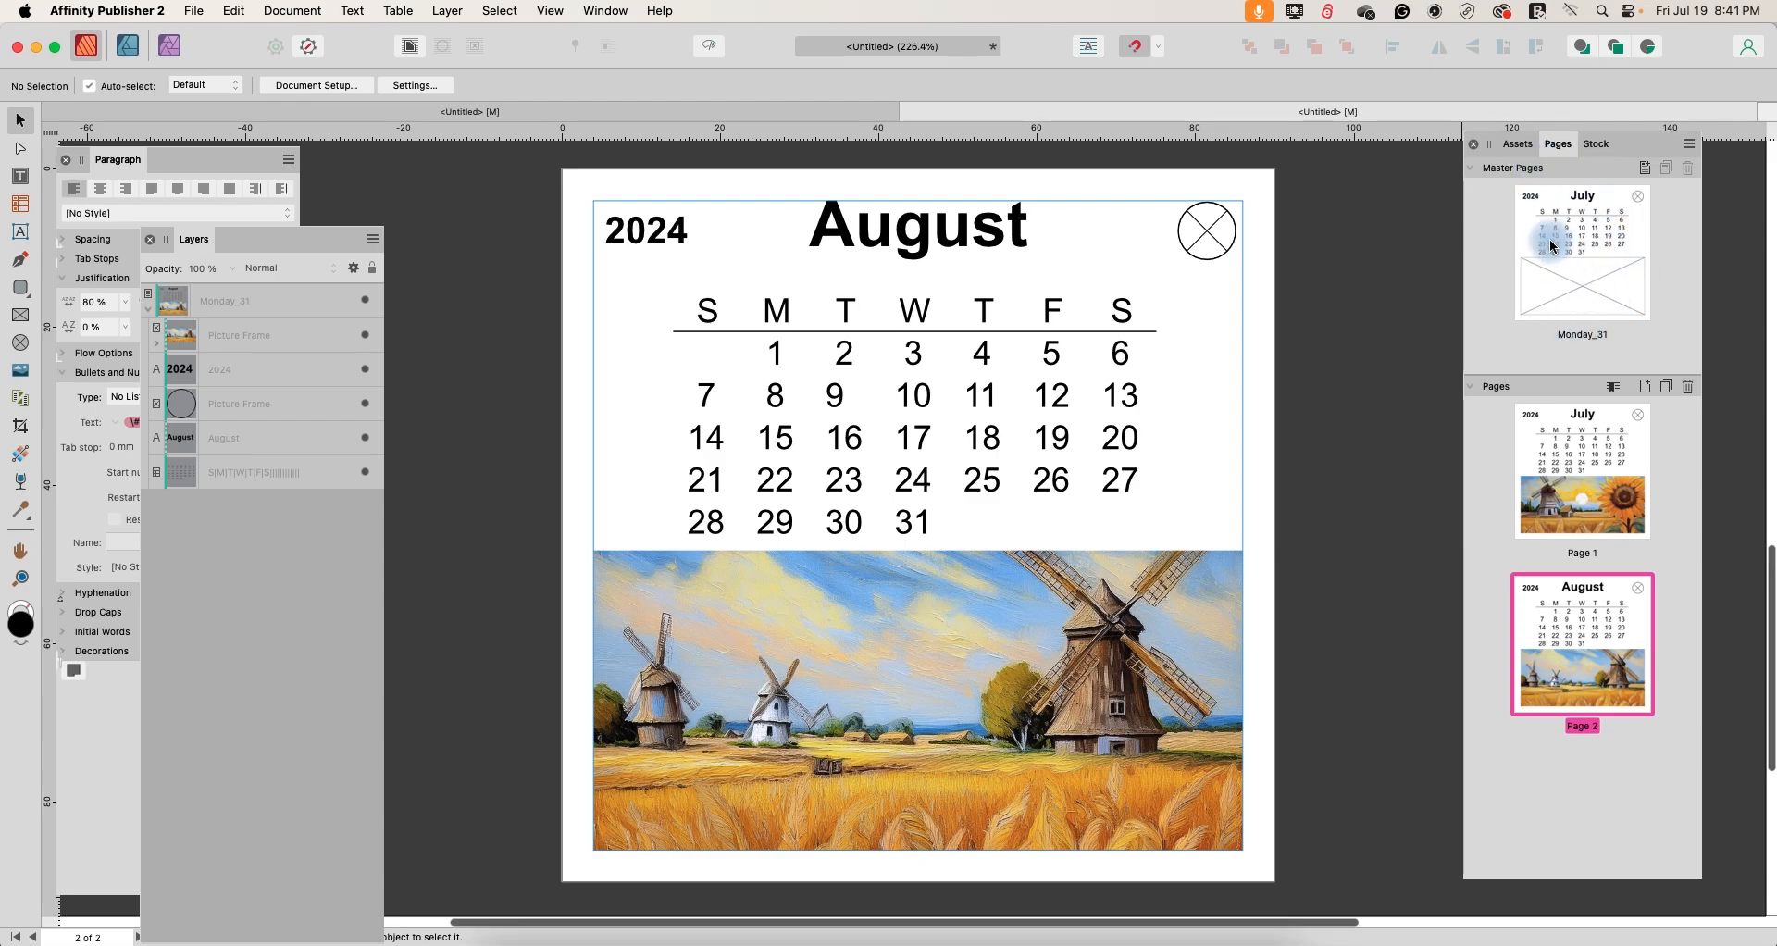
pyautogui.moveTo(1586, 321)
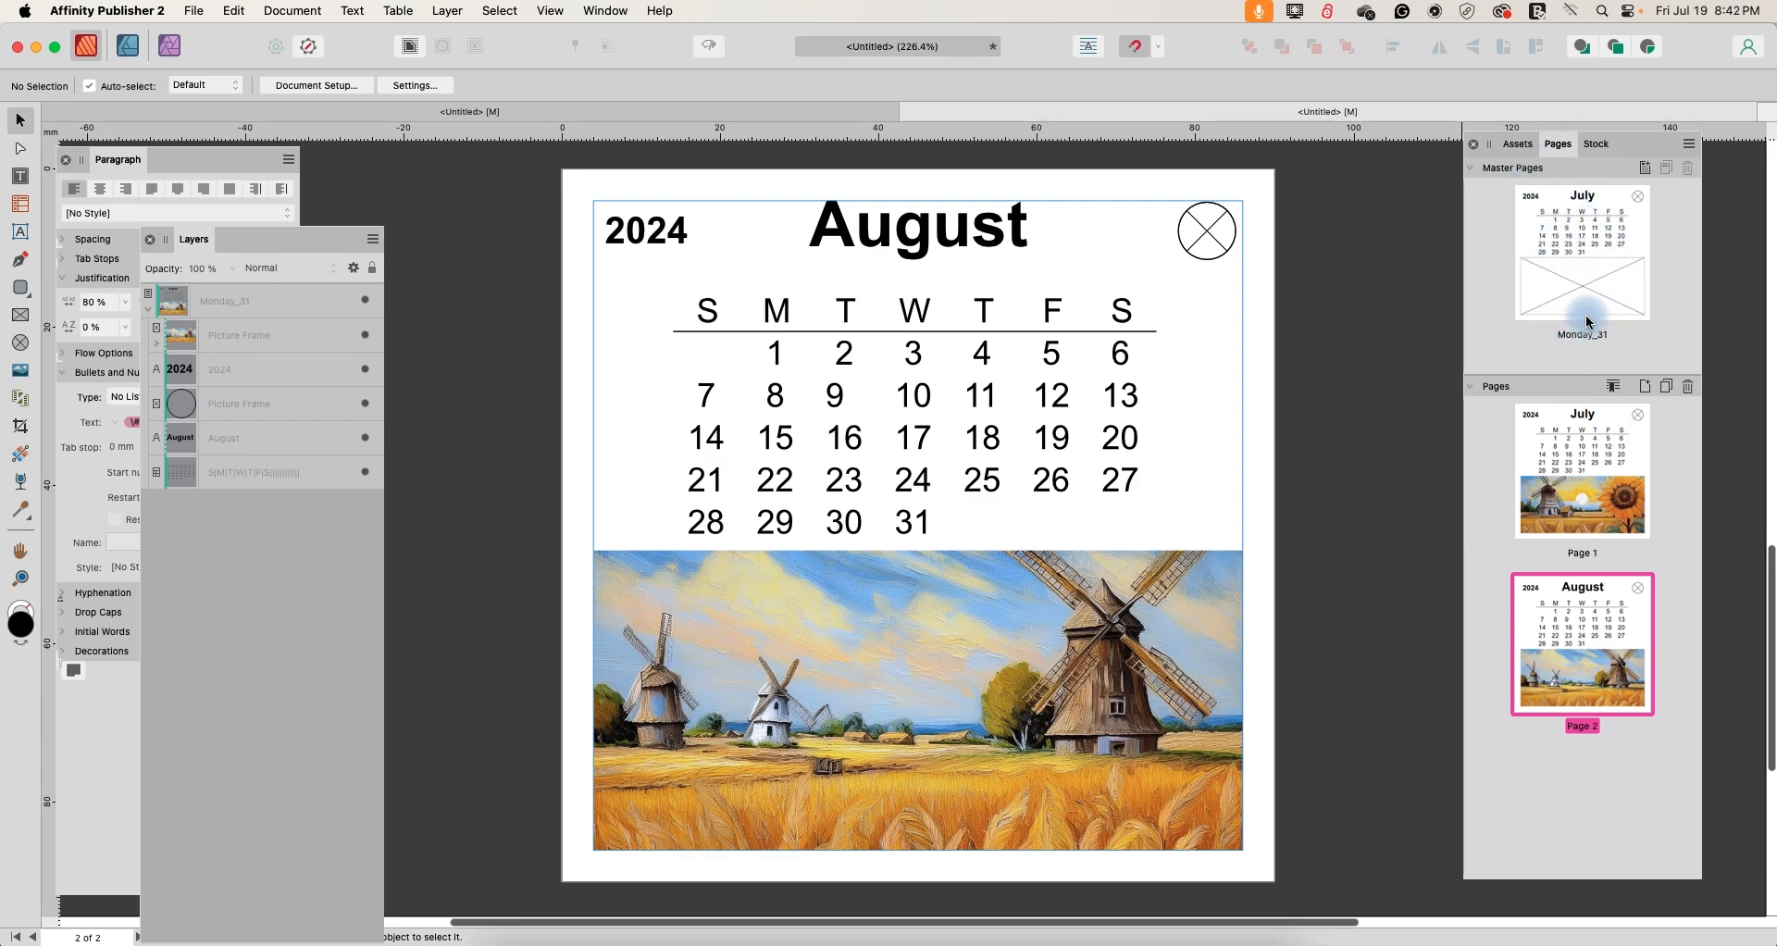
pyautogui.moveTo(1578, 317)
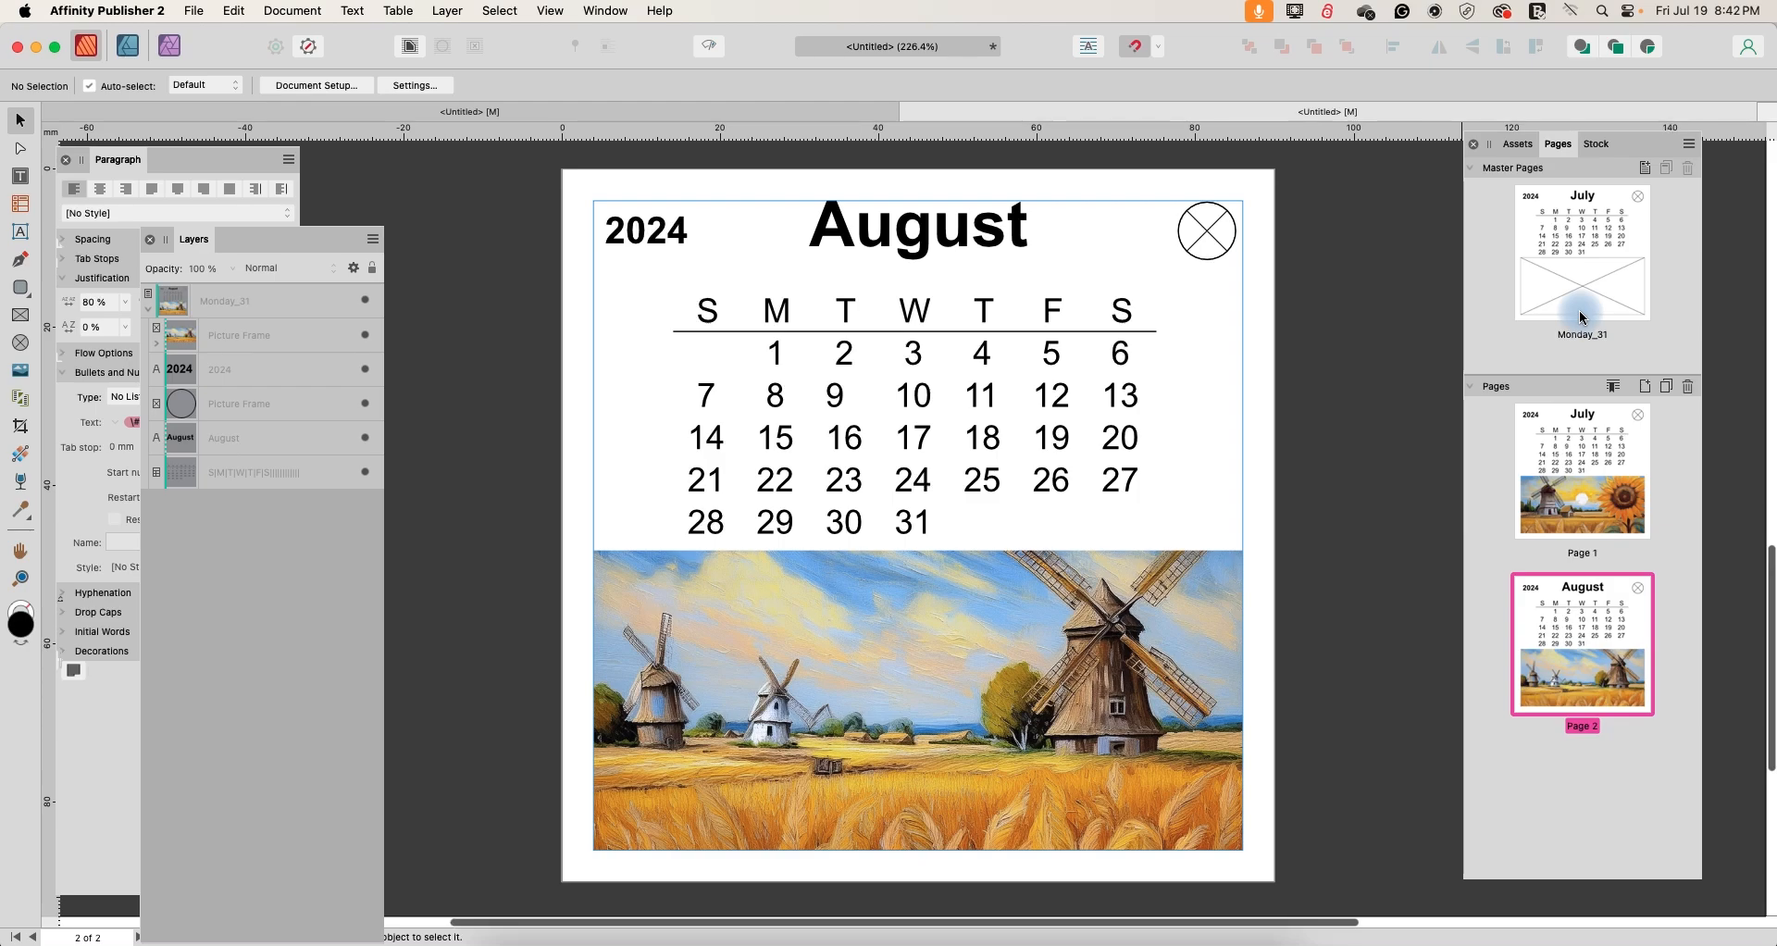
pyautogui.moveTo(1719, 346)
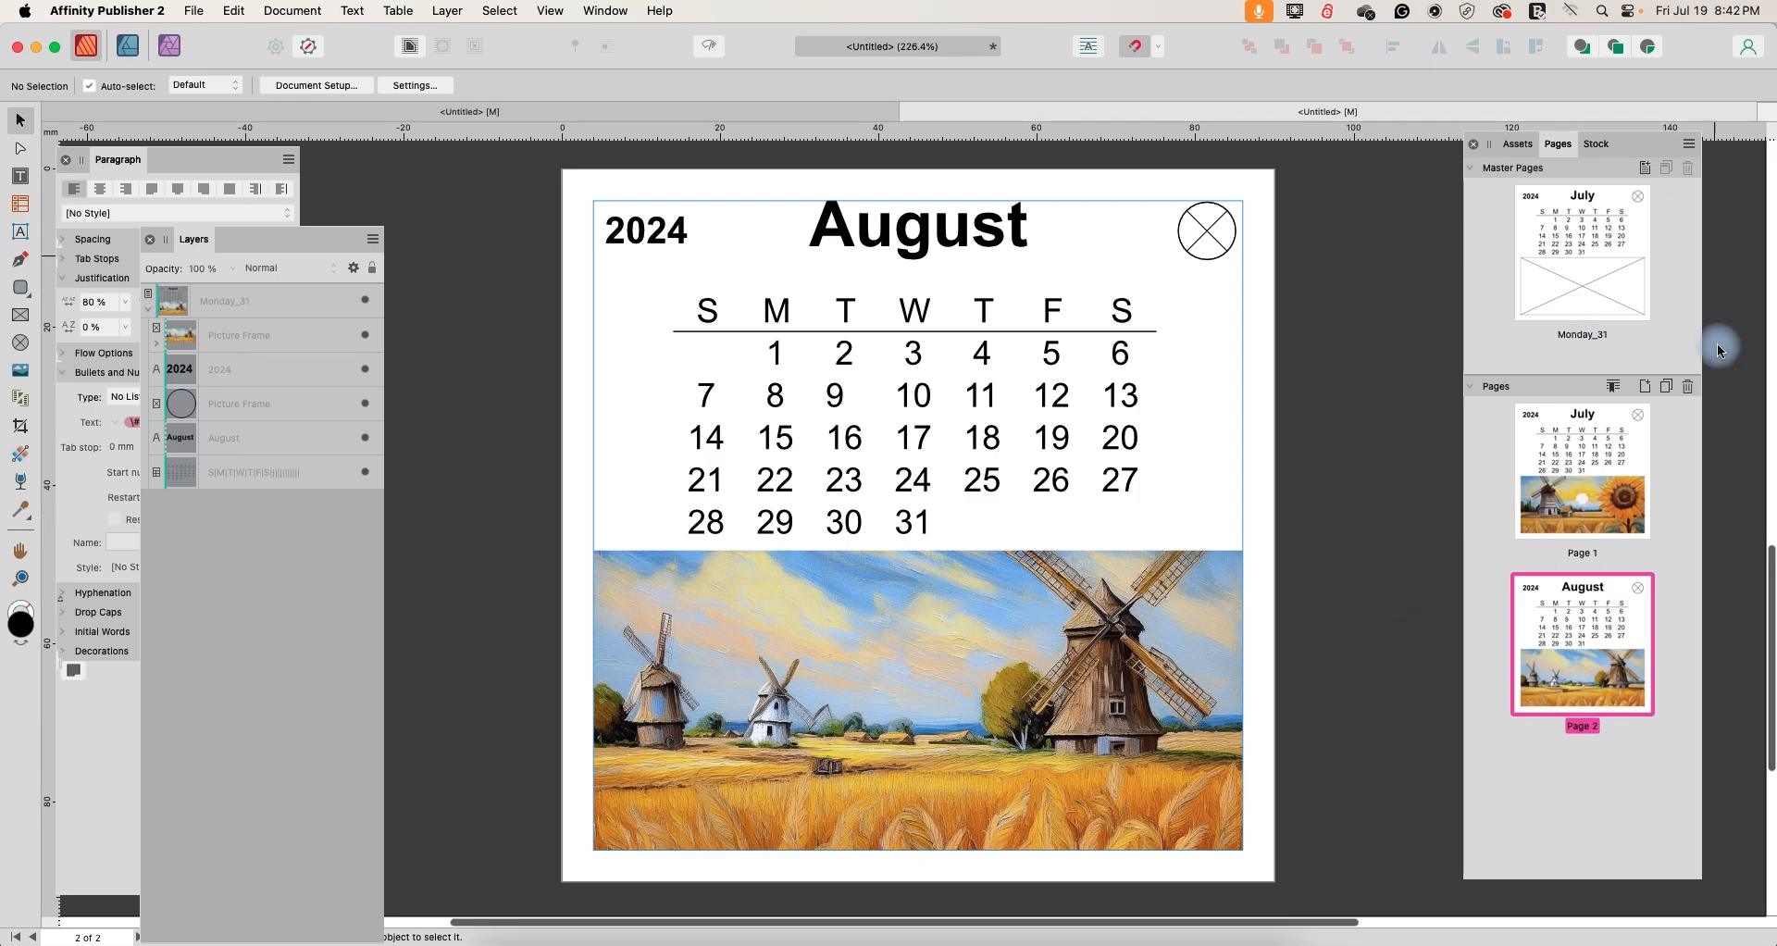